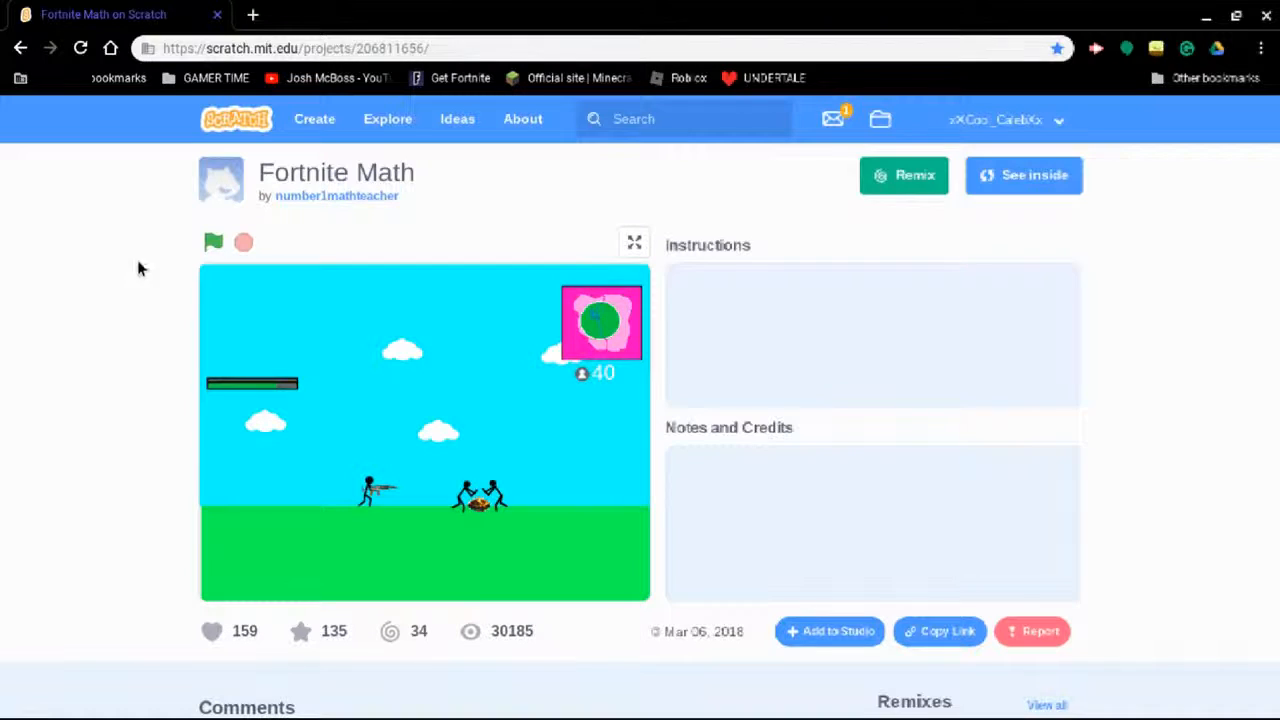
pyautogui.moveTo(558, 238)
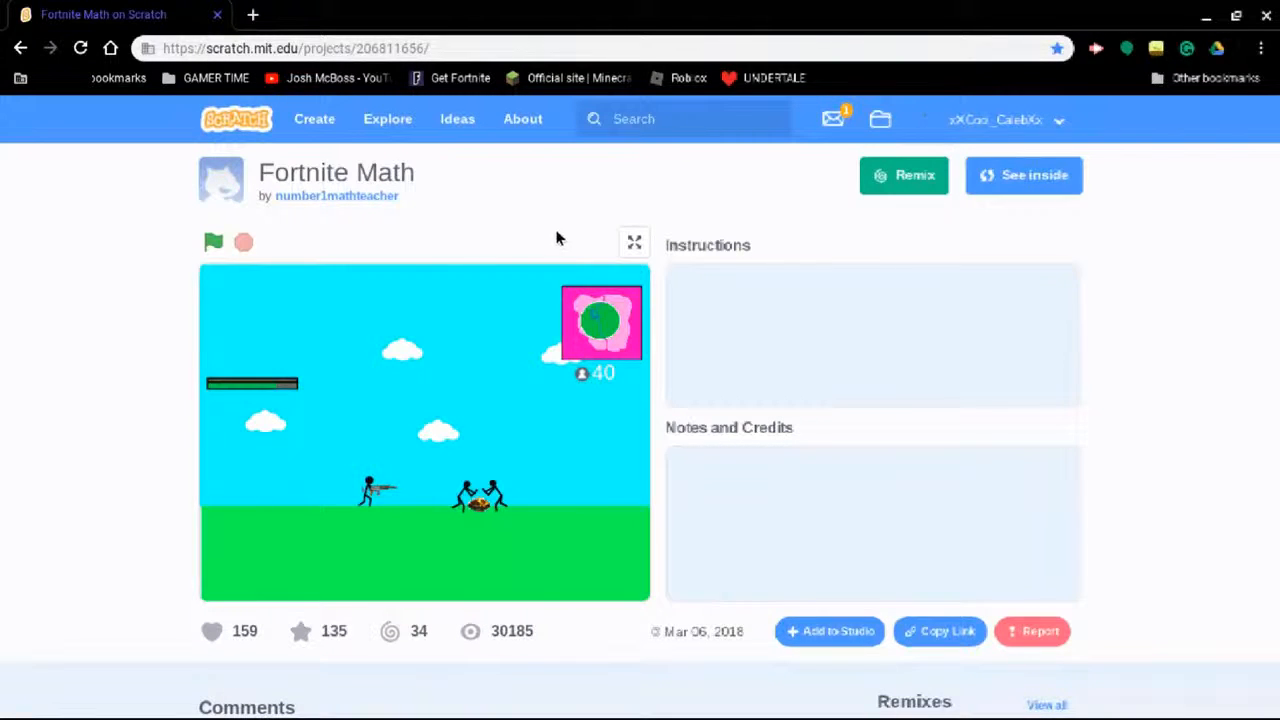
# Run Fortnite Math full screen and start the game with Space from its title screen
pyautogui.click(634, 242)
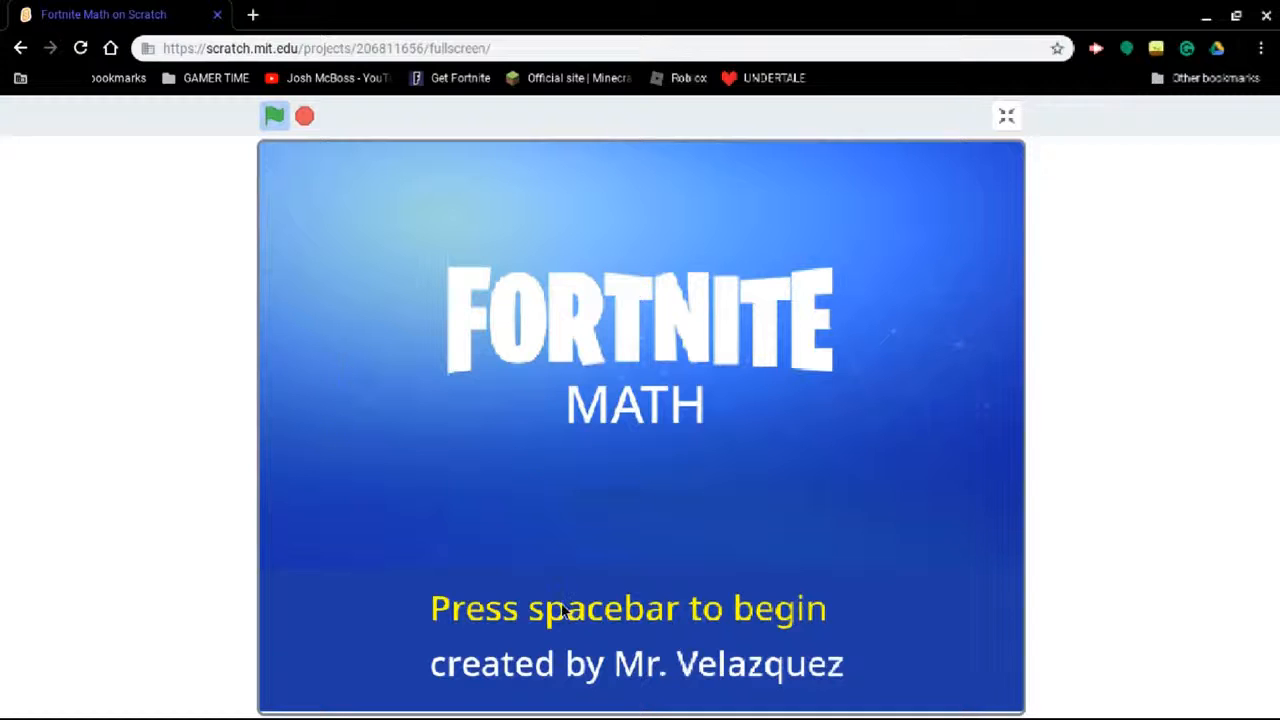
pyautogui.press('space')
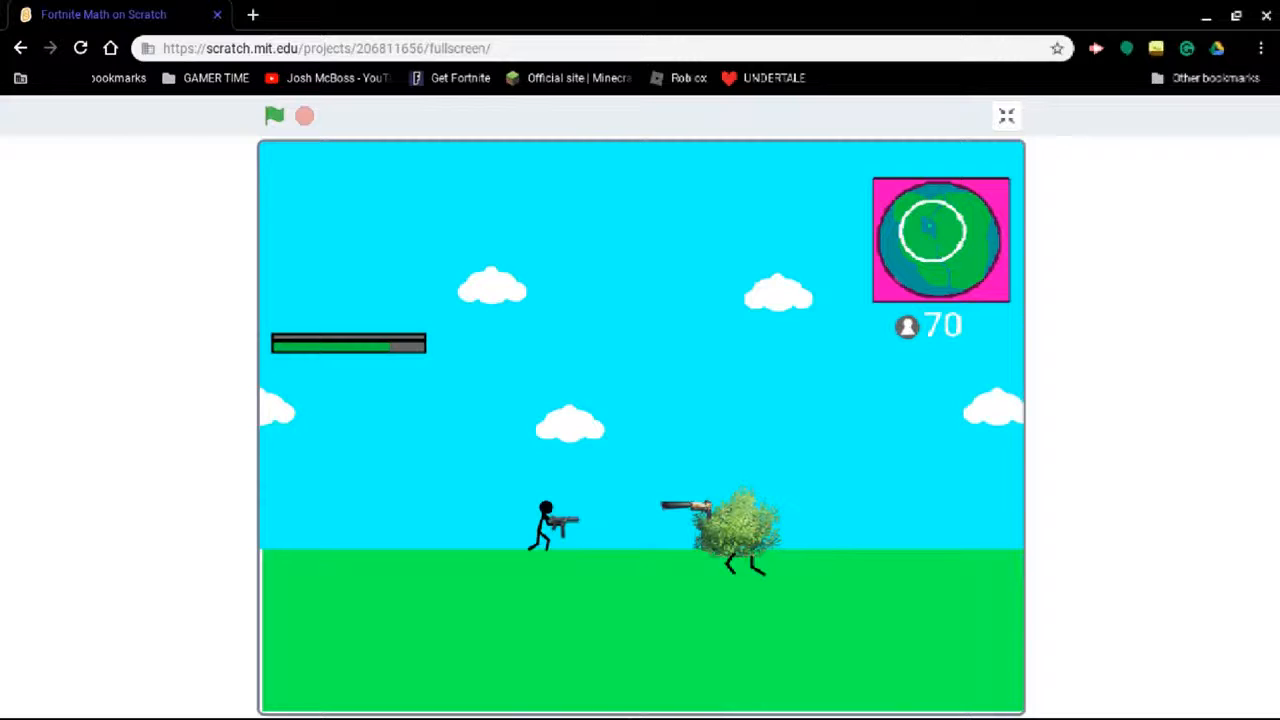
pyautogui.moveTo(418, 358)
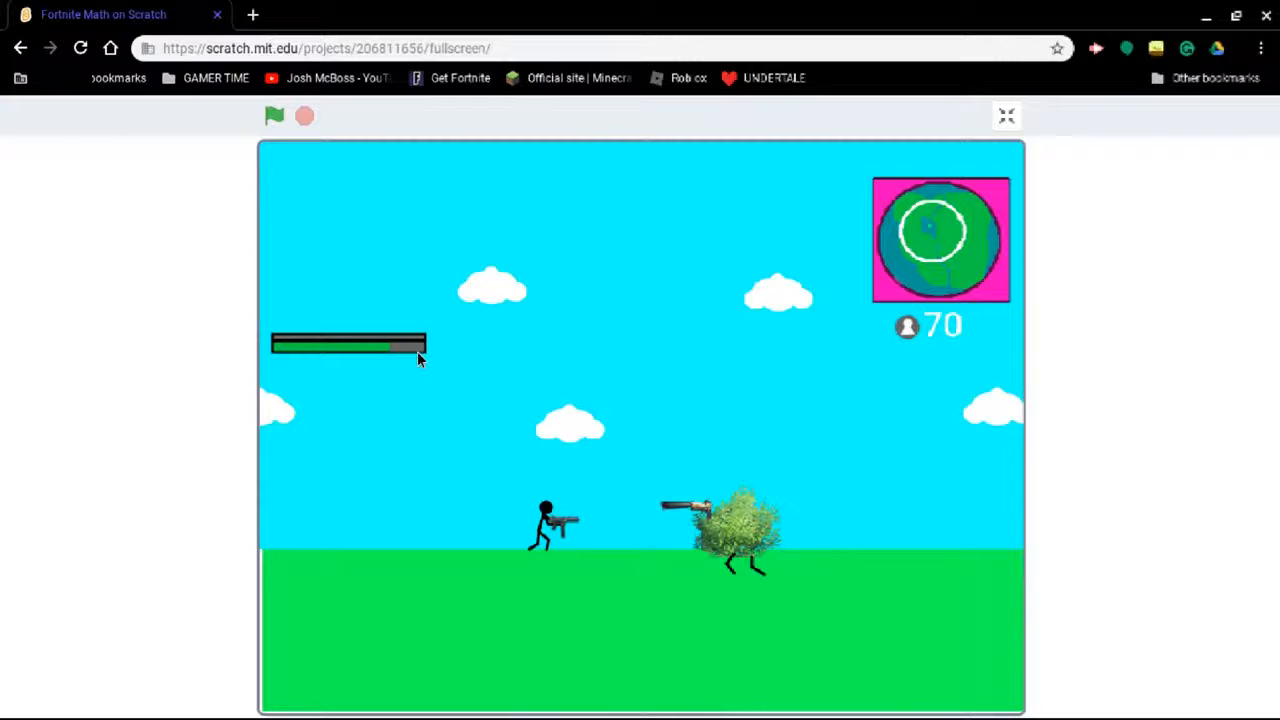
pyautogui.moveTo(200, 70)
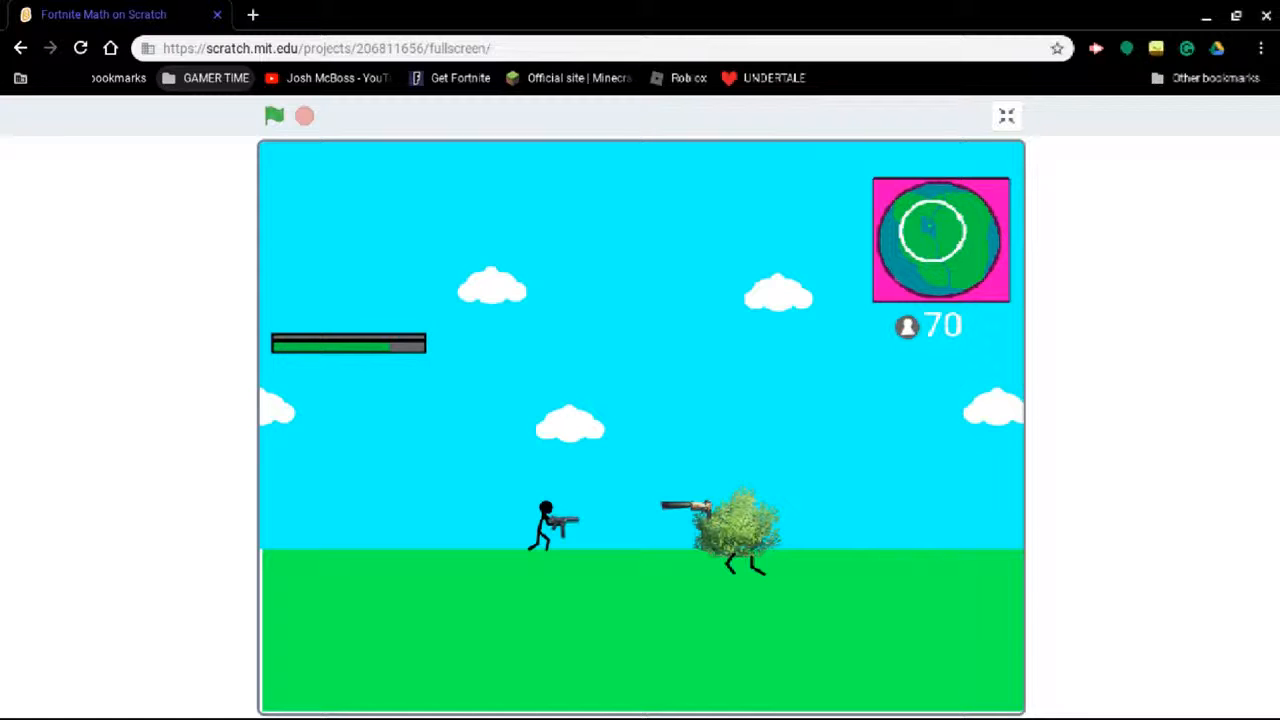
# Exit Fortnite Math, then run the Floss animation full screen from its stage
pyautogui.click(1006, 114)
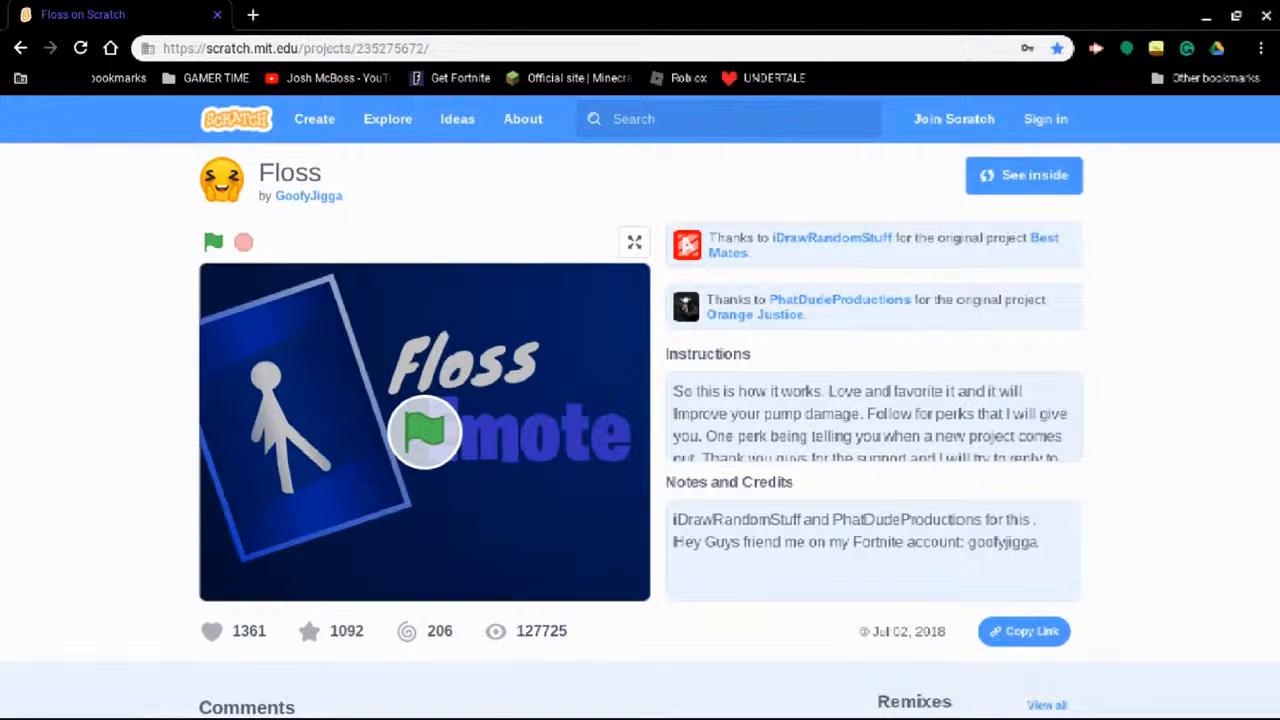
pyautogui.moveTo(636, 242)
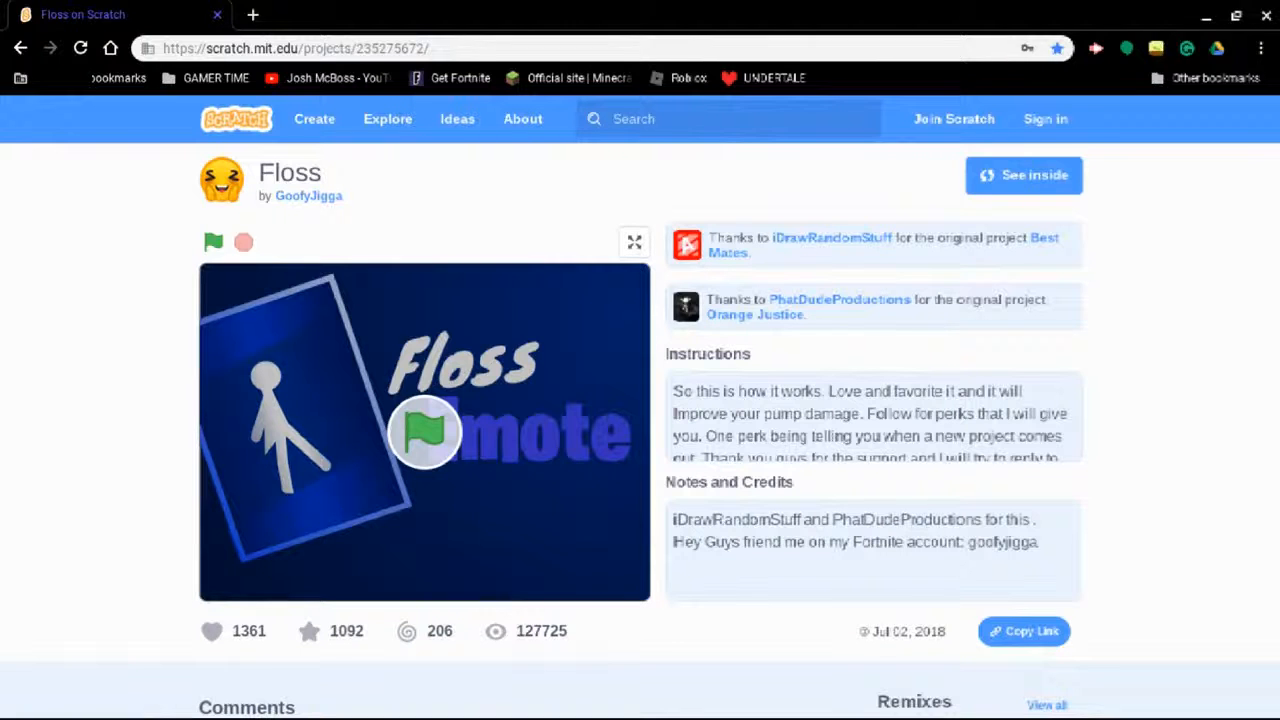
pyautogui.click(634, 242)
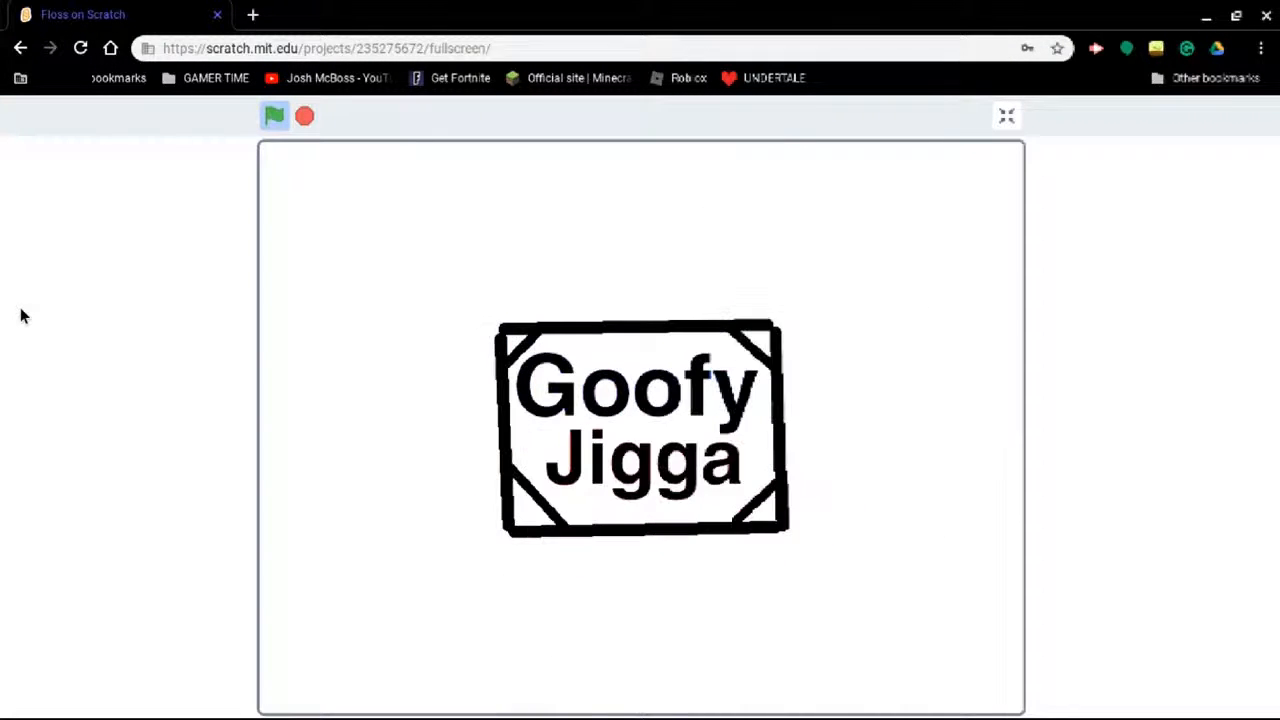
pyautogui.click(272, 114)
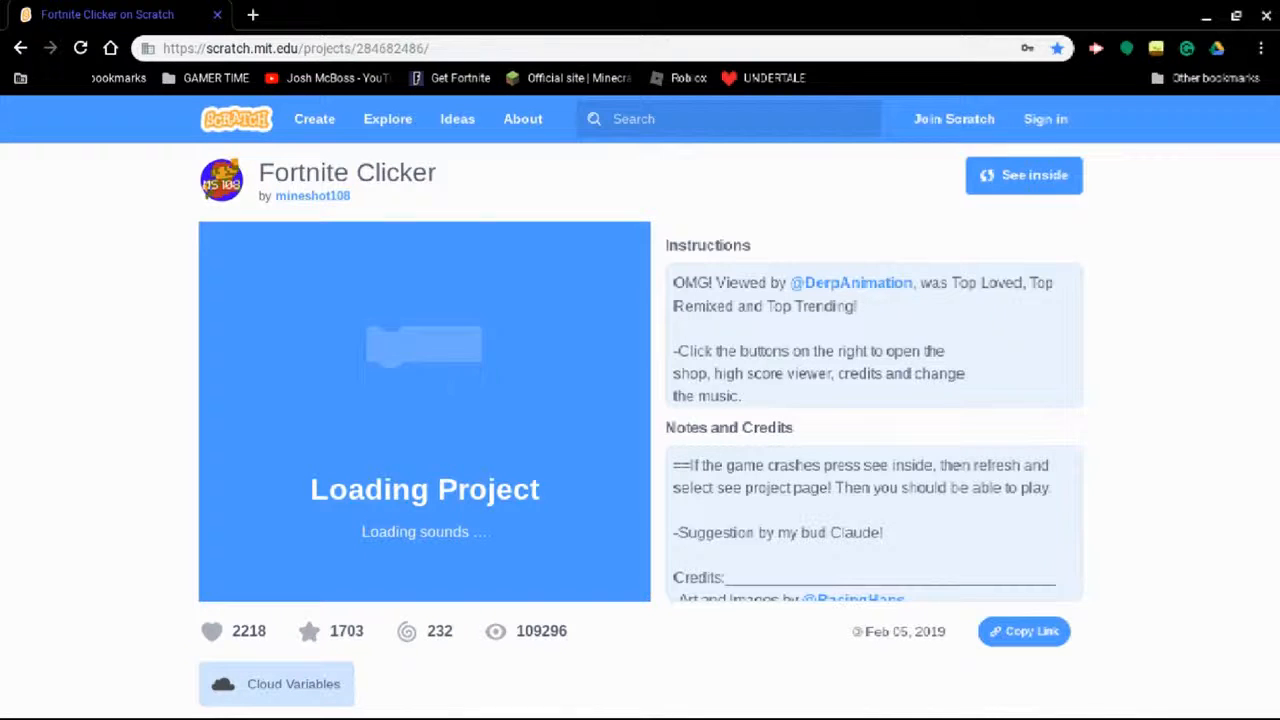
# Read the Fortnite Clicker comments and remixes, then start the project with the green flag
pyautogui.scroll(-3)
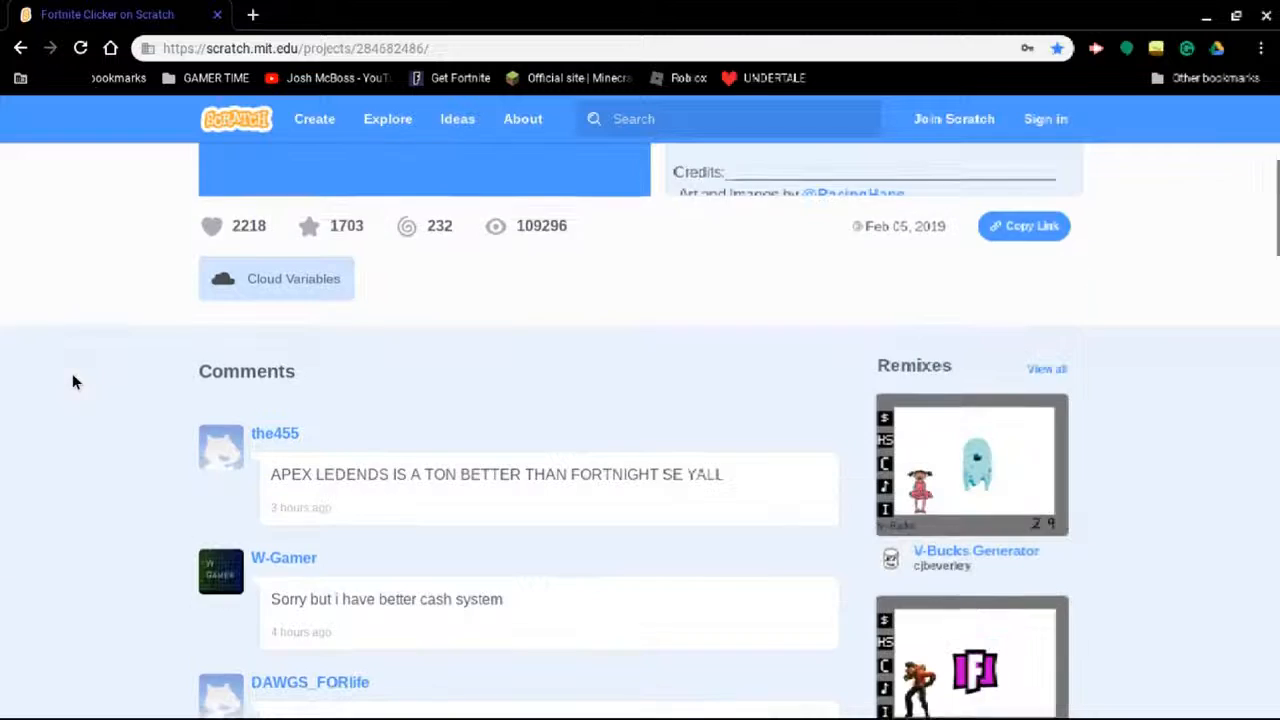
pyautogui.scroll(-3)
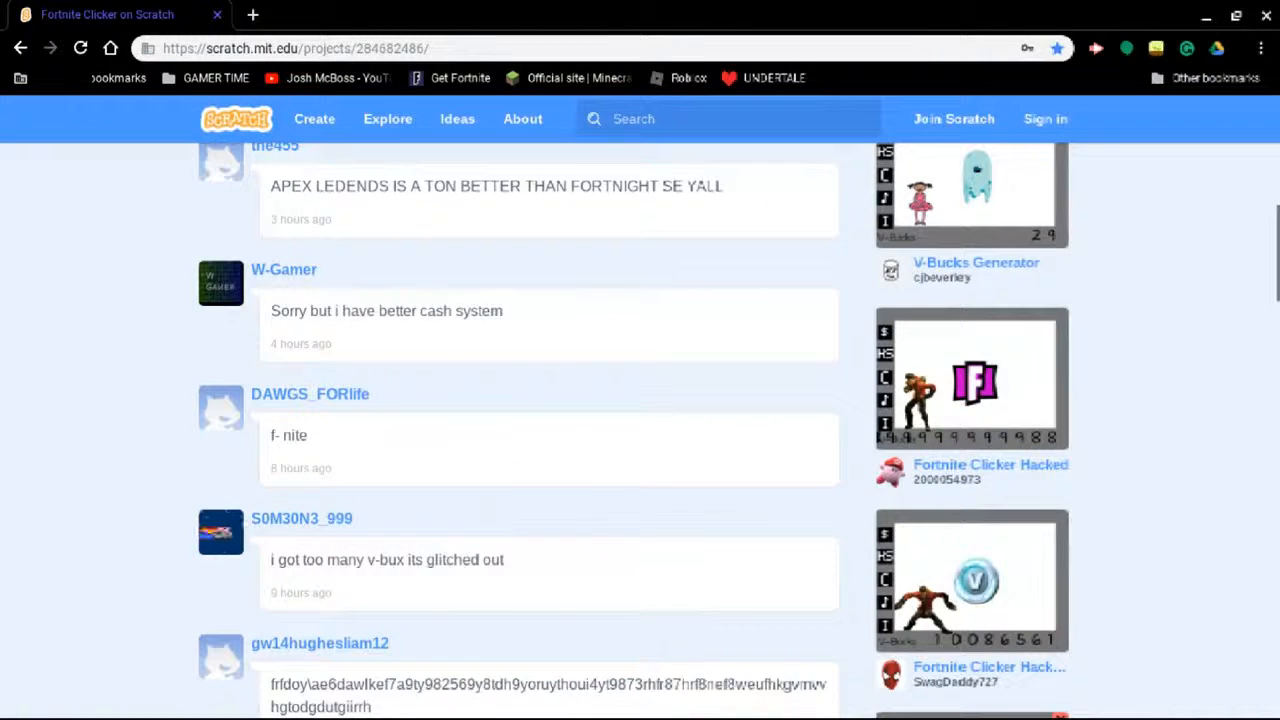
pyautogui.scroll(-3)
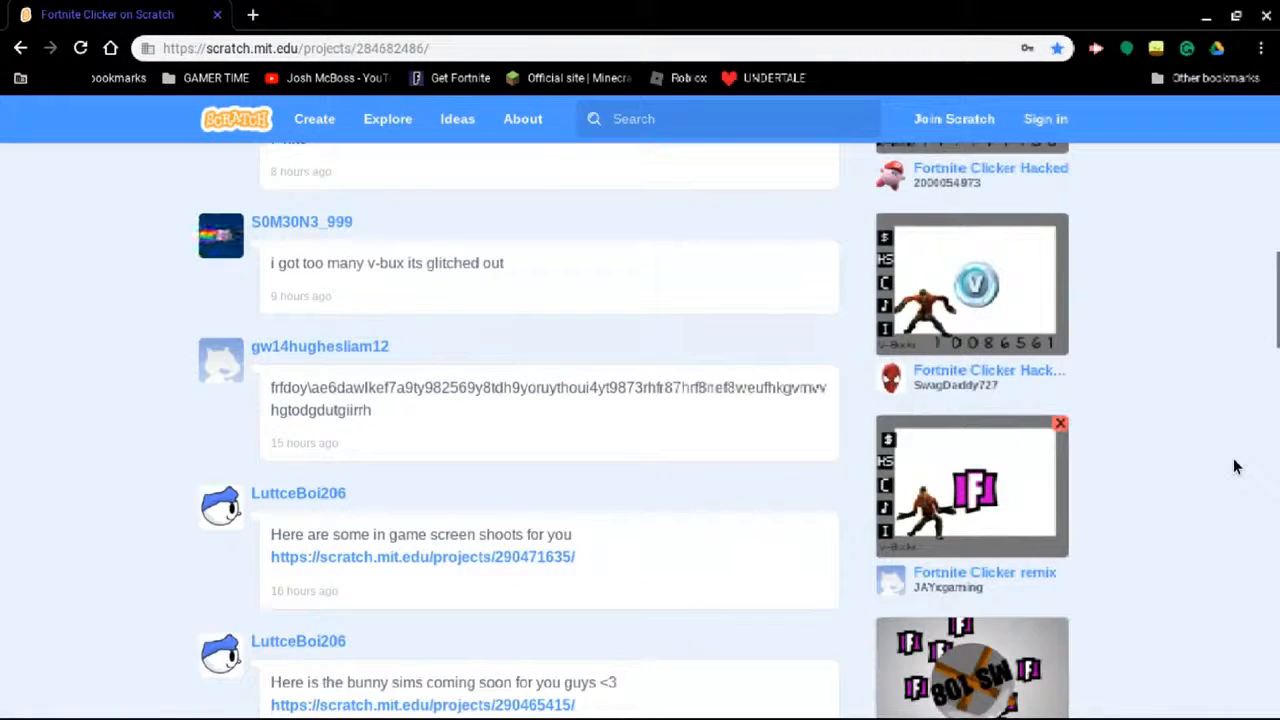
pyautogui.scroll(-3)
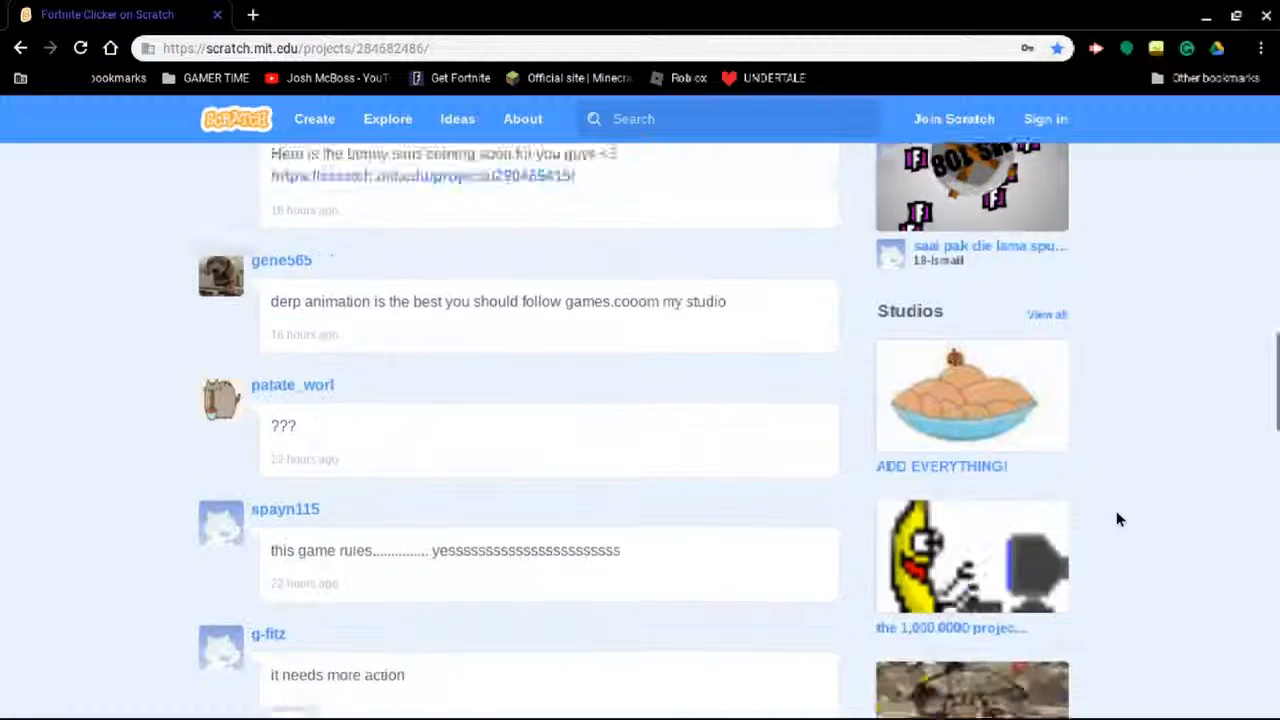
pyautogui.scroll(3)
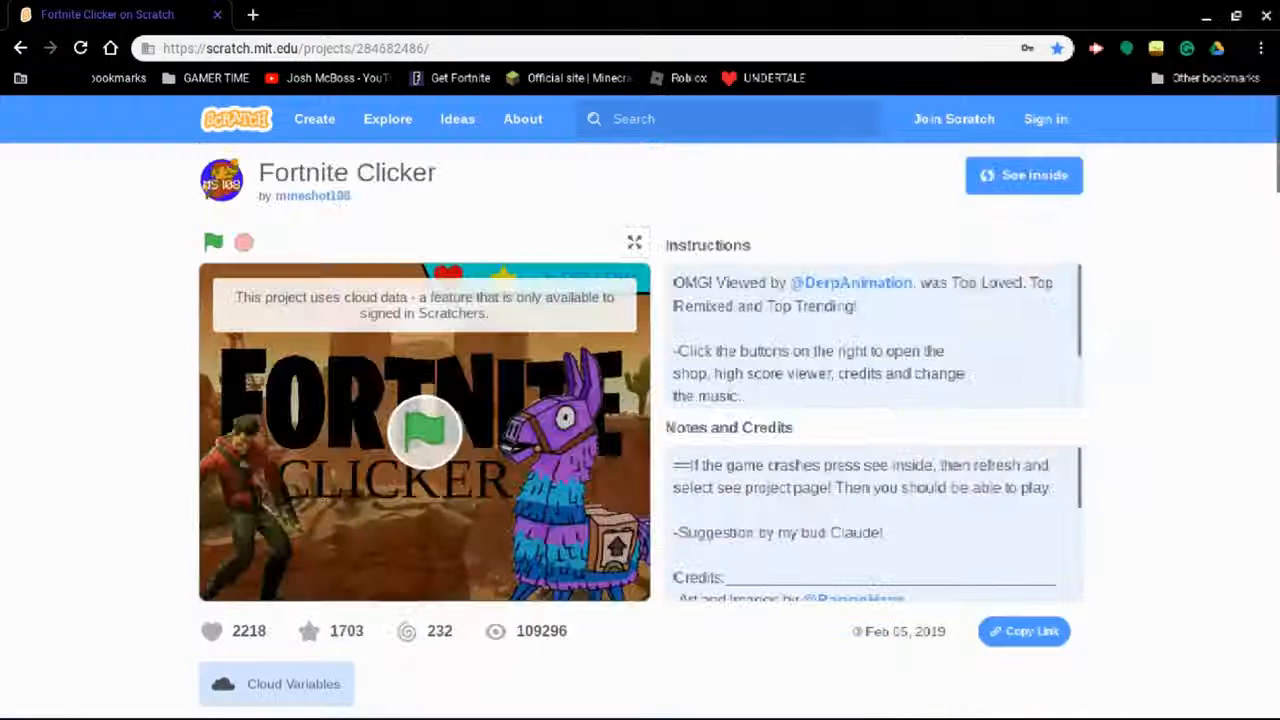
pyautogui.click(212, 242)
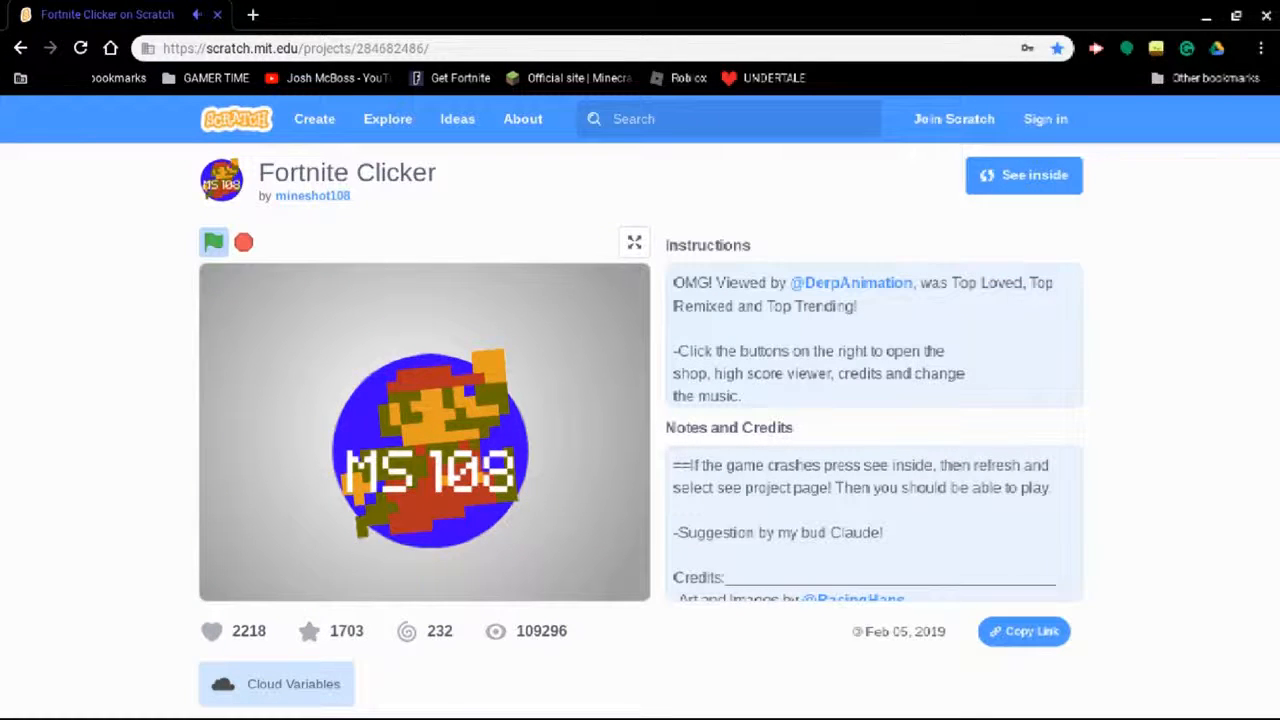
# Get past the Fortnite Clicker intro and view its credits screen
pyautogui.click(212, 242)
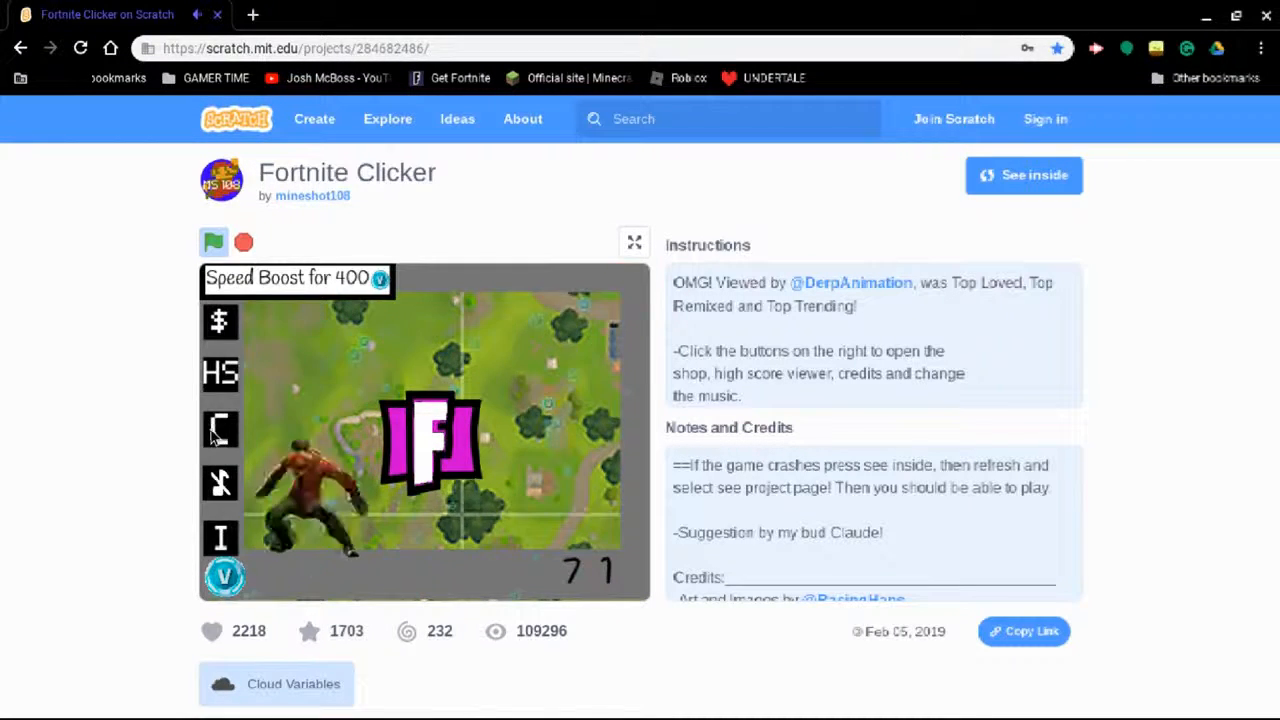
pyautogui.click(220, 430)
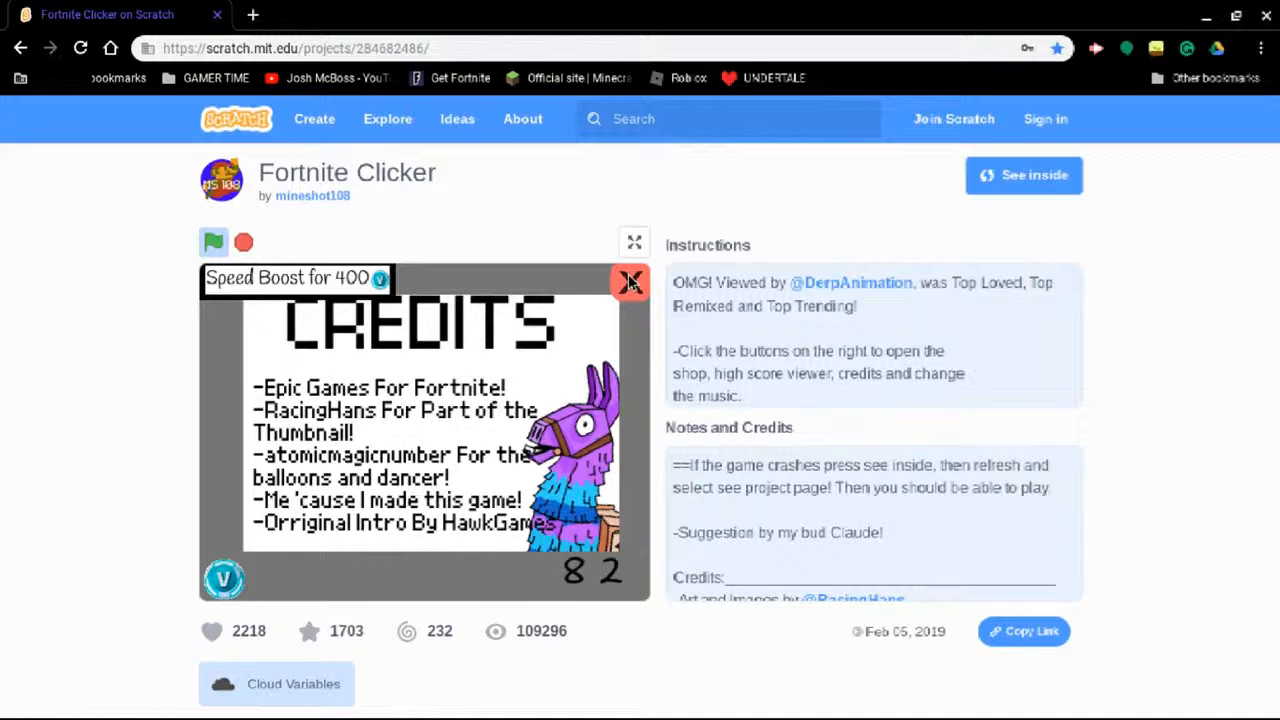
pyautogui.click(630, 282)
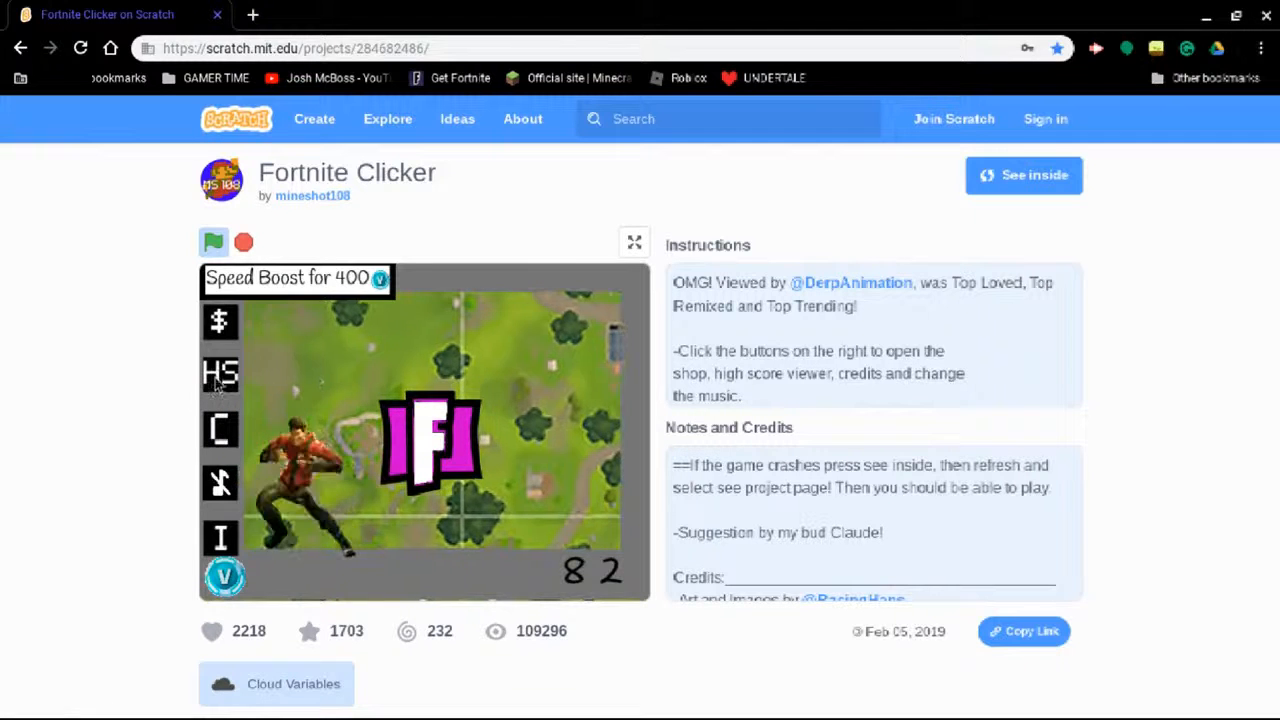
# View the V-Bucks shop and the instructions screens, closing each with the X
pyautogui.click(220, 374)
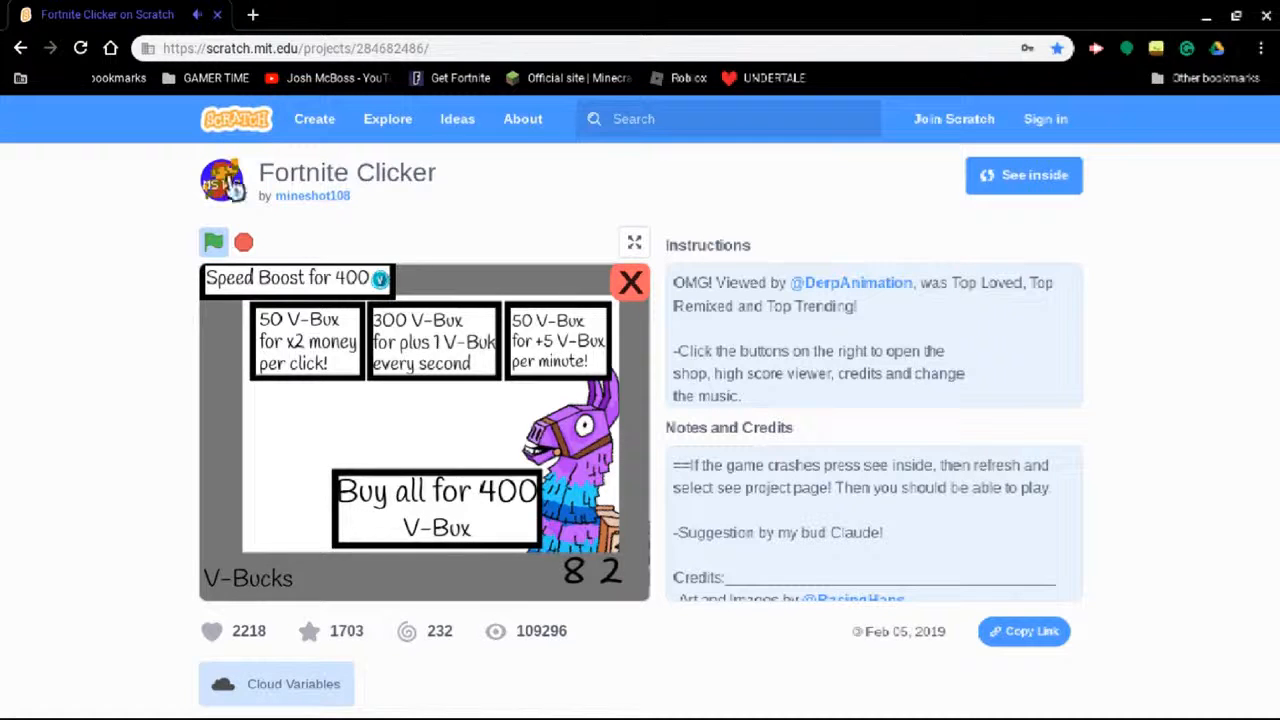
pyautogui.click(630, 282)
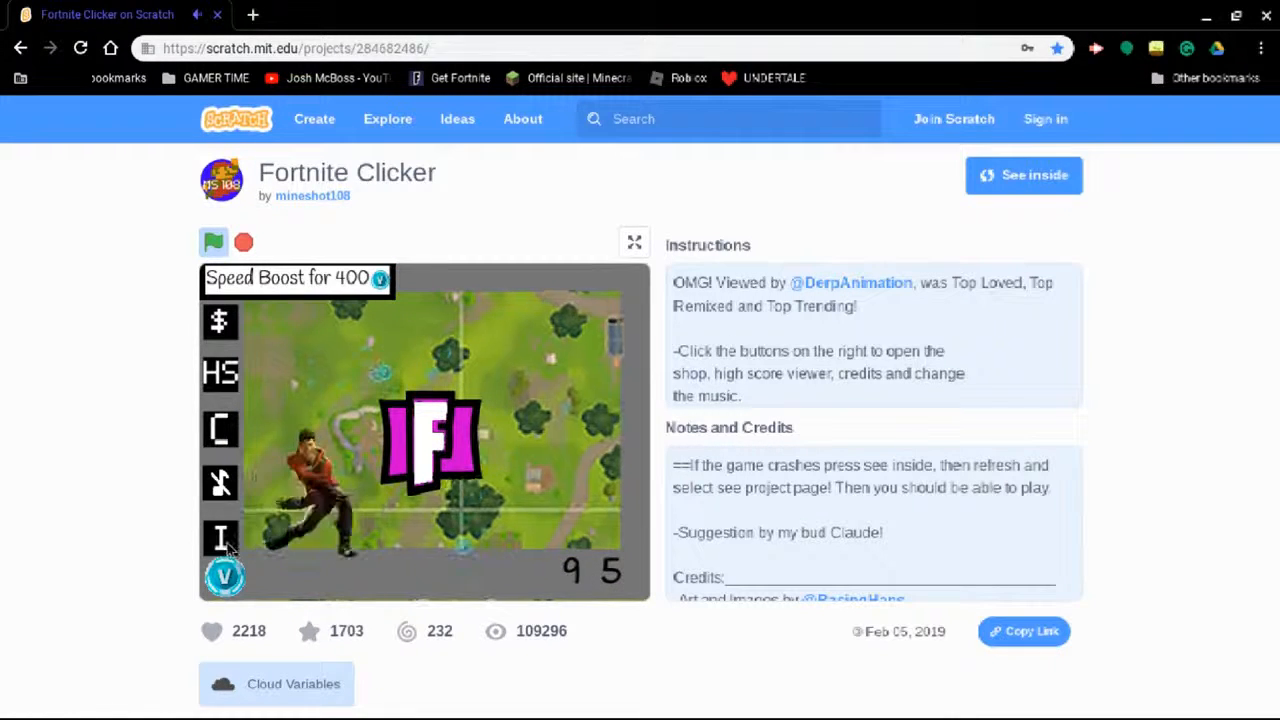
pyautogui.click(220, 538)
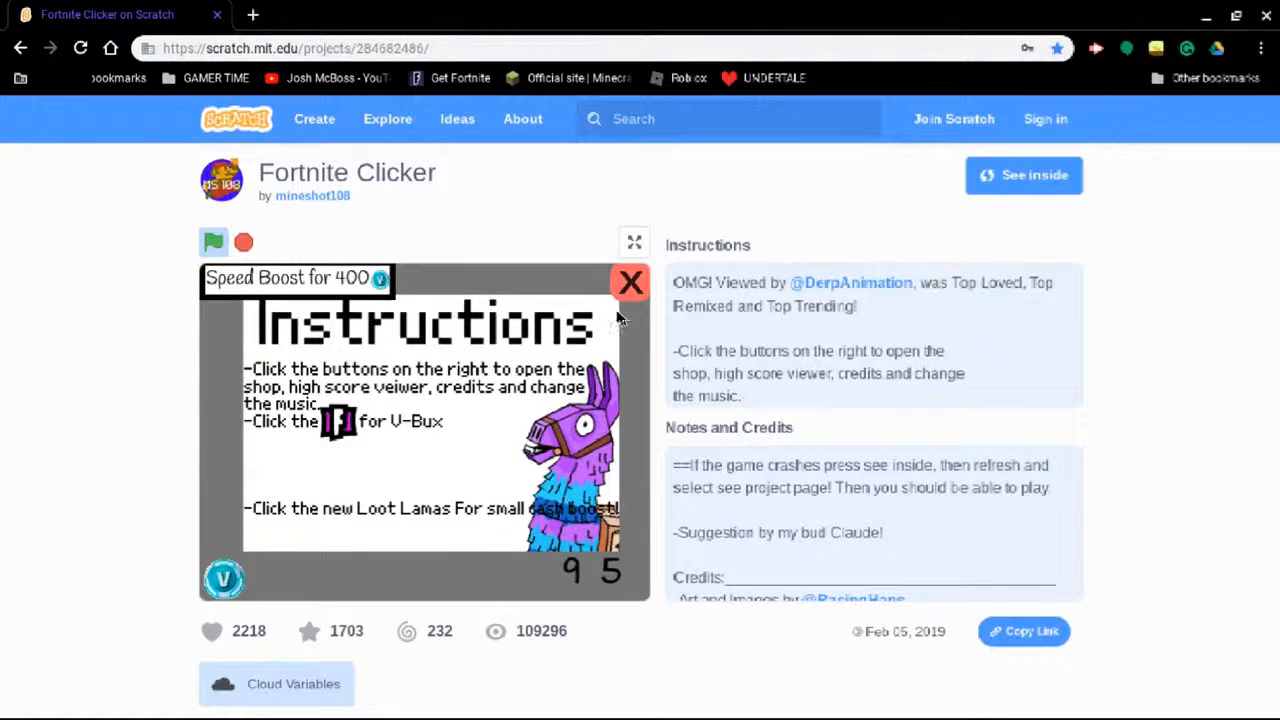
pyautogui.click(630, 282)
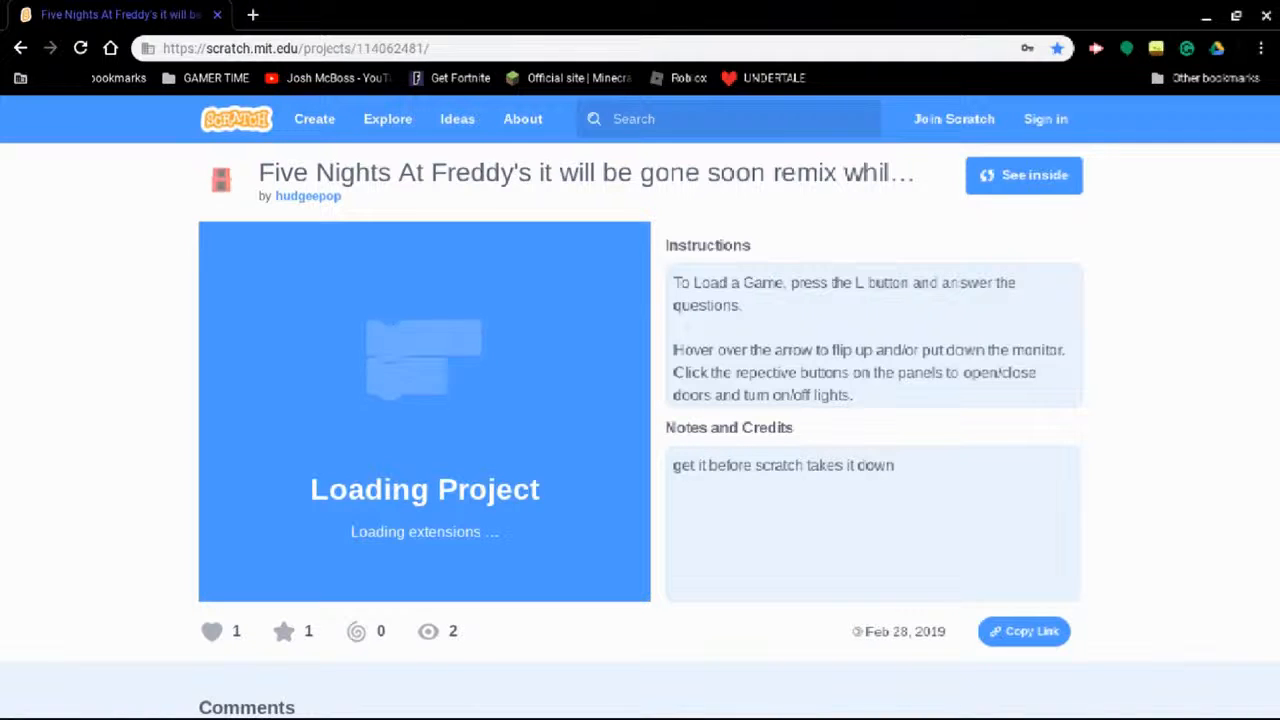
# Scroll around the Five Nights At Freddy's remix page while its player loads full screen
pyautogui.scroll(-3)
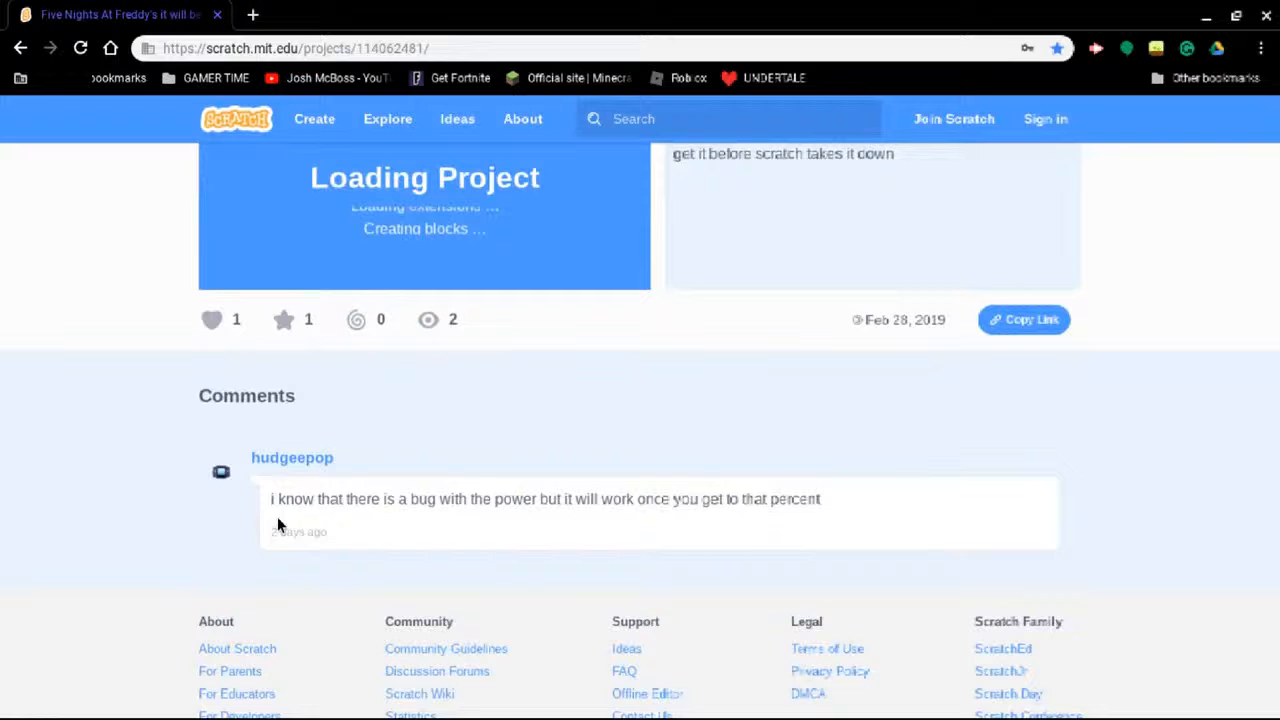
pyautogui.scroll(3)
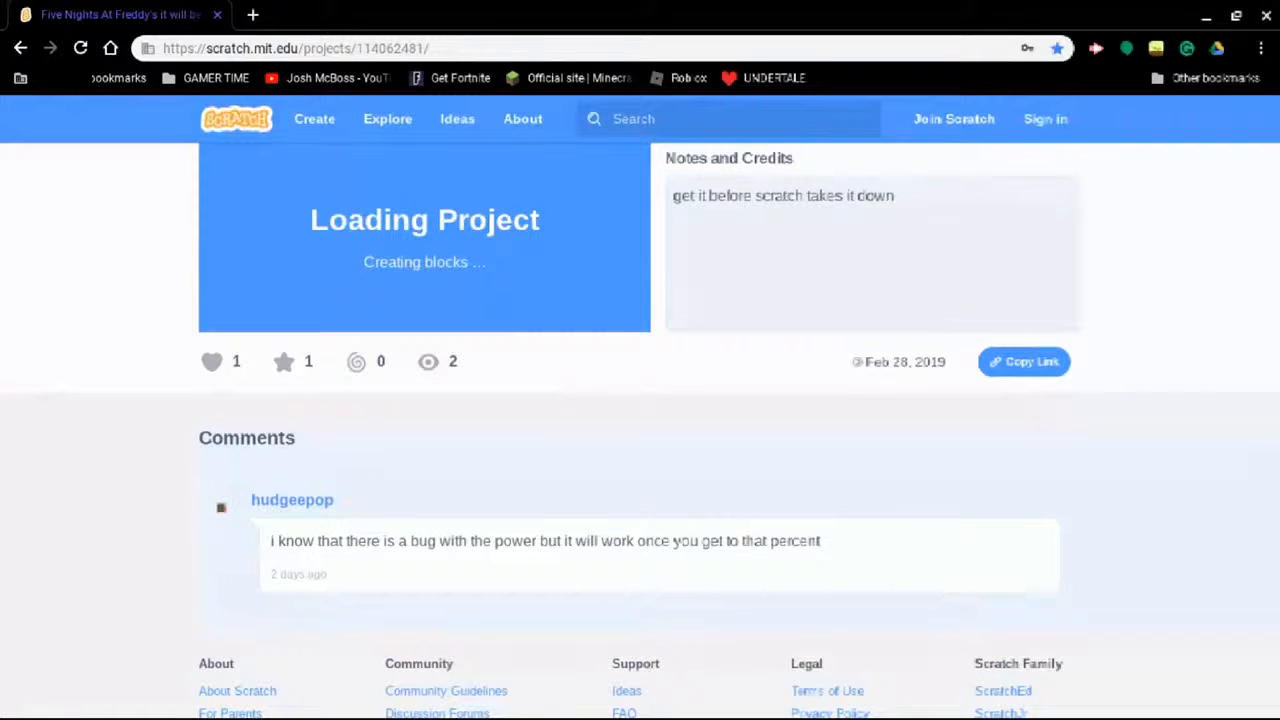
pyautogui.scroll(3)
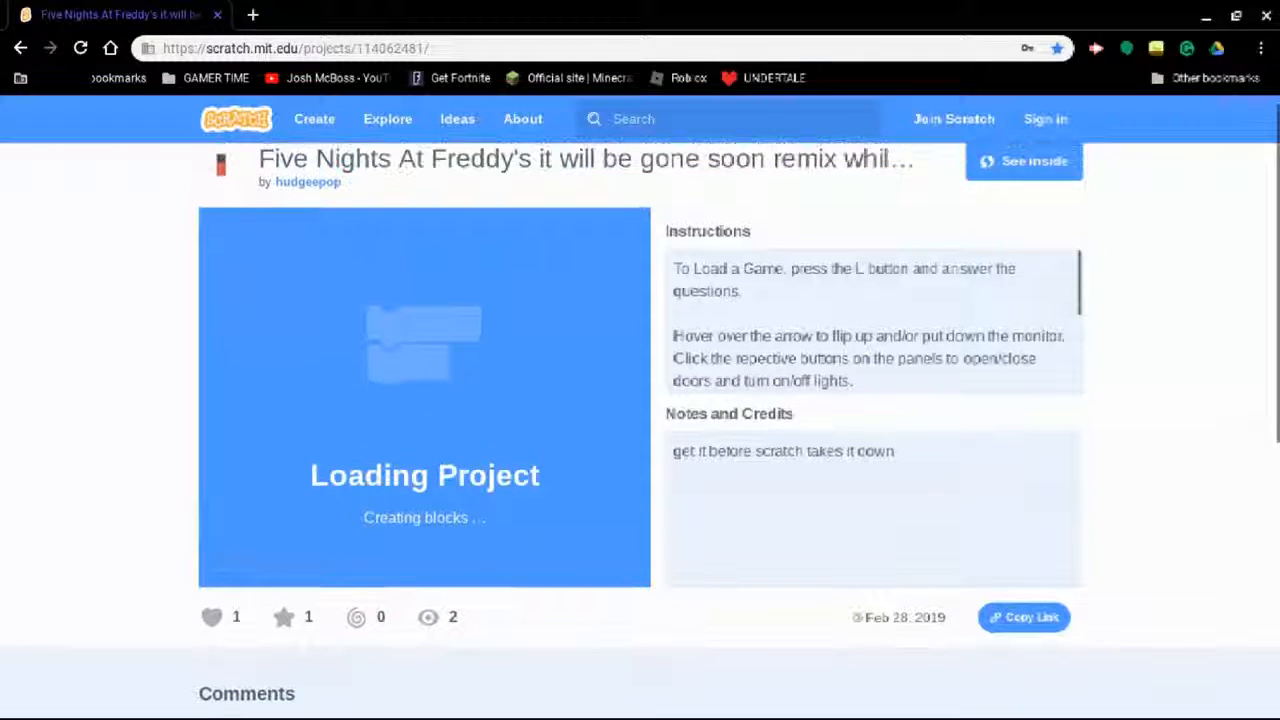
pyautogui.scroll(3)
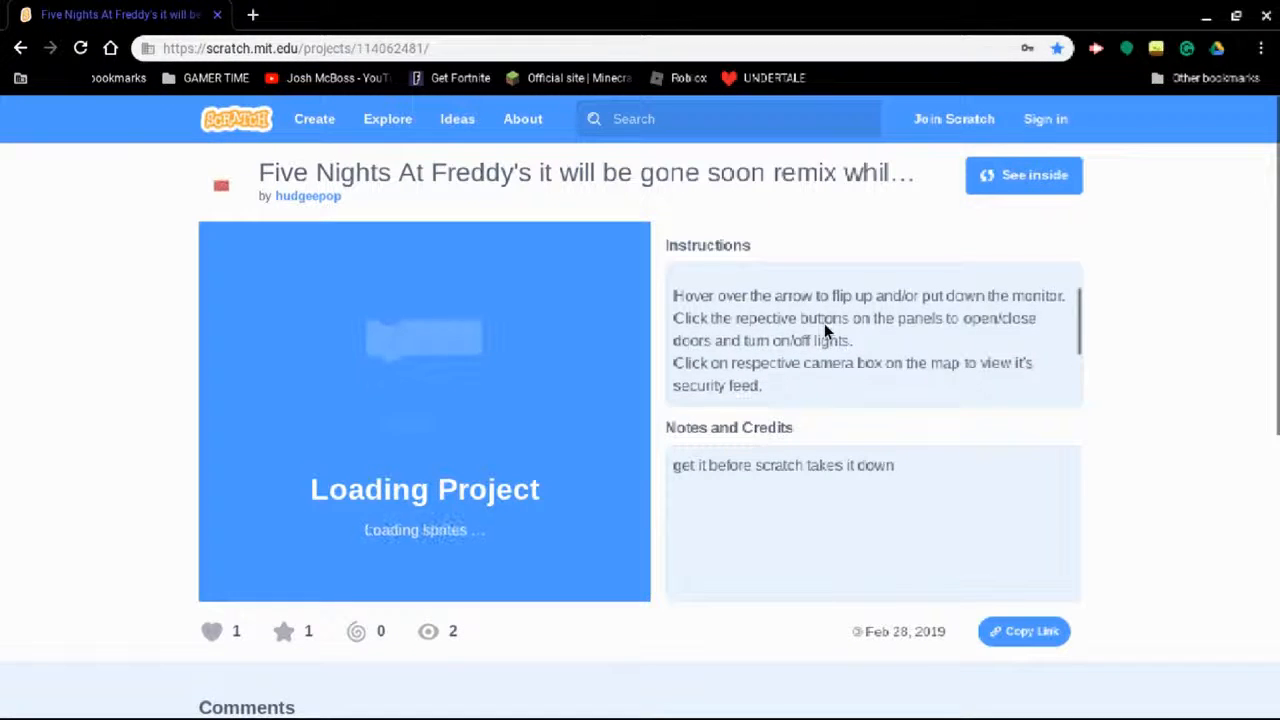
pyautogui.scroll(-3)
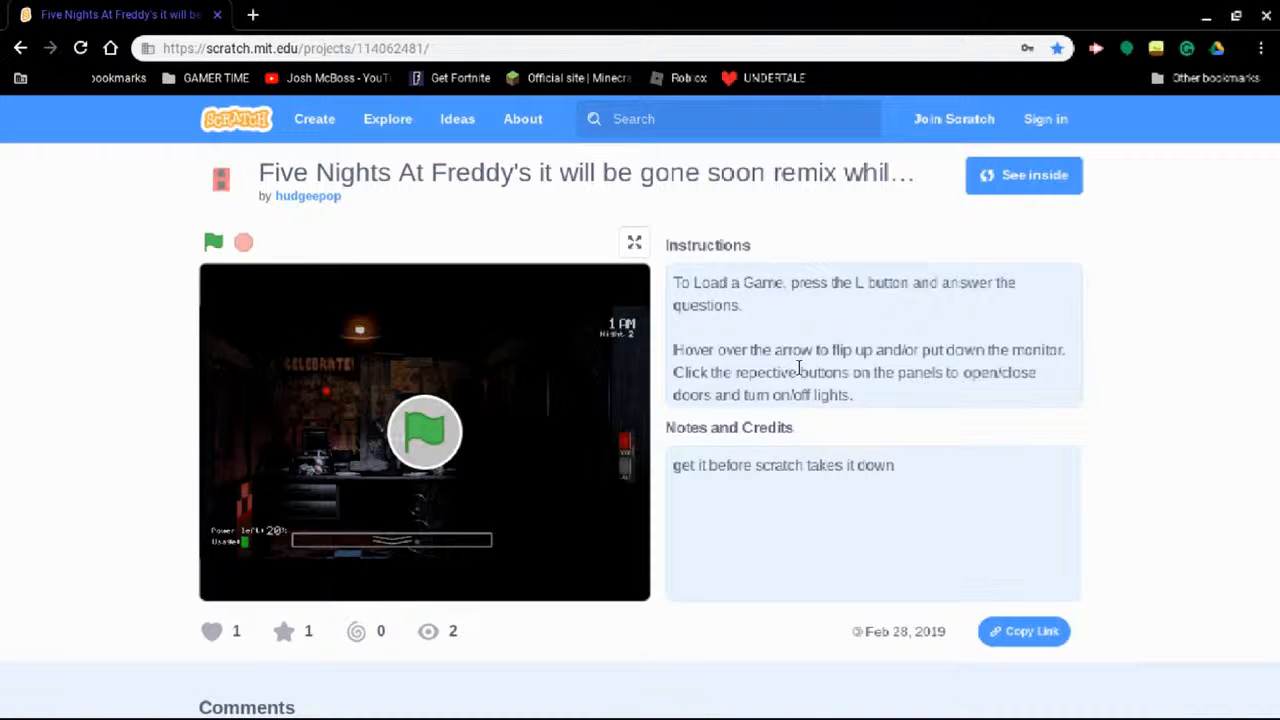
pyautogui.scroll(-3)
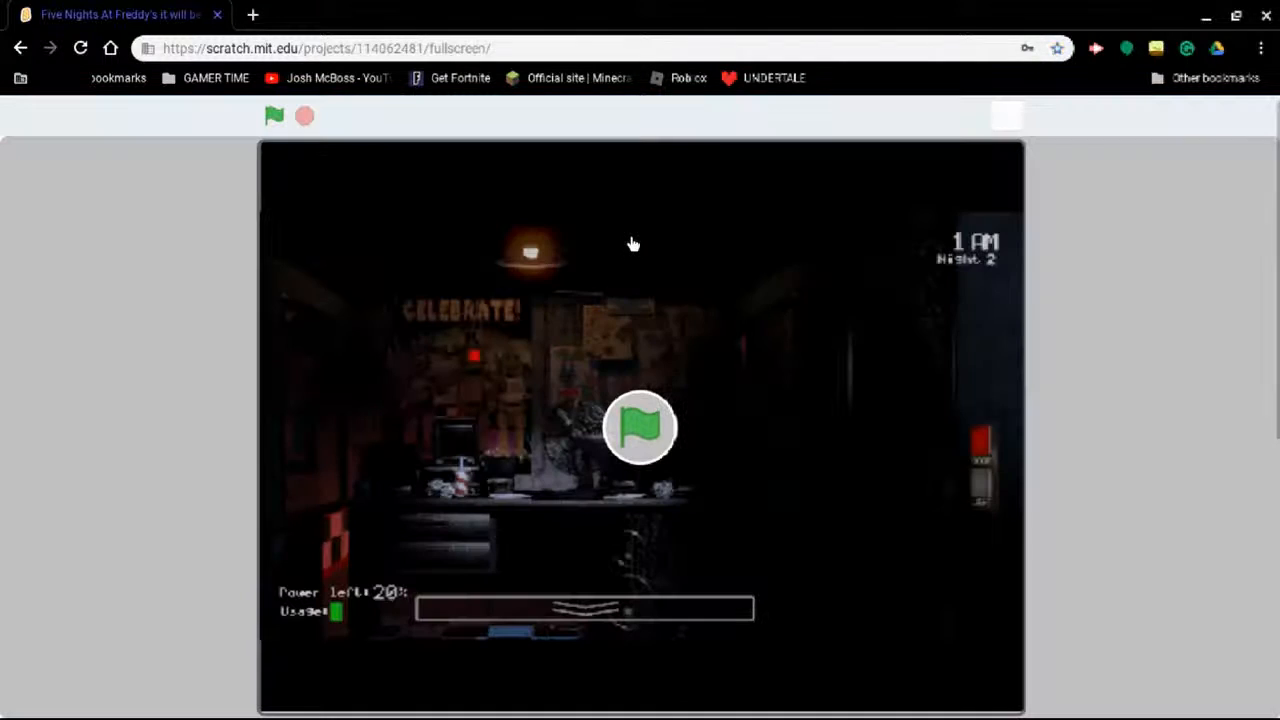
# Start the Five Nights At Freddy's game and choose New Game from the title menu
pyautogui.click(274, 116)
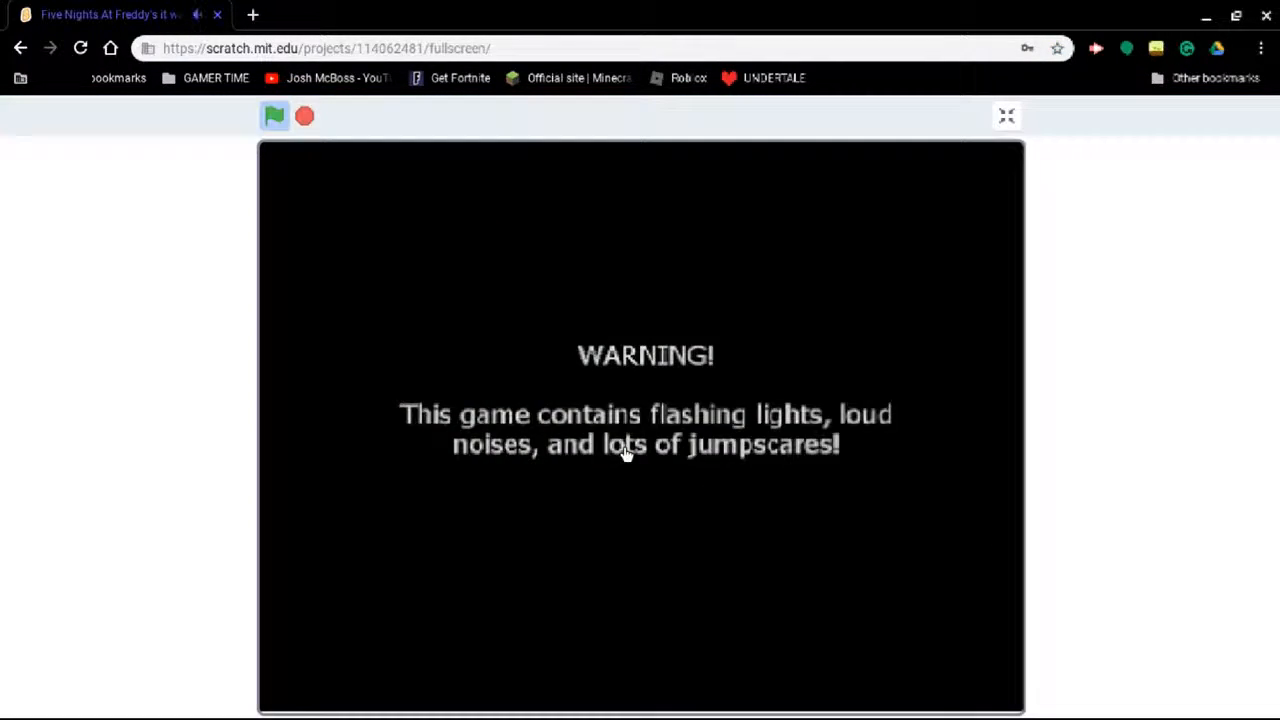
pyautogui.moveTo(332, 580)
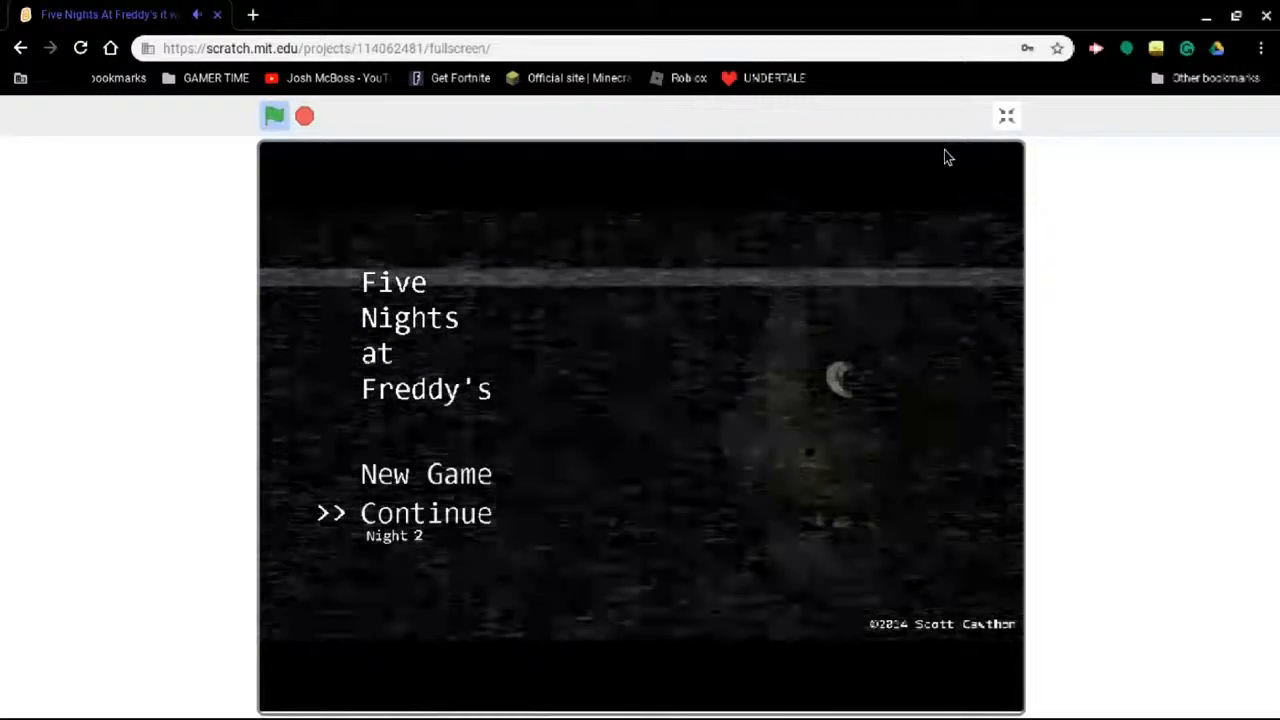
pyautogui.click(1006, 114)
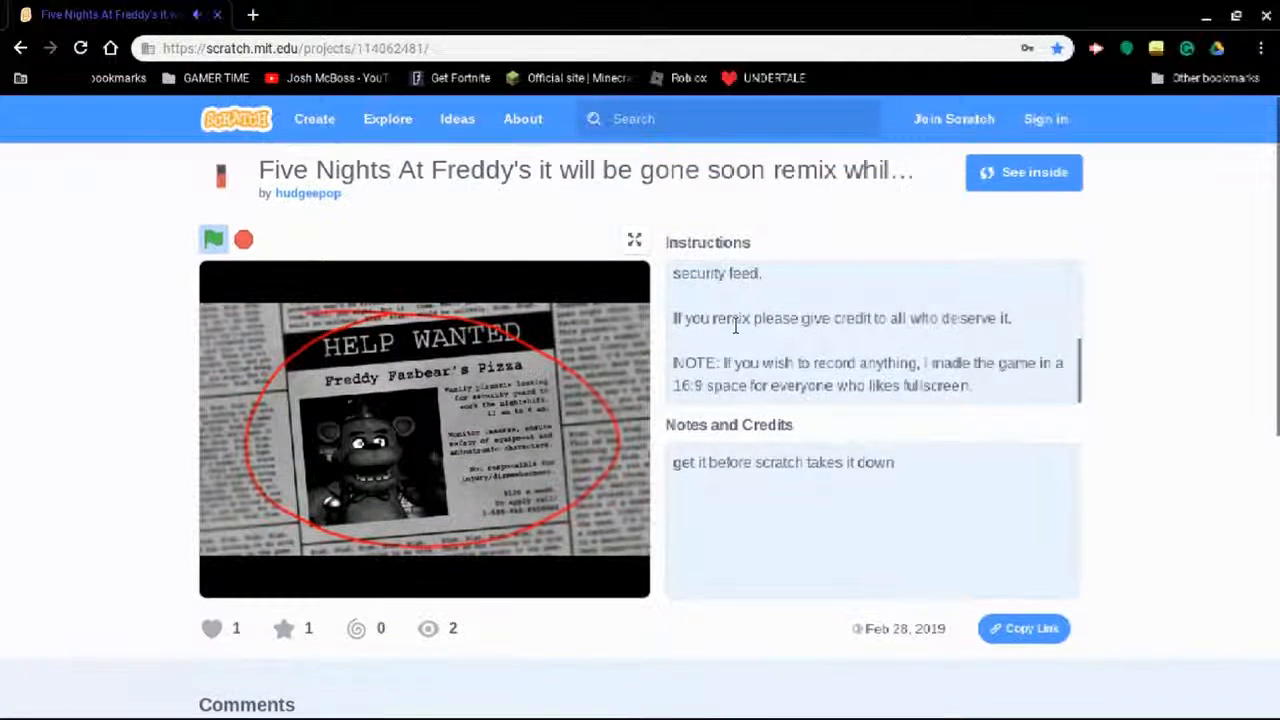
pyautogui.scroll(3)
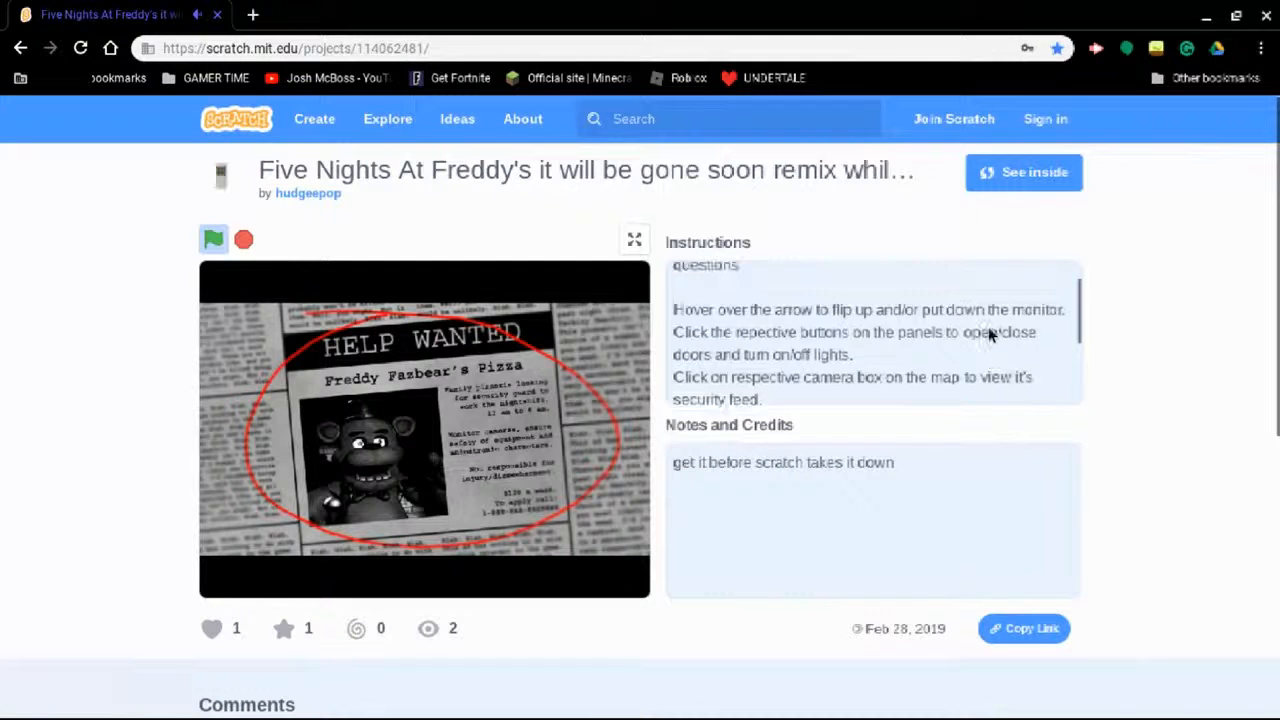
# Go full screen, skip the Help Wanted notice and pull up the Night 1 security monitor
pyautogui.click(214, 240)
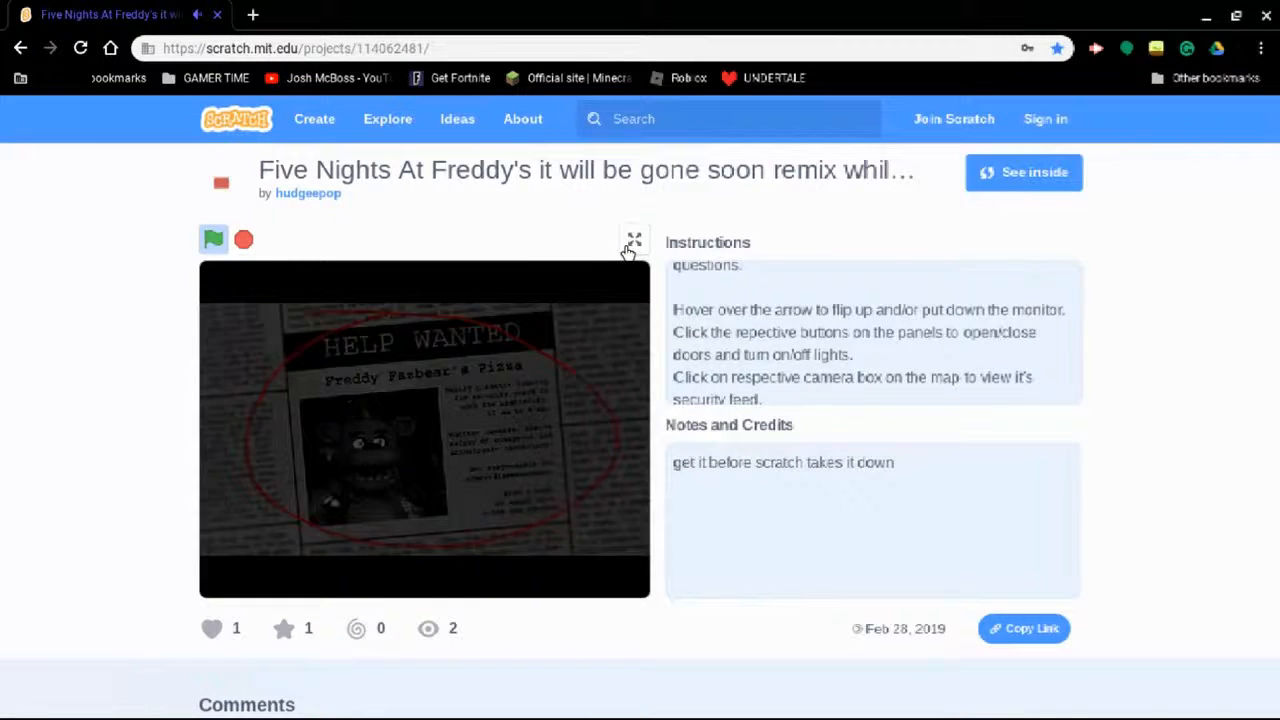
pyautogui.click(632, 240)
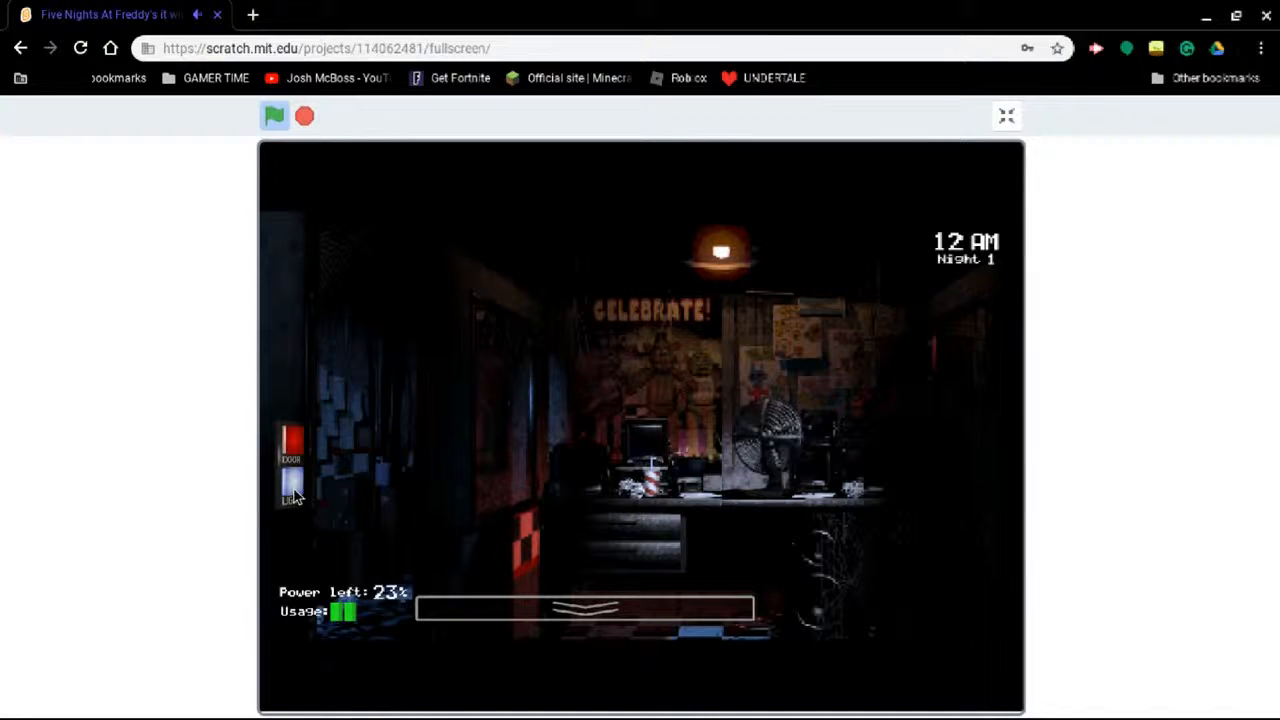
pyautogui.click(292, 444)
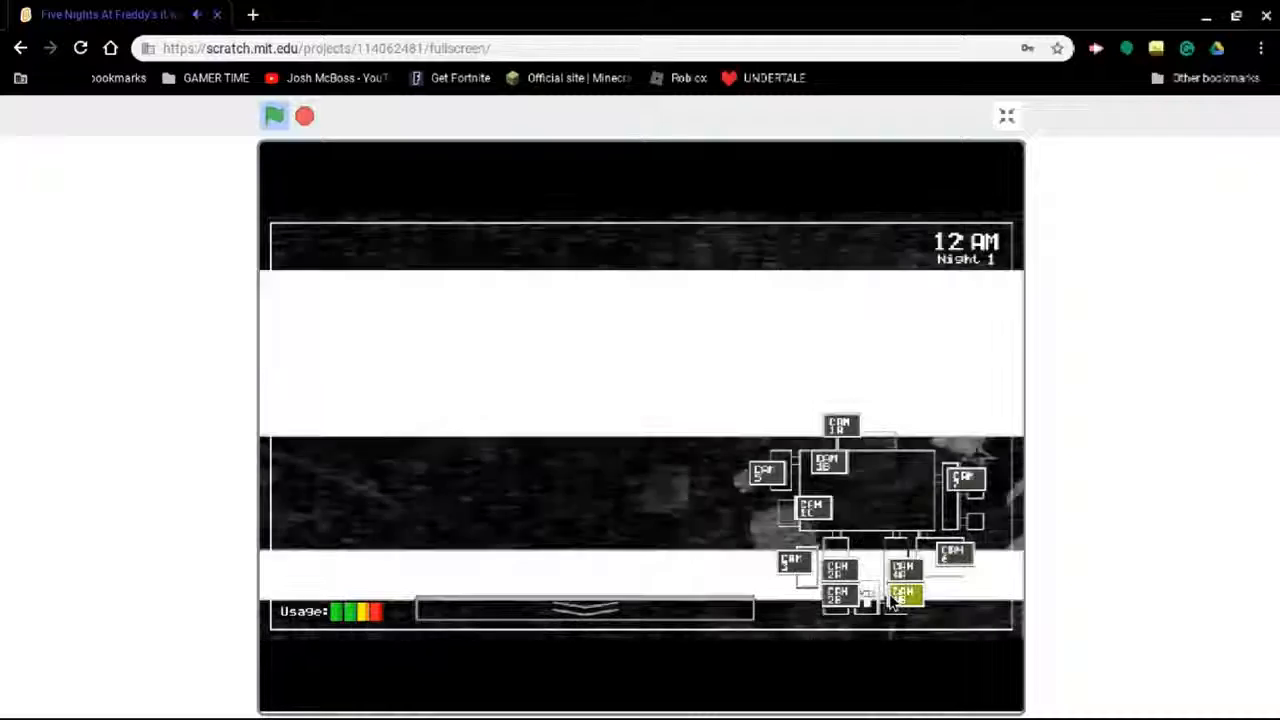
# Cycle the camera feeds through W. Hall Corner, West Hall and Pirate Cove
pyautogui.click(840, 596)
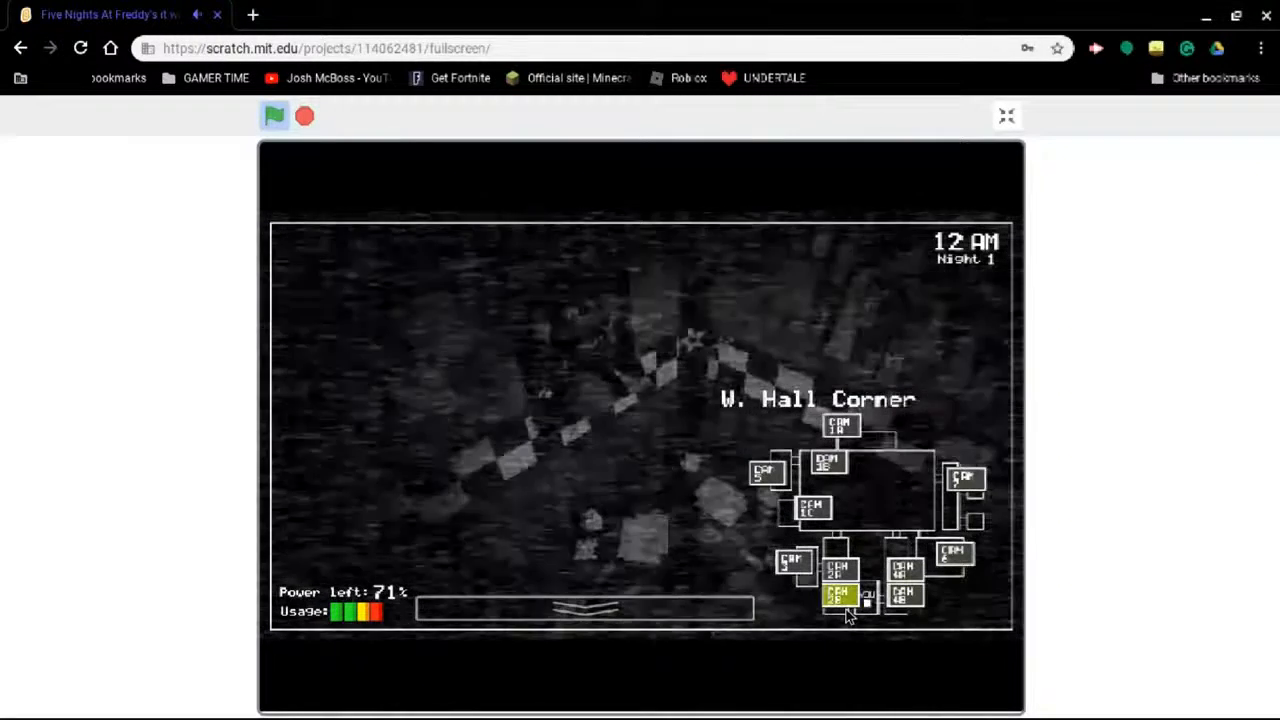
pyautogui.click(796, 560)
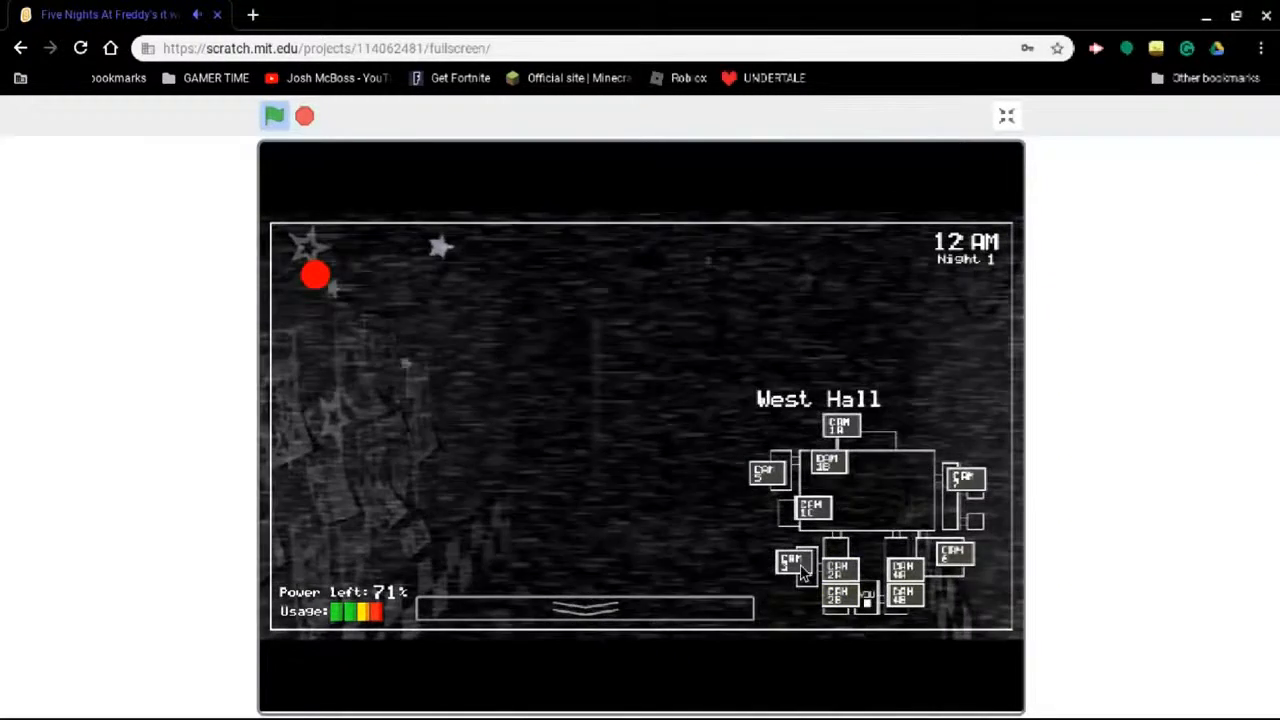
pyautogui.click(812, 508)
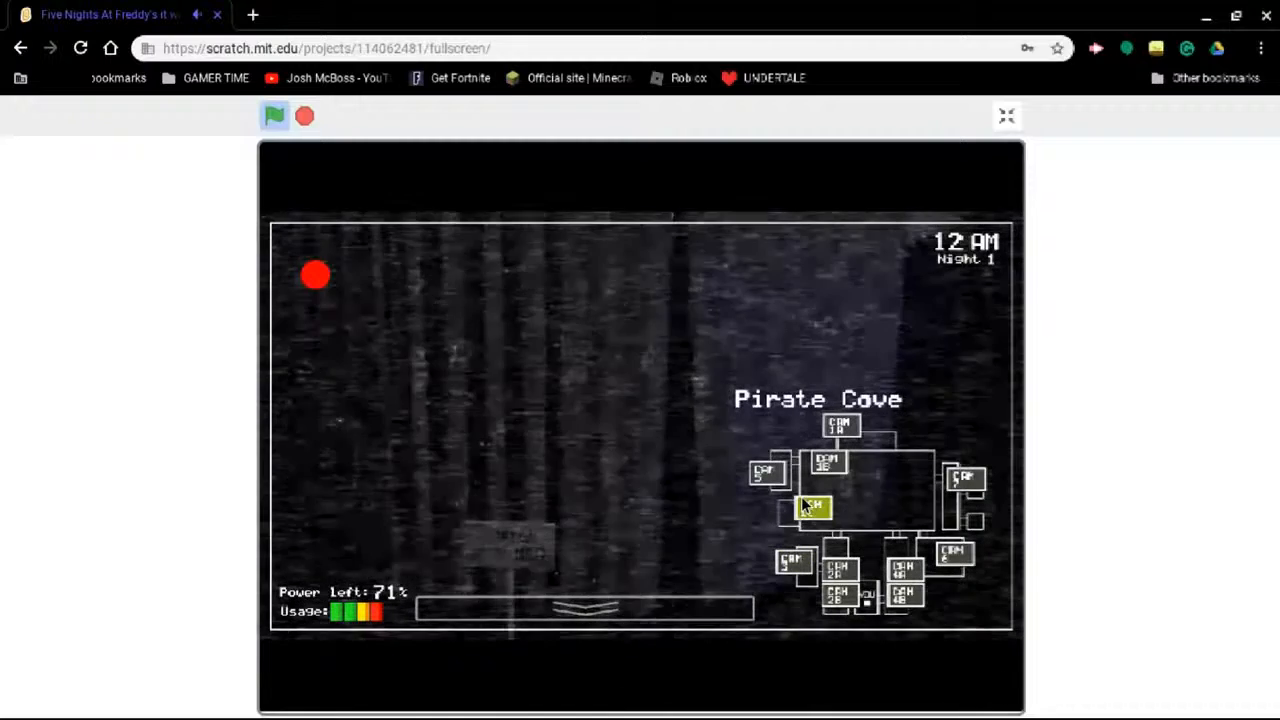
pyautogui.click(764, 472)
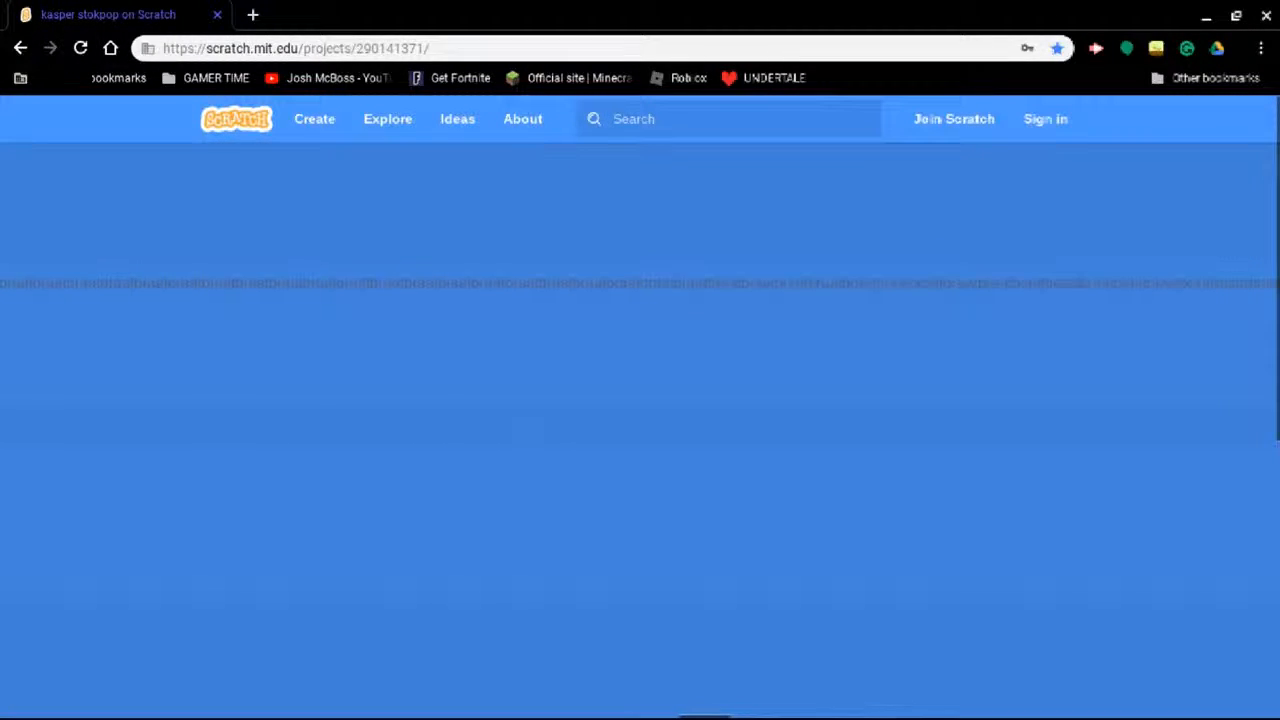
pyautogui.moveTo(660, 280)
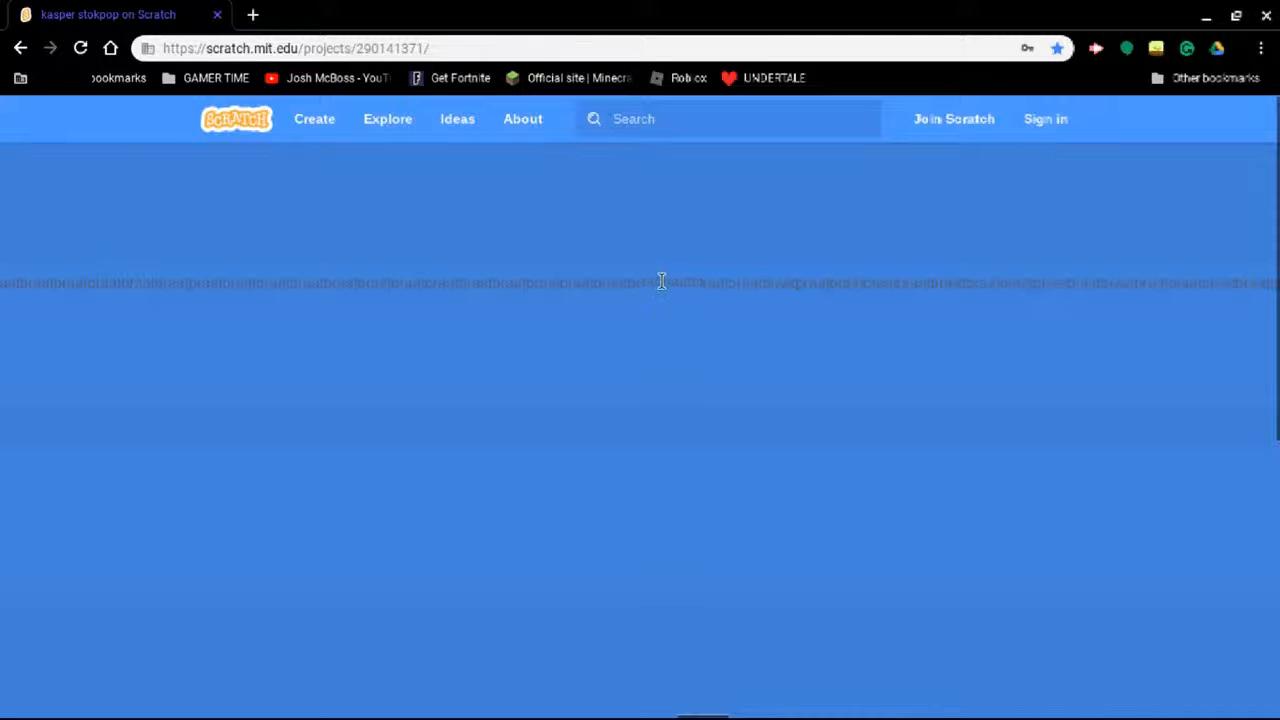
pyautogui.moveTo(728, 394)
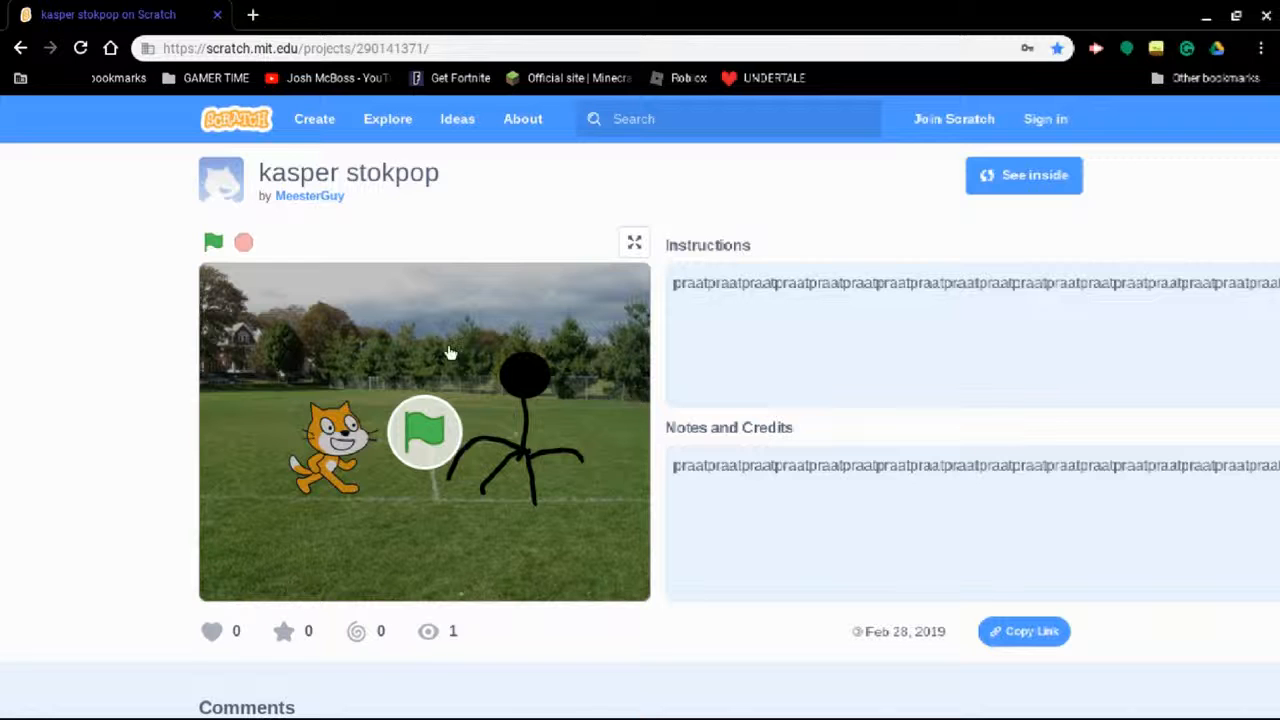
# Scroll the kasper stokpop page down to the comments and back up to the stage
pyautogui.scroll(-3)
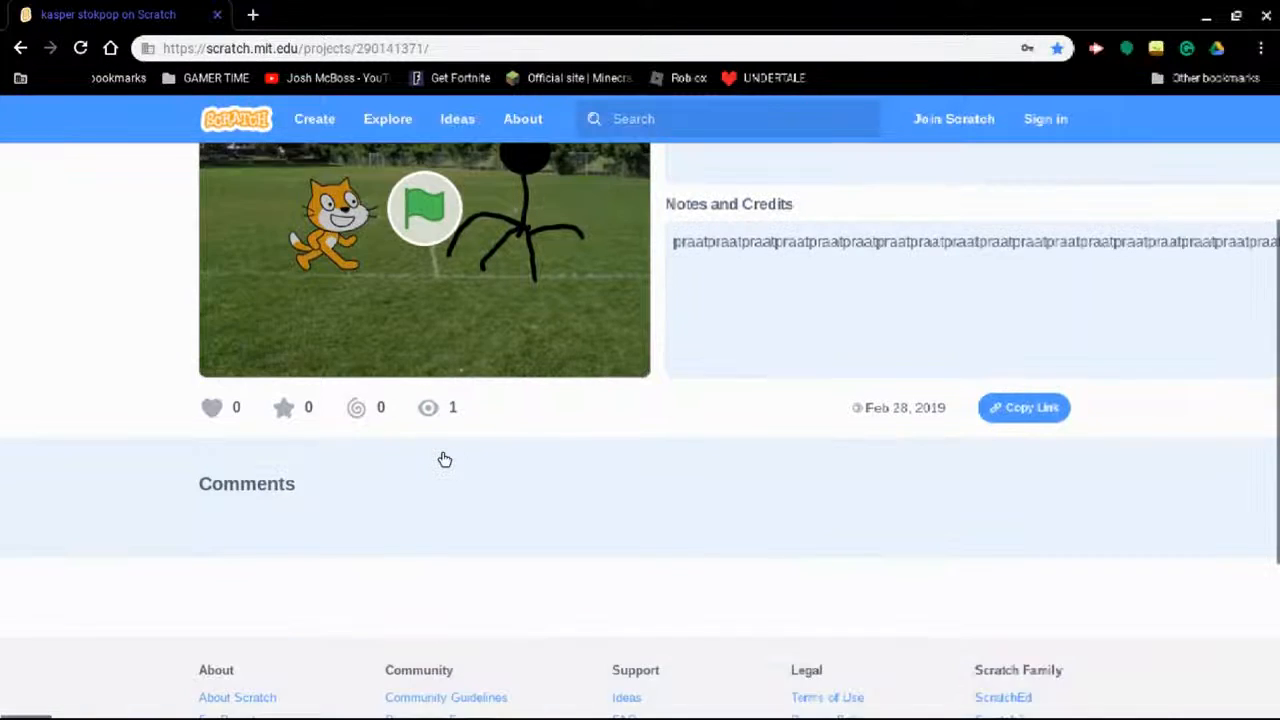
pyautogui.scroll(3)
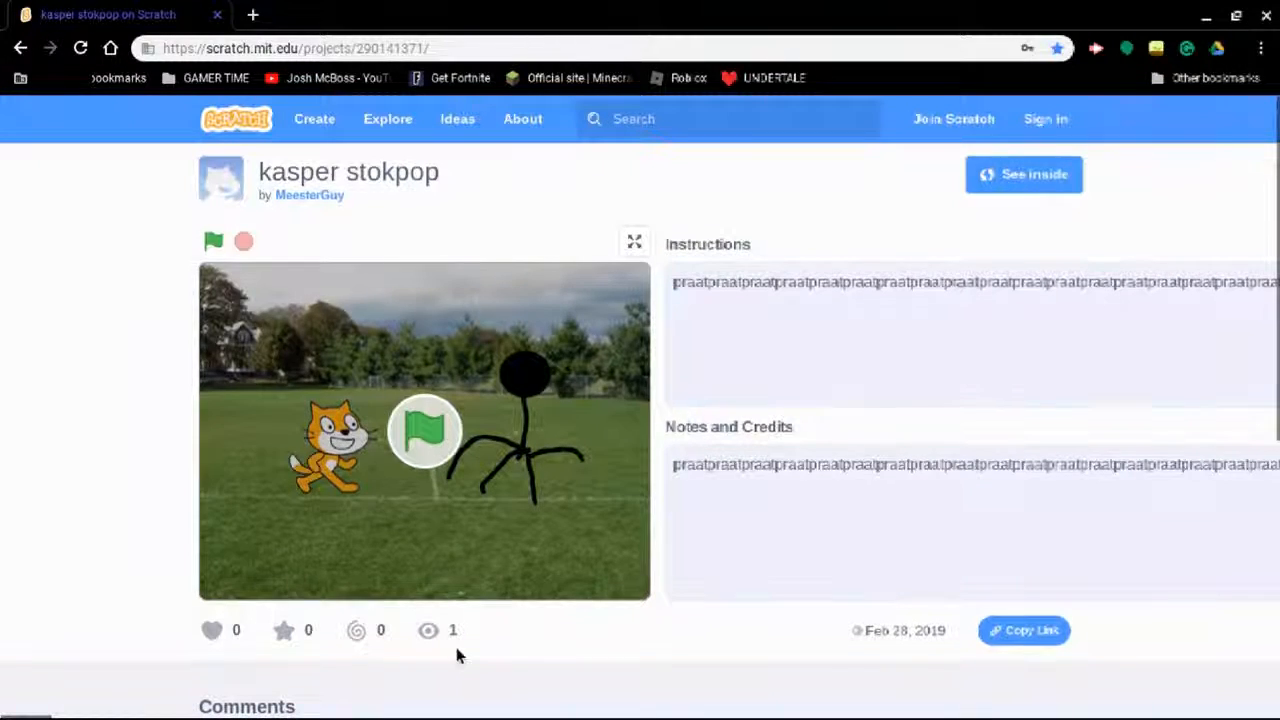
pyautogui.moveTo(436, 376)
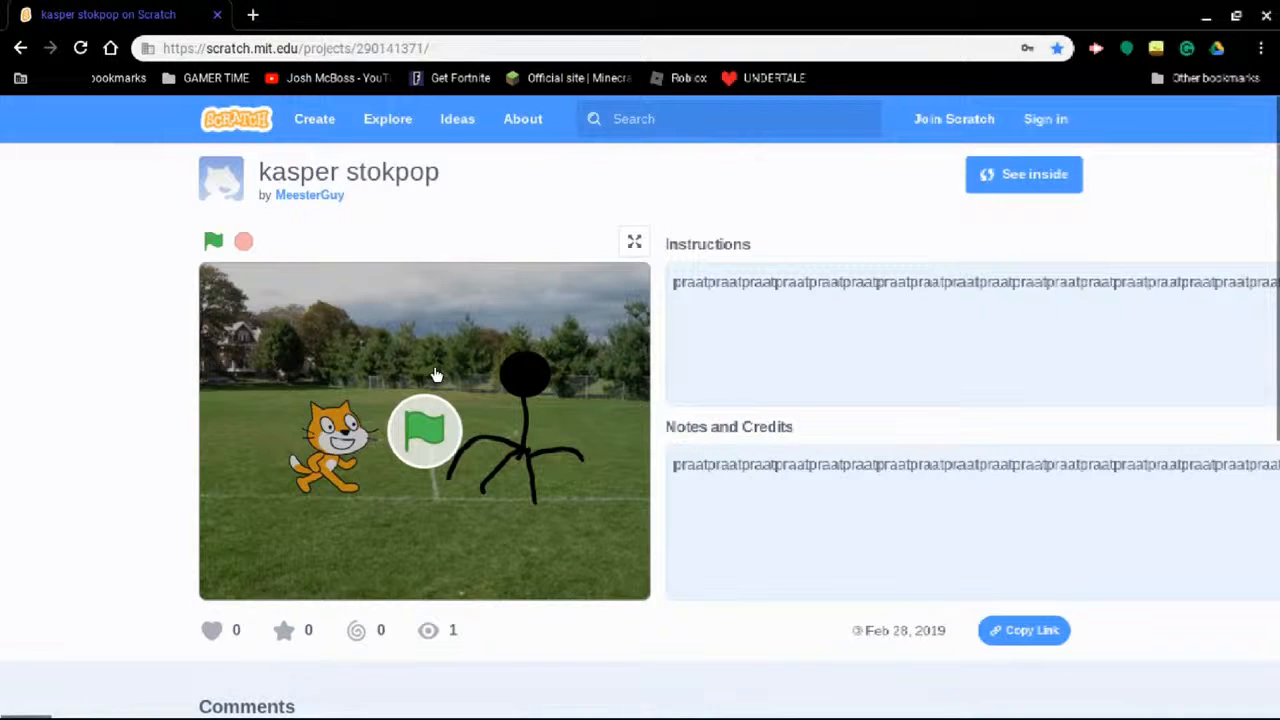
# Start kasper stokpop and answer the first question with 'wlose'
pyautogui.click(212, 240)
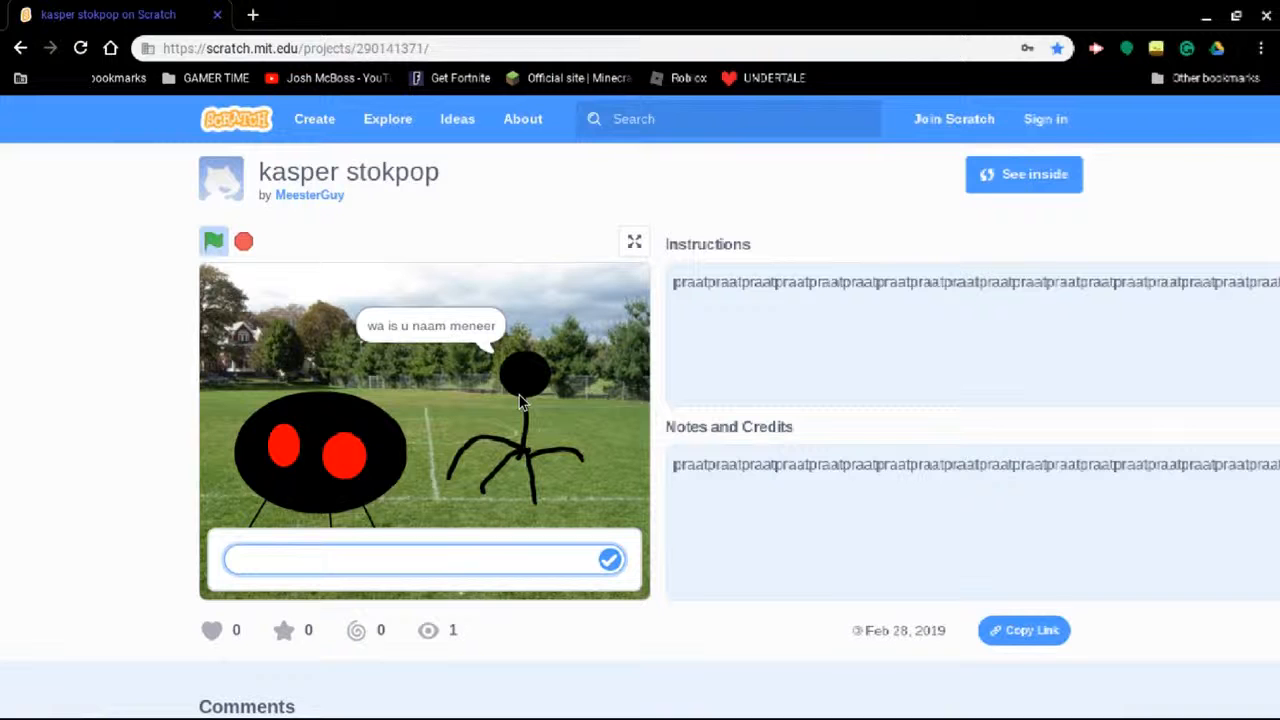
pyautogui.write('w')
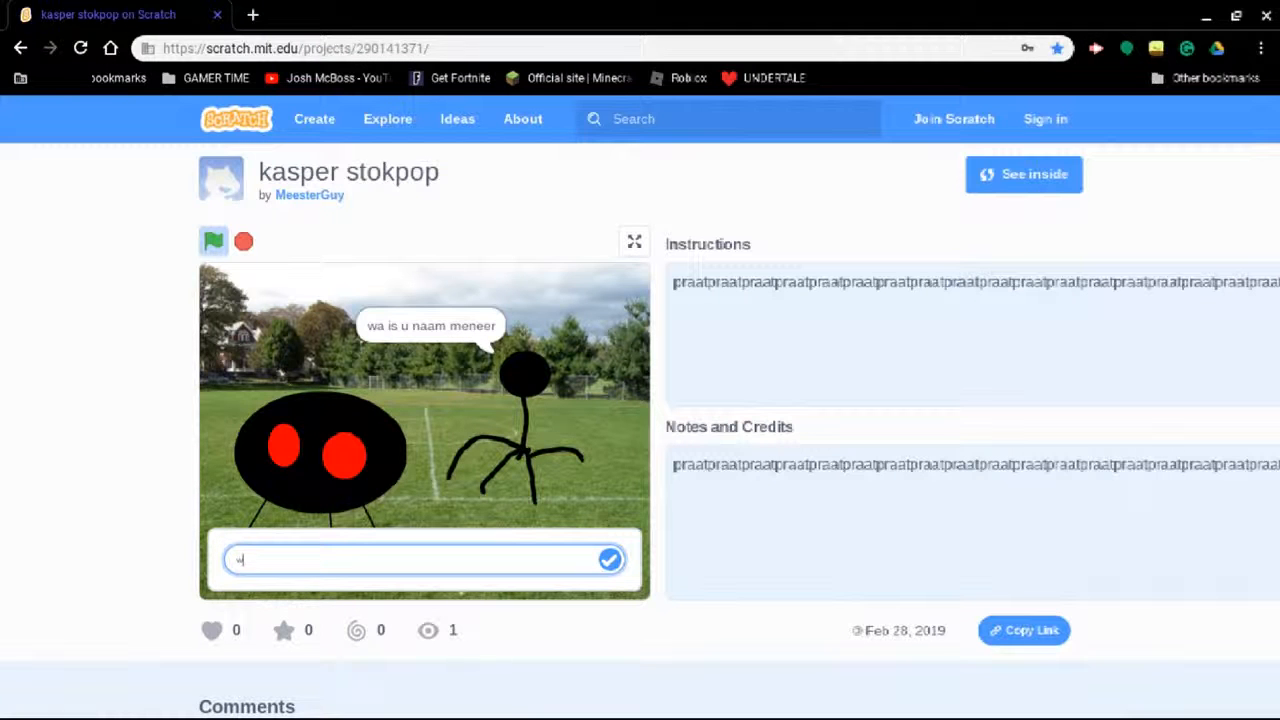
pyautogui.write('lose')
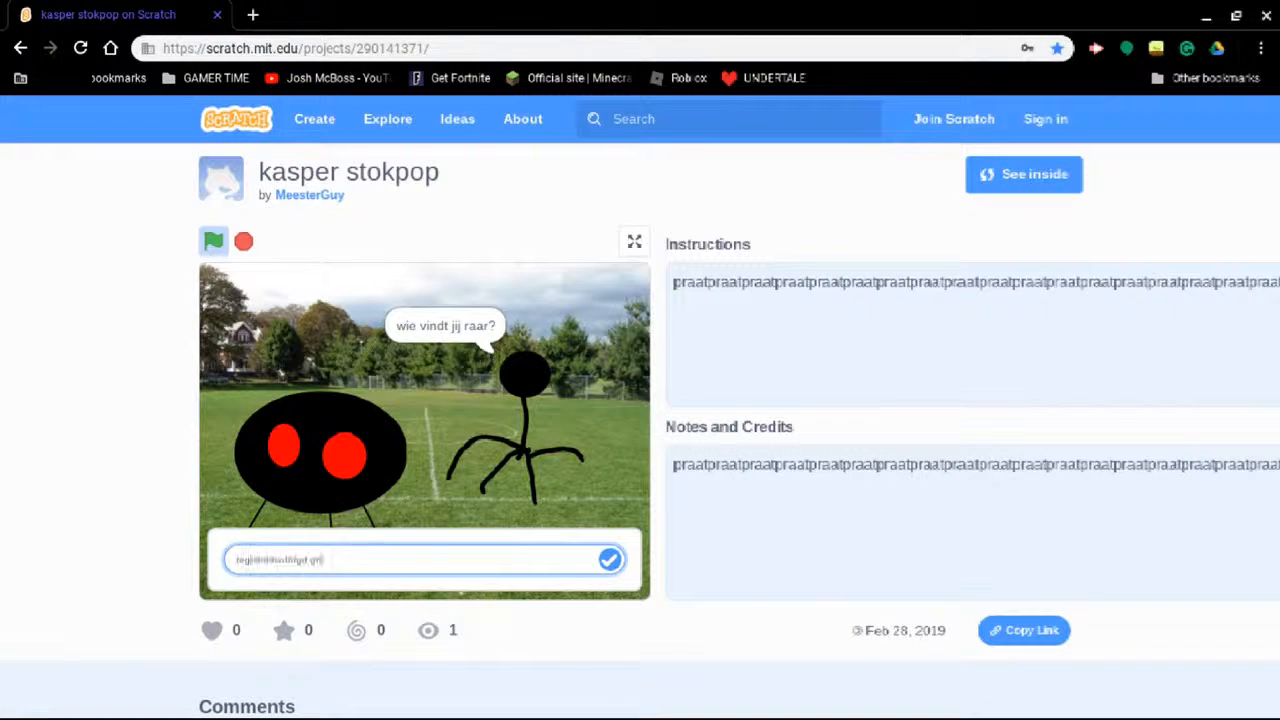
pyautogui.click(610, 560)
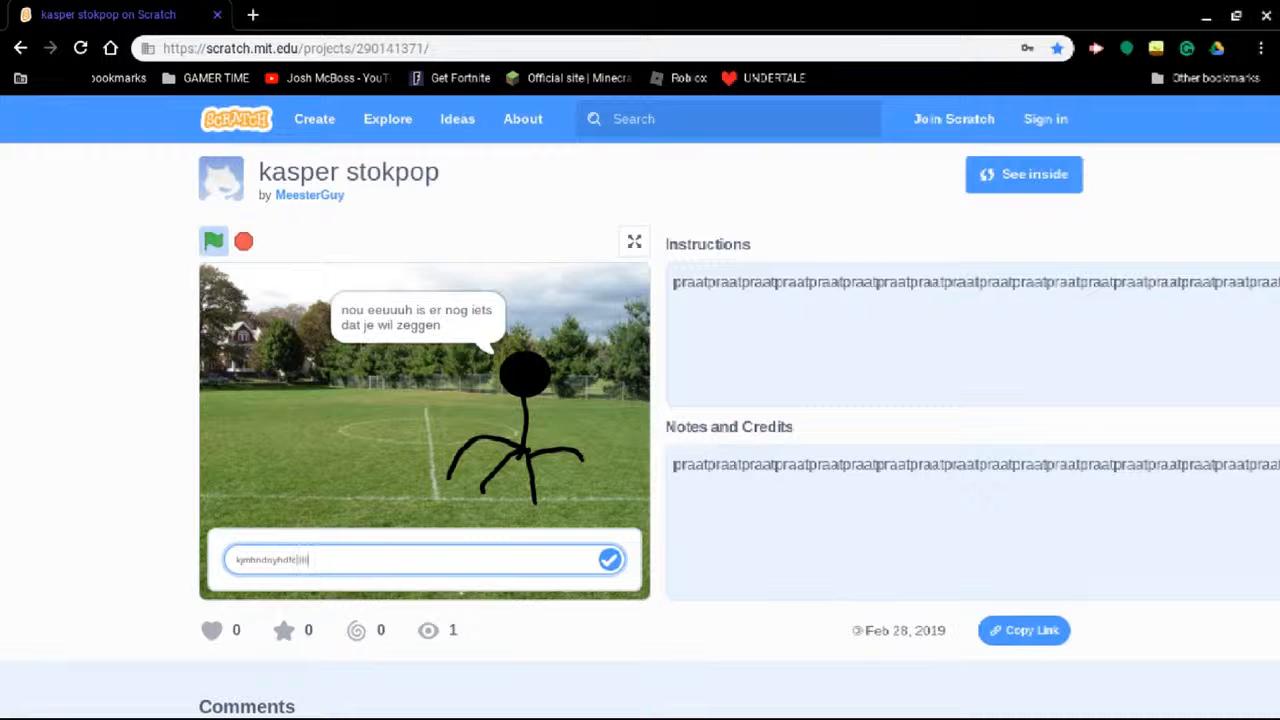
# Submit the remaining answers until the cat says goodbye, then stop the project
pyautogui.click(608, 560)
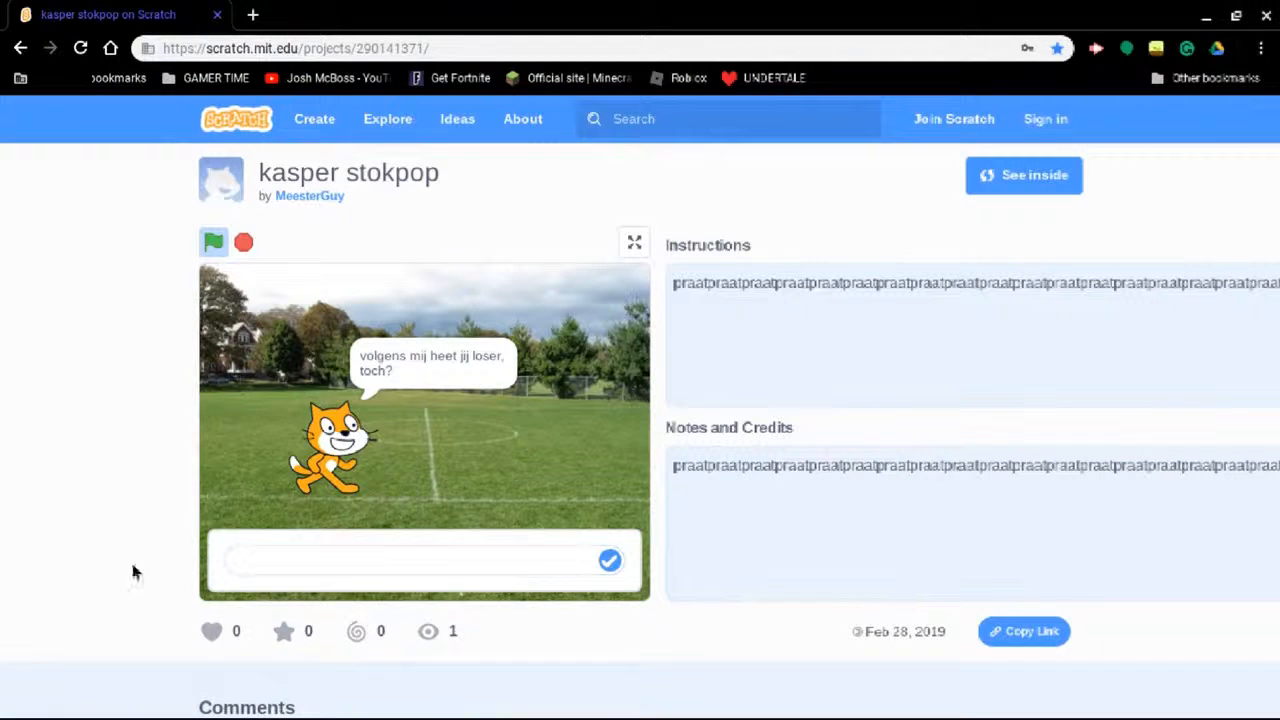
pyautogui.moveTo(280, 552)
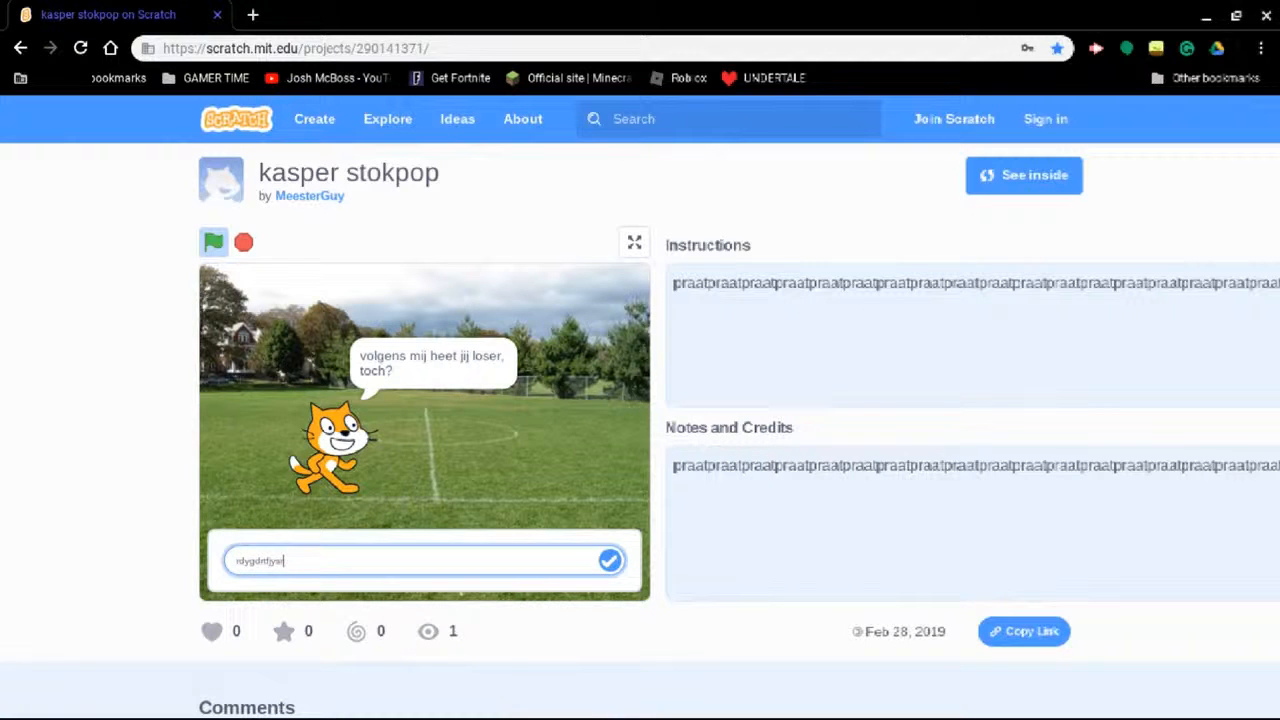
pyautogui.click(608, 560)
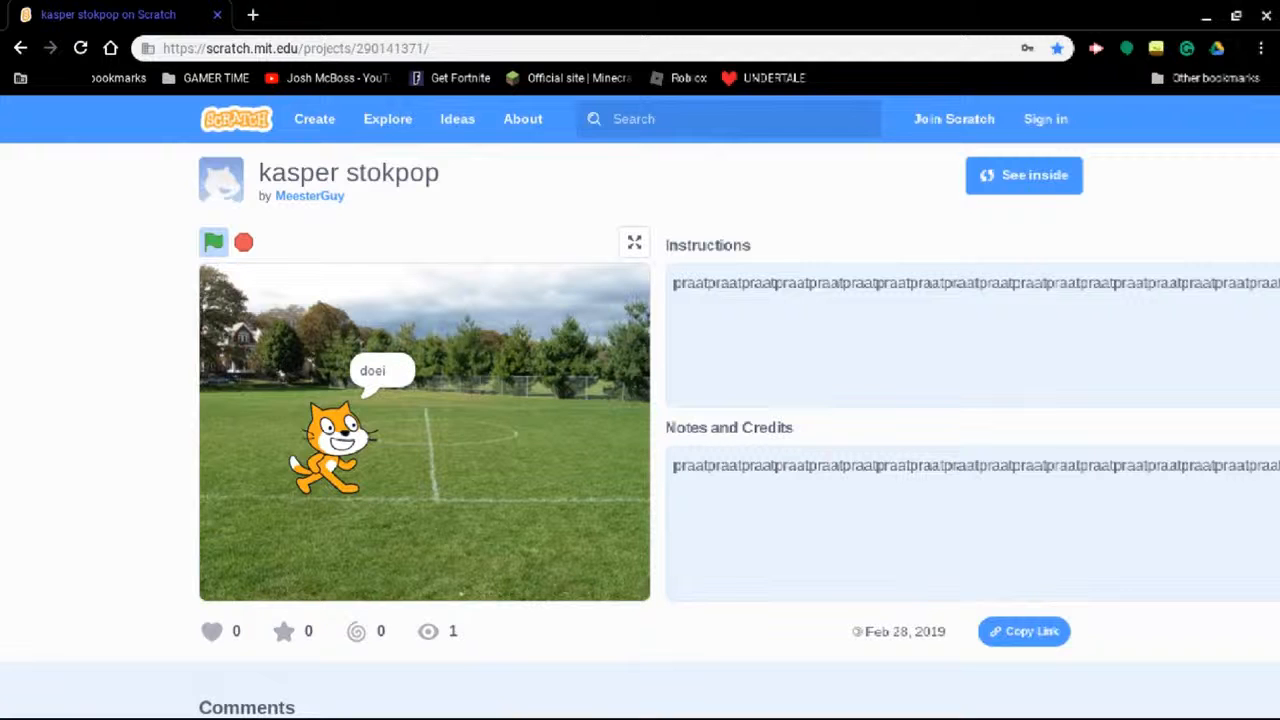
pyautogui.click(244, 242)
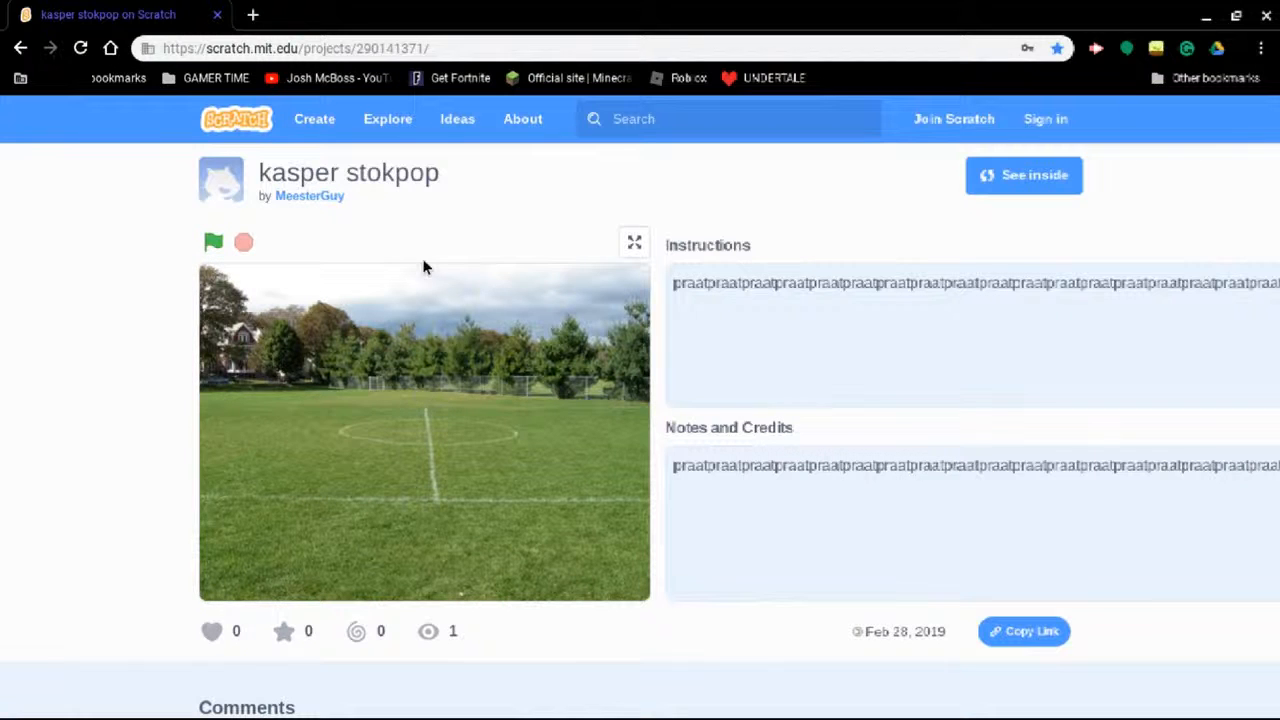
pyautogui.moveTo(418, 280)
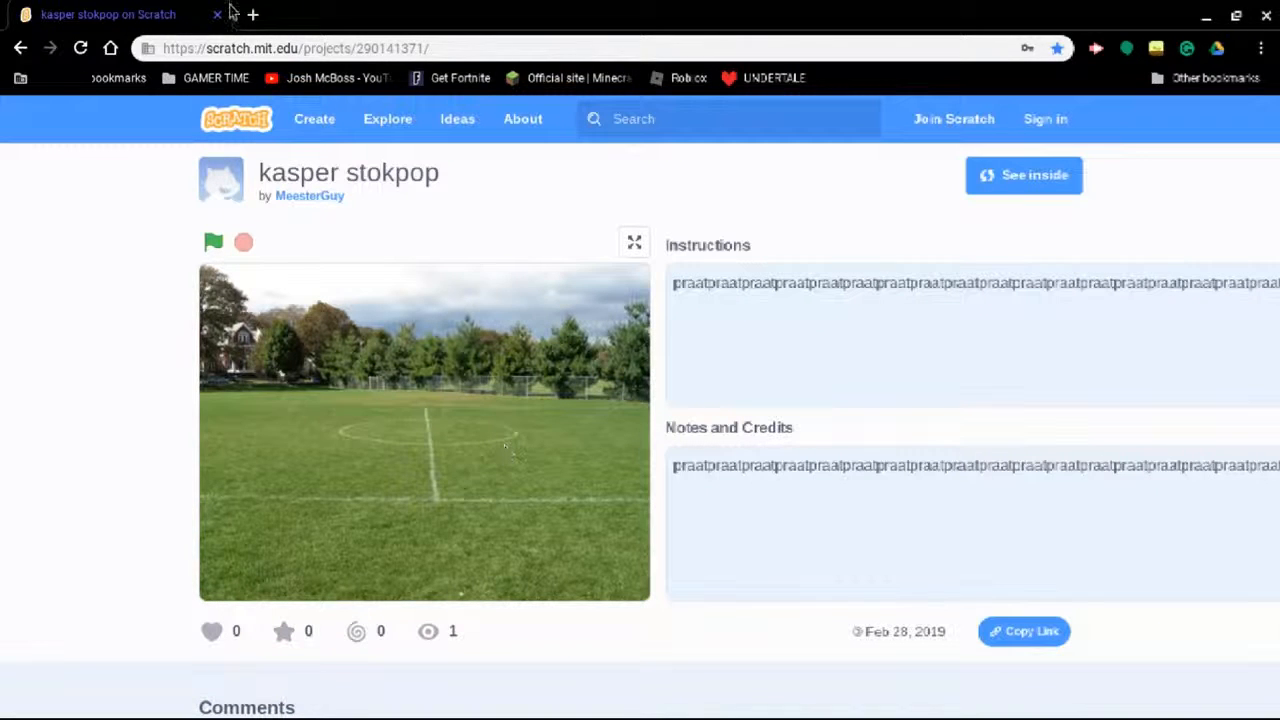
pyautogui.moveTo(216, 78)
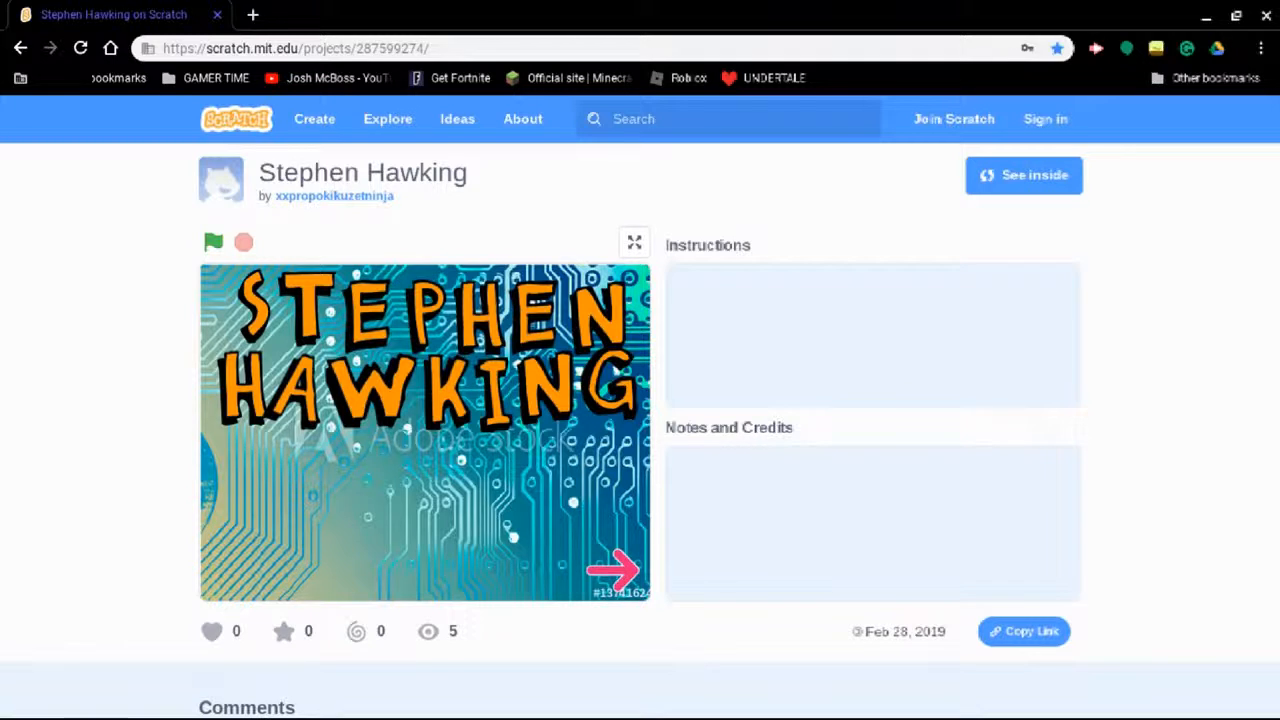
# Click the Stephen Hawking project's stage to view it
pyautogui.click(212, 242)
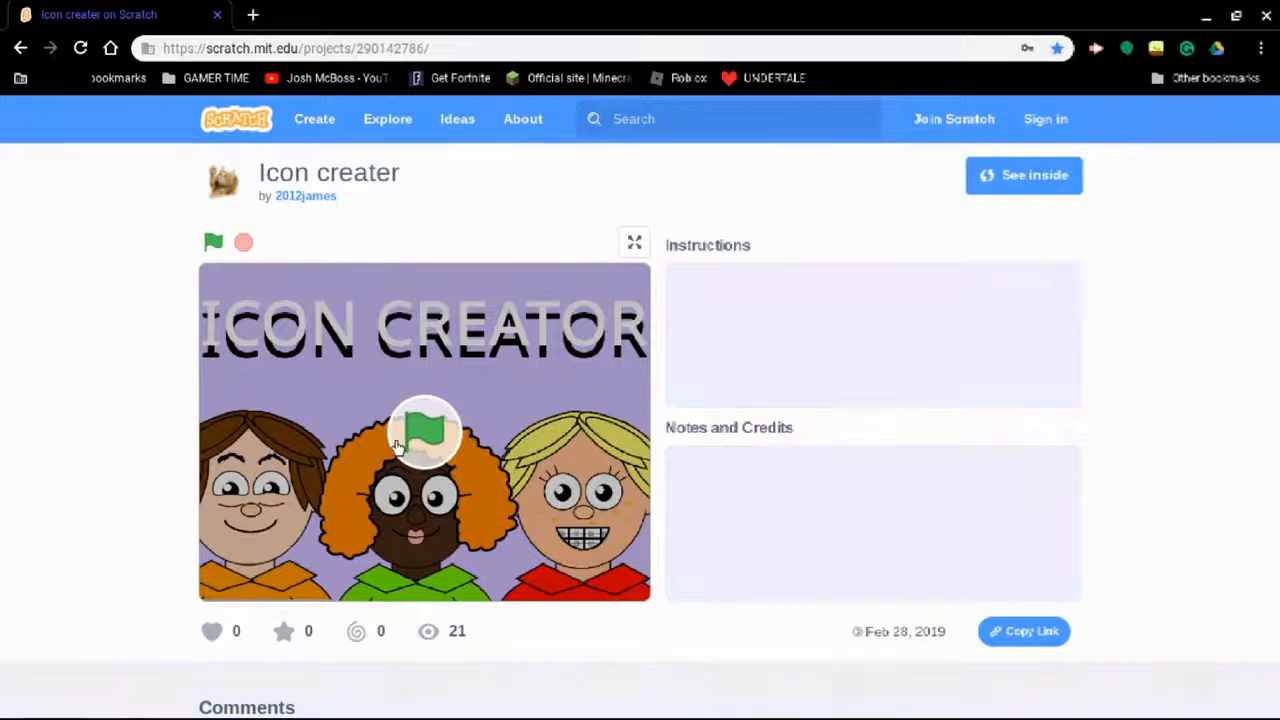
# Run the Icon creater project and change the avatar's shirt colour and overall look
pyautogui.click(212, 244)
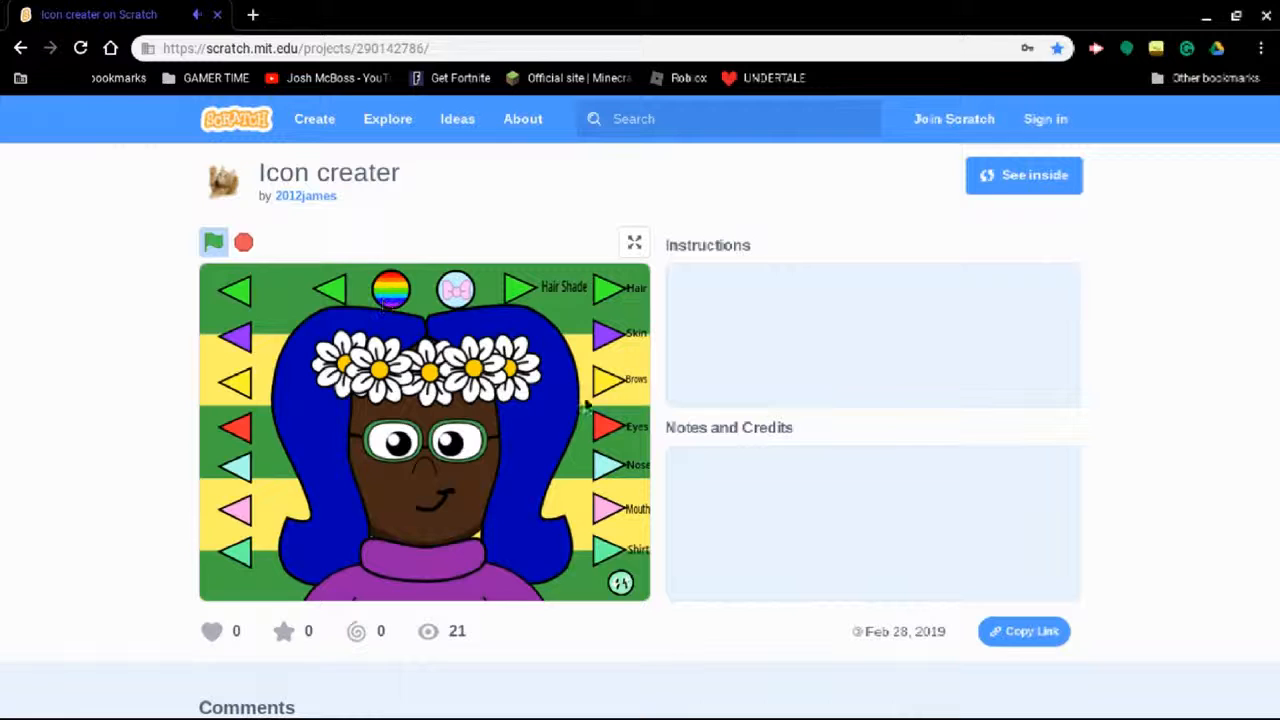
pyautogui.click(610, 550)
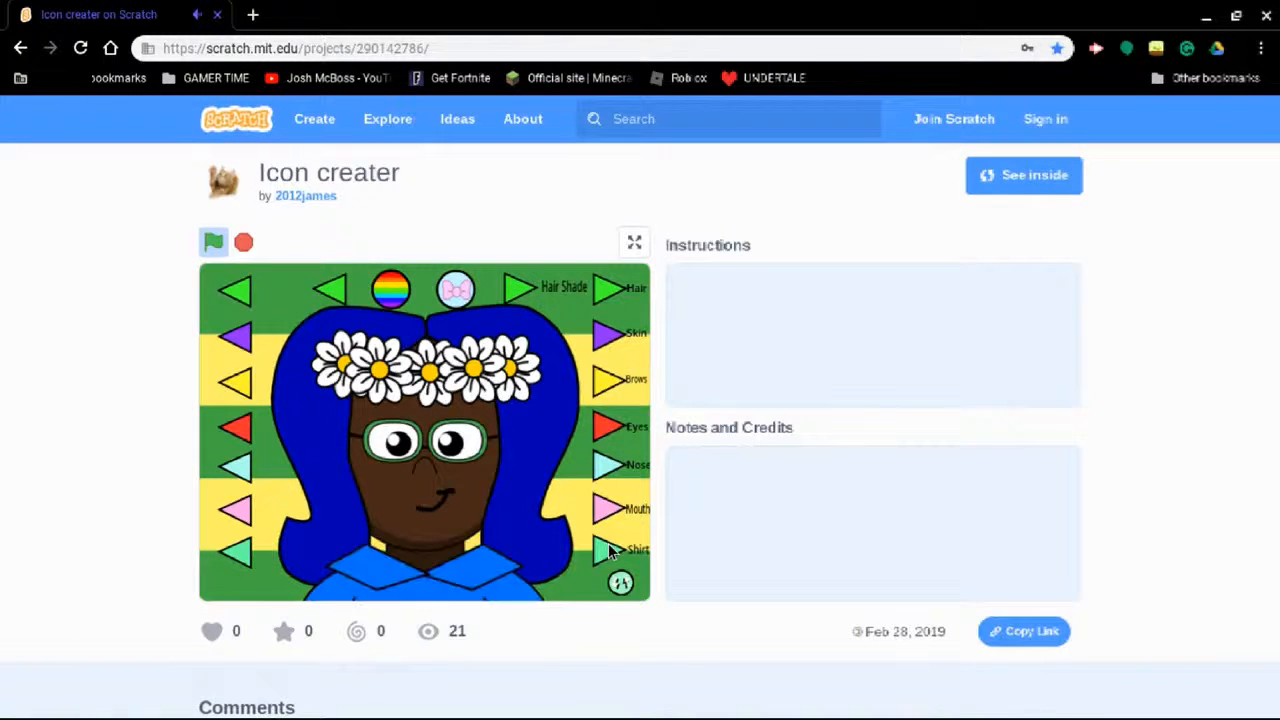
pyautogui.click(608, 548)
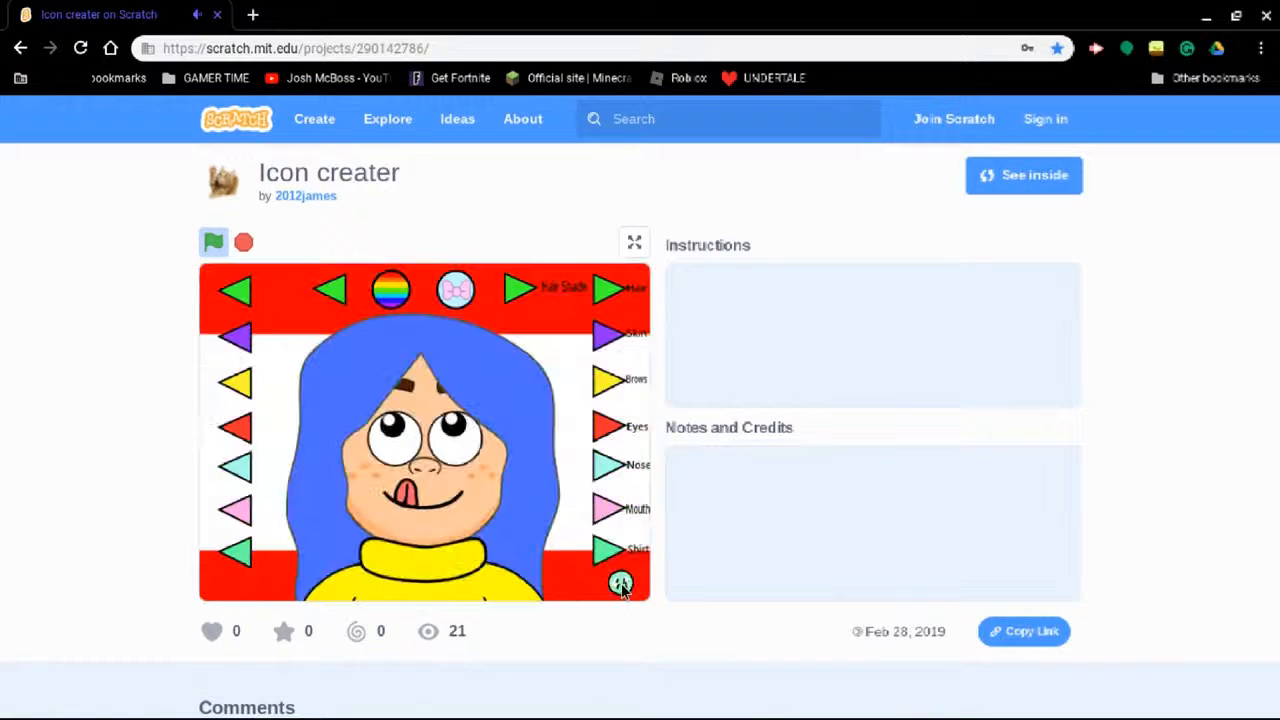
# Randomise the avatar several more times to cycle through different character designs
pyautogui.click(620, 582)
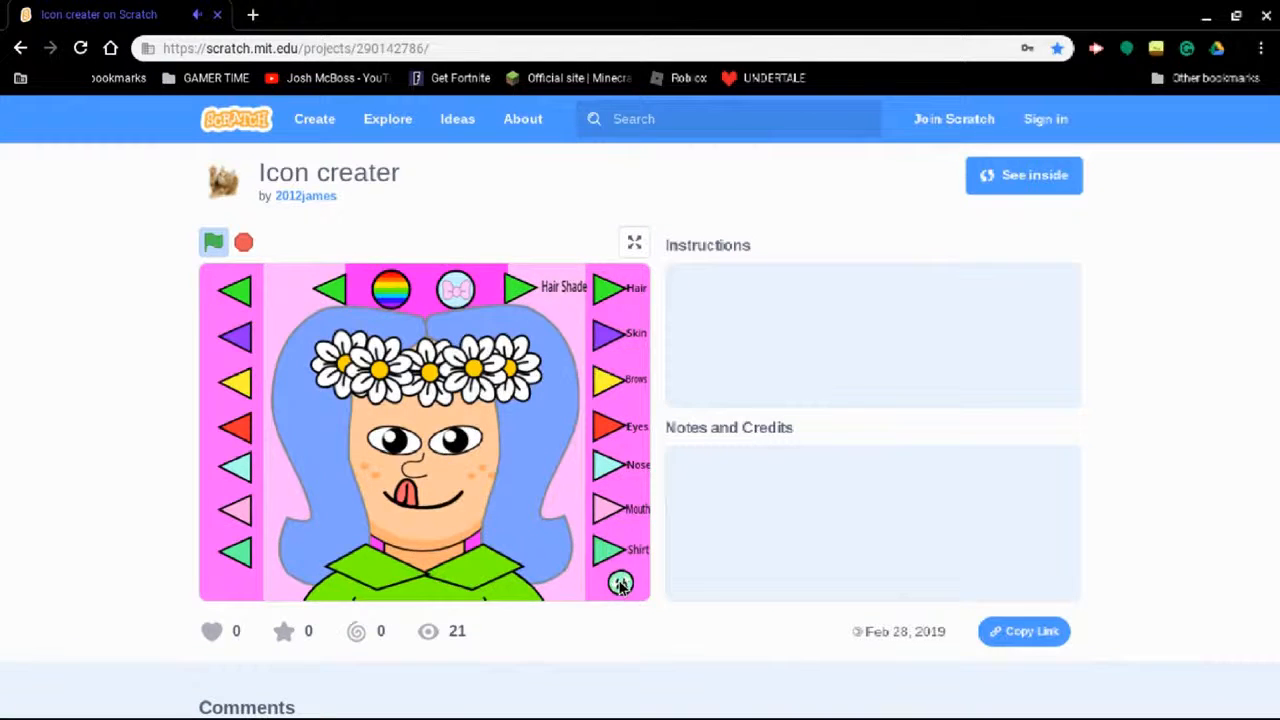
pyautogui.click(620, 582)
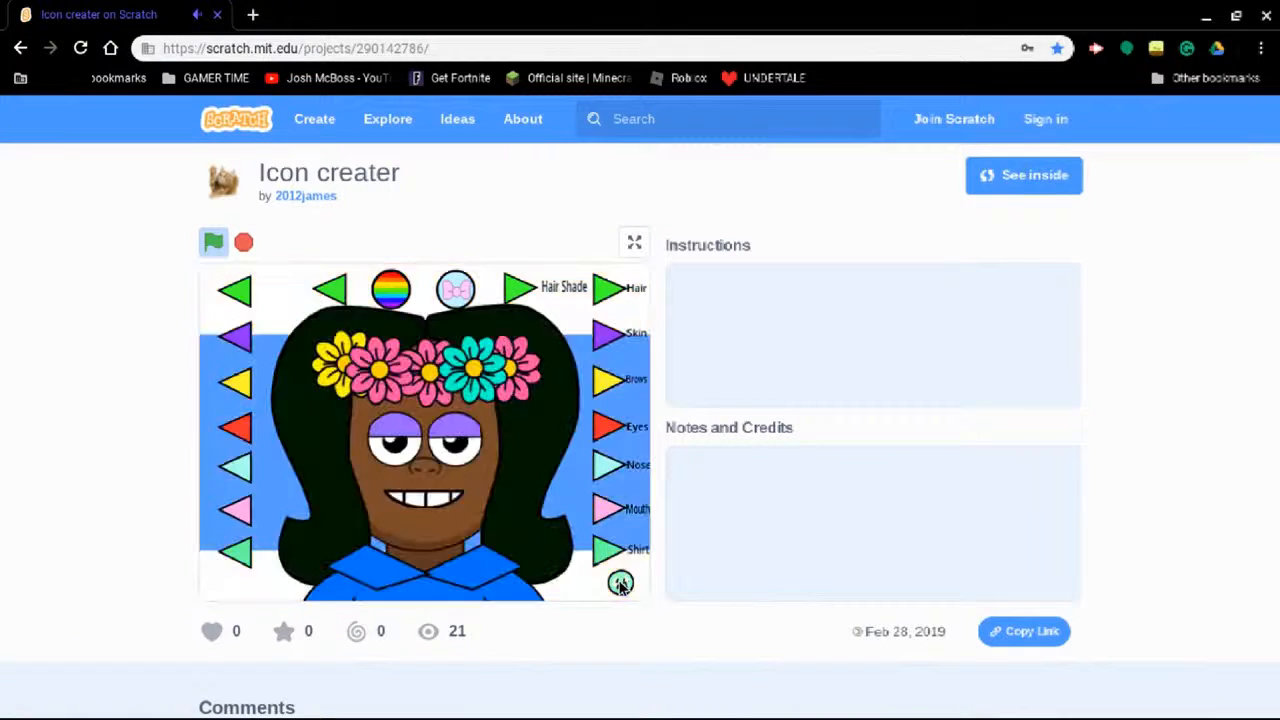
pyautogui.click(620, 582)
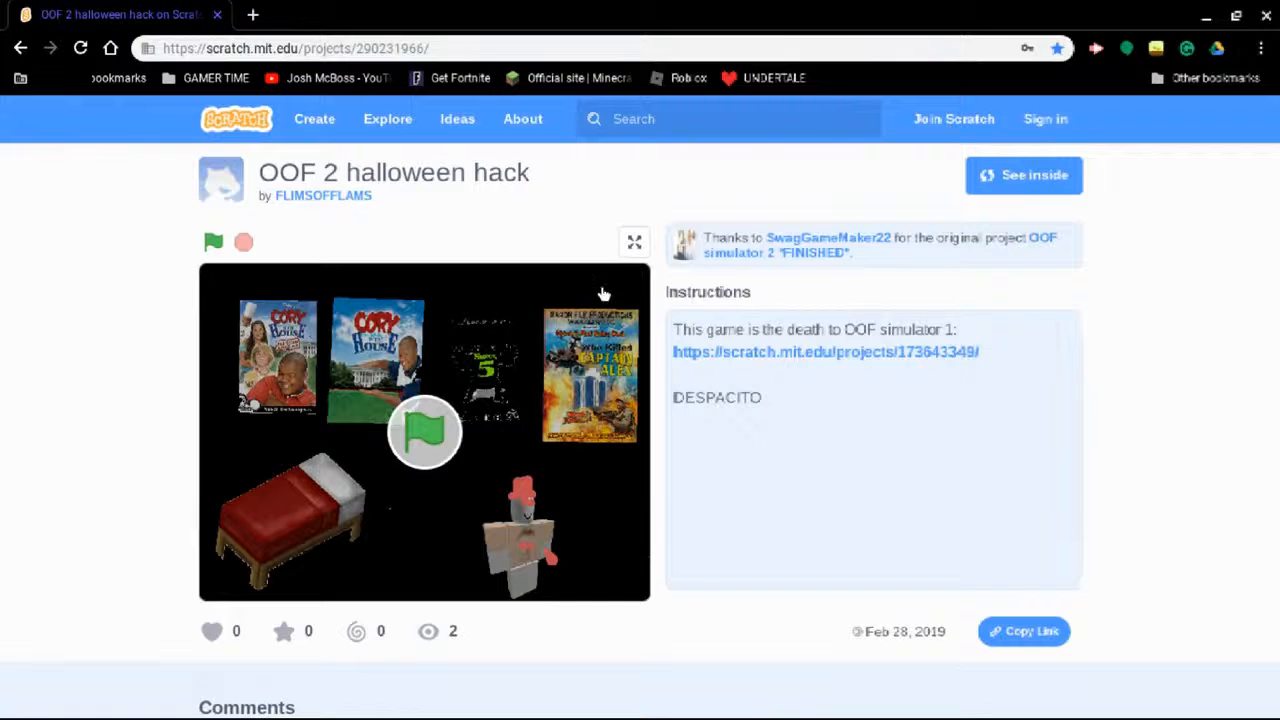
pyautogui.moveTo(544, 300)
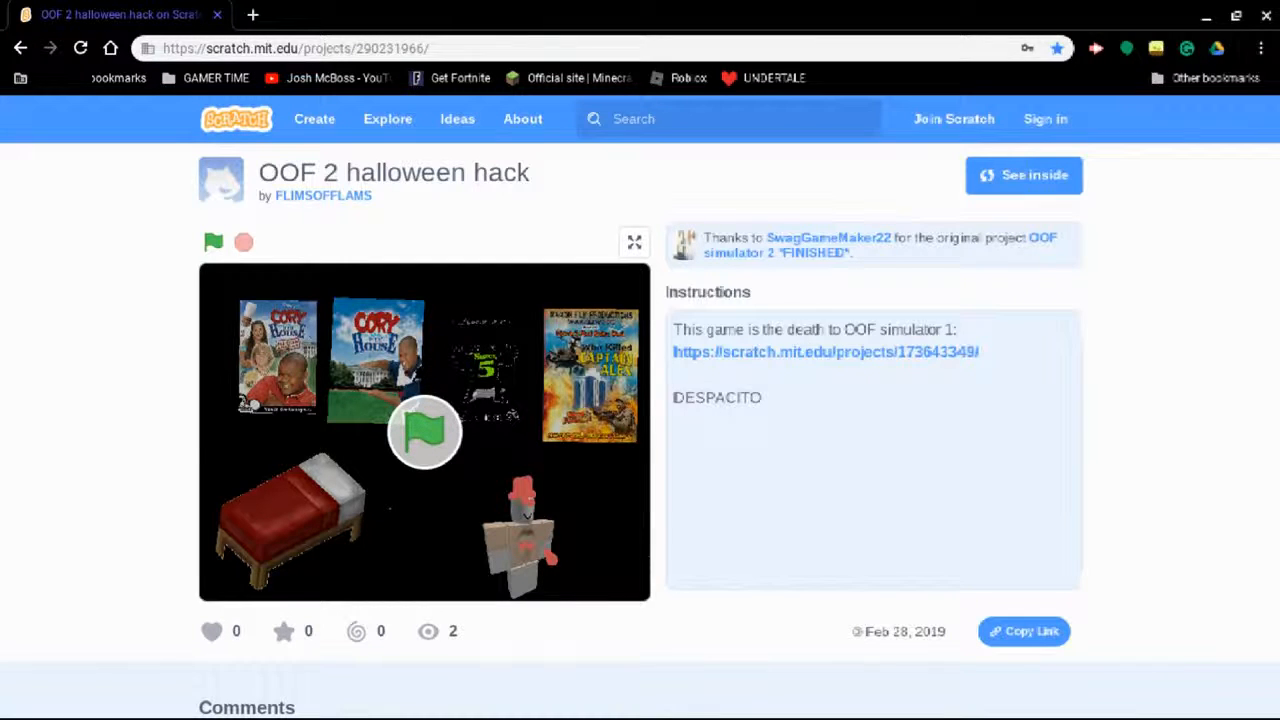
# Start the OOF 2 halloween hack game and glance down the project page
pyautogui.click(212, 242)
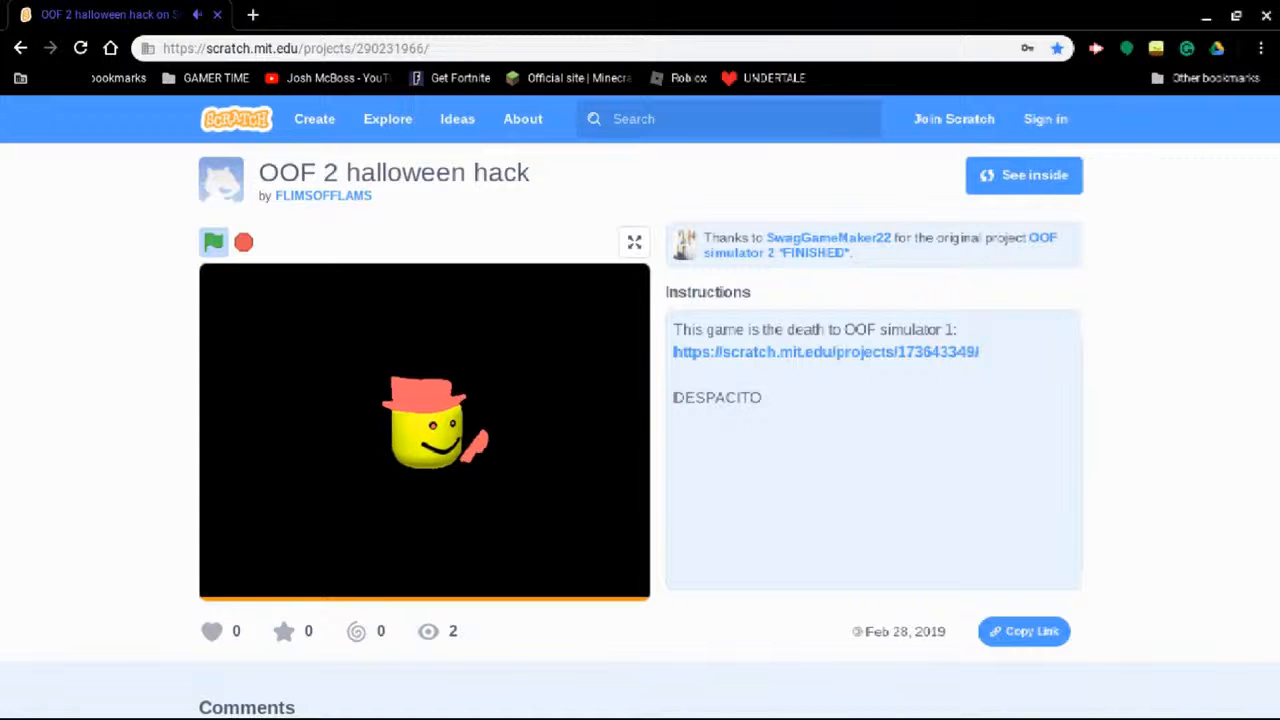
pyautogui.scroll(-3)
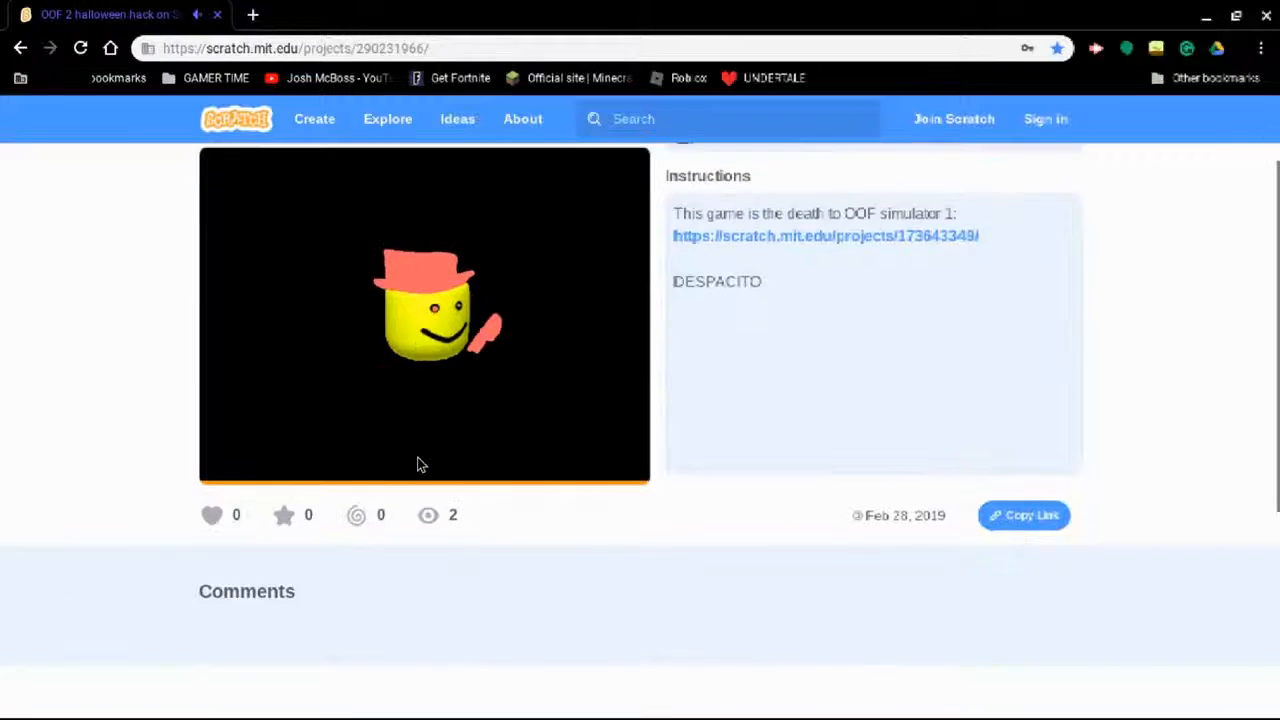
pyautogui.scroll(3)
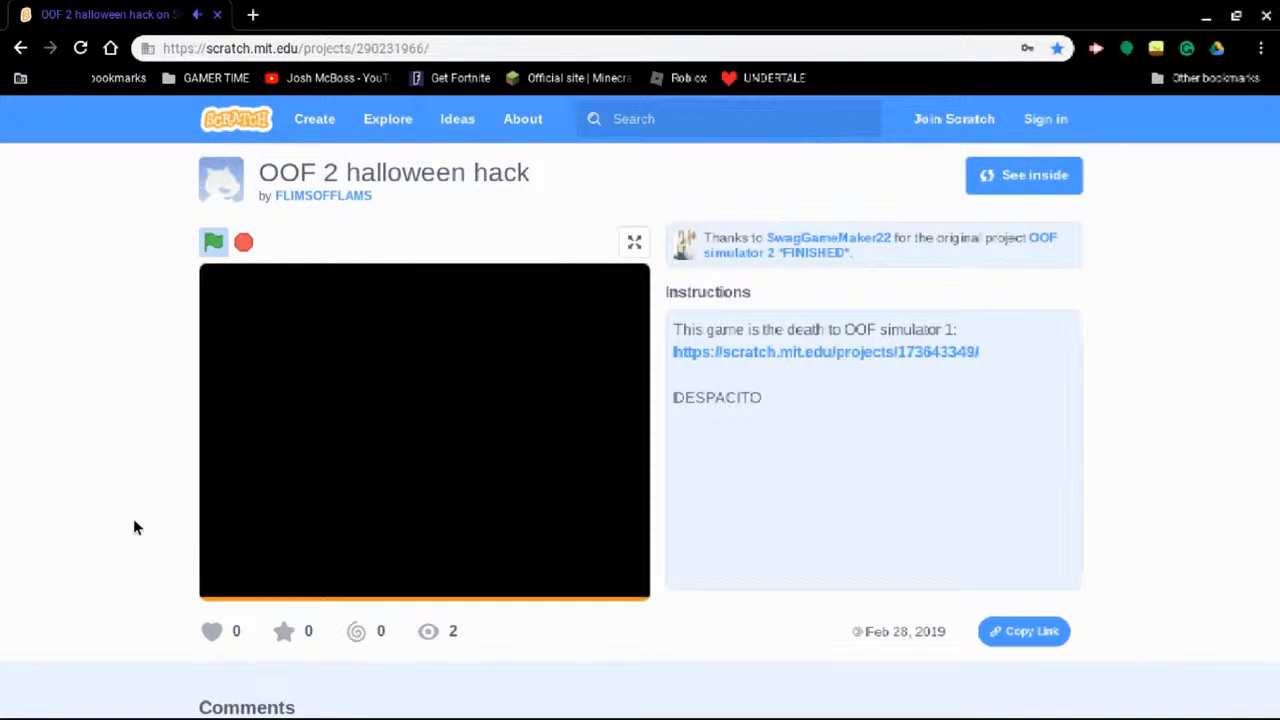
# Advance the game past the OOF head and speaking bird scenes back to the bedroom
pyautogui.click(212, 242)
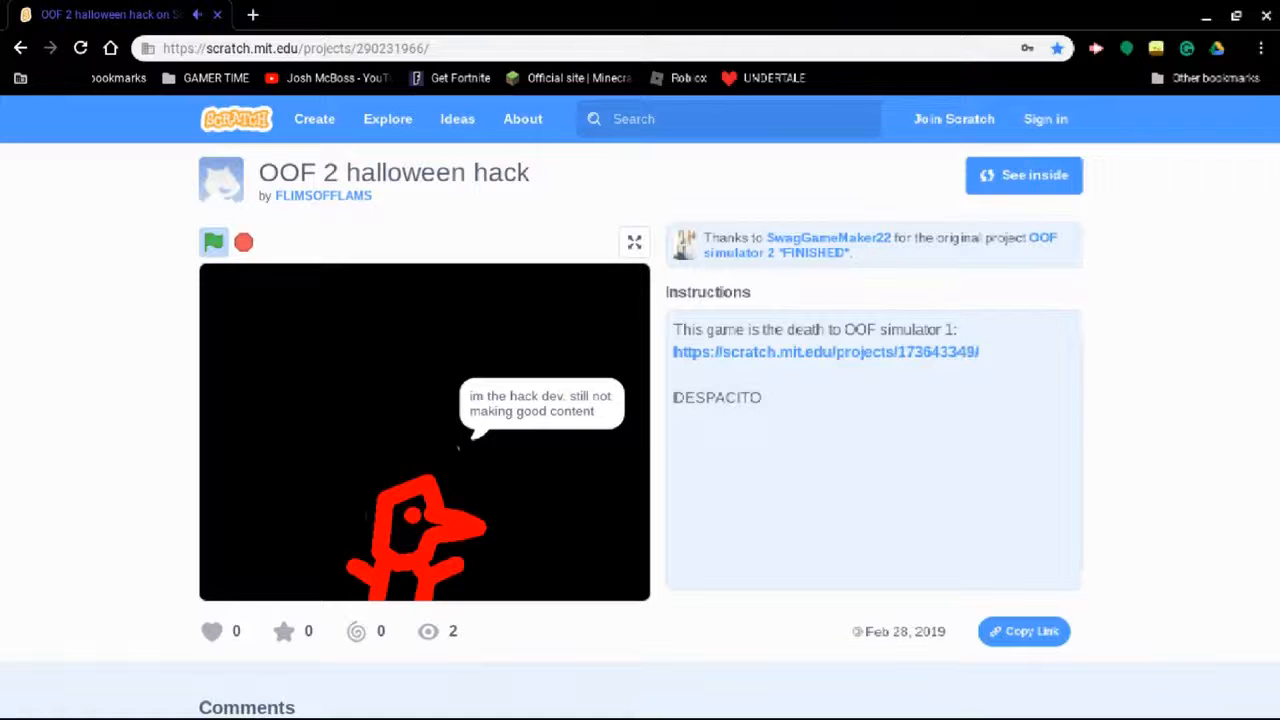
pyautogui.moveTo(504, 470)
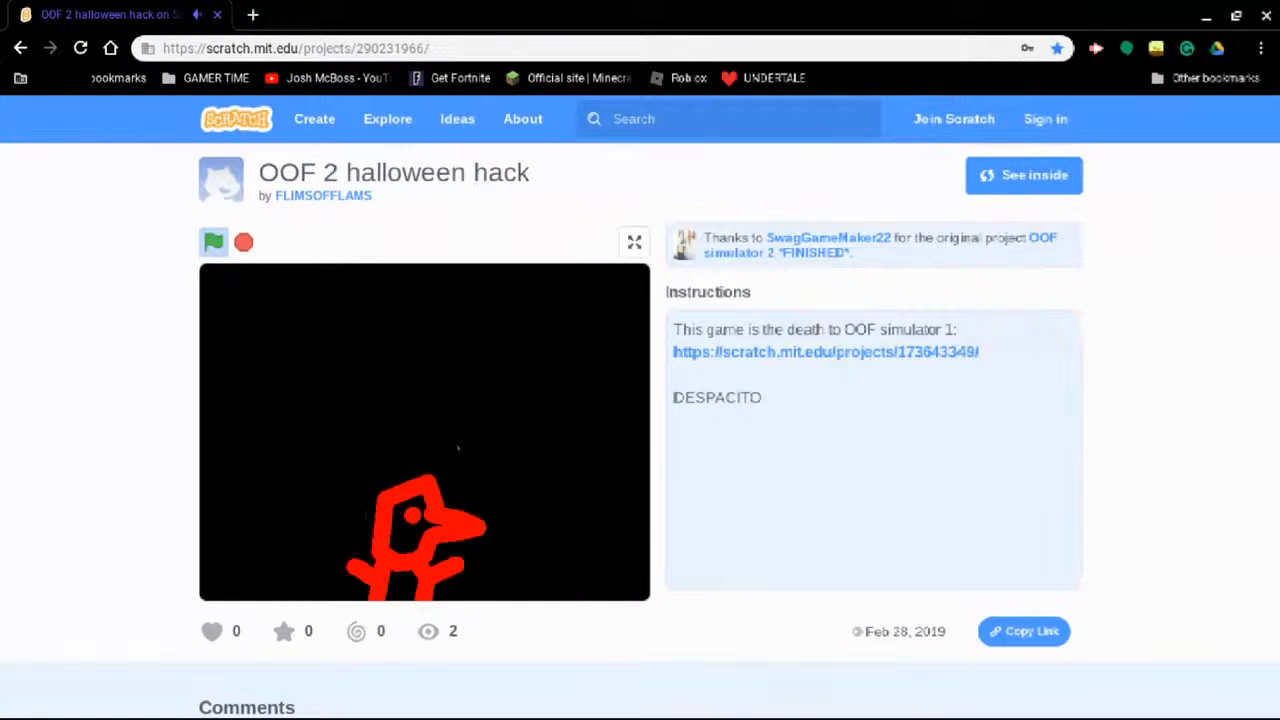
pyautogui.click(244, 242)
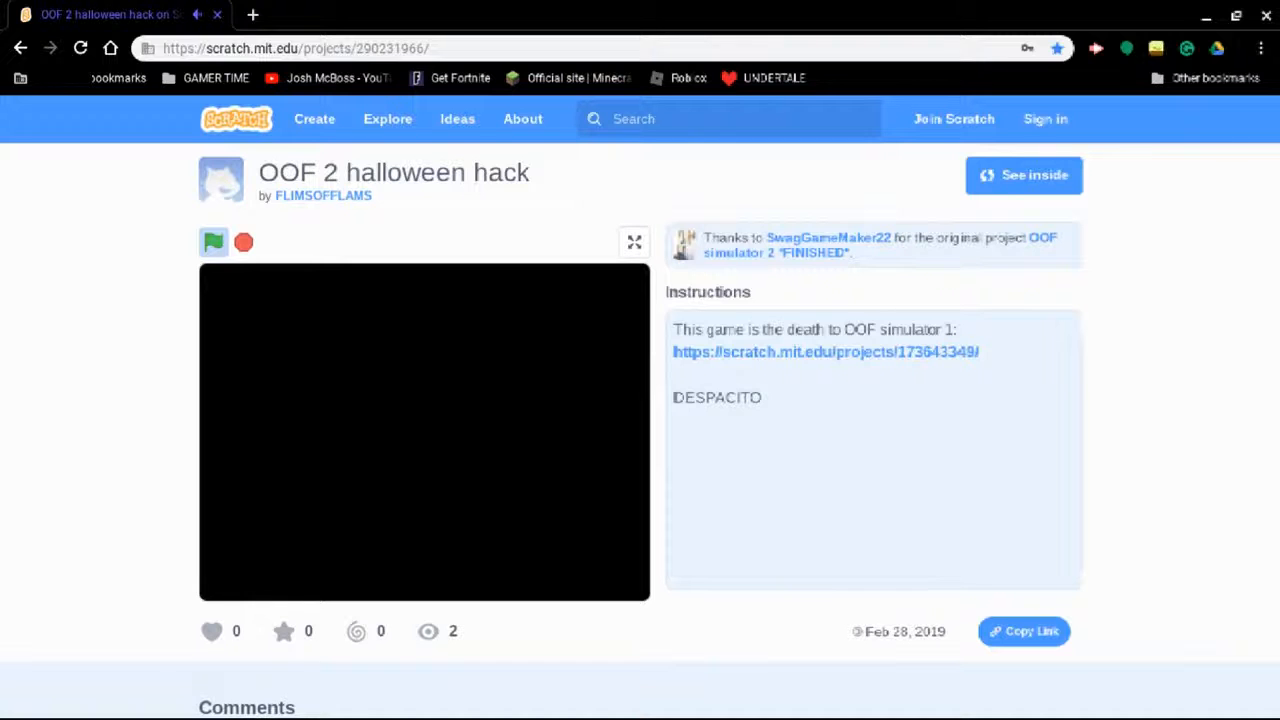
pyautogui.click(212, 242)
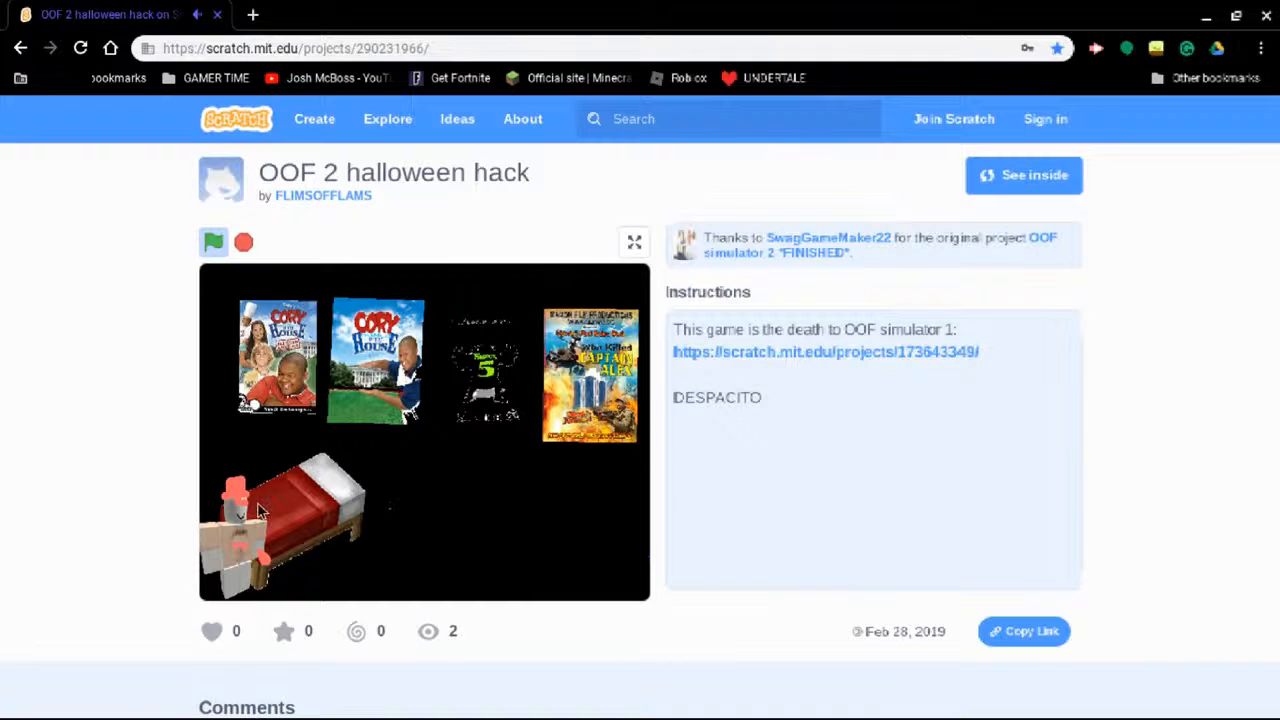
pyautogui.moveTo(264, 612)
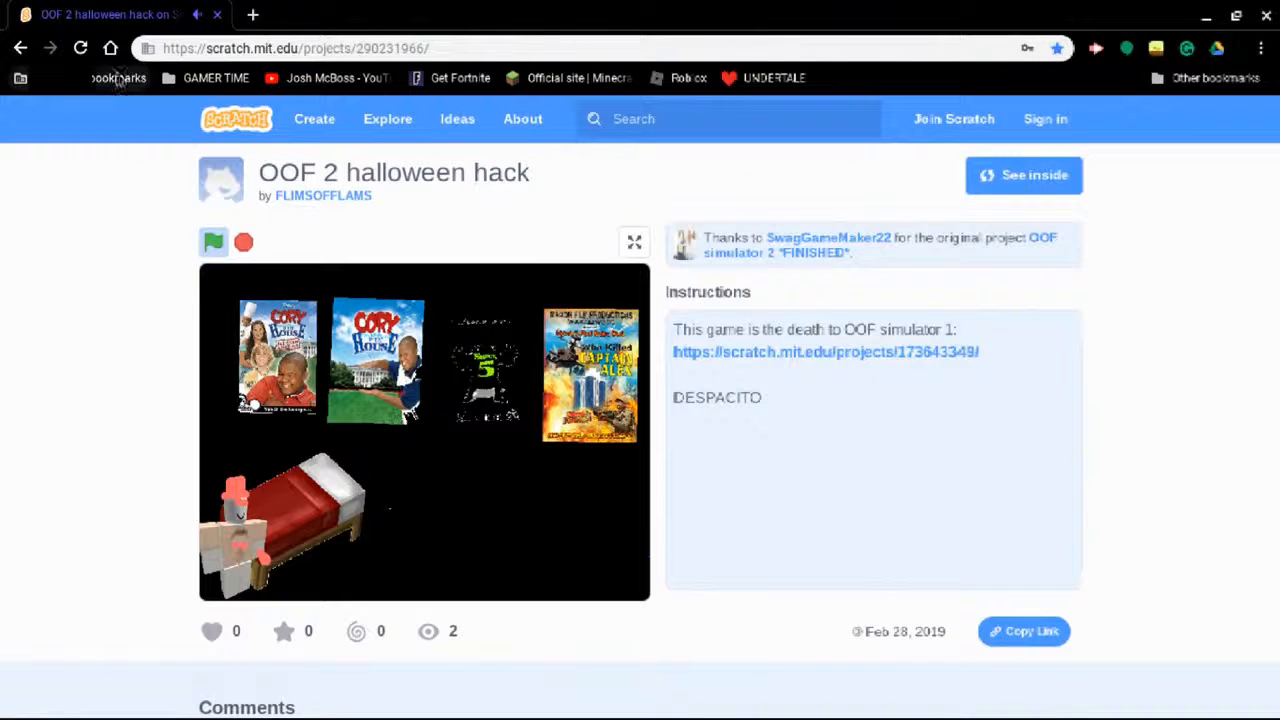
pyautogui.moveTo(204, 78)
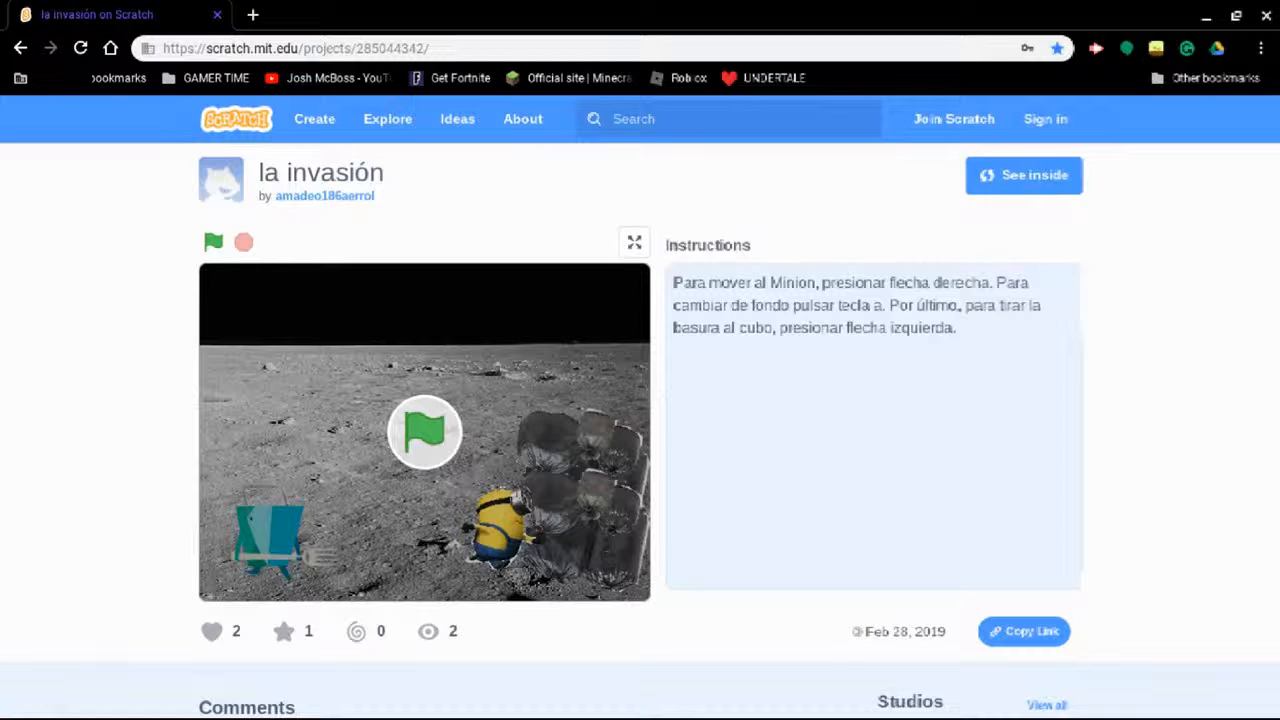
# Scroll down the la invasión project page to its instructions and back up
pyautogui.scroll(-3)
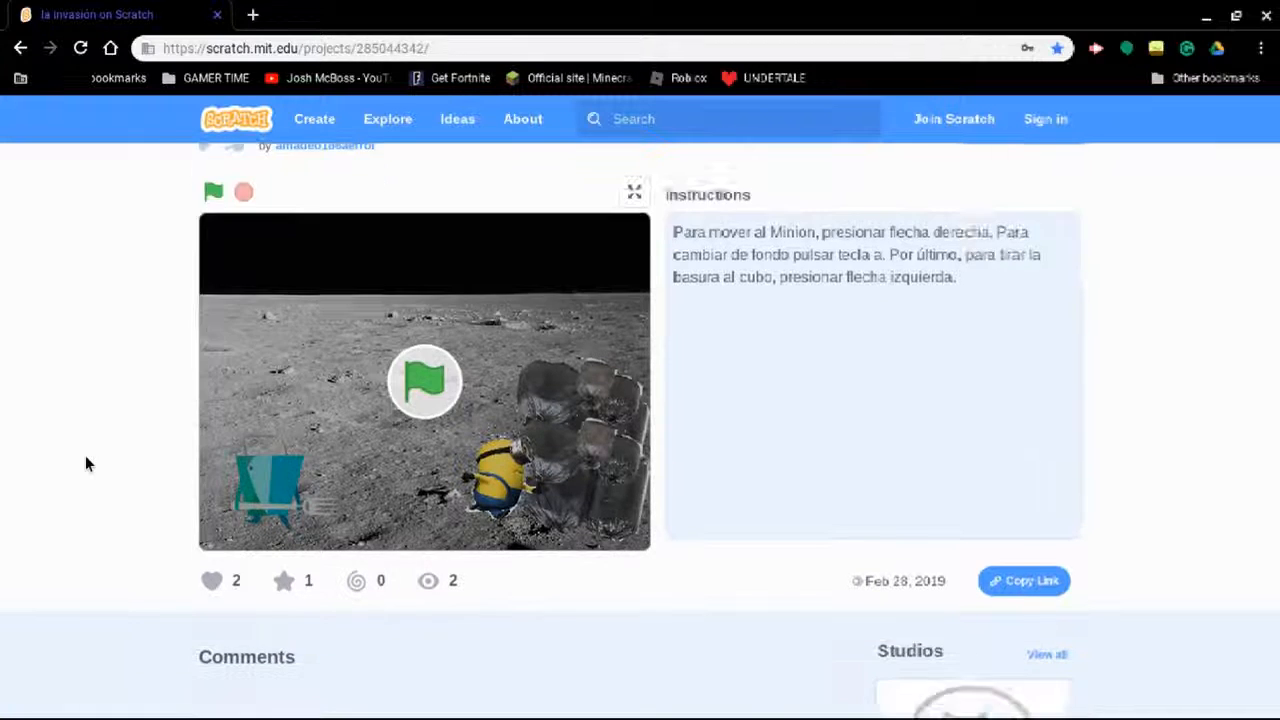
pyautogui.scroll(-3)
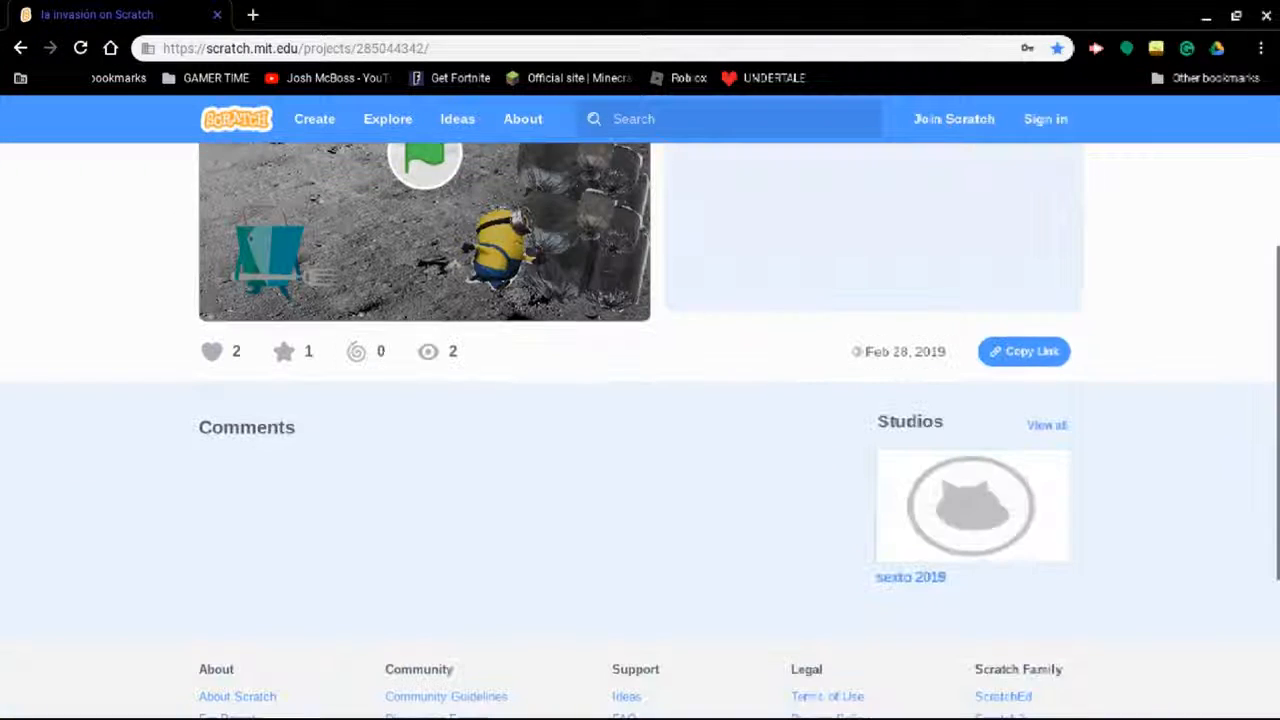
pyautogui.scroll(3)
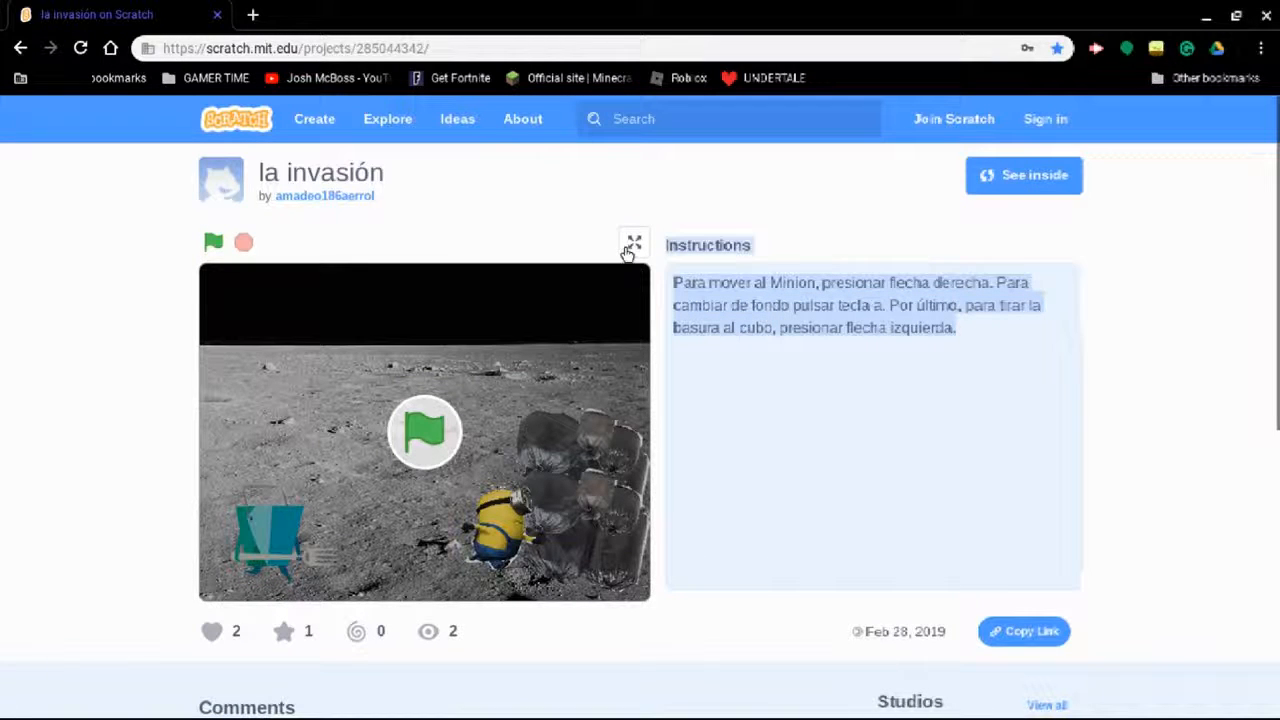
pyautogui.moveTo(650, 290)
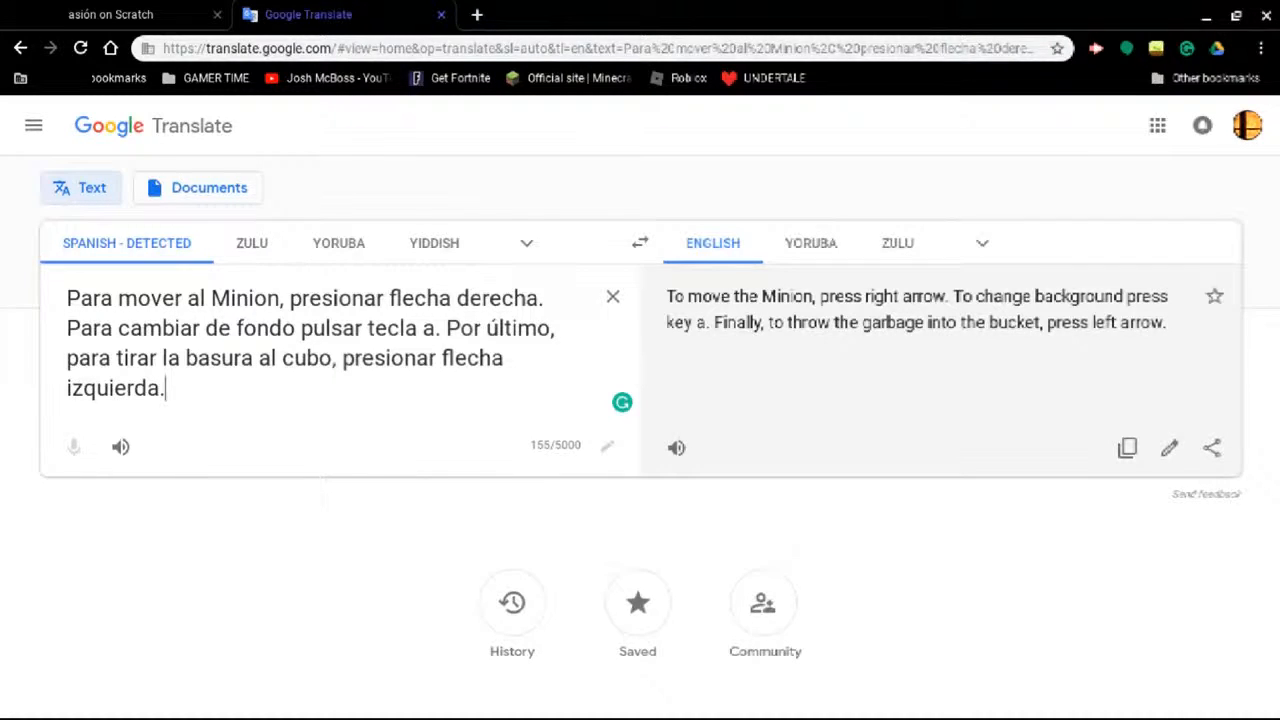
pyautogui.moveTo(490, 88)
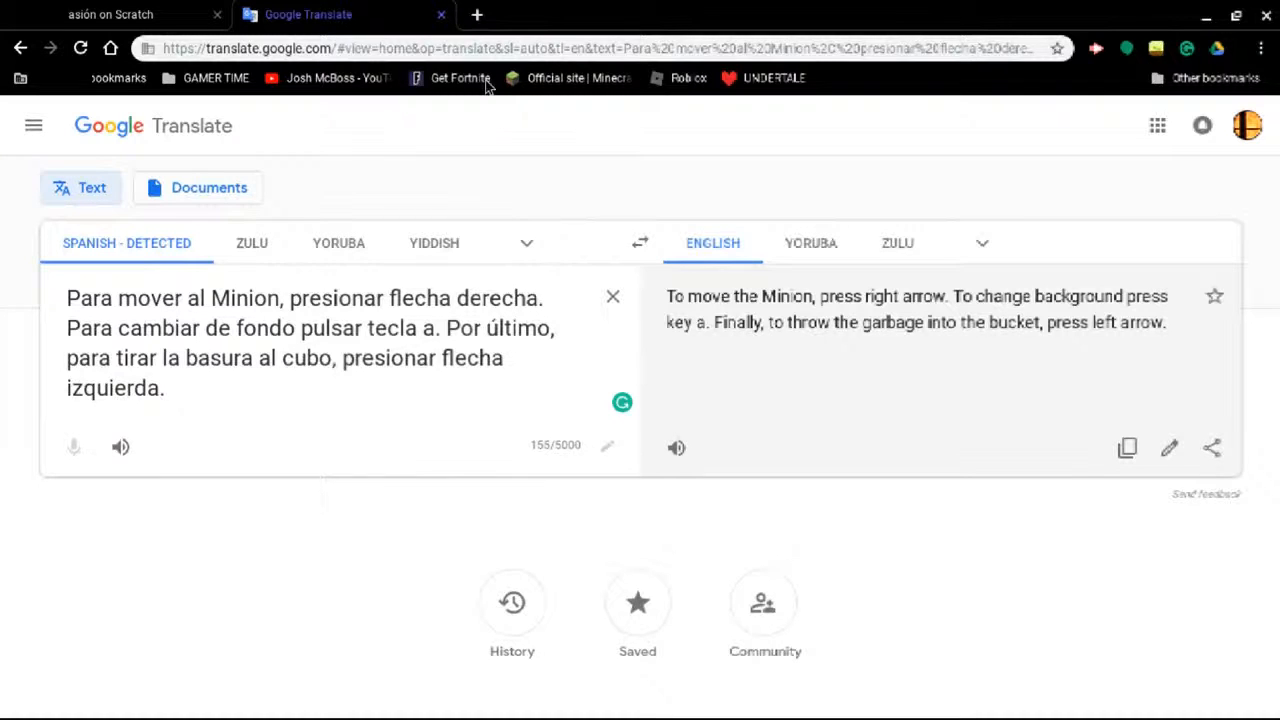
# Return from Google Translate to the la invasión project tab
pyautogui.click(120, 14)
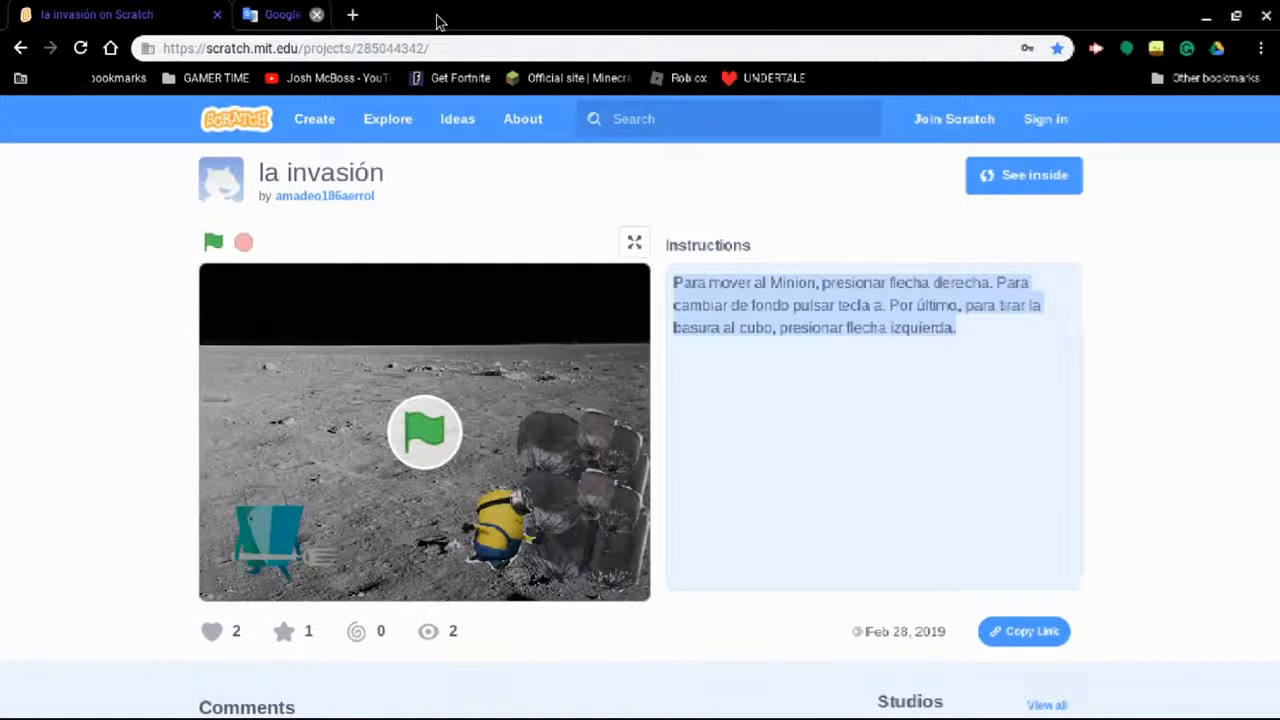
# Start the la invasión game with its Minion scene on the moon
pyautogui.click(212, 242)
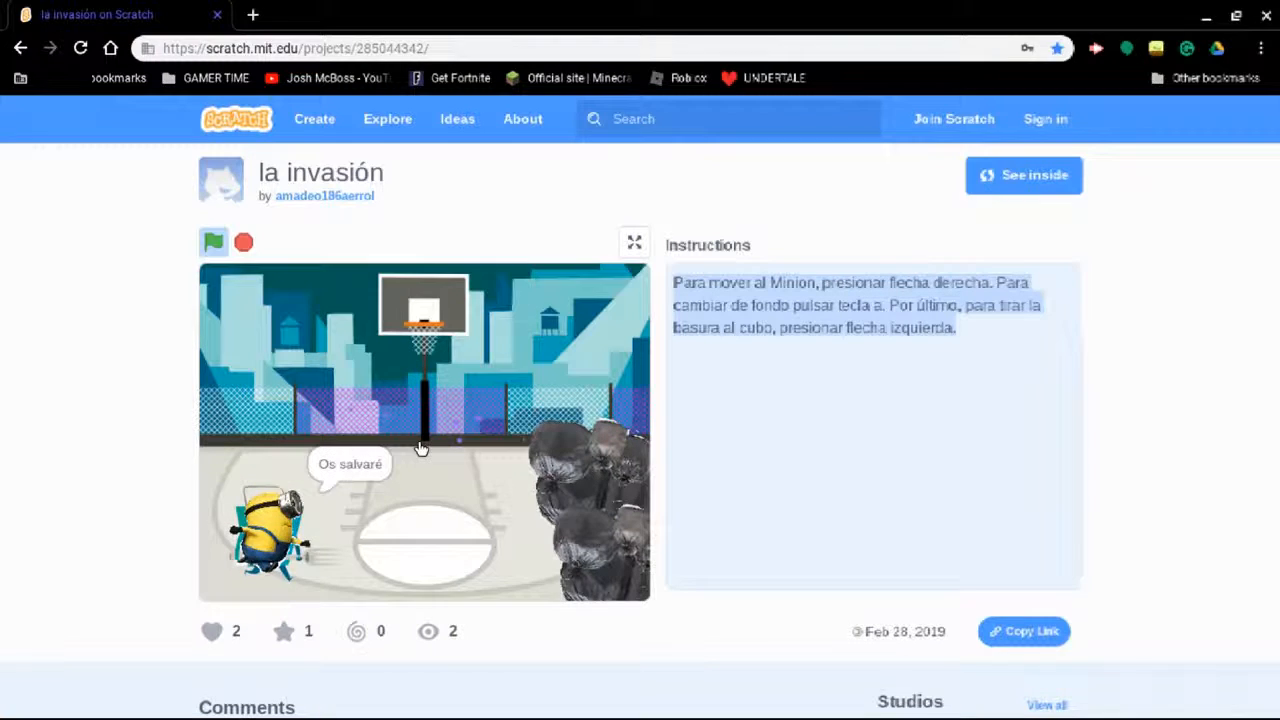
pyautogui.click(212, 244)
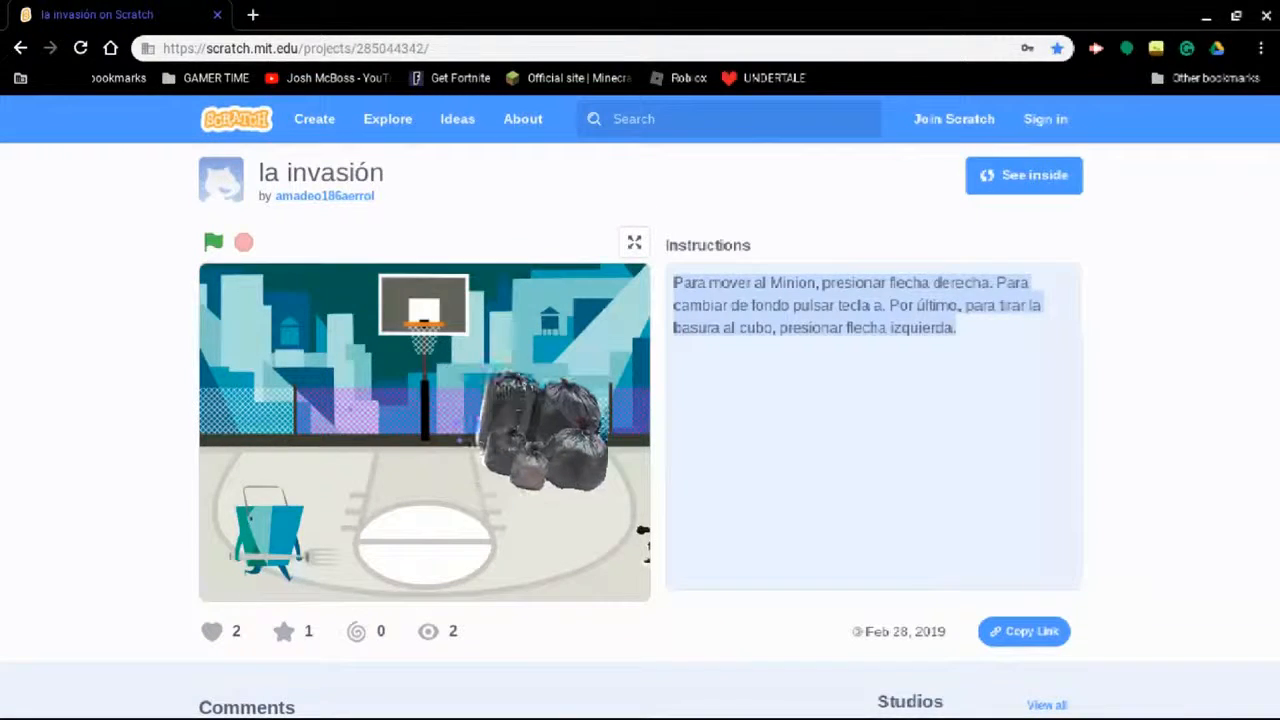
pyautogui.click(212, 242)
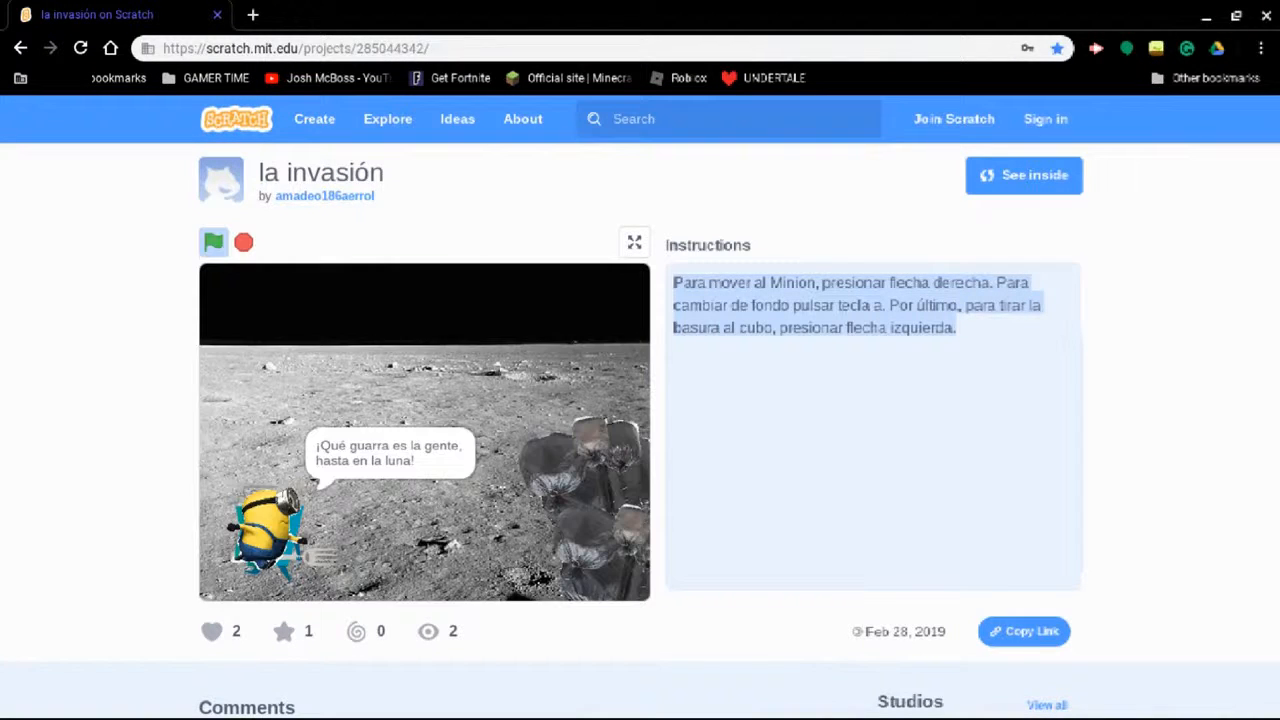
pyautogui.click(212, 242)
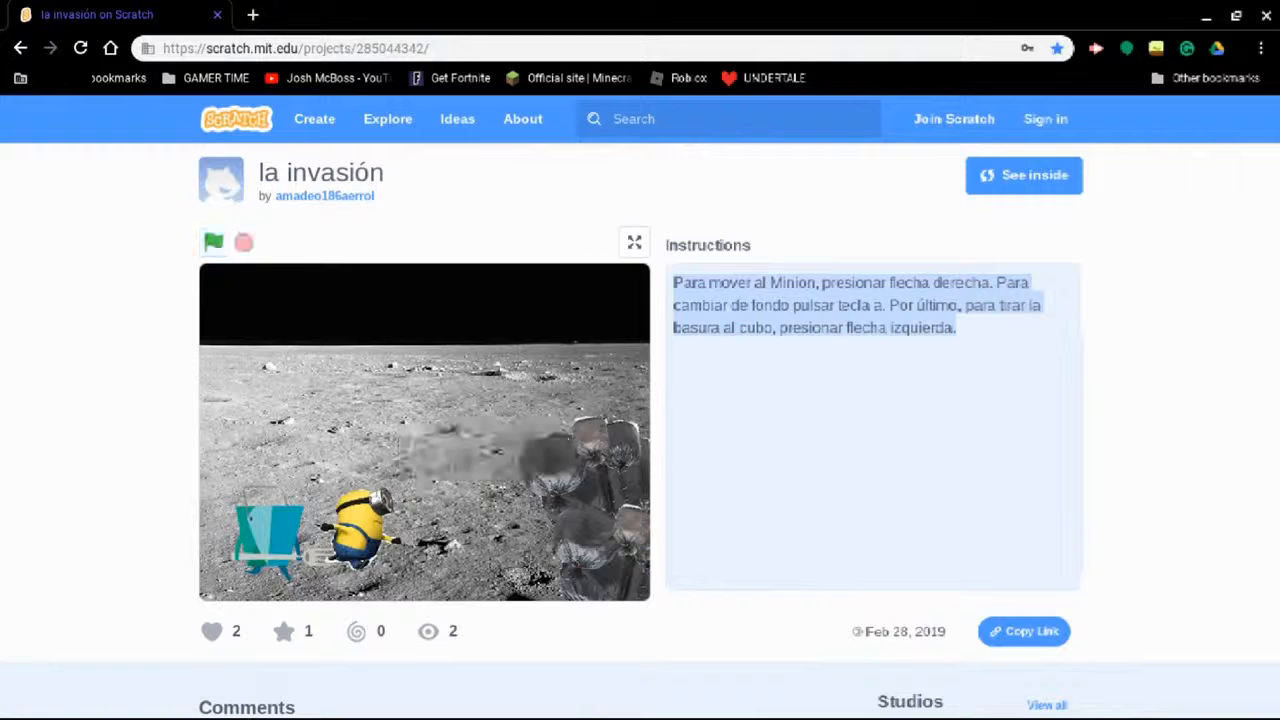
pyautogui.click(212, 244)
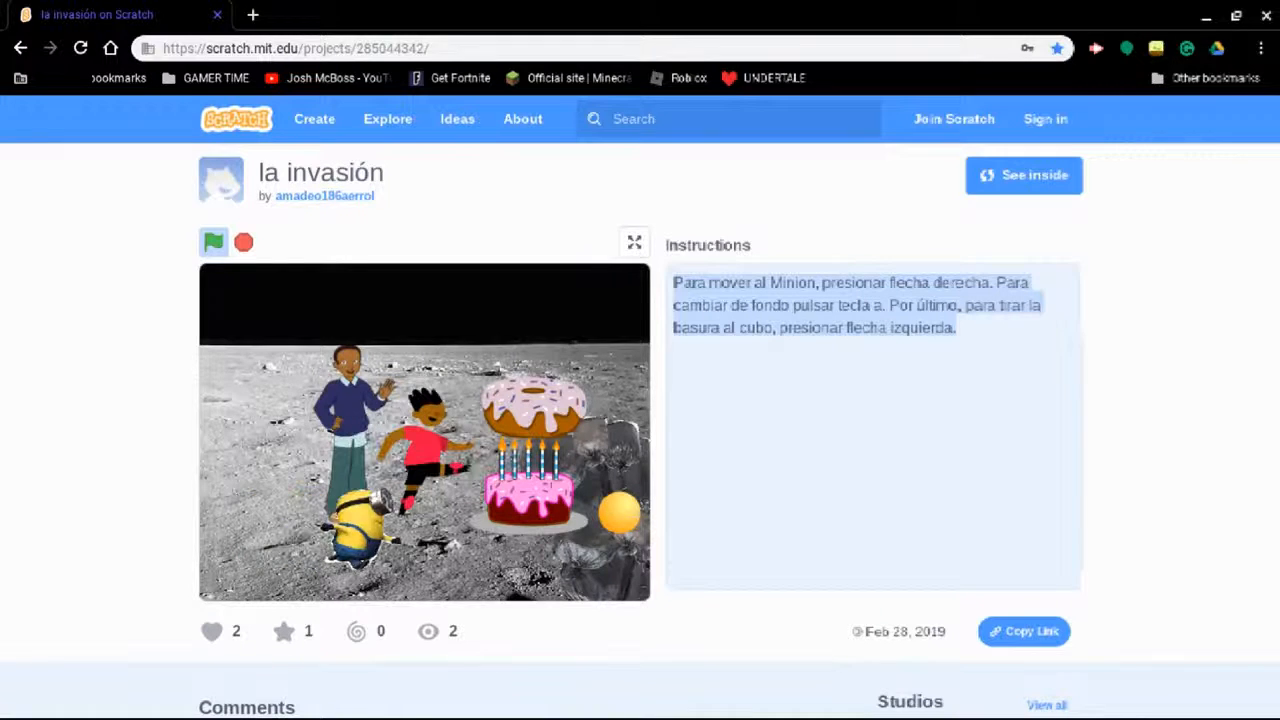
# Advance the running game so the moon scene switches to the basketball court
pyautogui.click(212, 242)
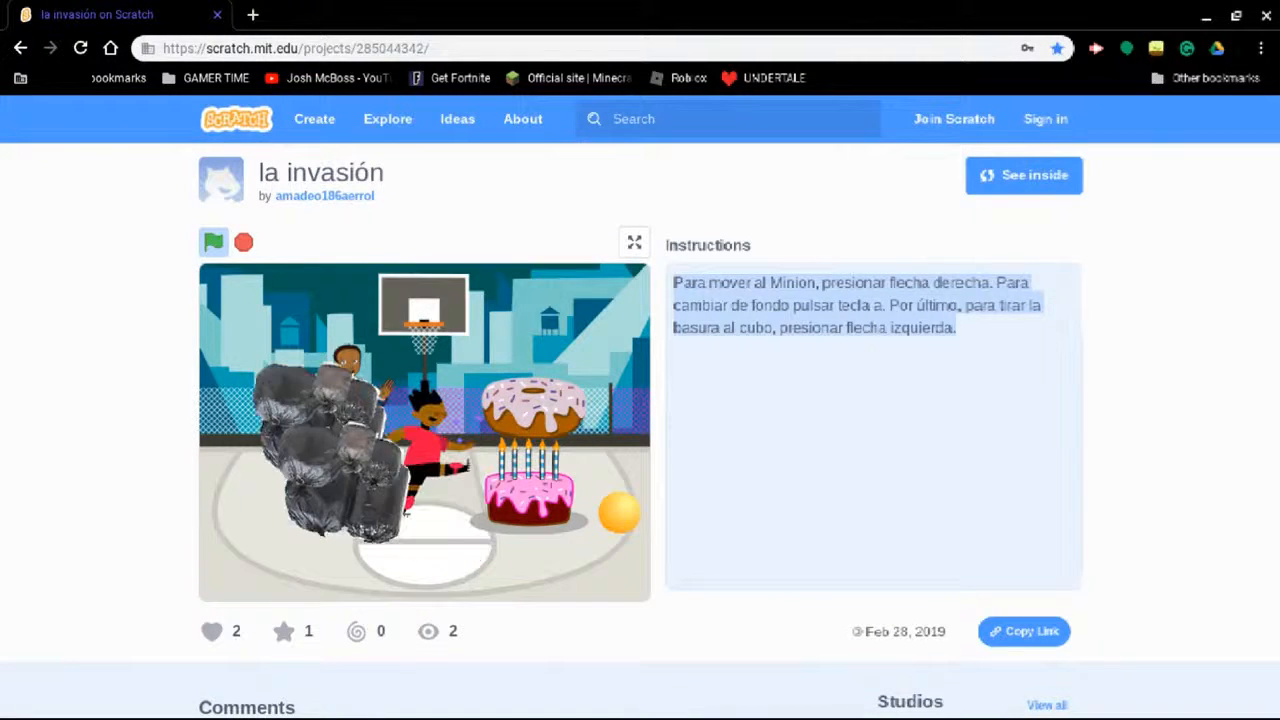
pyautogui.click(212, 242)
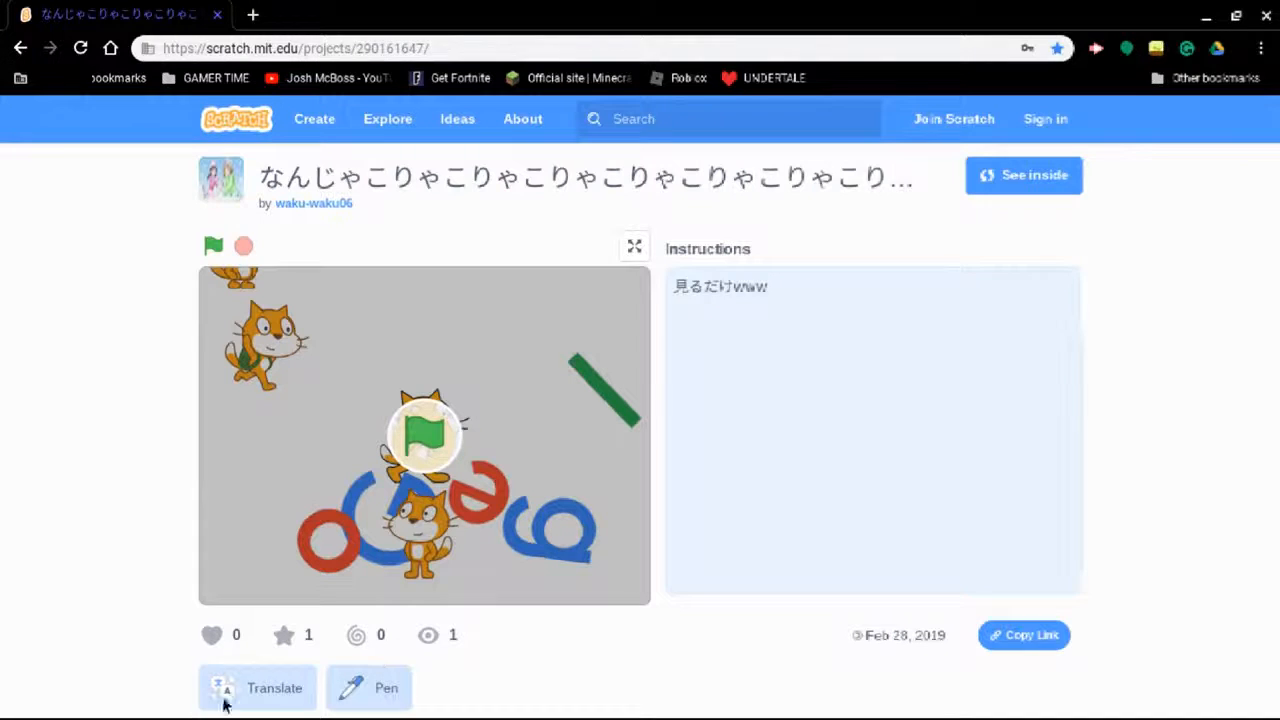
# Start the Japanese-titled cat project so the letters assemble into the Google logo
pyautogui.scroll(-3)
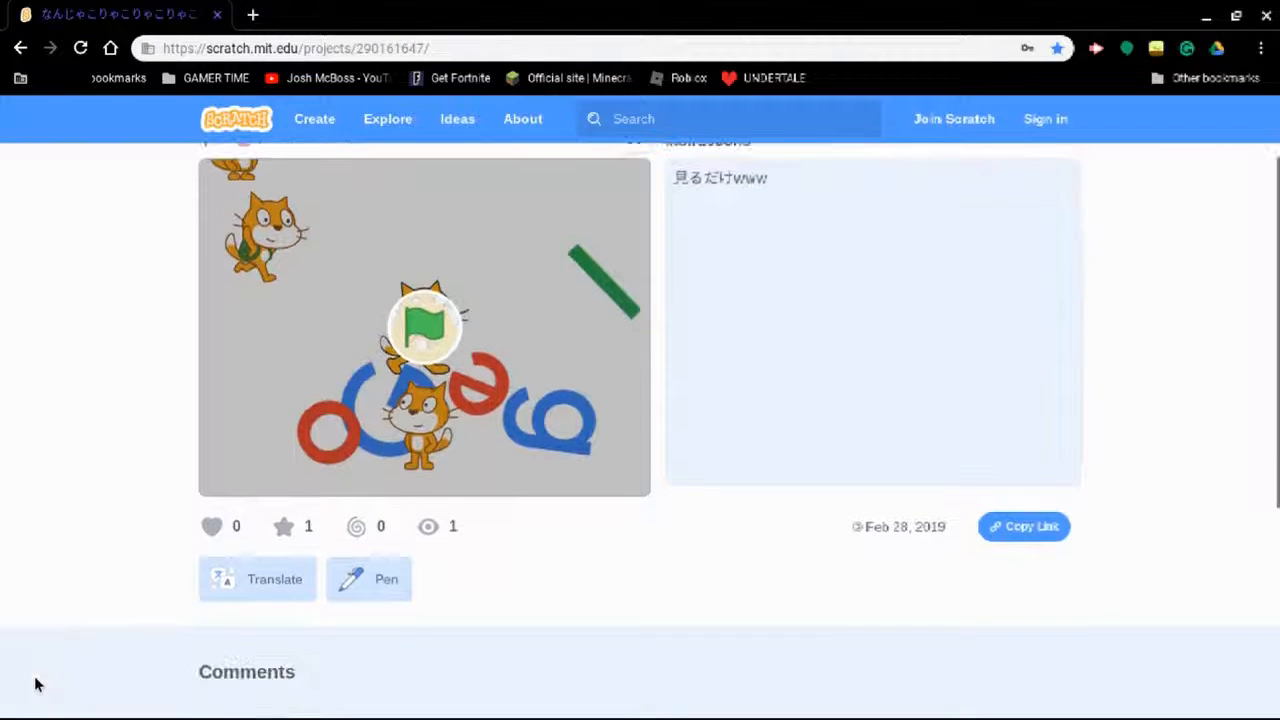
pyautogui.scroll(3)
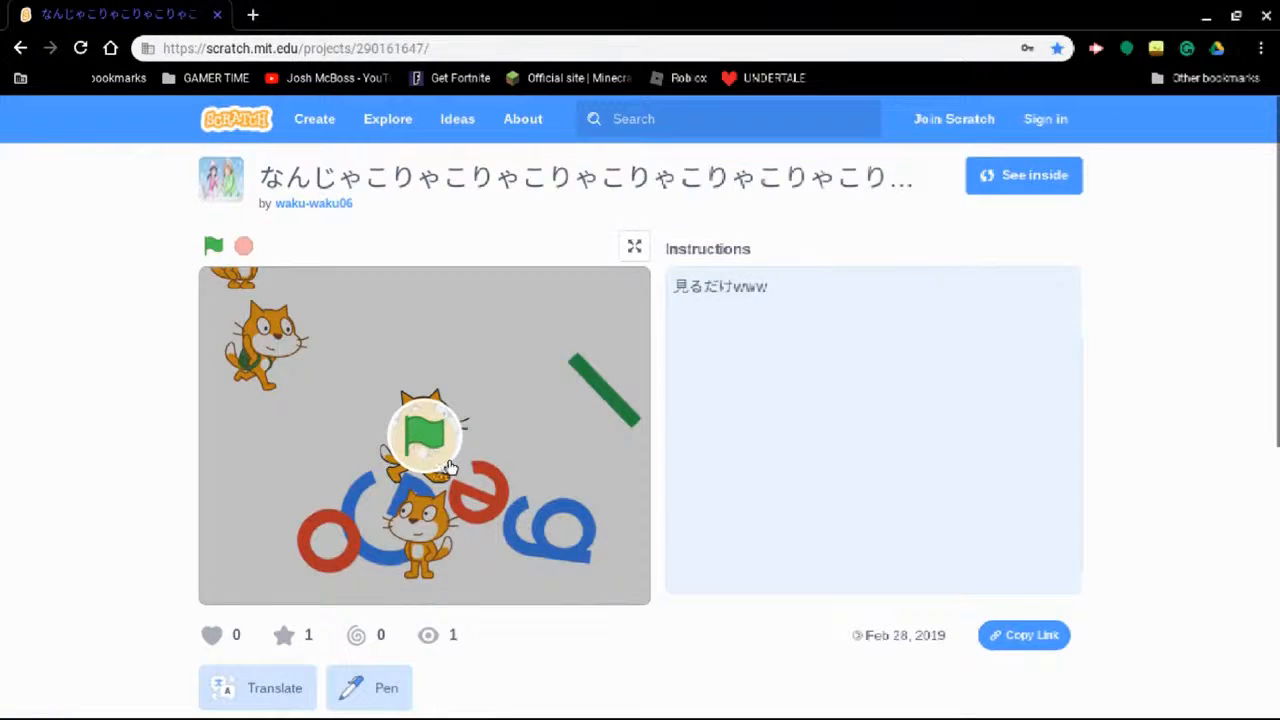
pyautogui.click(212, 246)
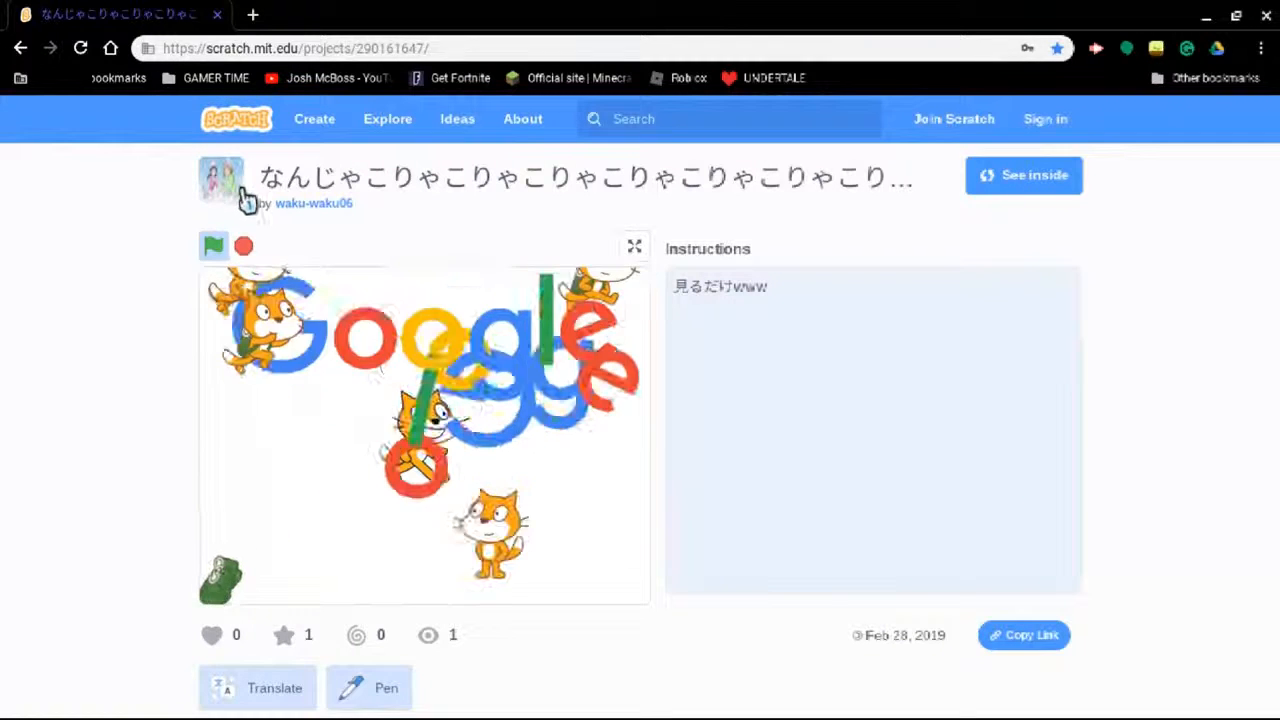
# Browse down the cat project's page below the stage and back up
pyautogui.scroll(-3)
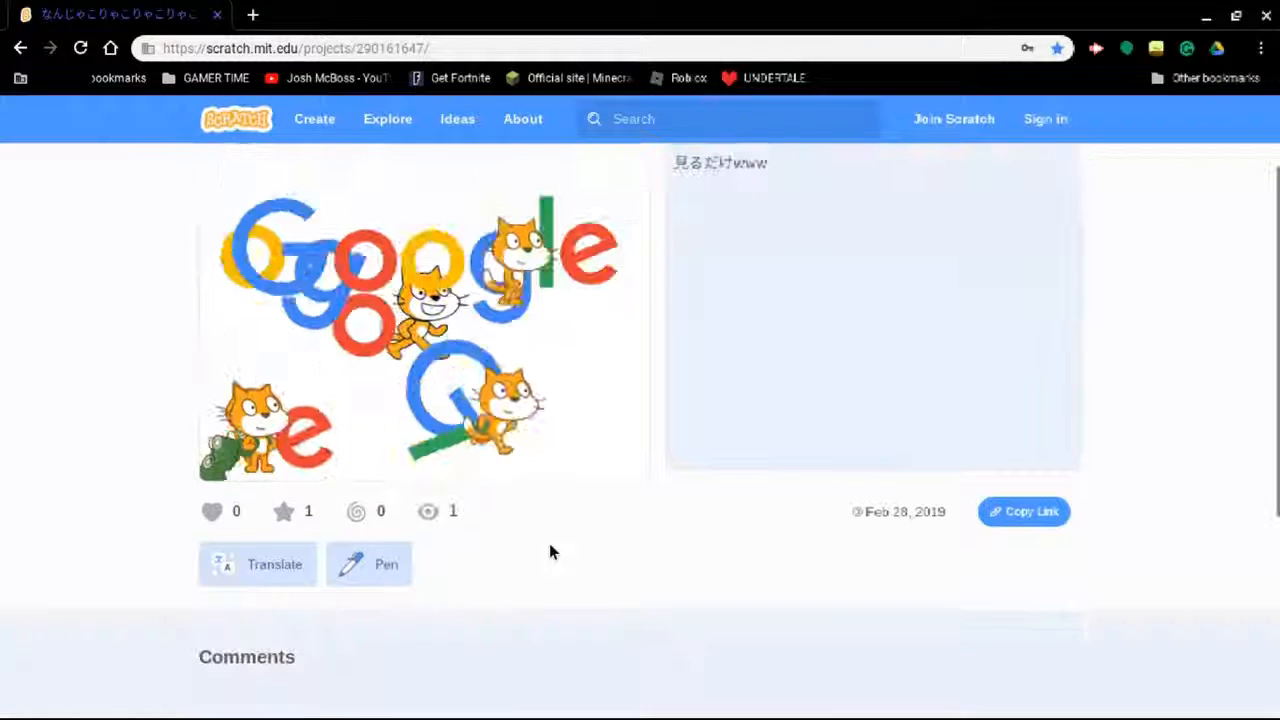
pyautogui.scroll(-3)
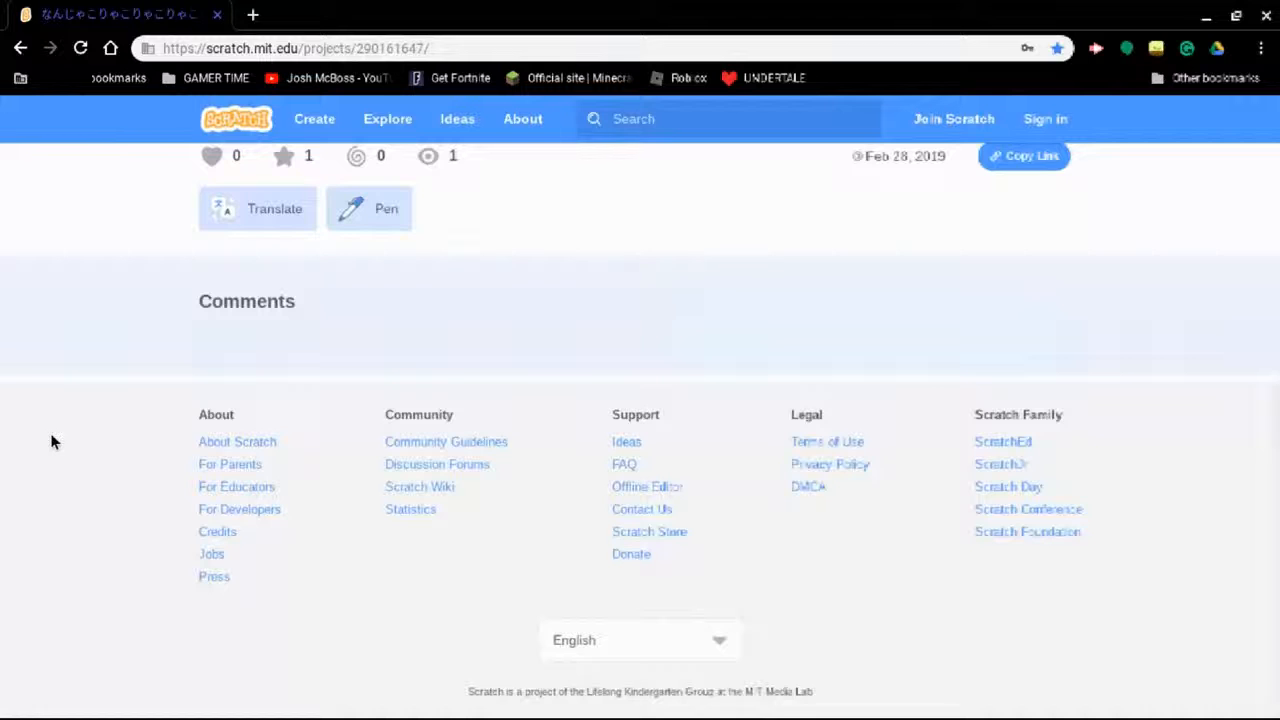
pyautogui.scroll(3)
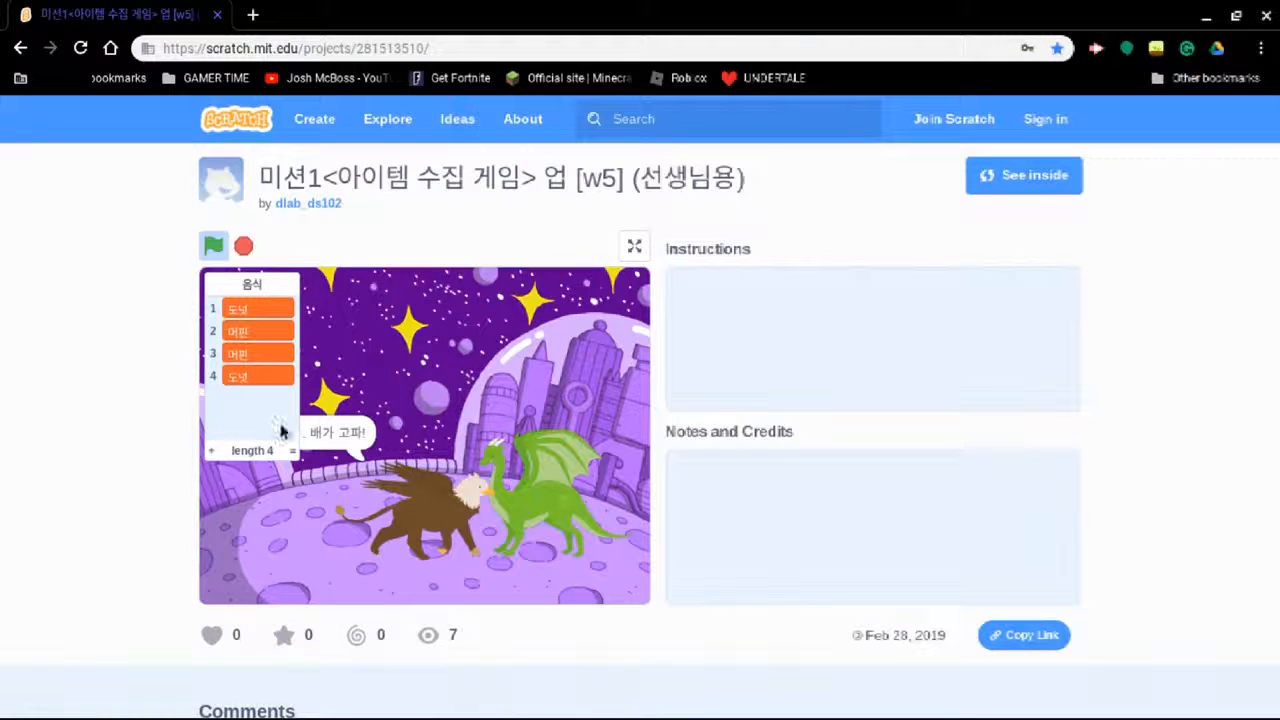
pyautogui.moveTo(268, 460)
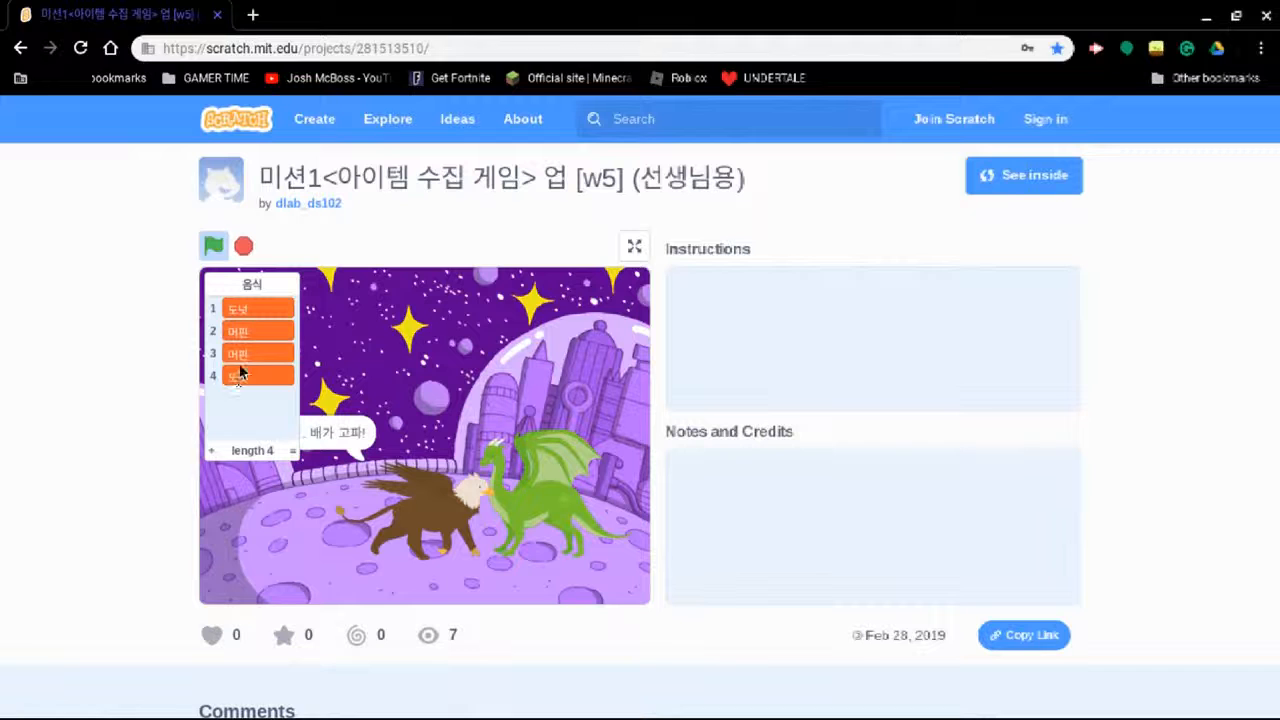
pyautogui.moveTo(308, 372)
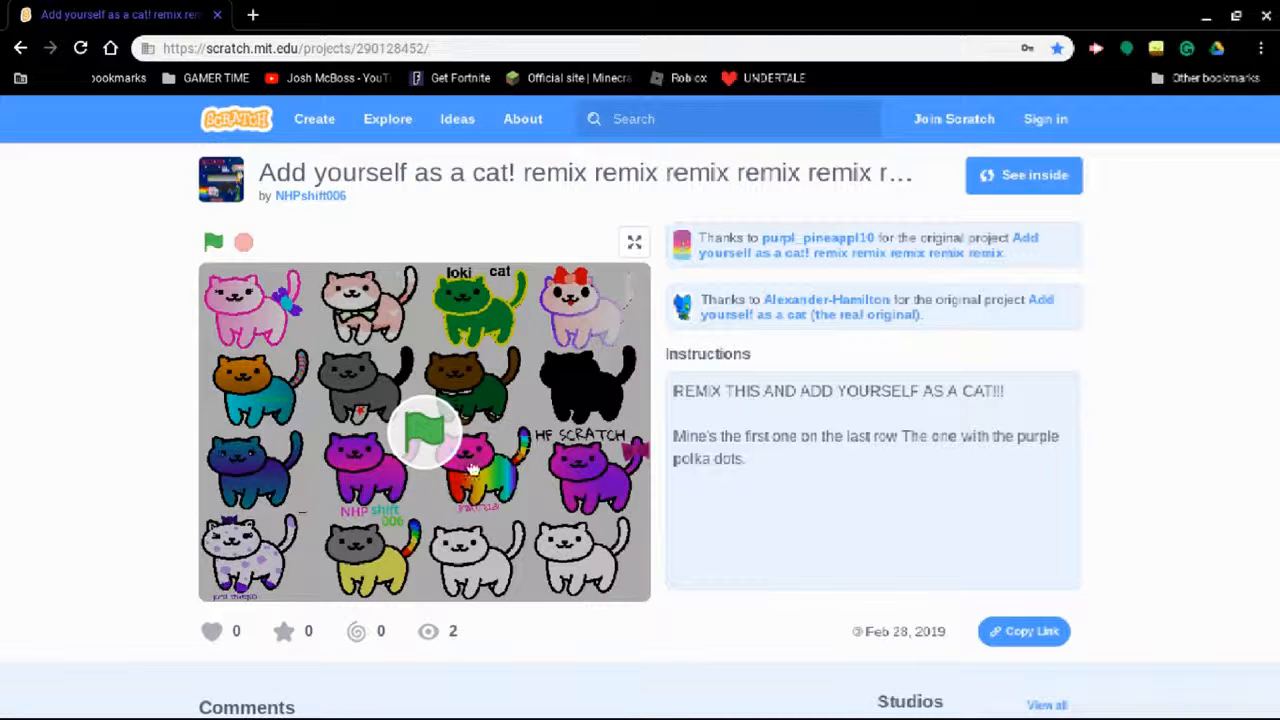
# Start the cat remix grid project and glance at its notes and credits
pyautogui.click(212, 242)
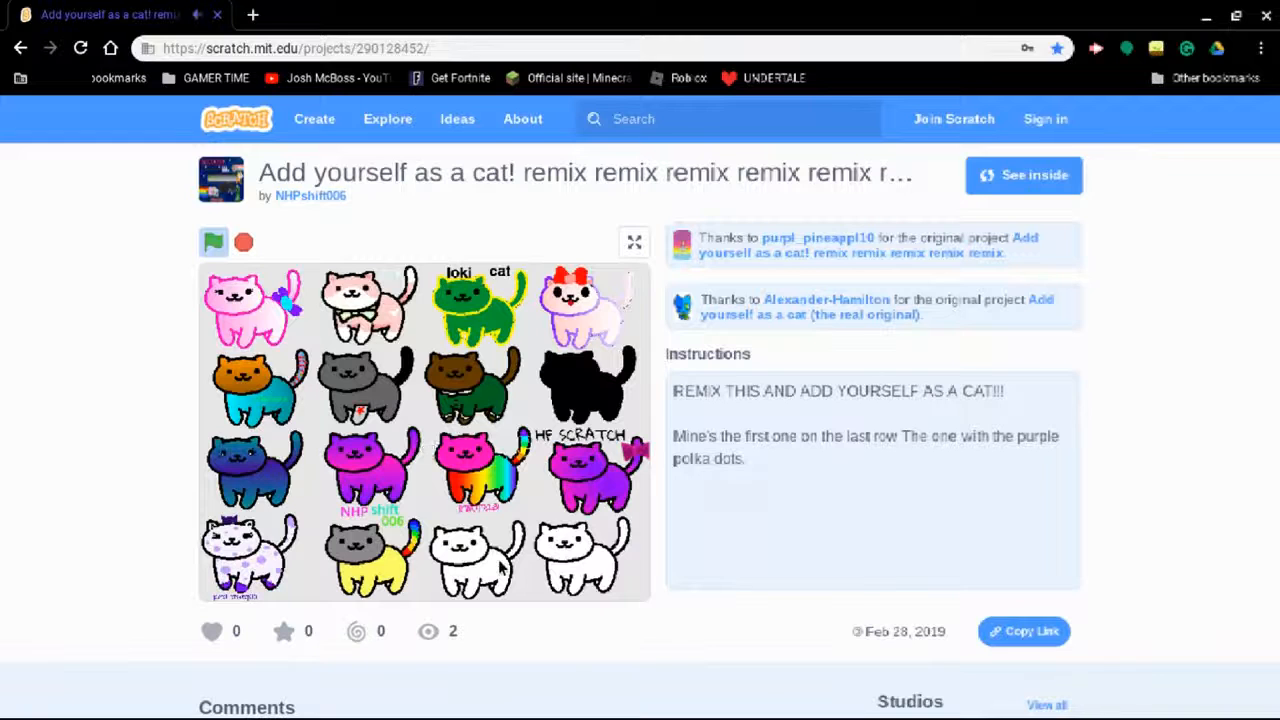
pyautogui.scroll(-3)
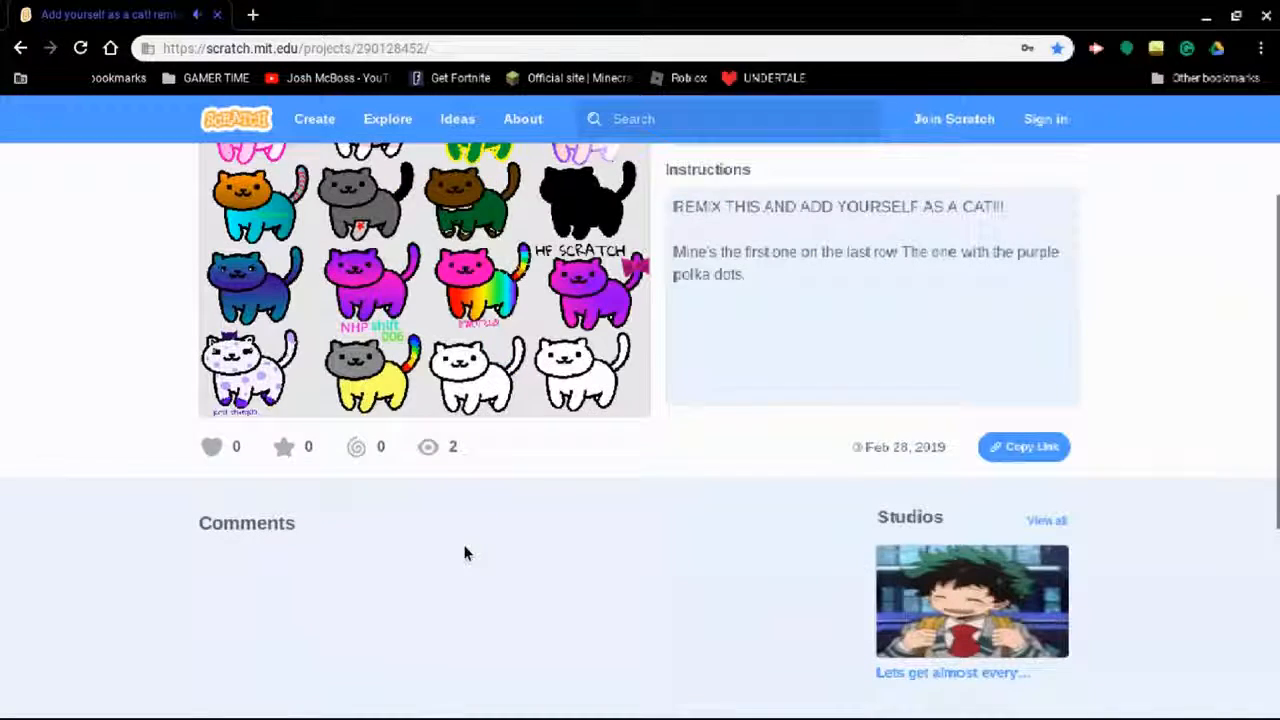
pyautogui.scroll(3)
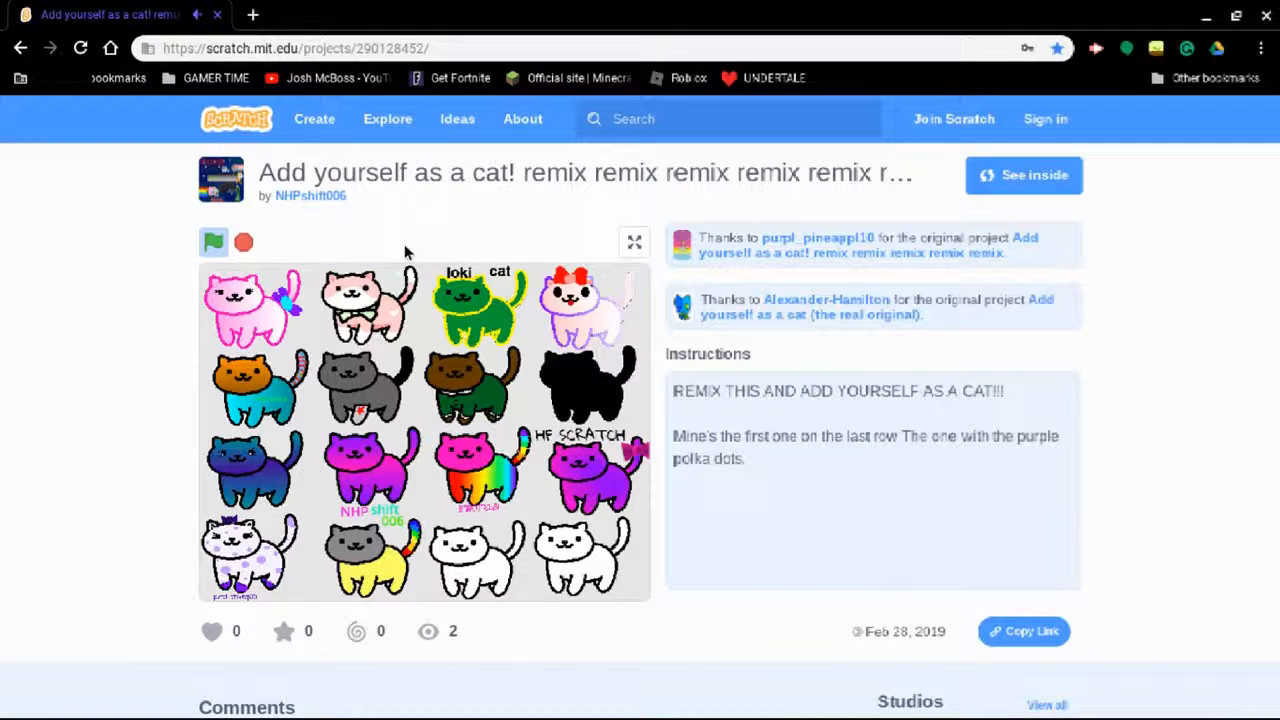
pyautogui.moveTo(600, 376)
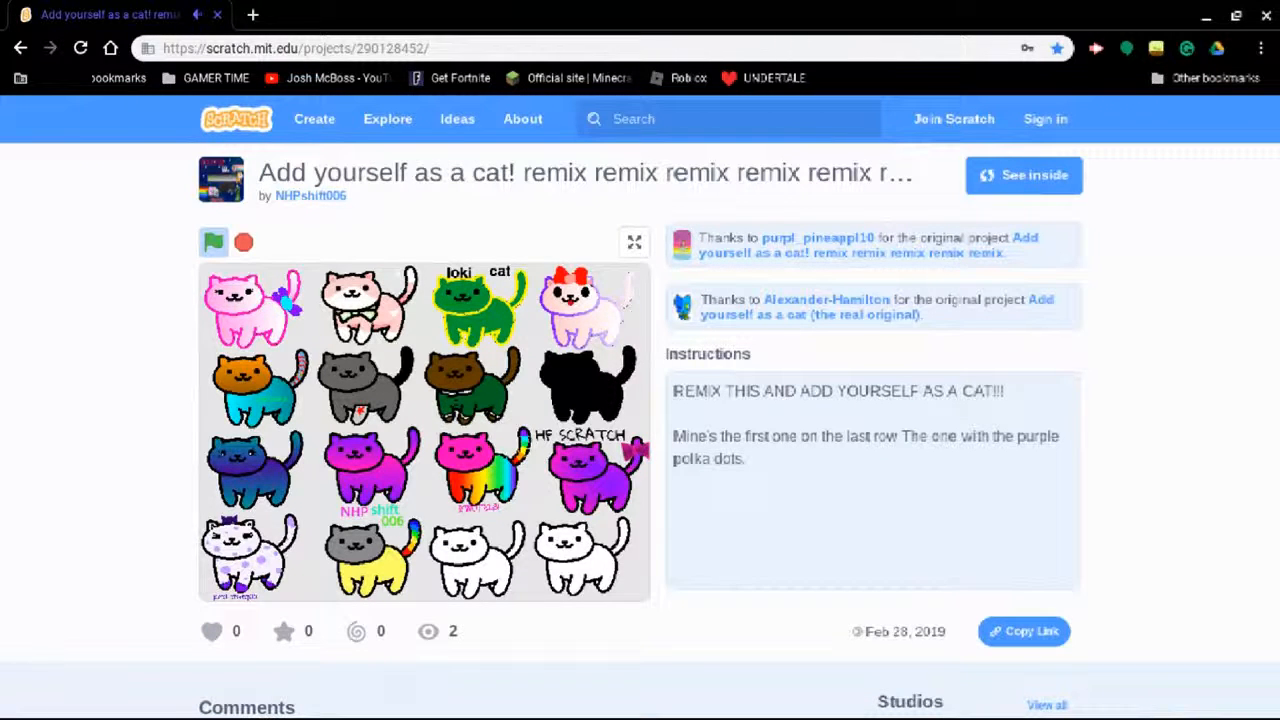
pyautogui.moveTo(568, 344)
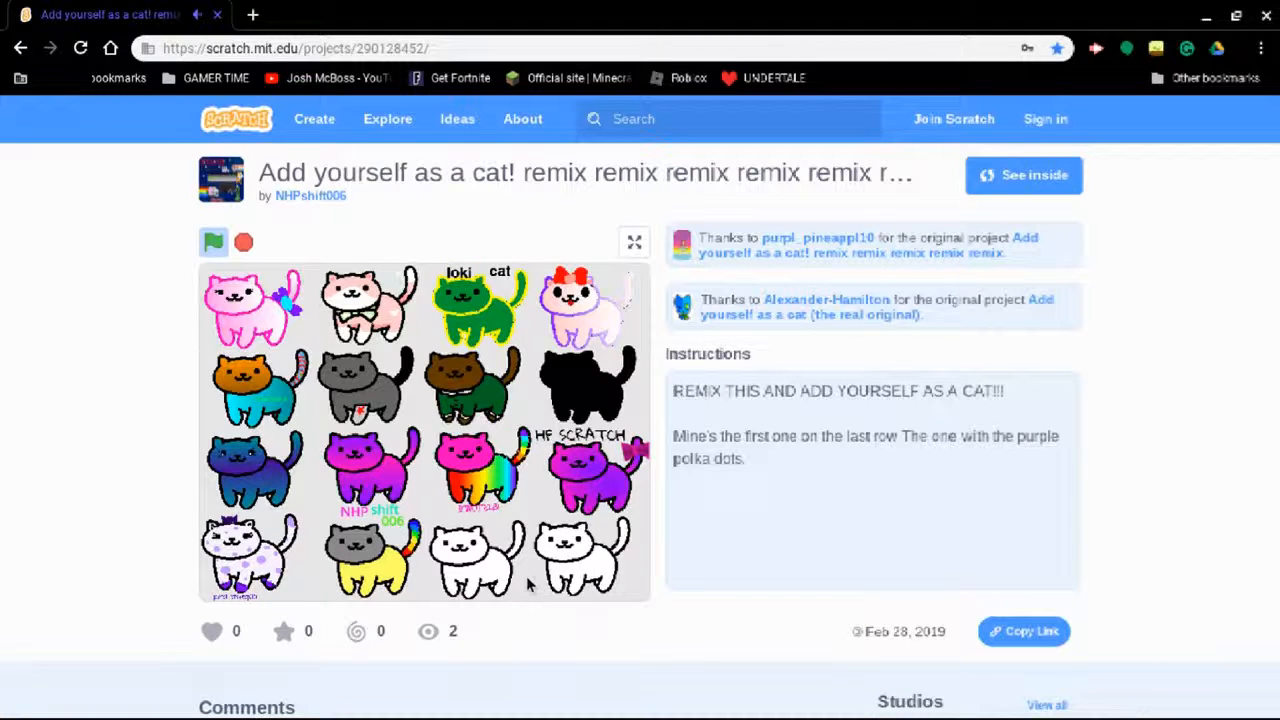
pyautogui.moveTo(580, 576)
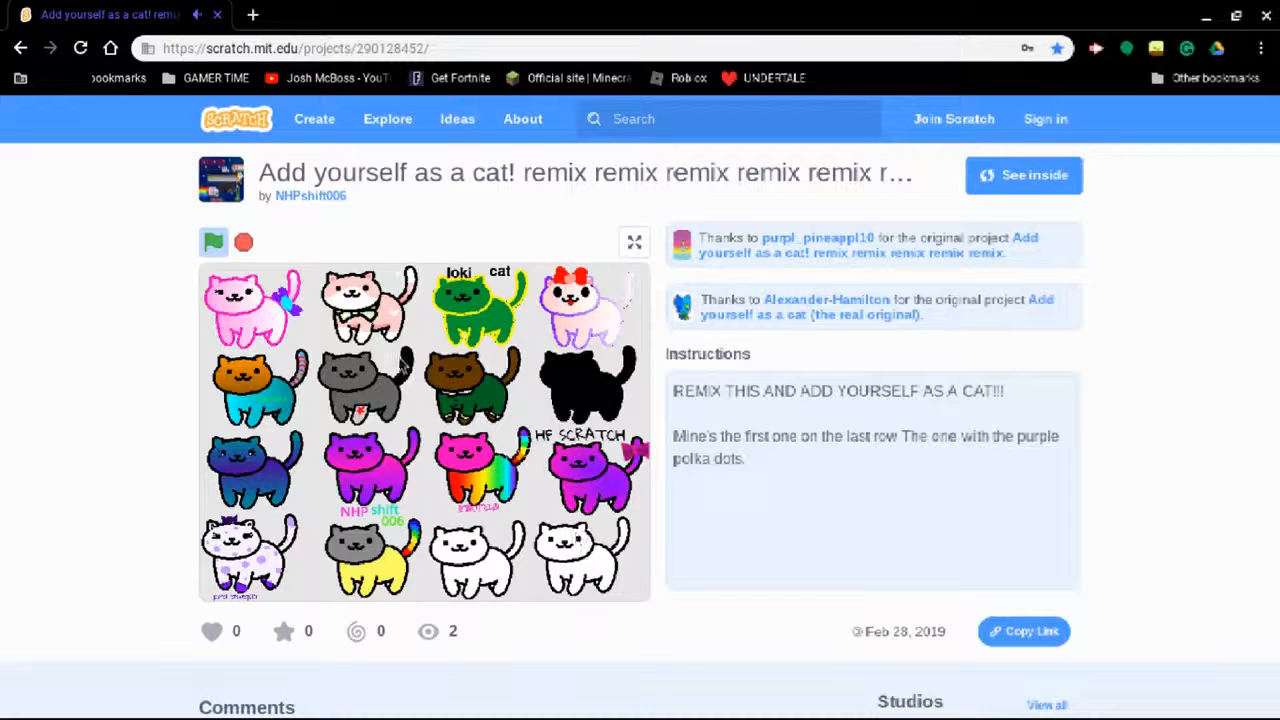
pyautogui.moveTo(170, 150)
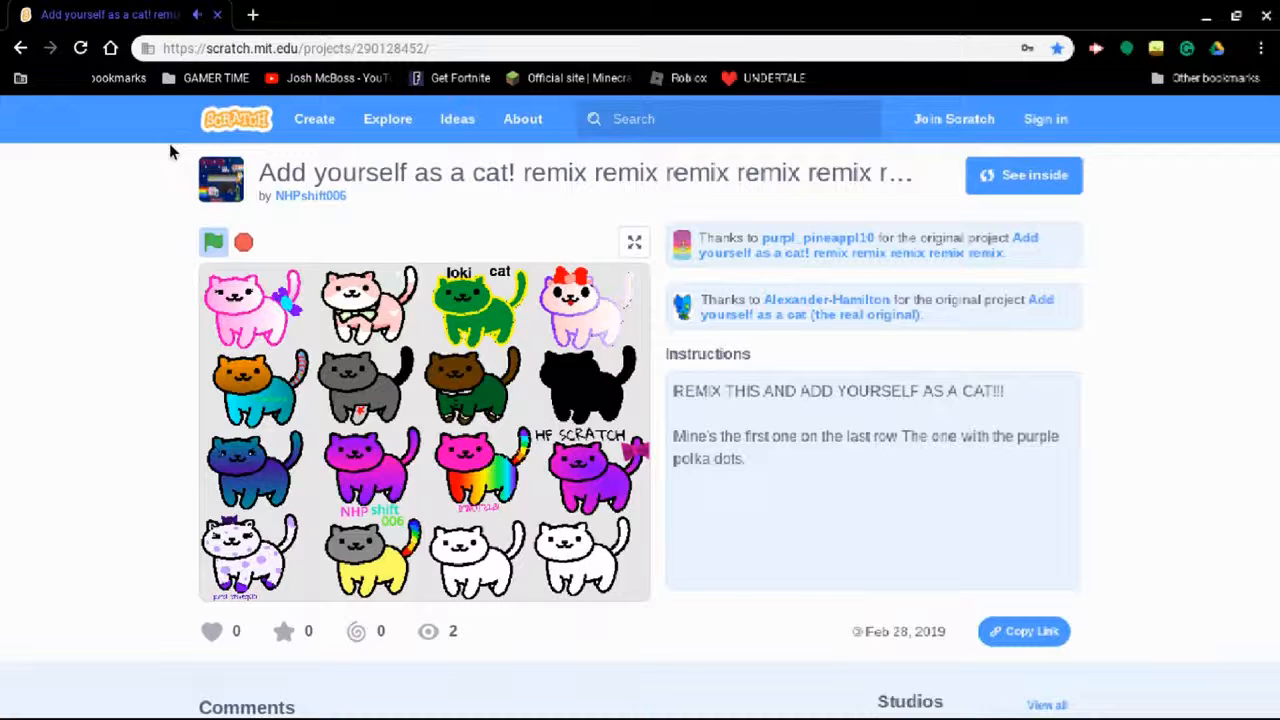
pyautogui.moveTo(620, 256)
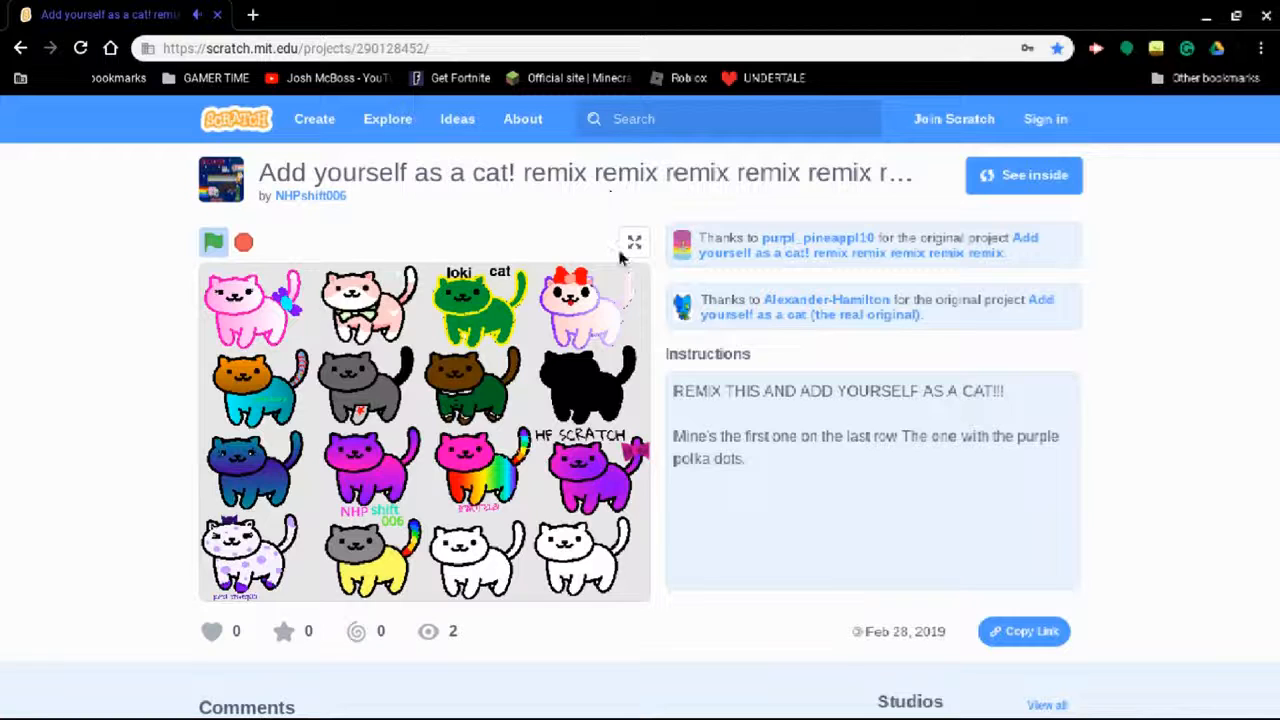
pyautogui.moveTo(784, 330)
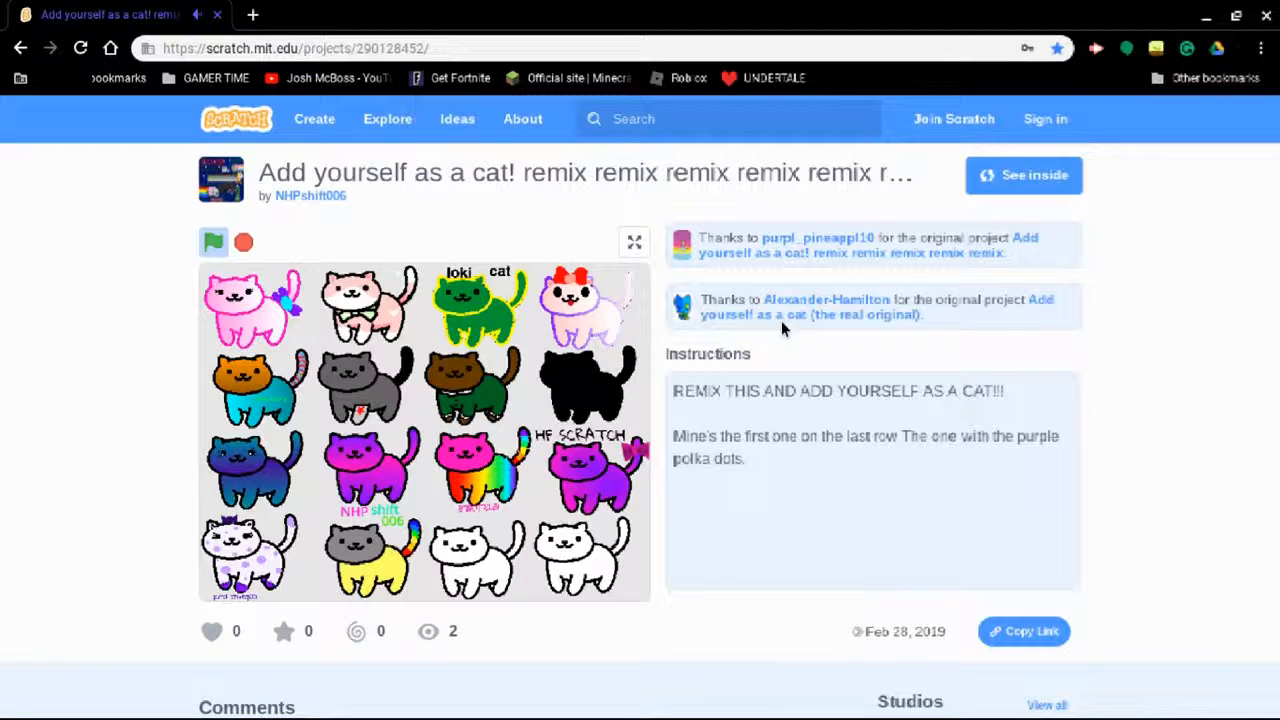
pyautogui.moveTo(424, 324)
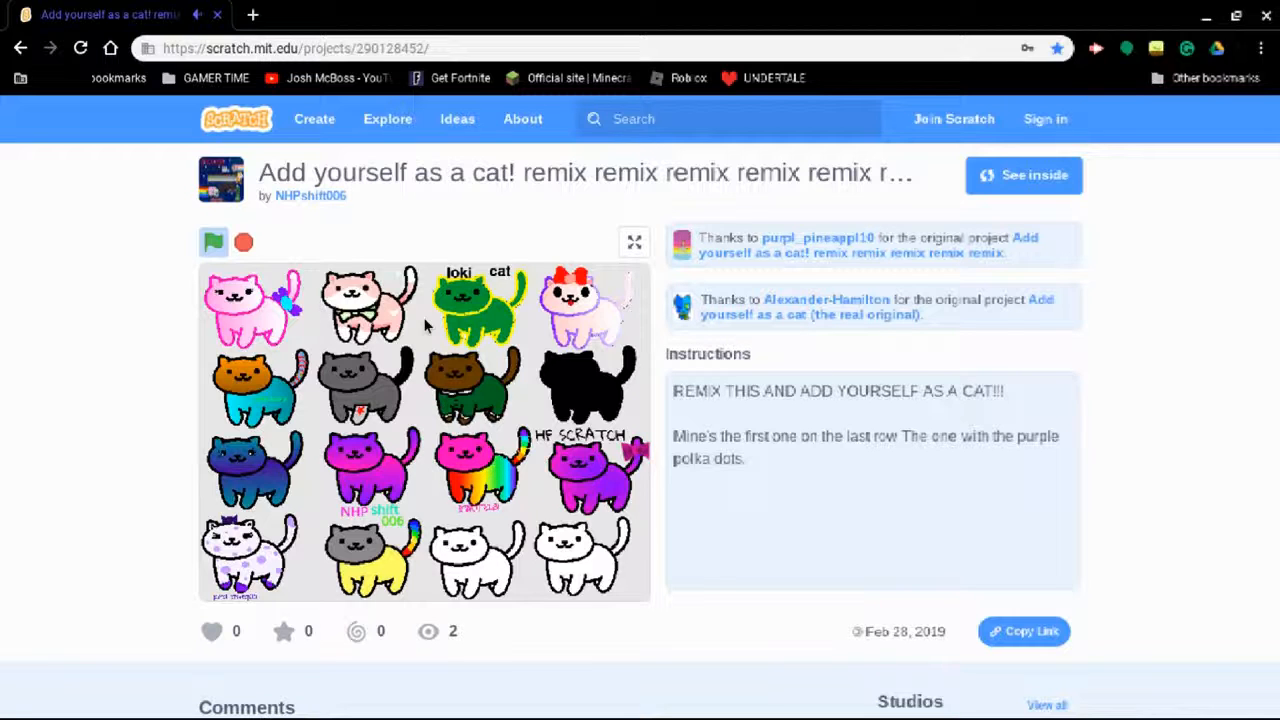
pyautogui.moveTo(730, 330)
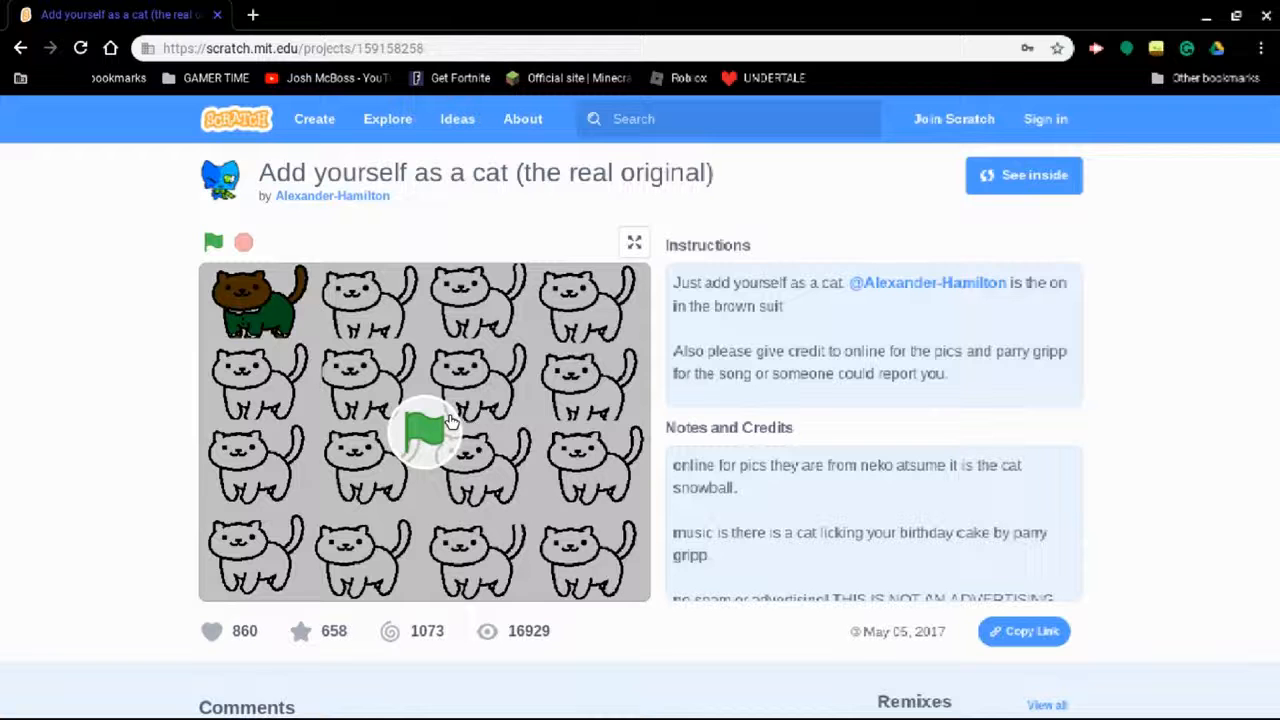
# Run the original Add yourself as a cat project and browse its Comments and Remixes sections
pyautogui.click(212, 242)
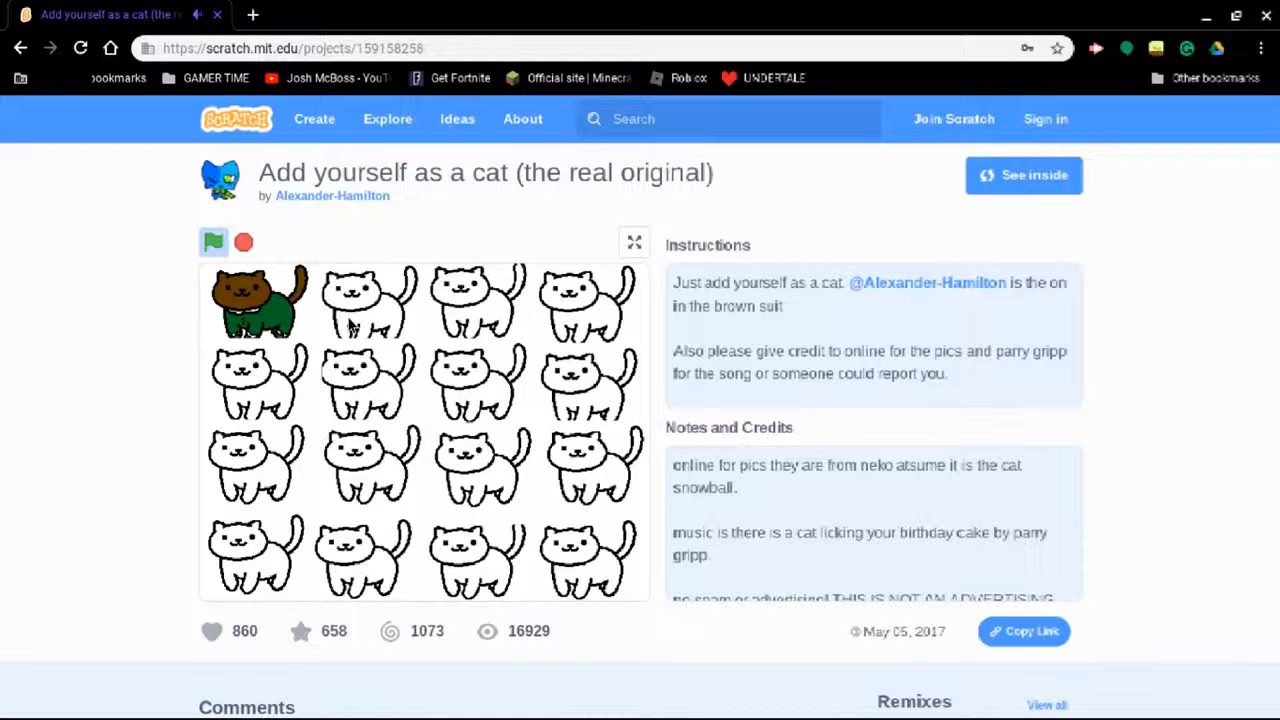
pyautogui.scroll(-3)
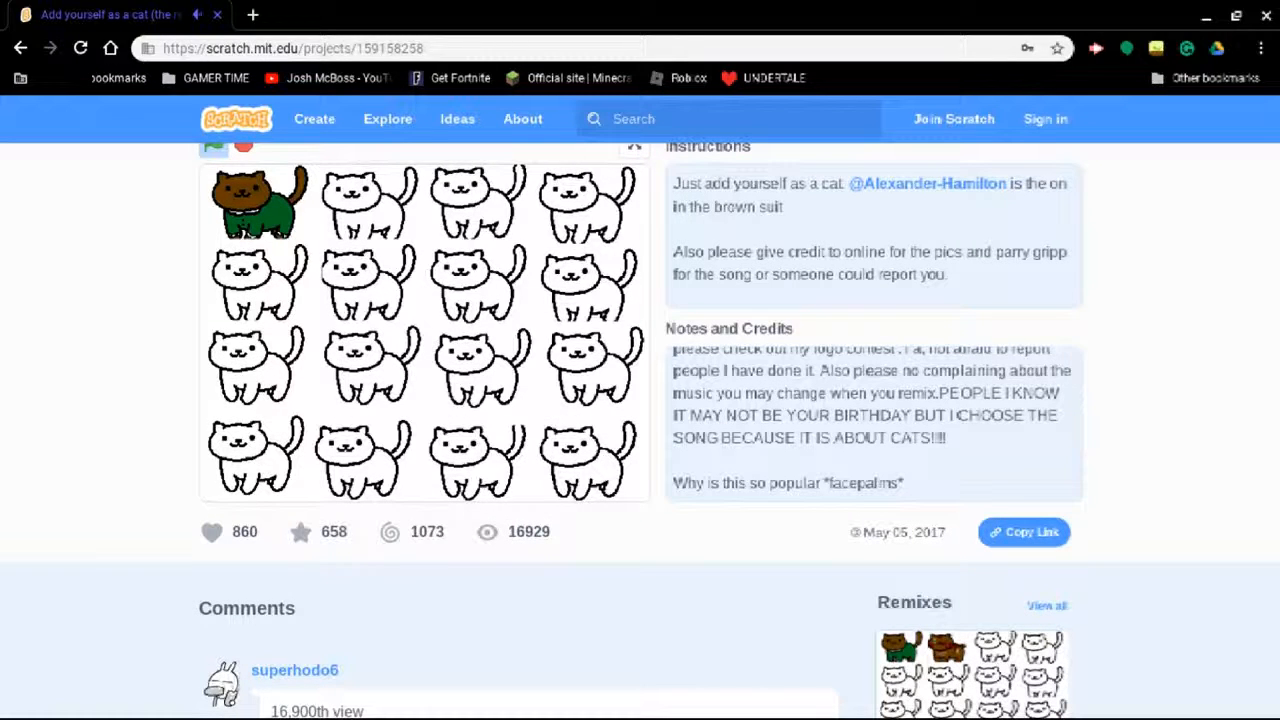
pyautogui.scroll(-3)
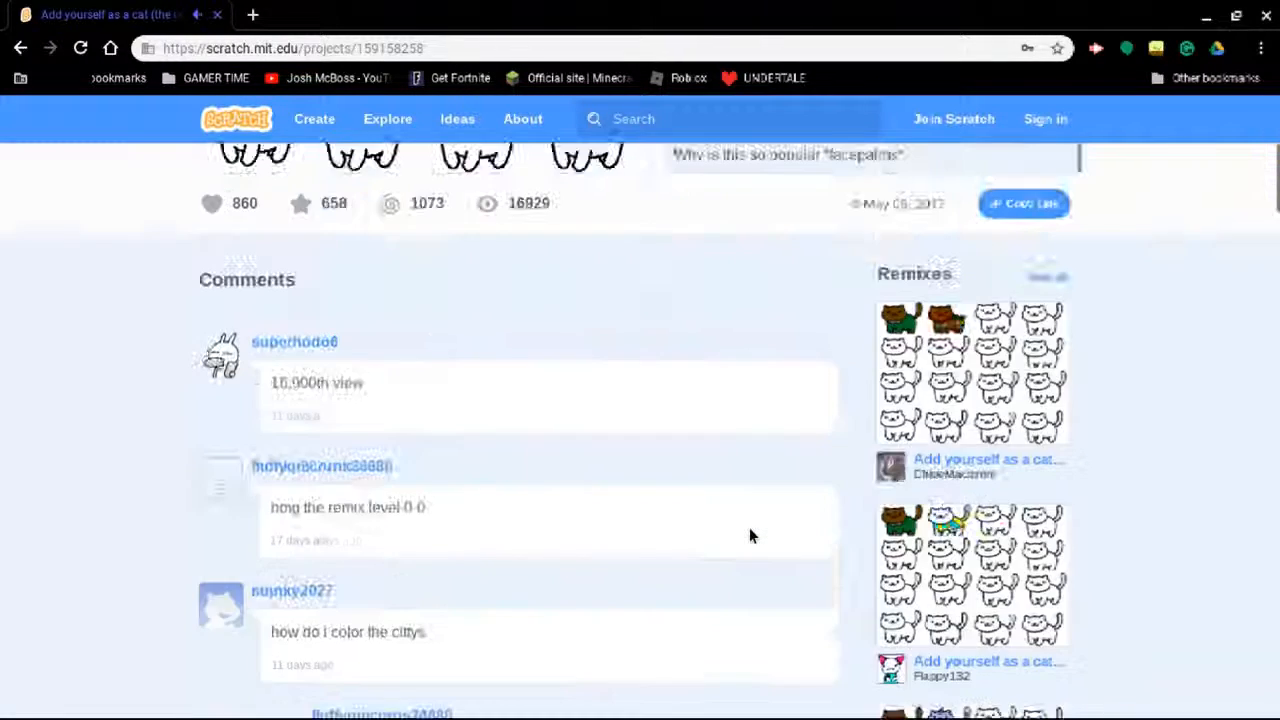
pyautogui.scroll(3)
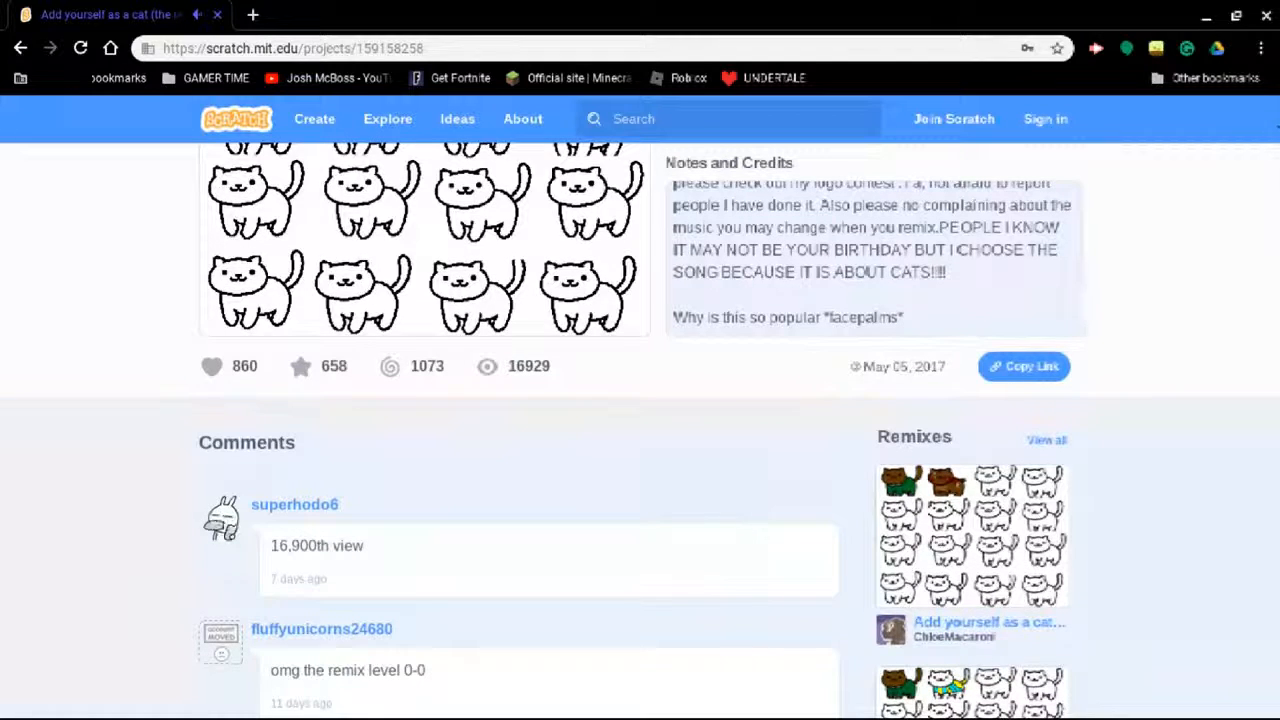
pyautogui.scroll(3)
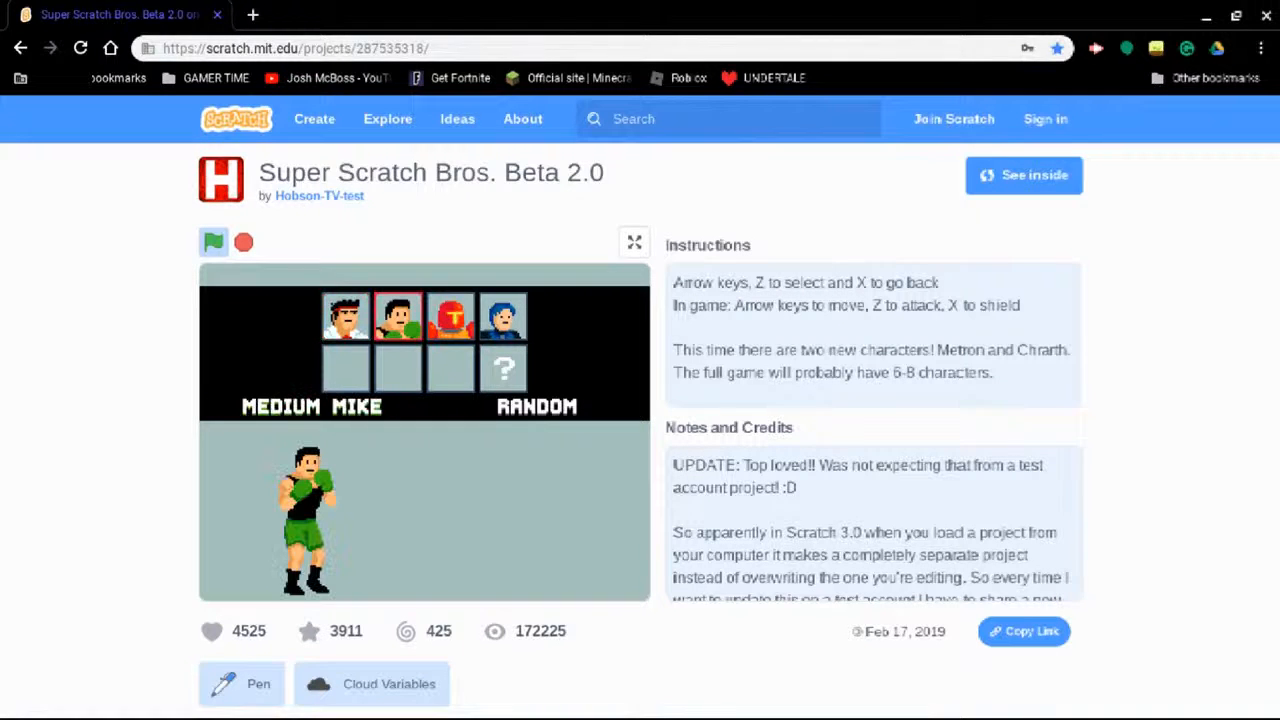
# Focus the Super Scratch Bros. stage, play the match to Road Combatant's win, and skim the notes
pyautogui.click(448, 316)
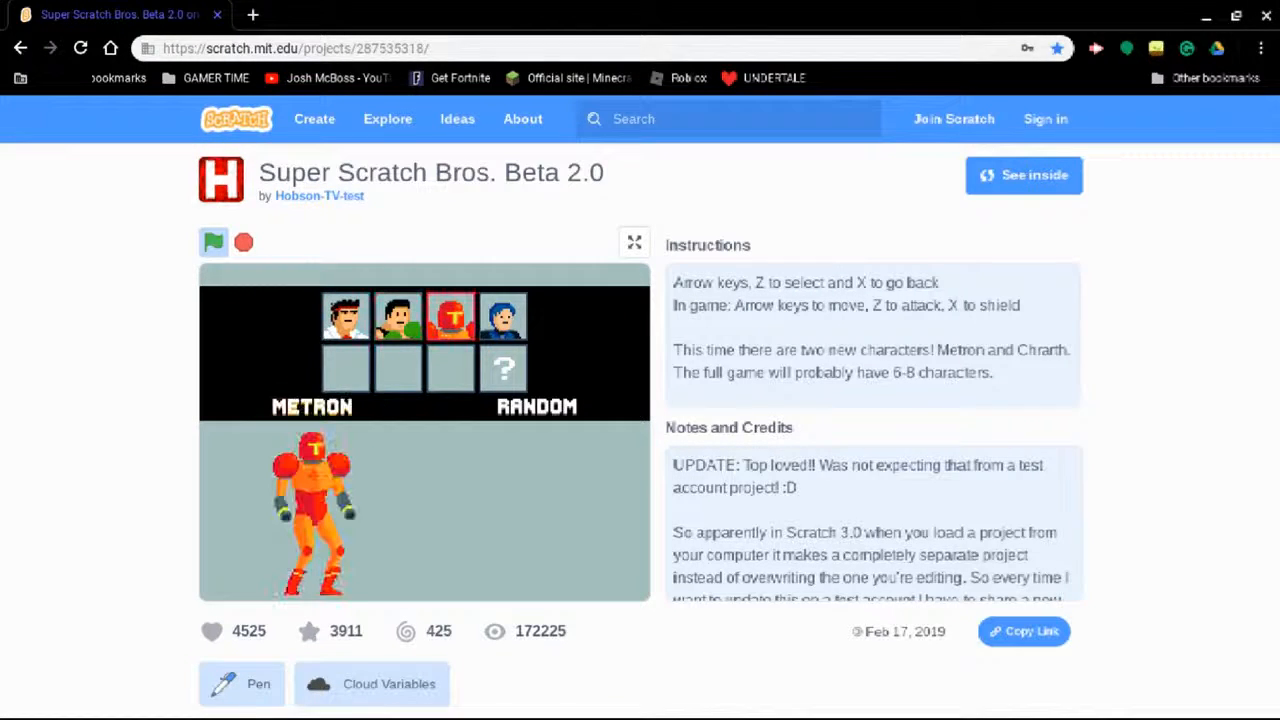
pyautogui.click(396, 318)
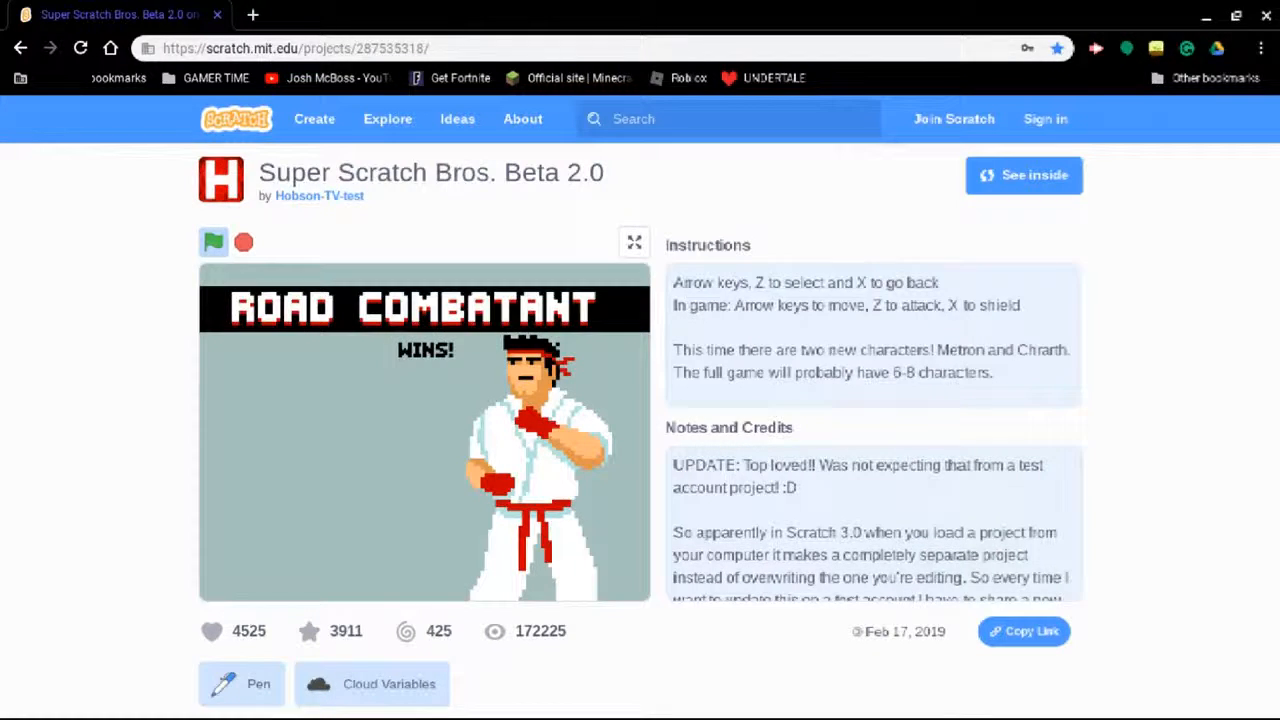
pyautogui.moveTo(740, 520)
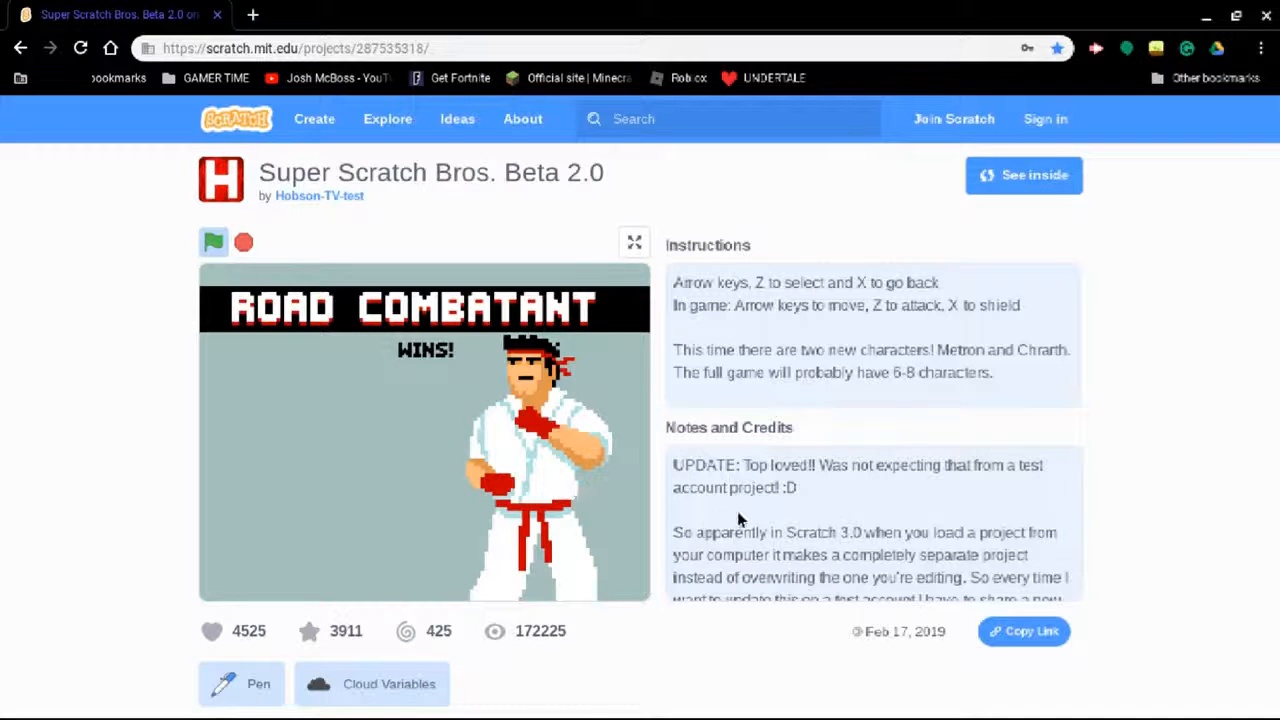
pyautogui.scroll(-3)
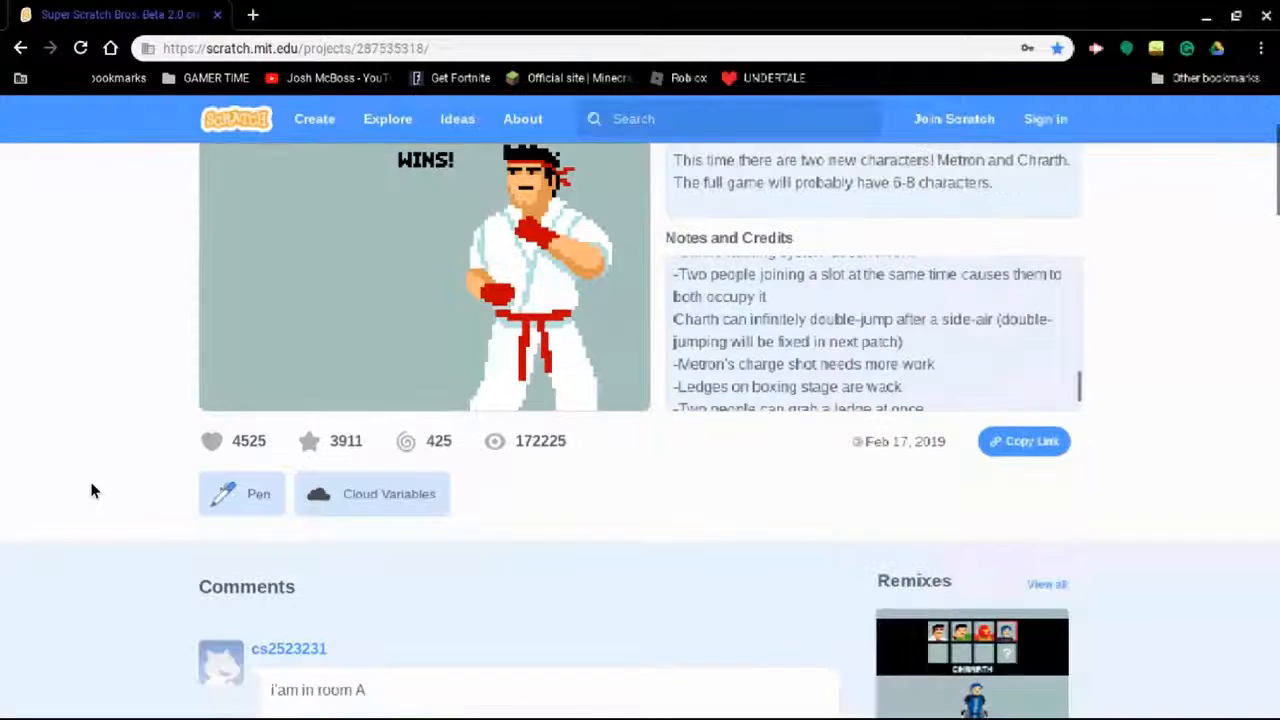
pyautogui.scroll(3)
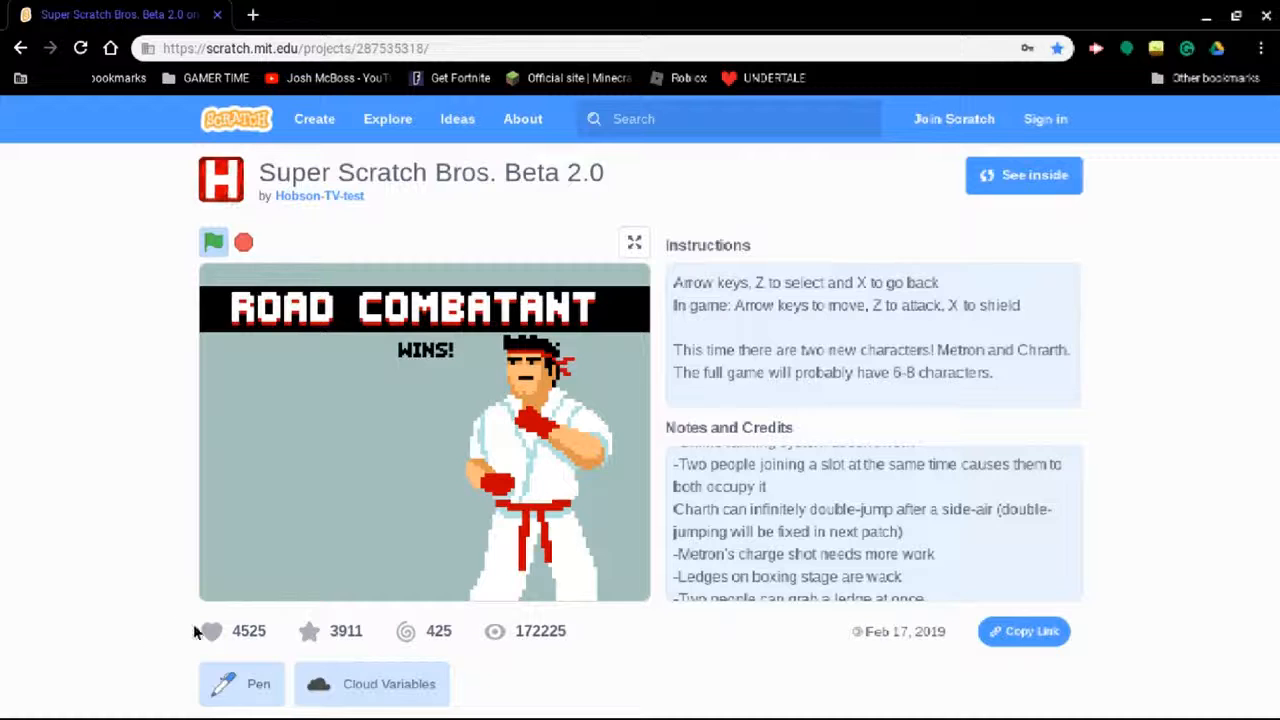
pyautogui.moveTo(520, 68)
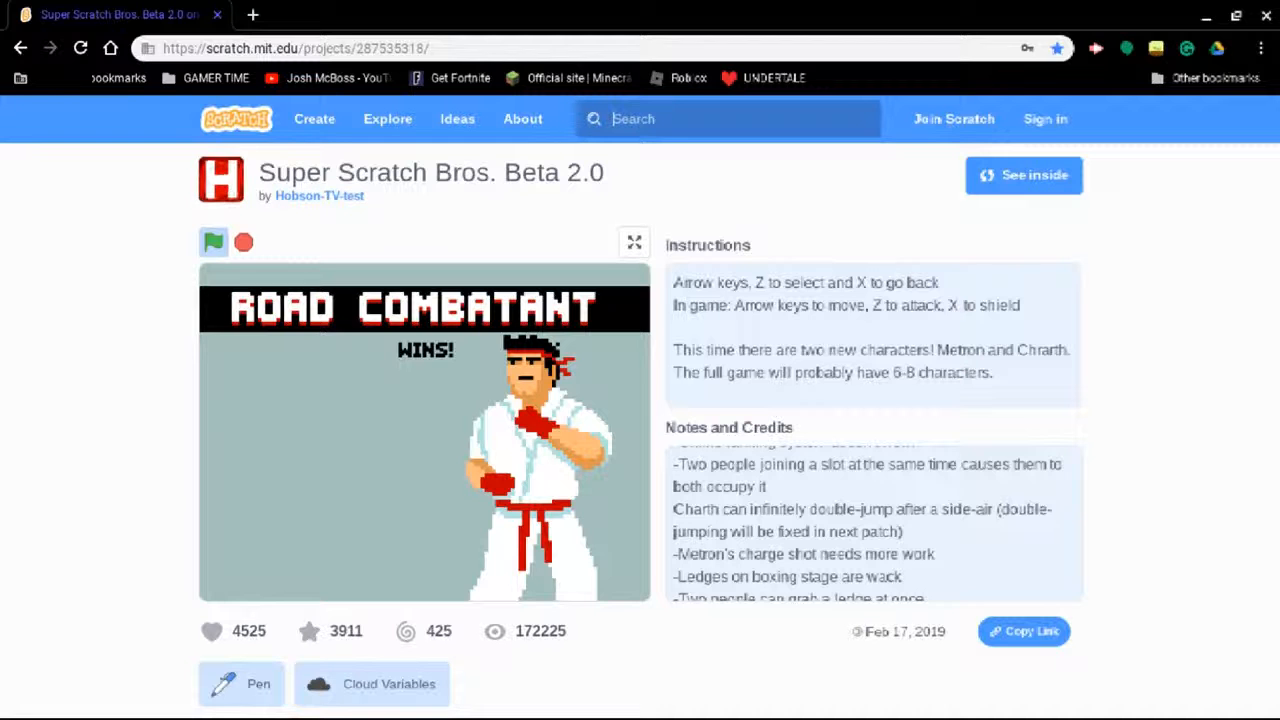
pyautogui.moveTo(60, 256)
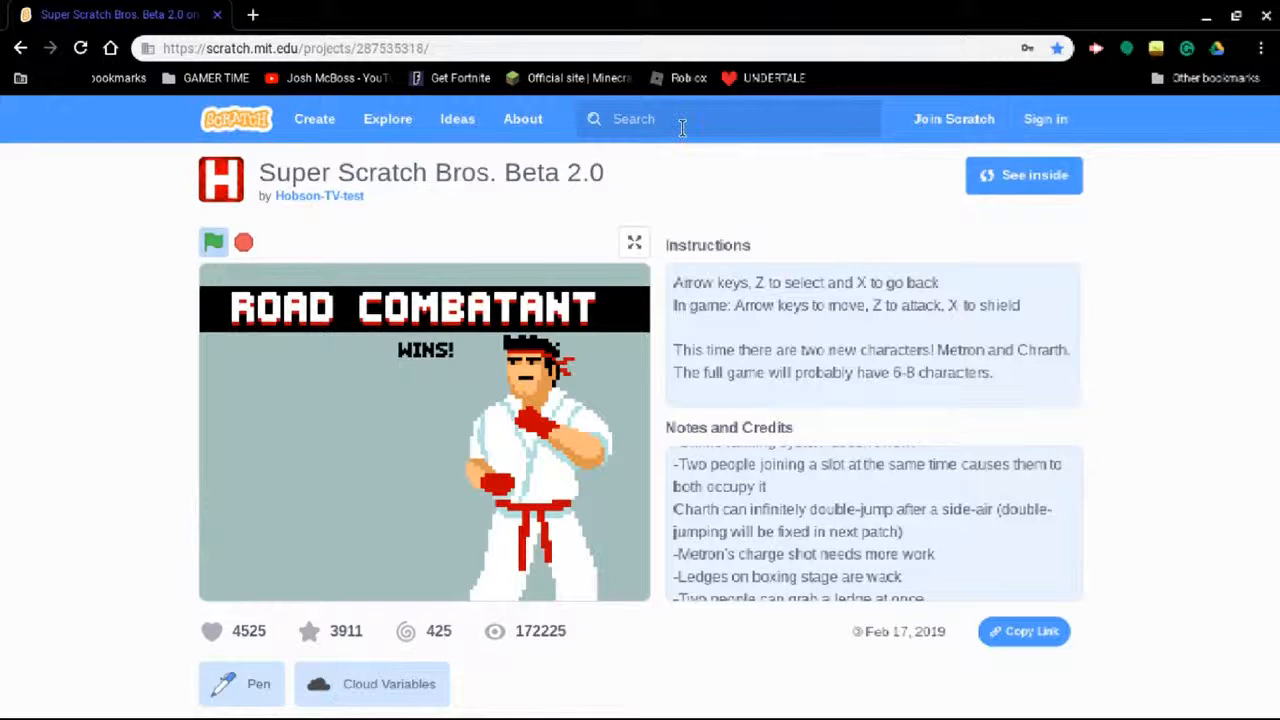
# Search Scratch for 's.o.u.p' to list matching S.O.U.P. party game projects
pyautogui.write('s.o')
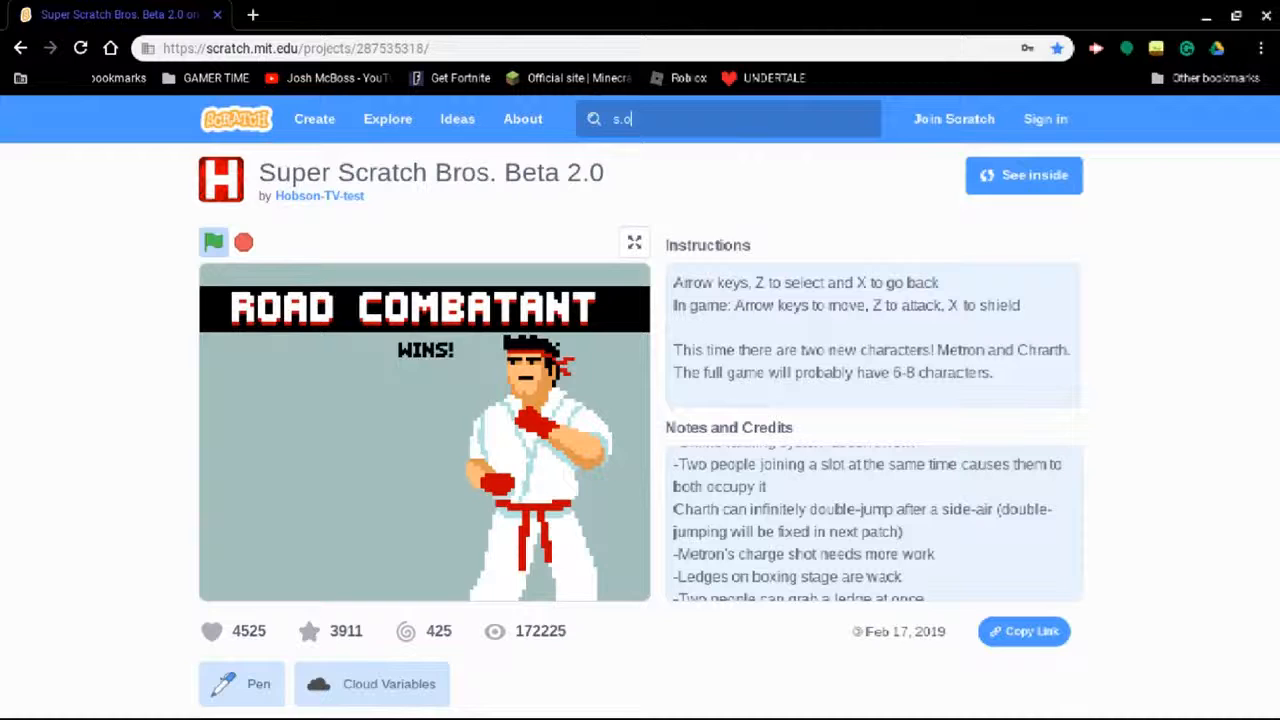
pyautogui.write('.u.')
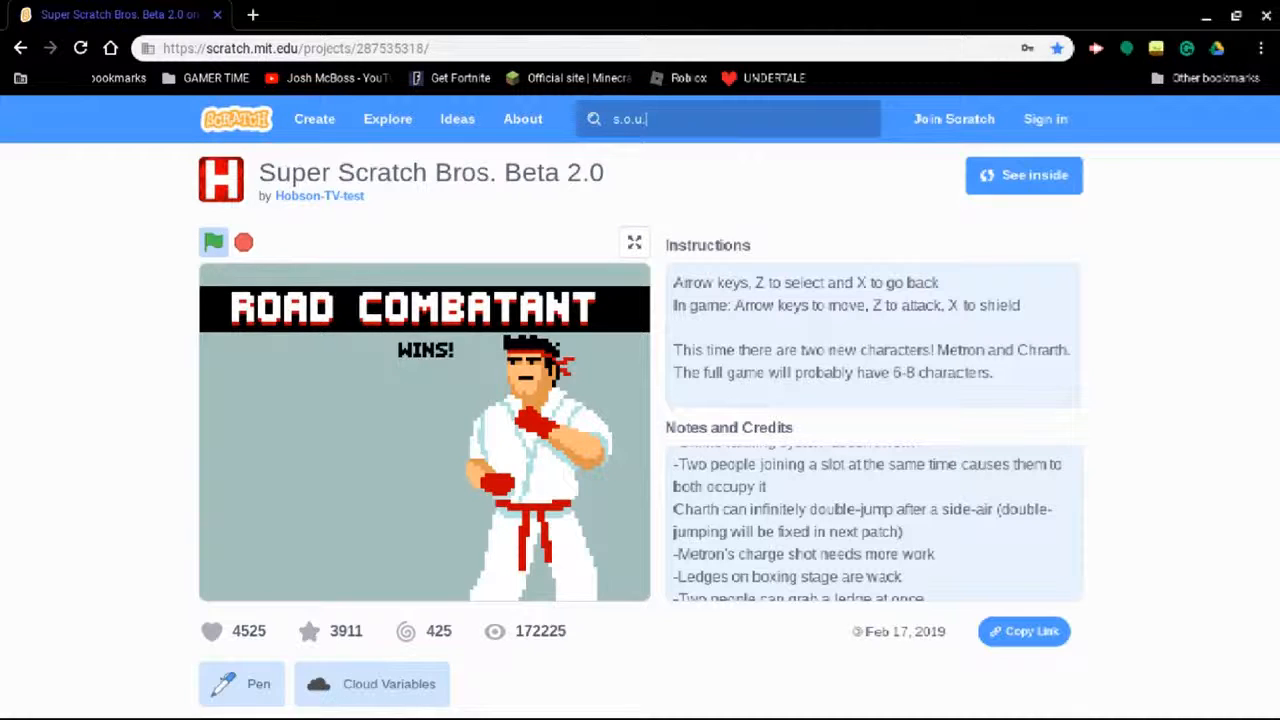
pyautogui.write('p')
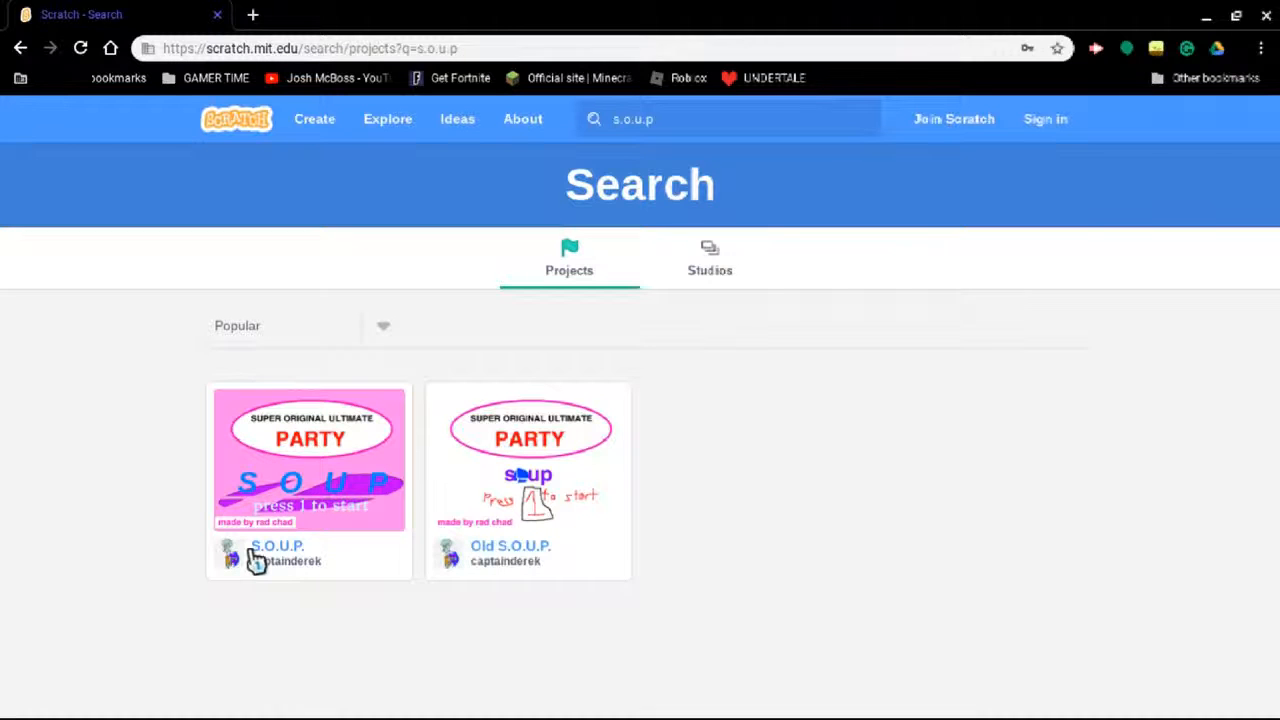
# Open the S.O.U.P. project by captainderek and scroll to its instructions while it loads
pyautogui.click(292, 560)
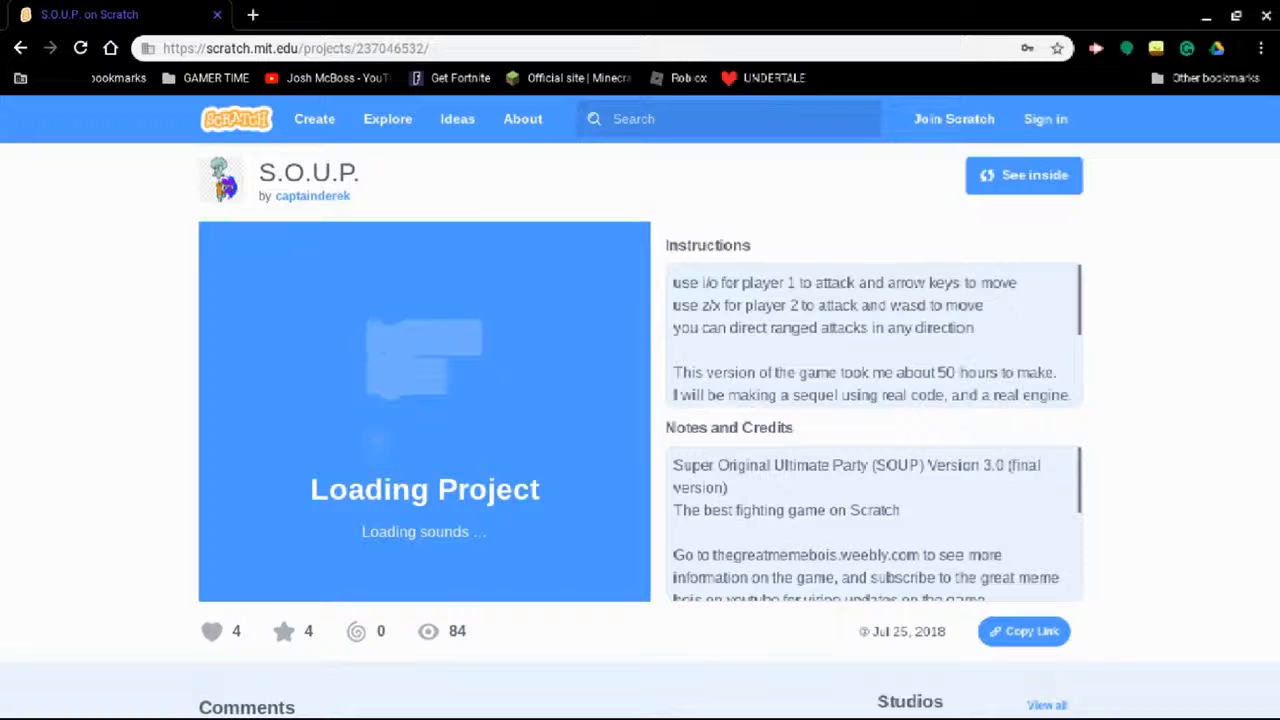
pyautogui.moveTo(500, 428)
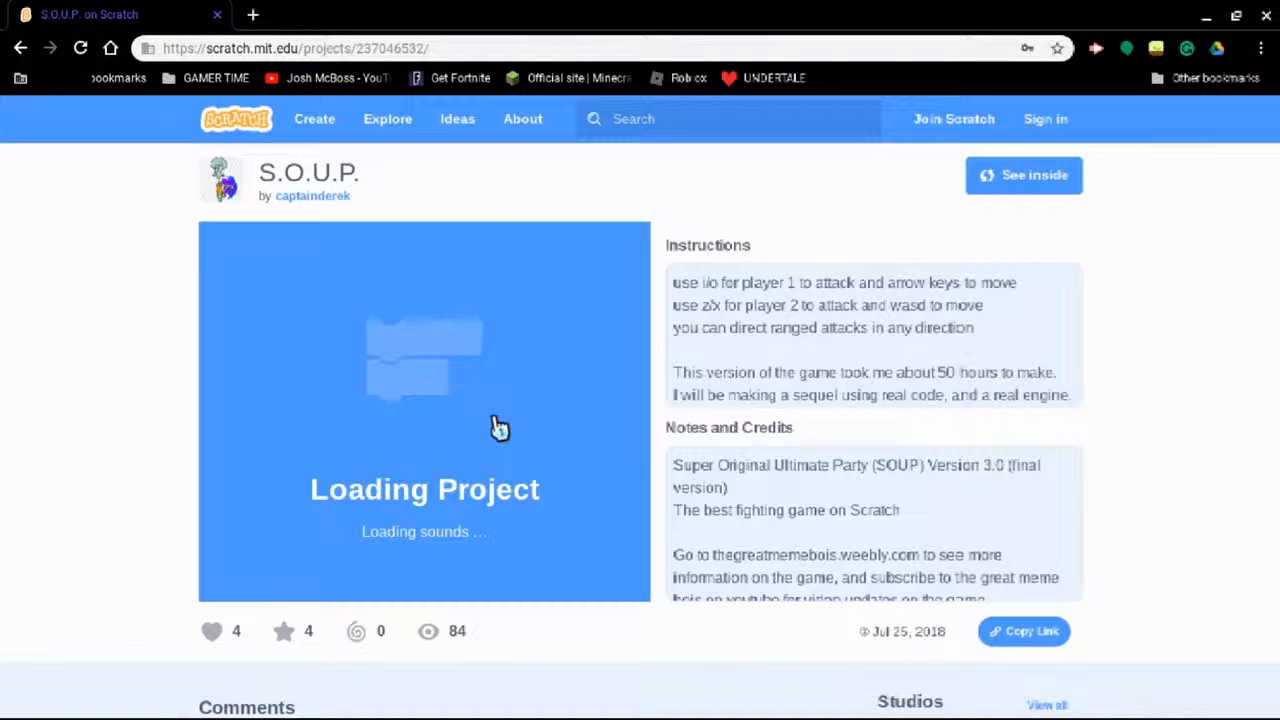
pyautogui.moveTo(358, 418)
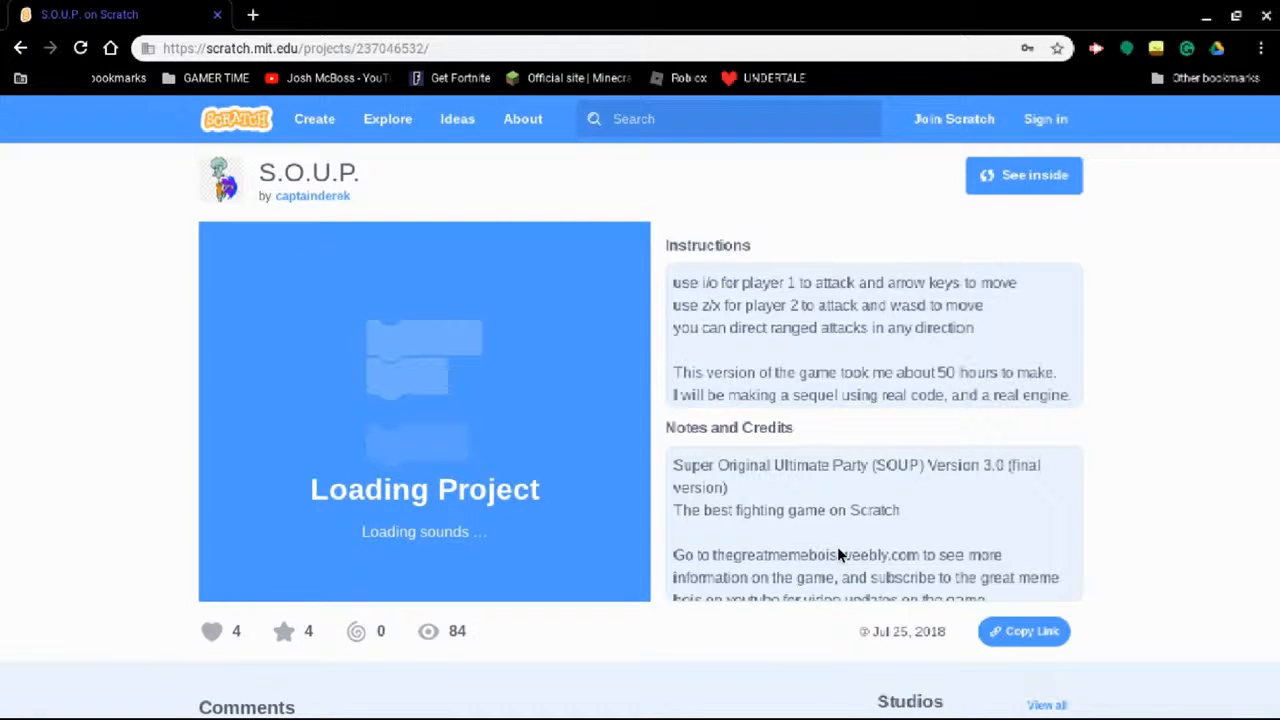
pyautogui.scroll(-3)
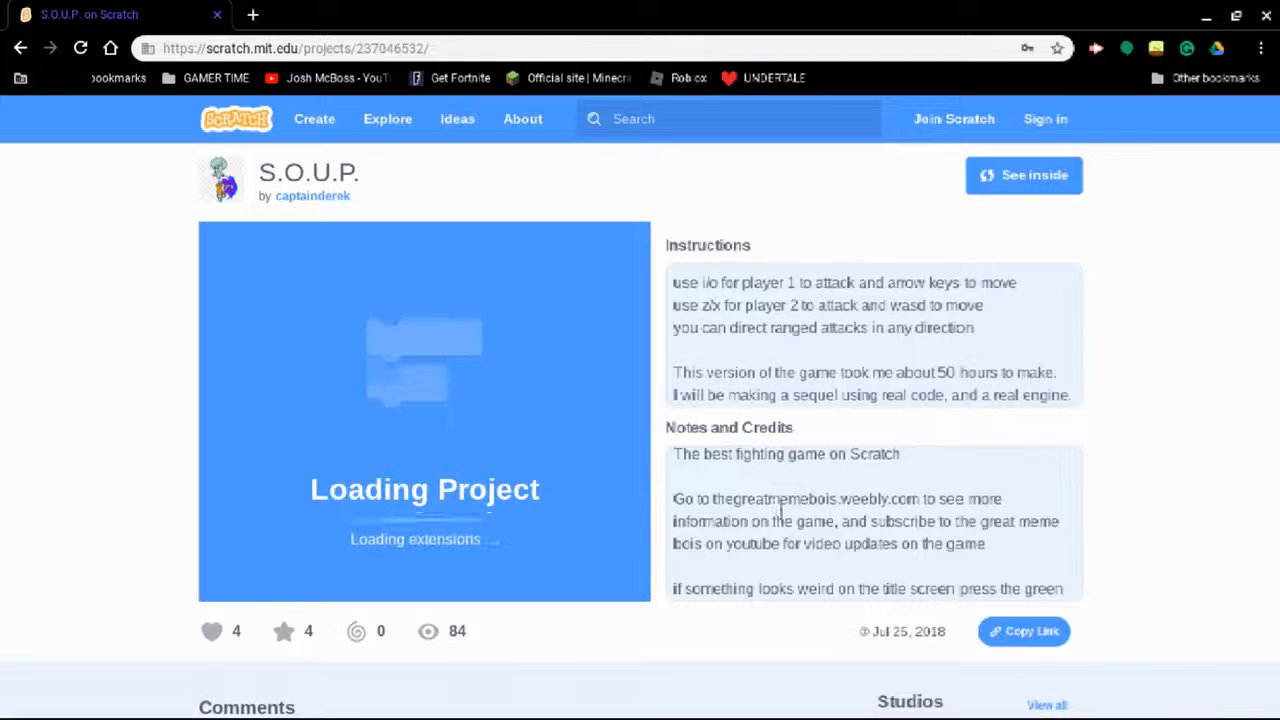
pyautogui.scroll(-3)
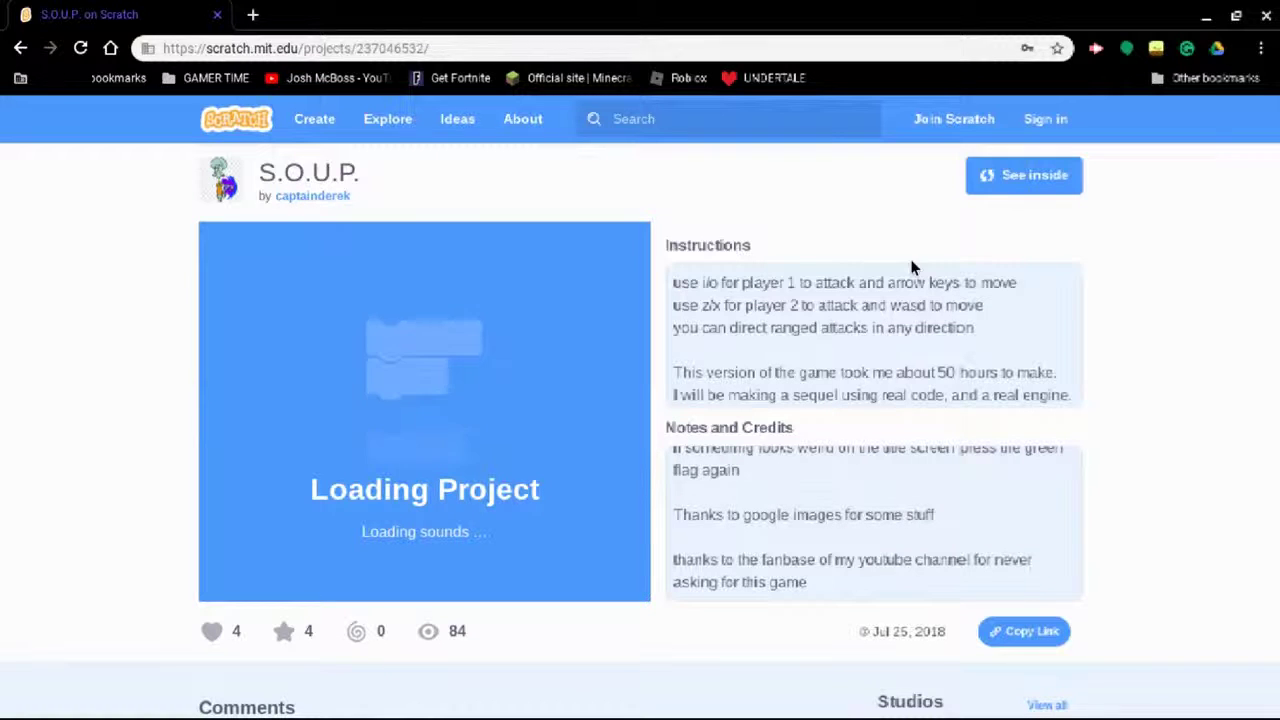
# Scroll down through the S.O.U.P. project's comments section to read them
pyautogui.scroll(-3)
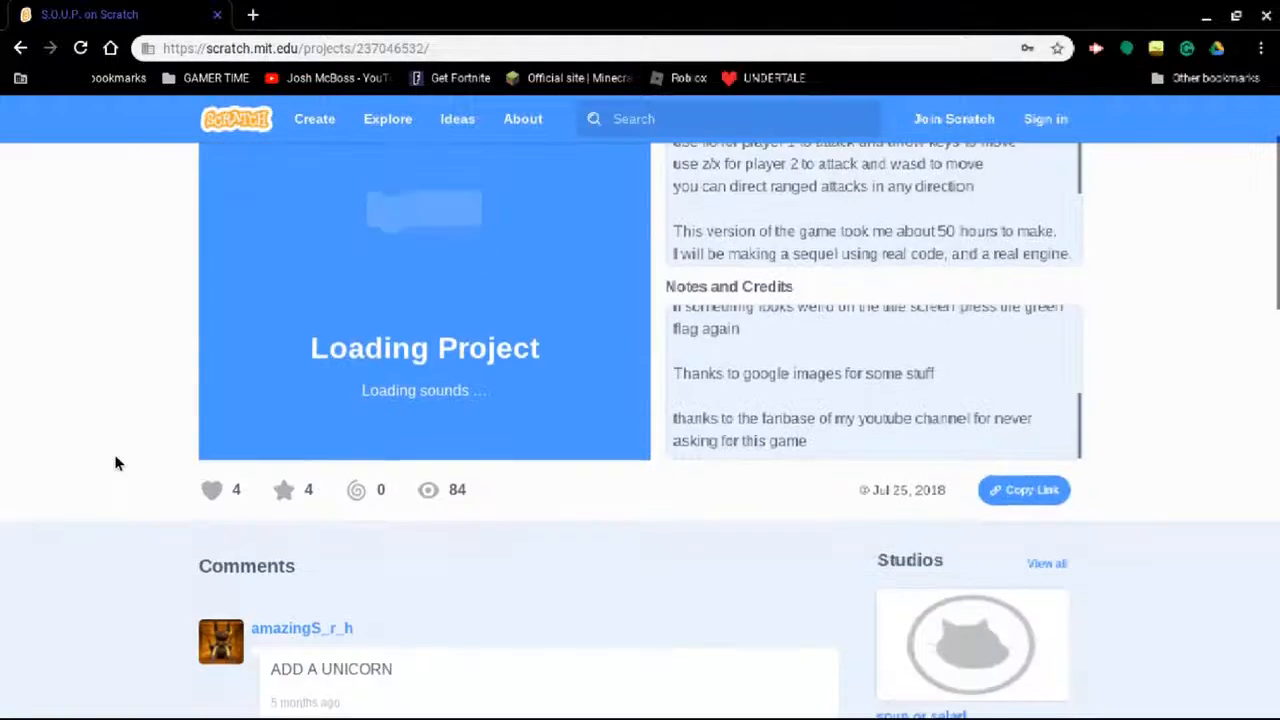
pyautogui.scroll(-3)
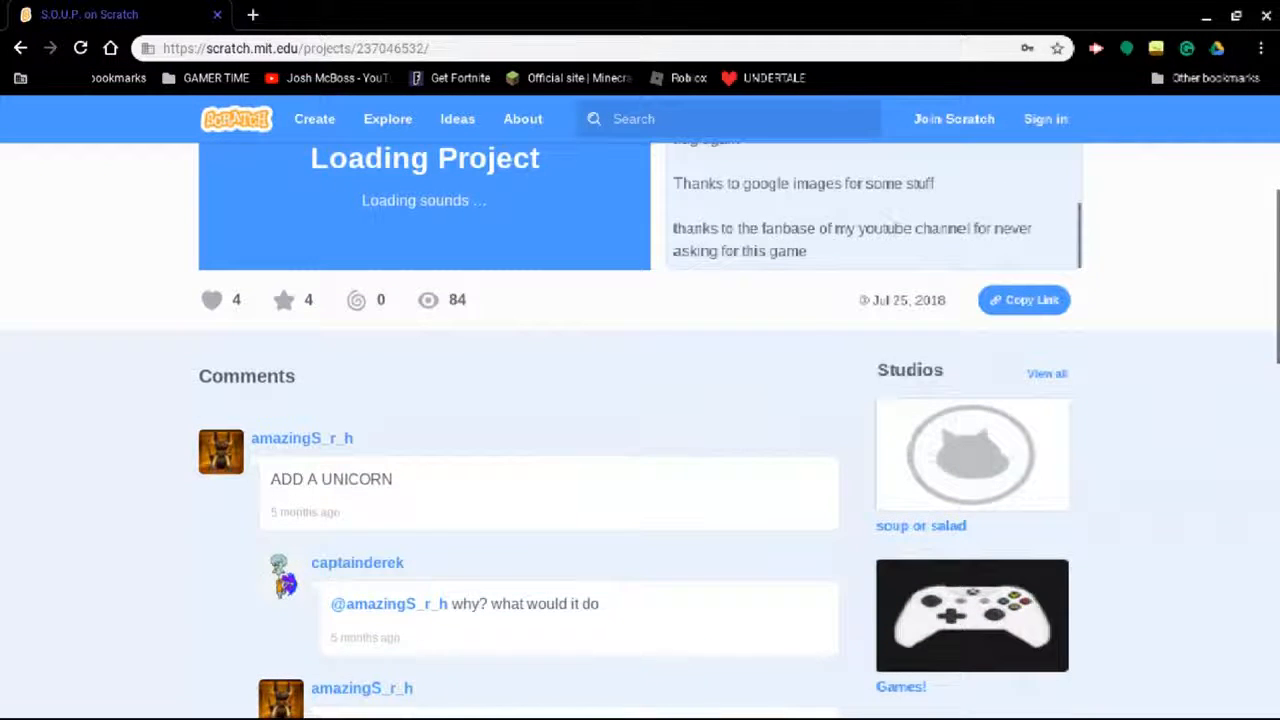
pyautogui.scroll(-3)
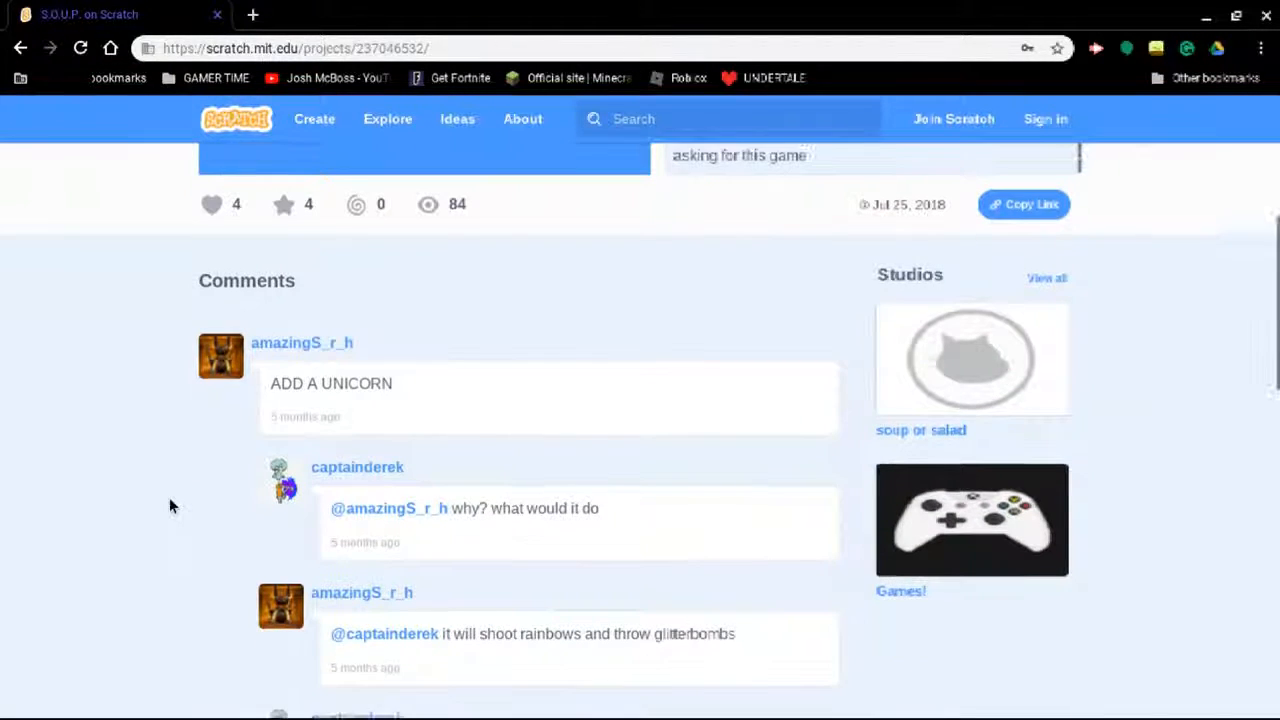
pyautogui.scroll(-3)
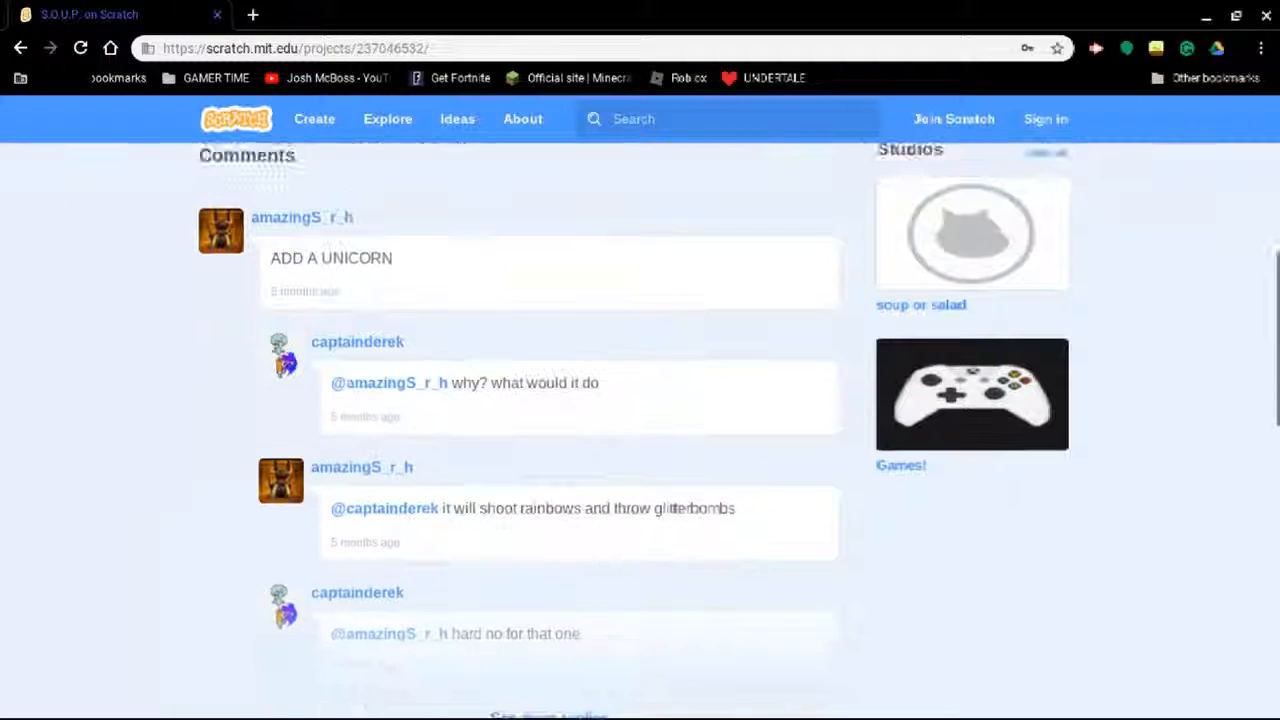
pyautogui.scroll(-3)
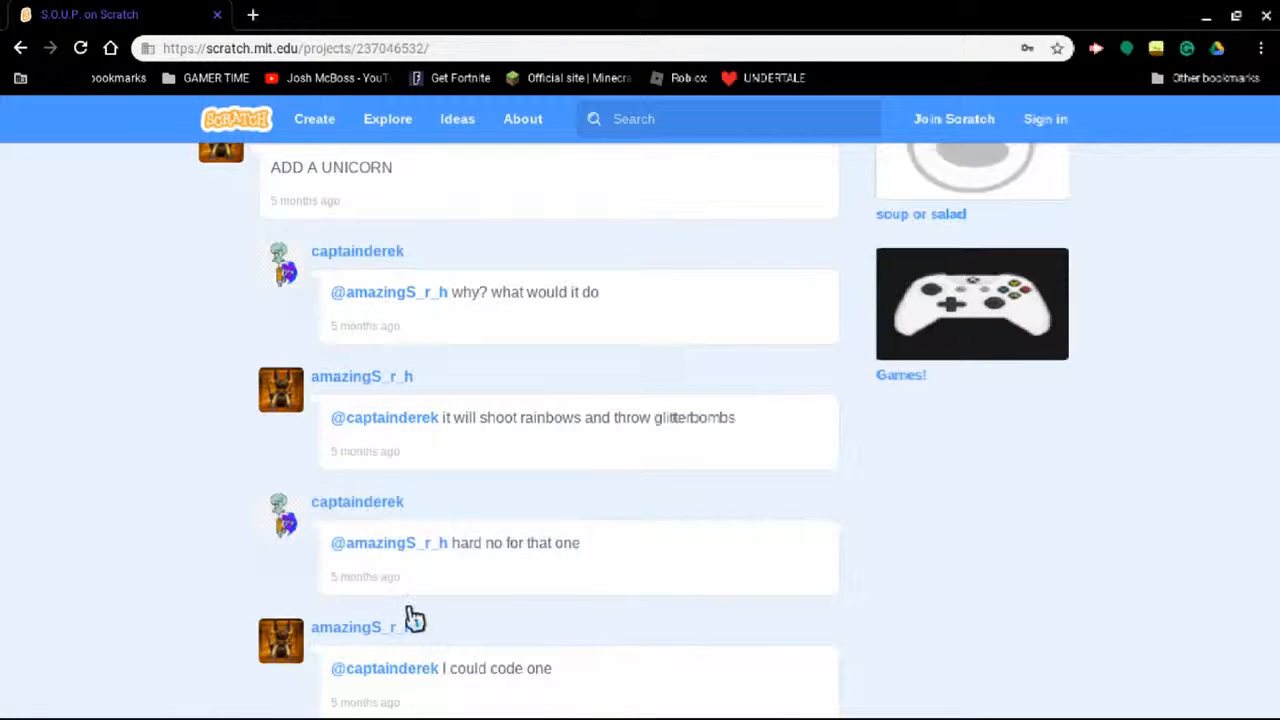
pyautogui.scroll(-3)
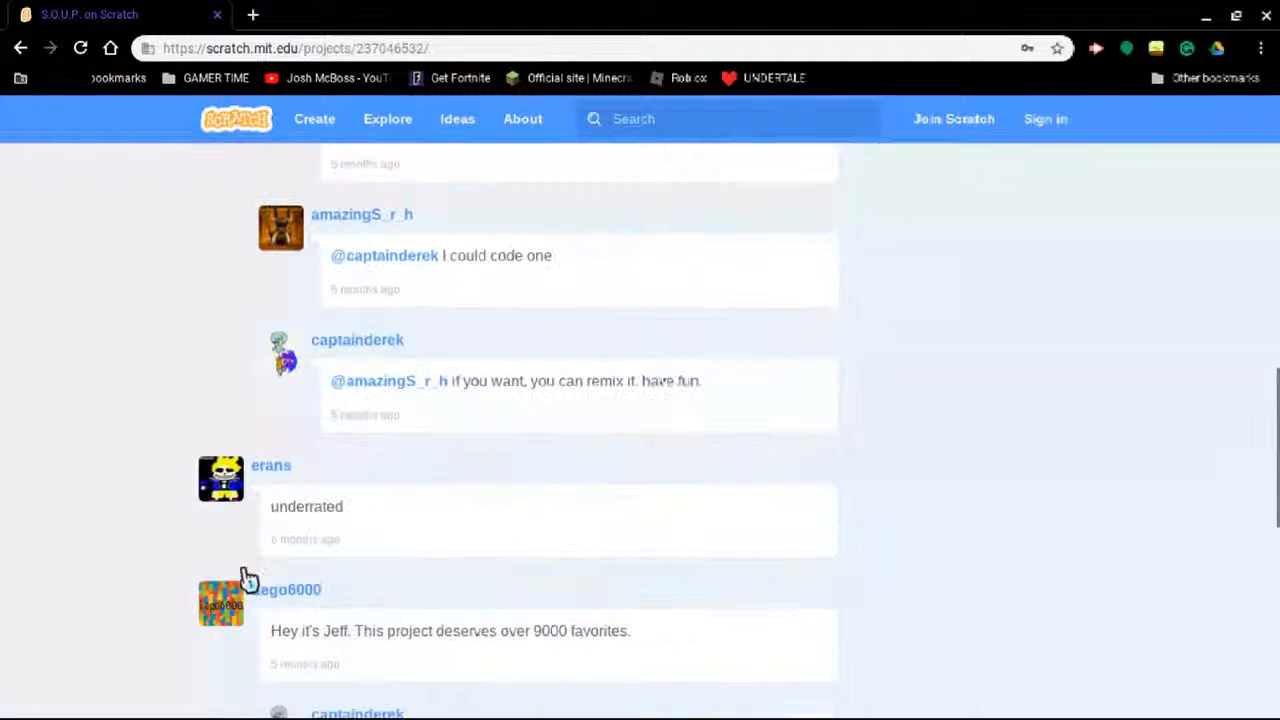
pyautogui.scroll(-3)
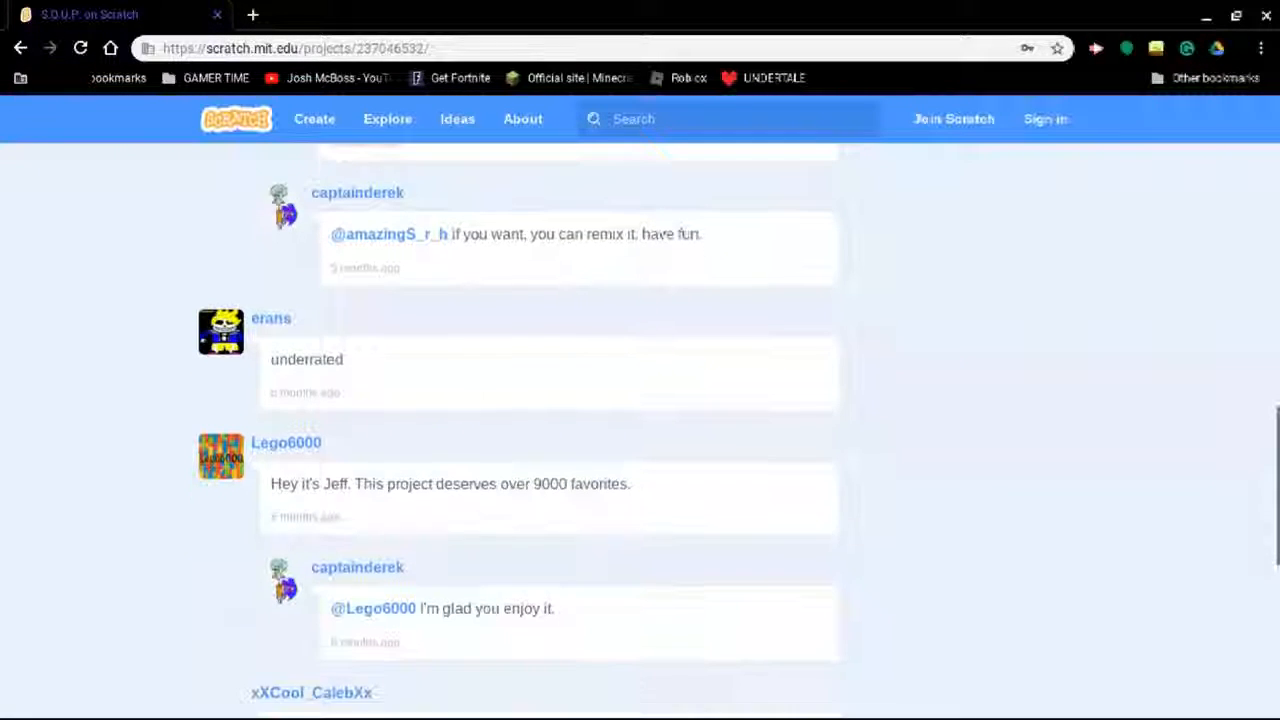
pyautogui.scroll(-3)
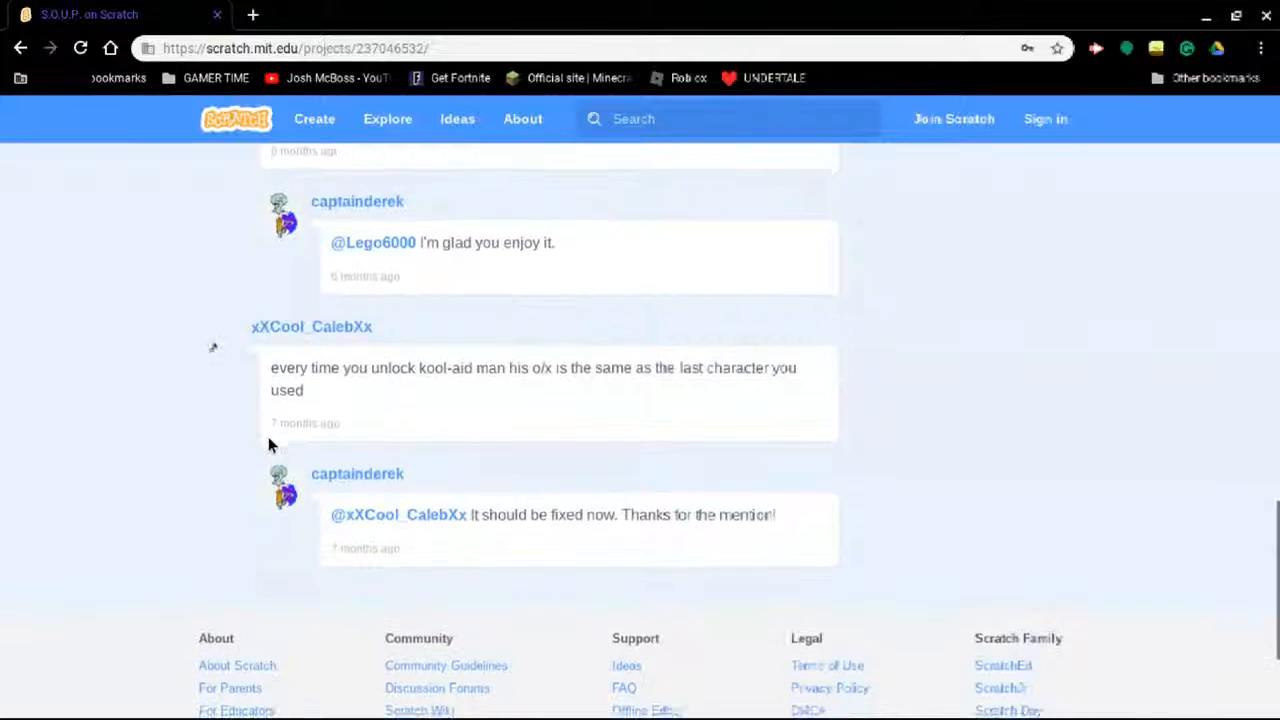
pyautogui.scroll(-3)
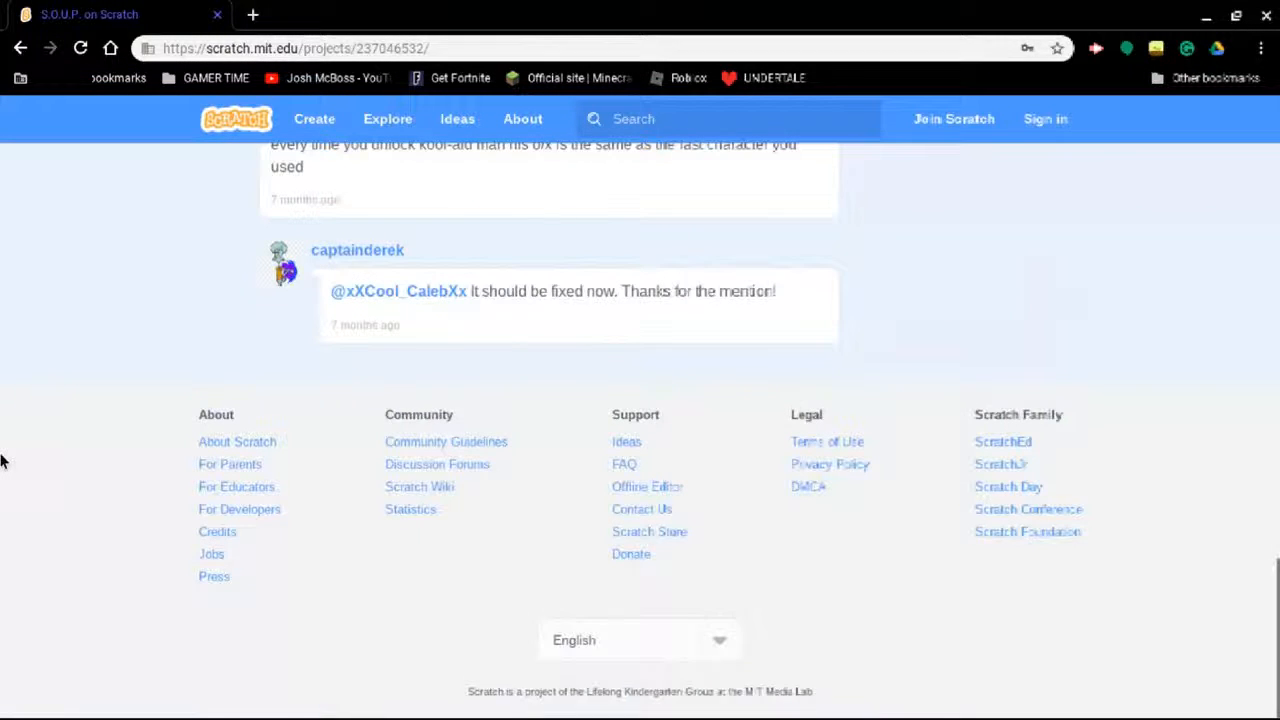
# Scroll back up to the game player showing the character selection screen
pyautogui.scroll(3)
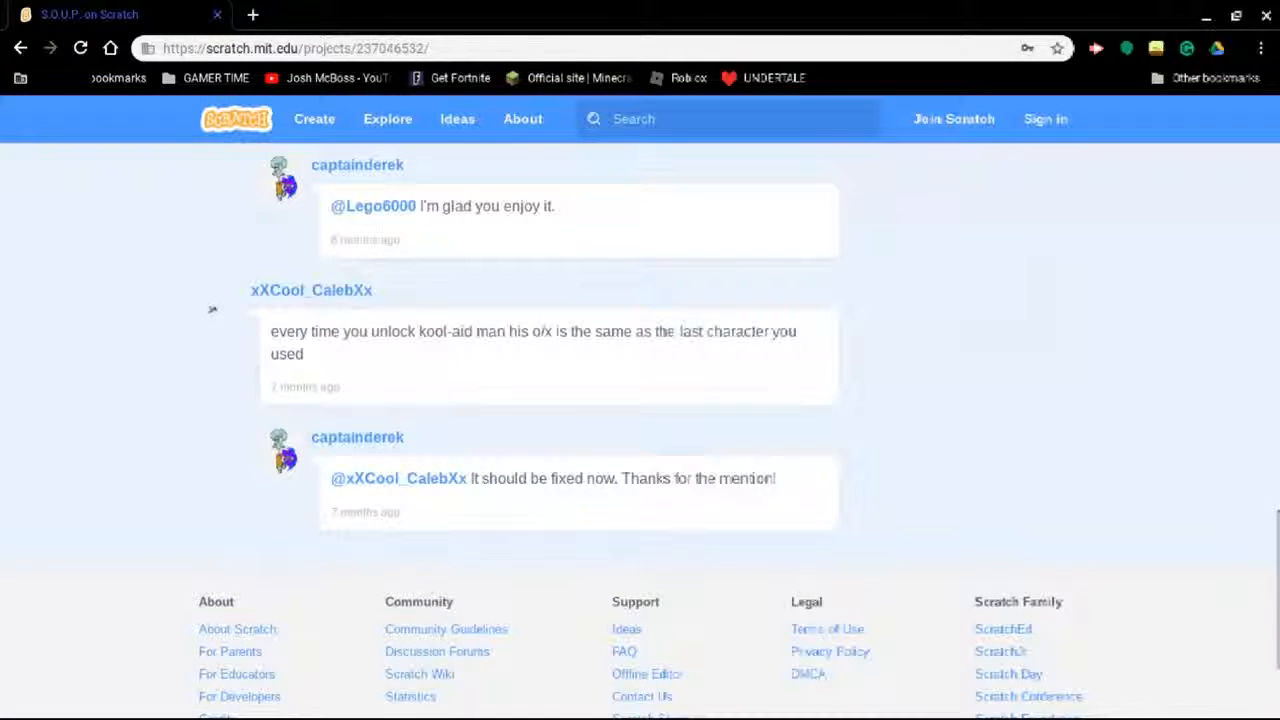
pyautogui.scroll(3)
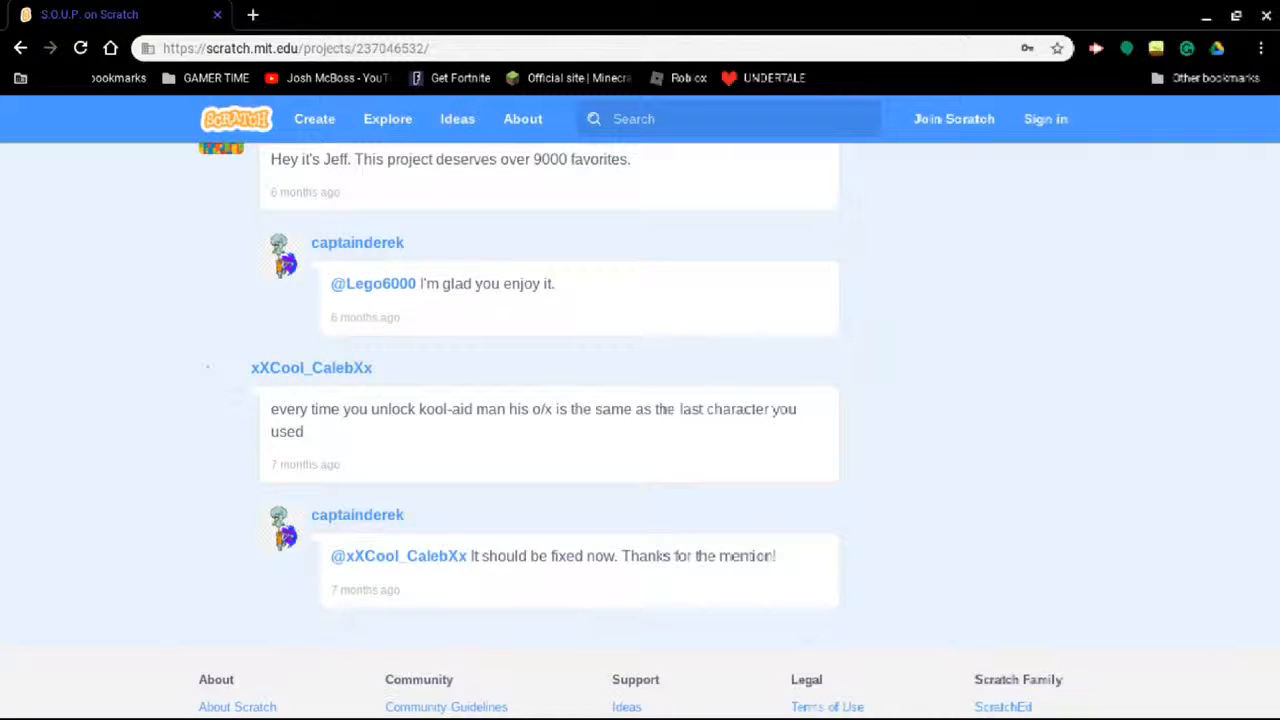
pyautogui.moveTo(222, 368)
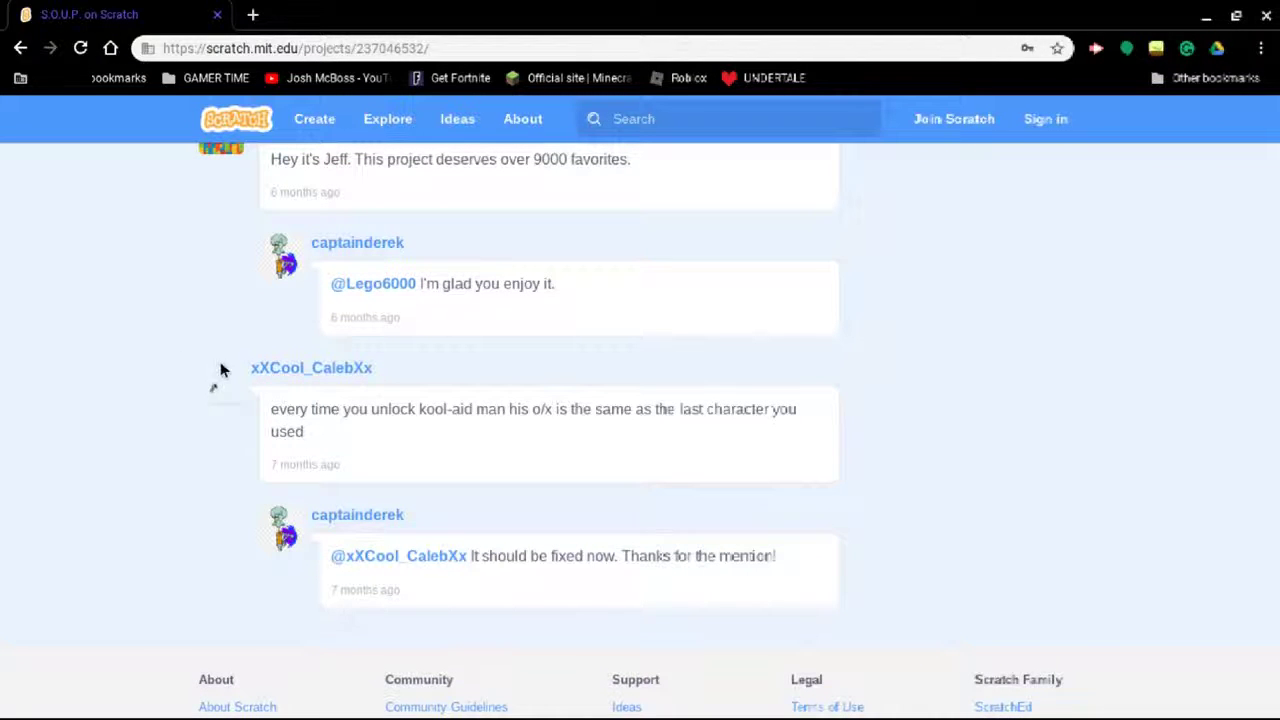
pyautogui.scroll(3)
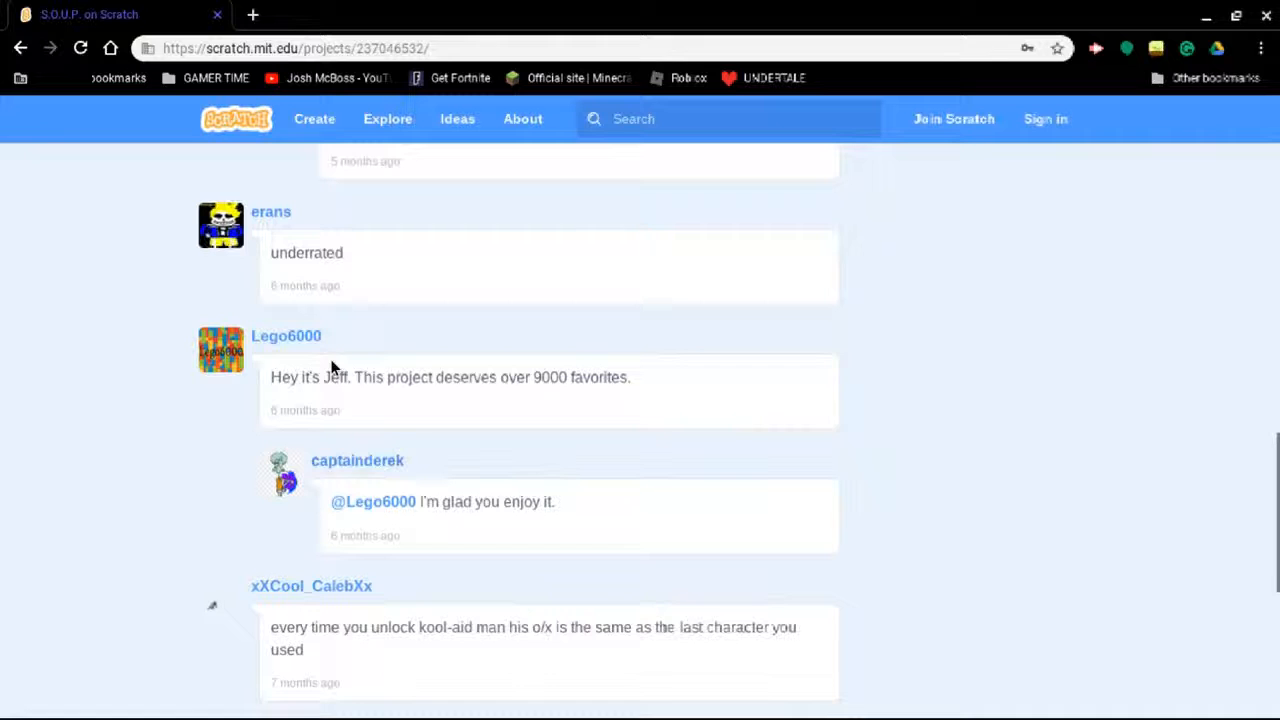
pyautogui.scroll(3)
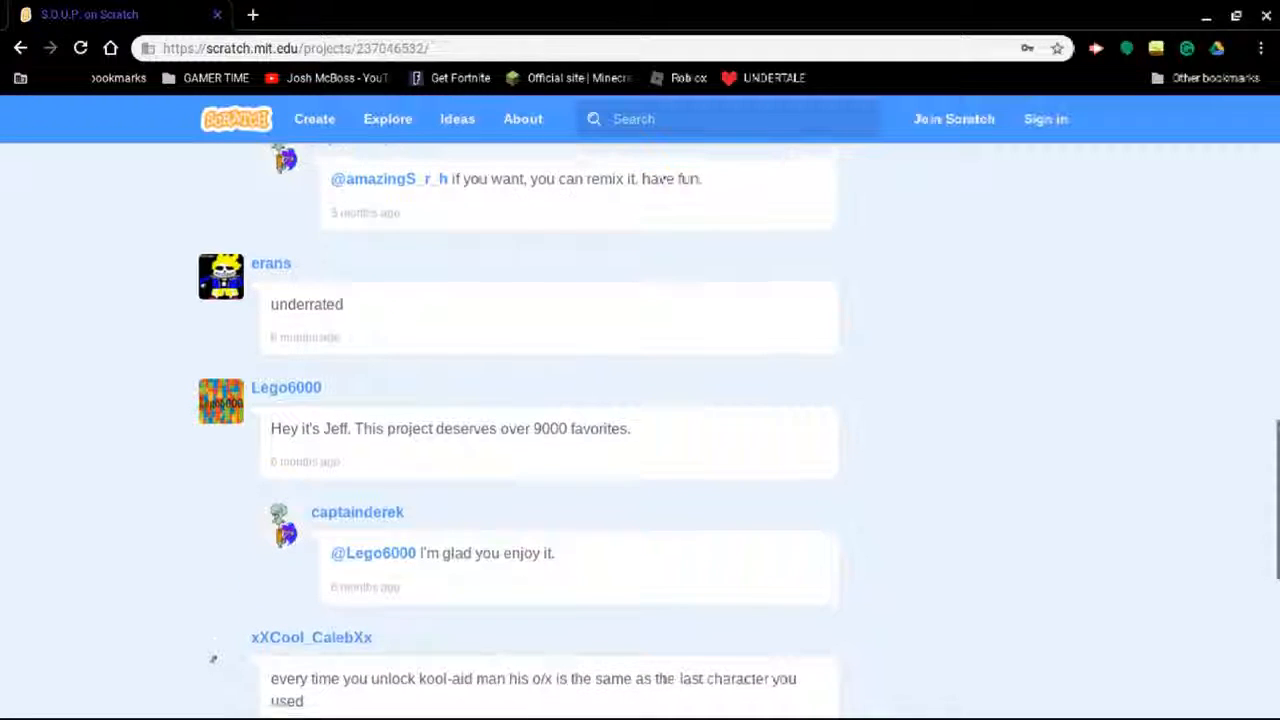
pyautogui.scroll(3)
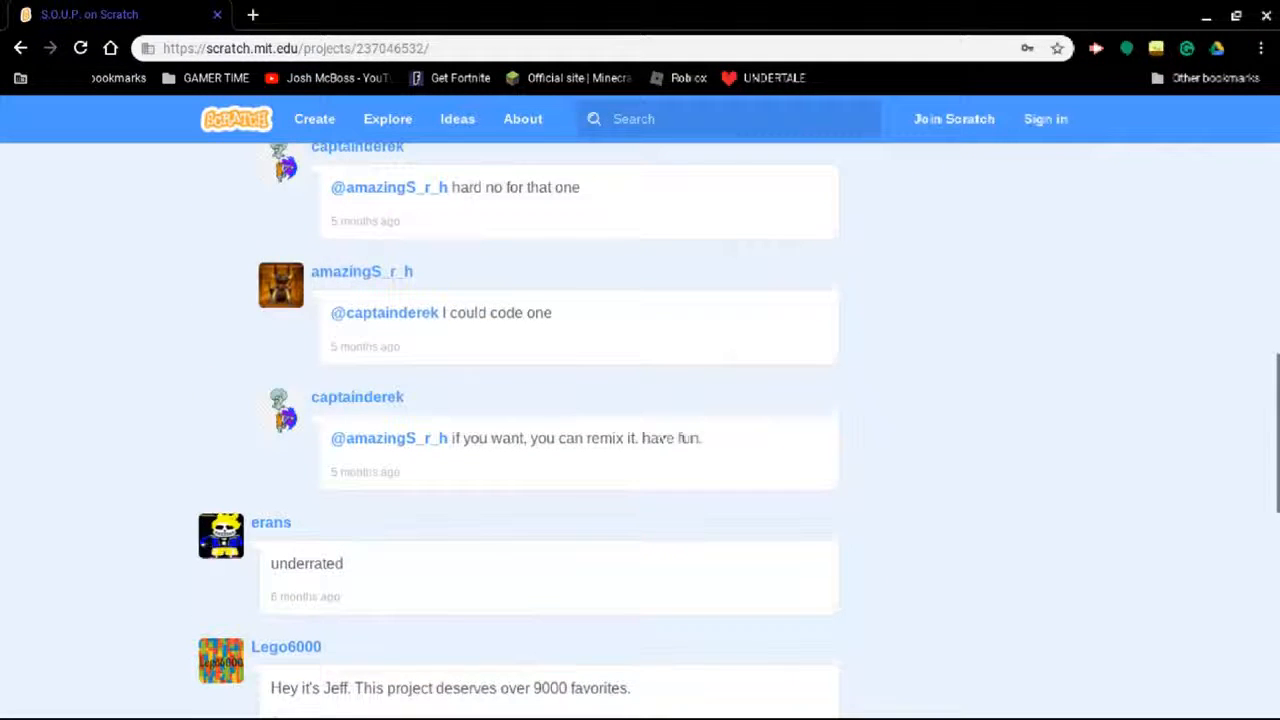
pyautogui.scroll(3)
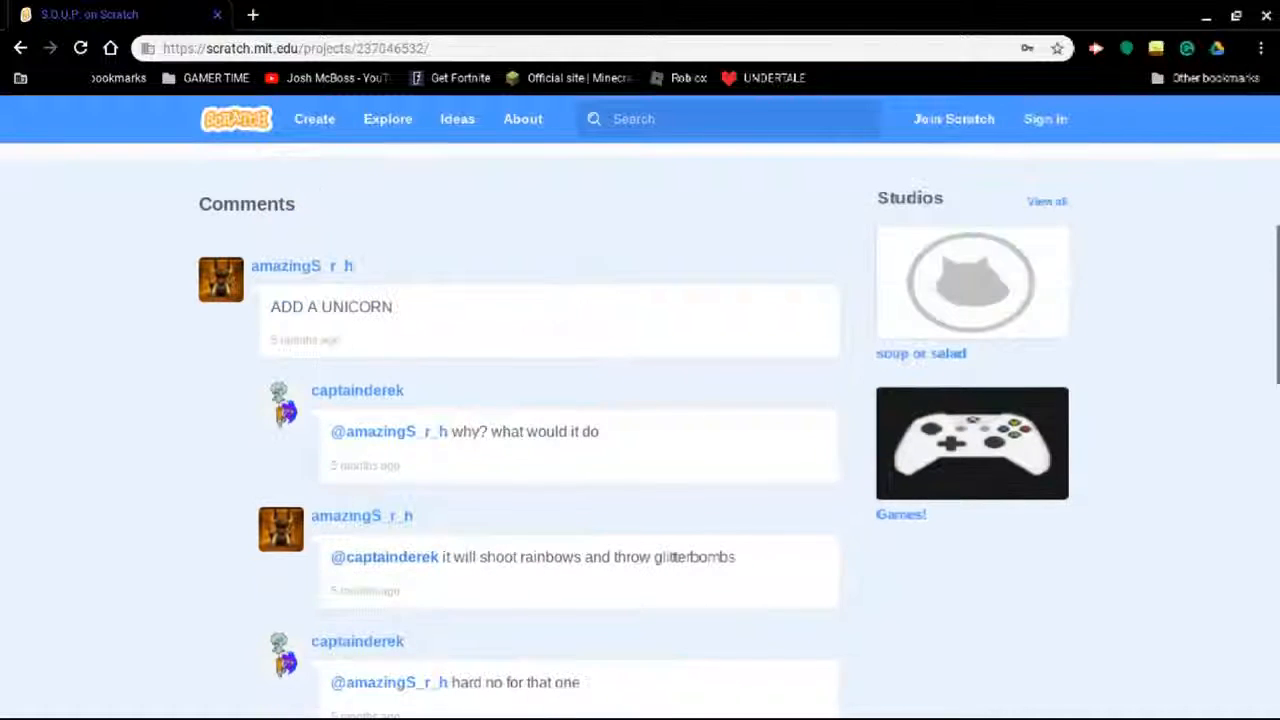
pyautogui.scroll(3)
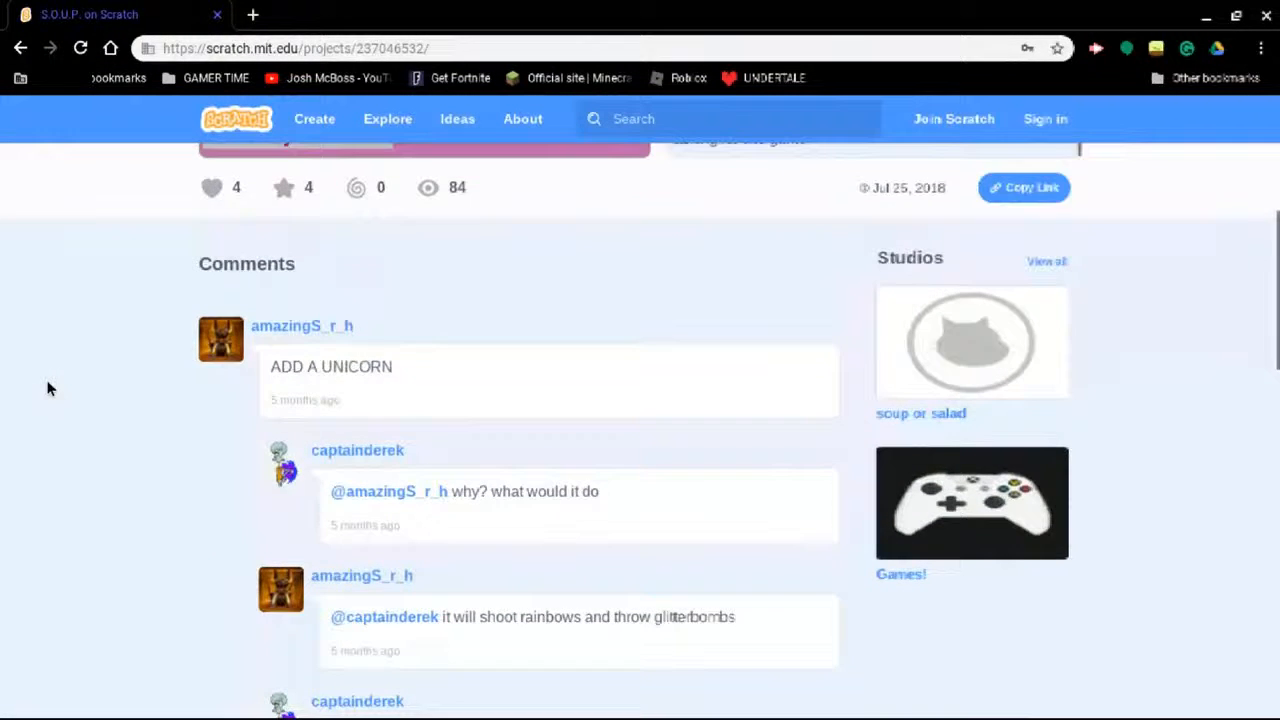
pyautogui.scroll(3)
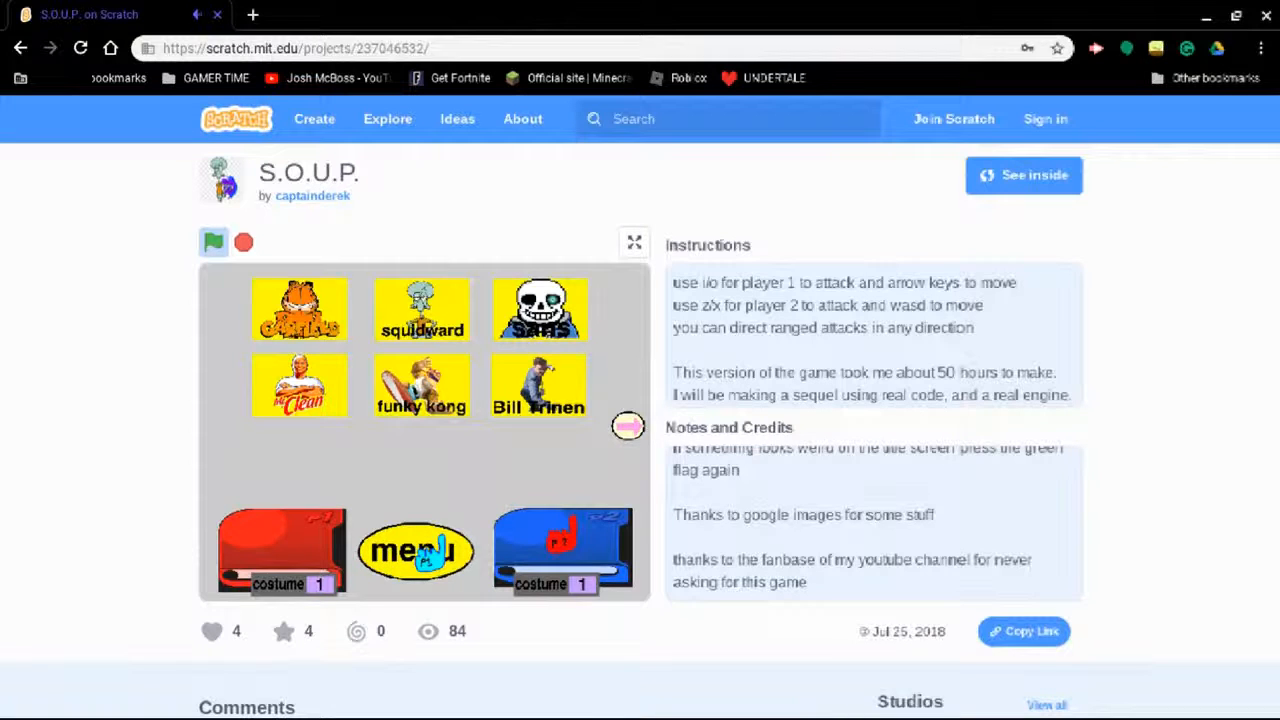
# In the game's menu, unlock all characters and turn the CPU opponent on, then return to character select
pyautogui.click(416, 550)
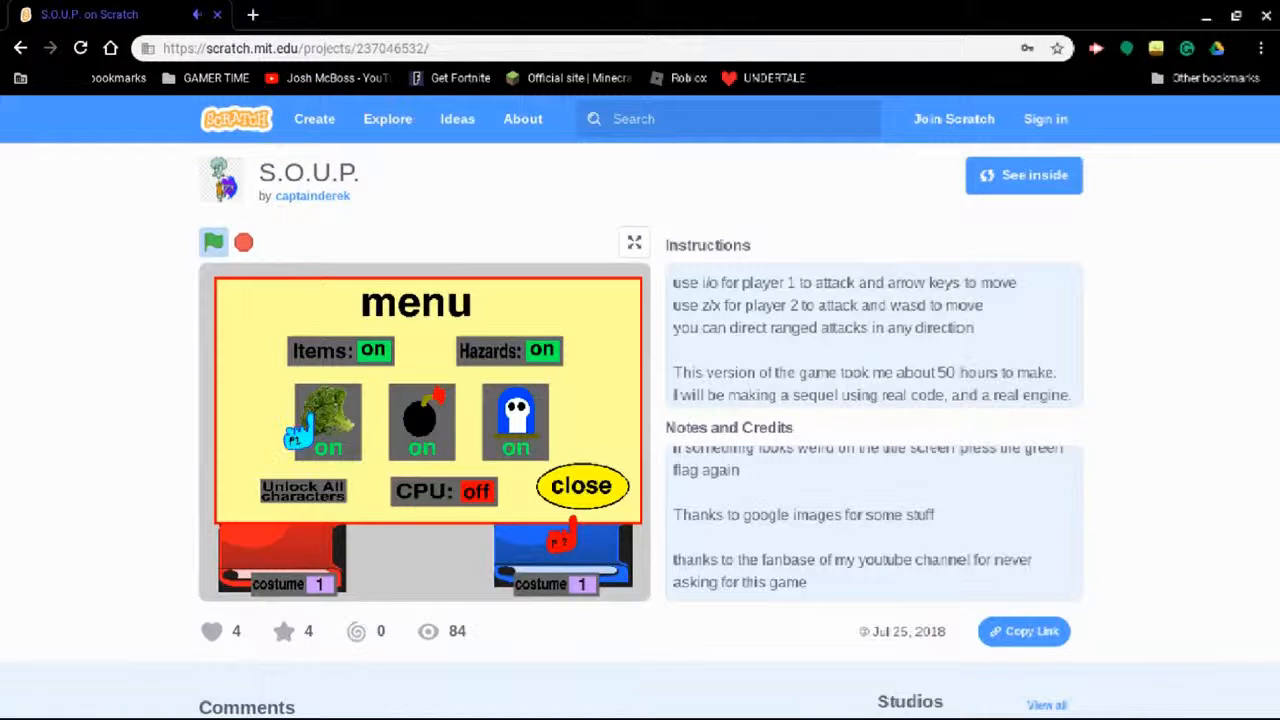
pyautogui.click(302, 492)
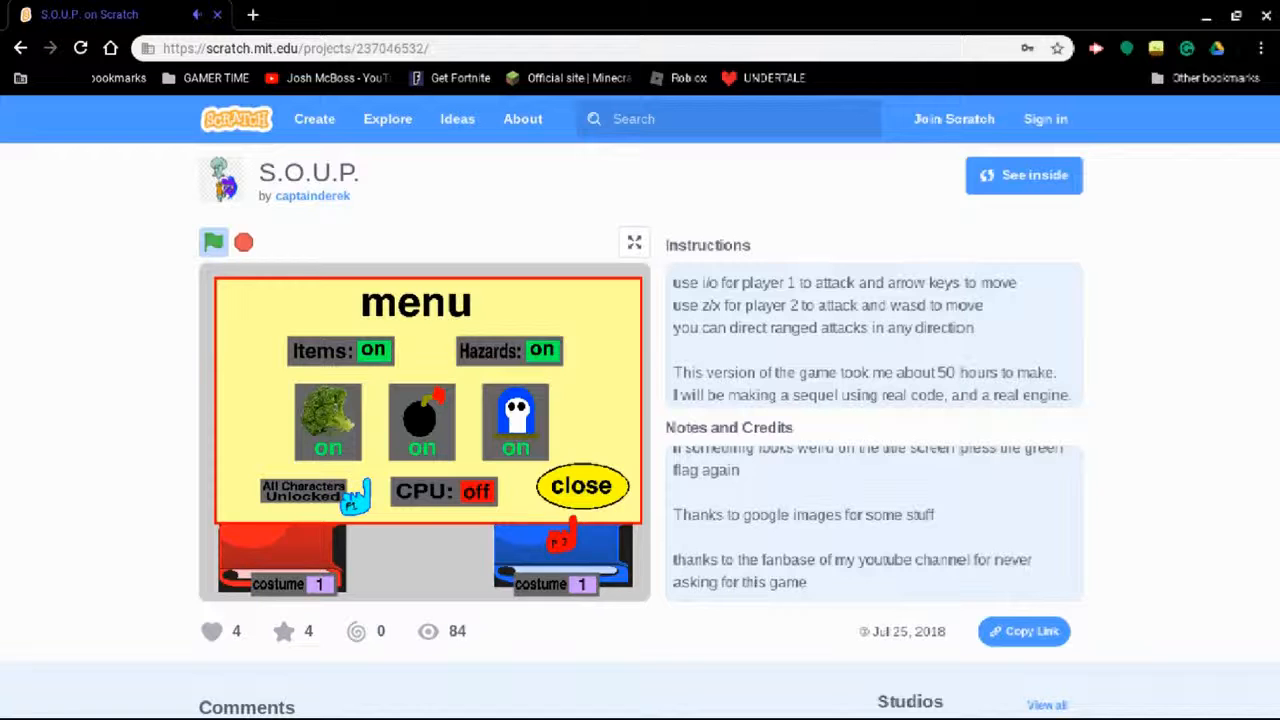
pyautogui.click(444, 492)
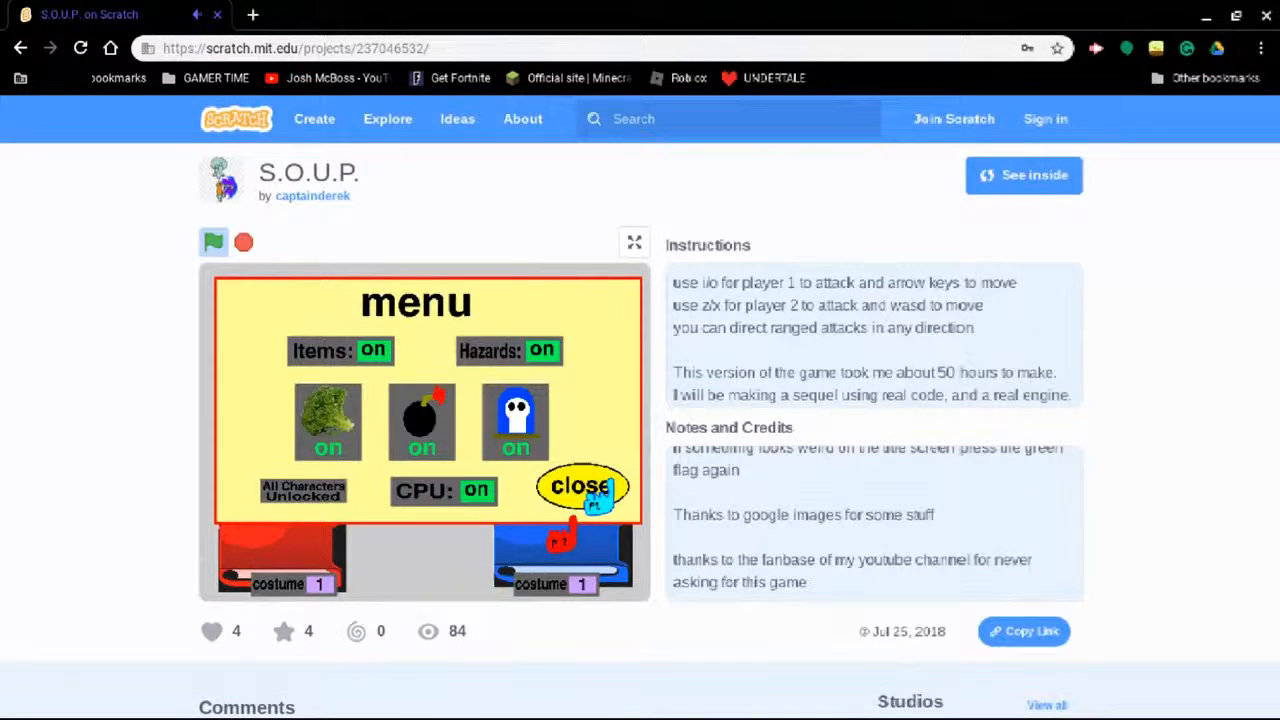
pyautogui.click(582, 488)
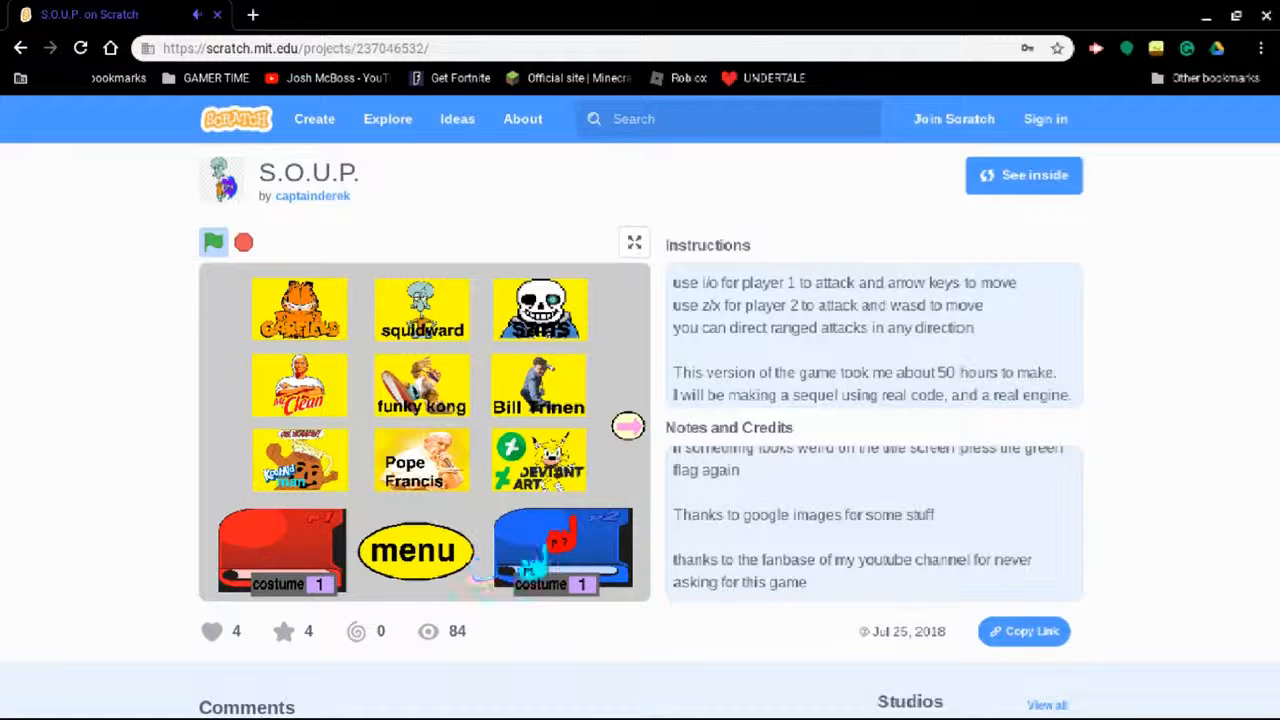
pyautogui.click(414, 552)
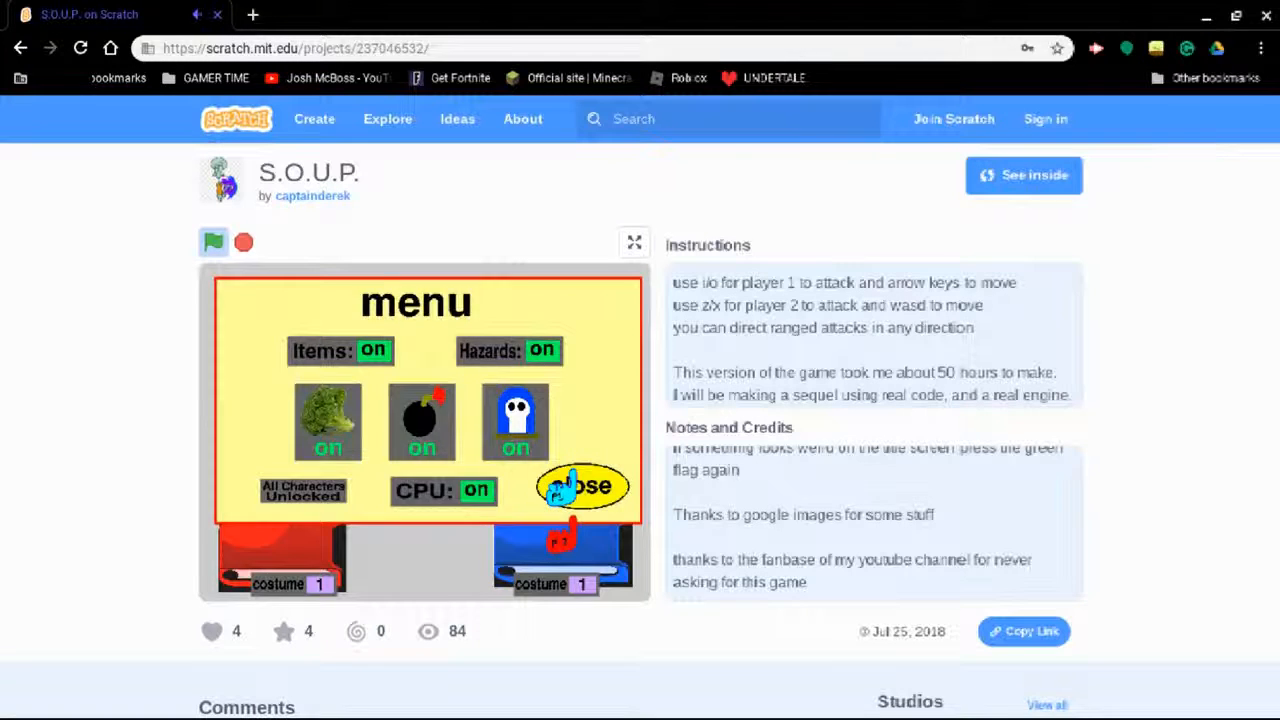
pyautogui.click(584, 486)
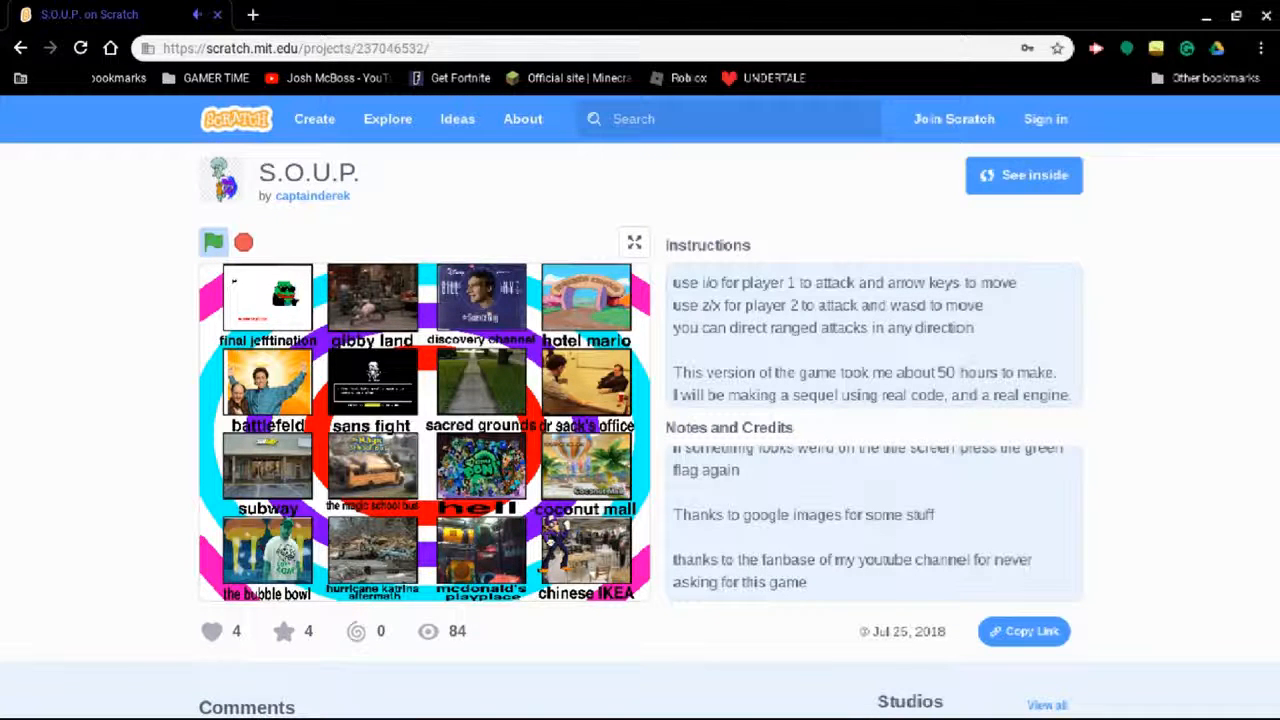
# Choose a stage from the grid and play the match until Adam Sandler wins as player 1
pyautogui.click(212, 242)
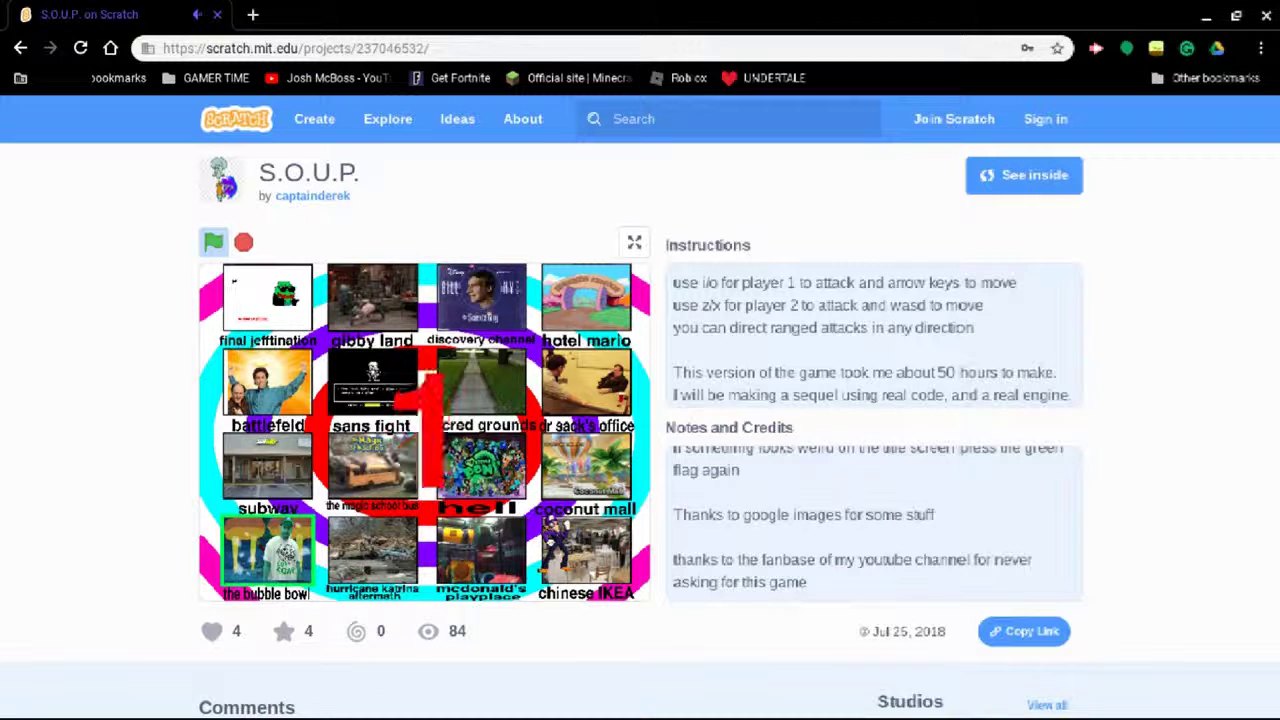
pyautogui.click(212, 242)
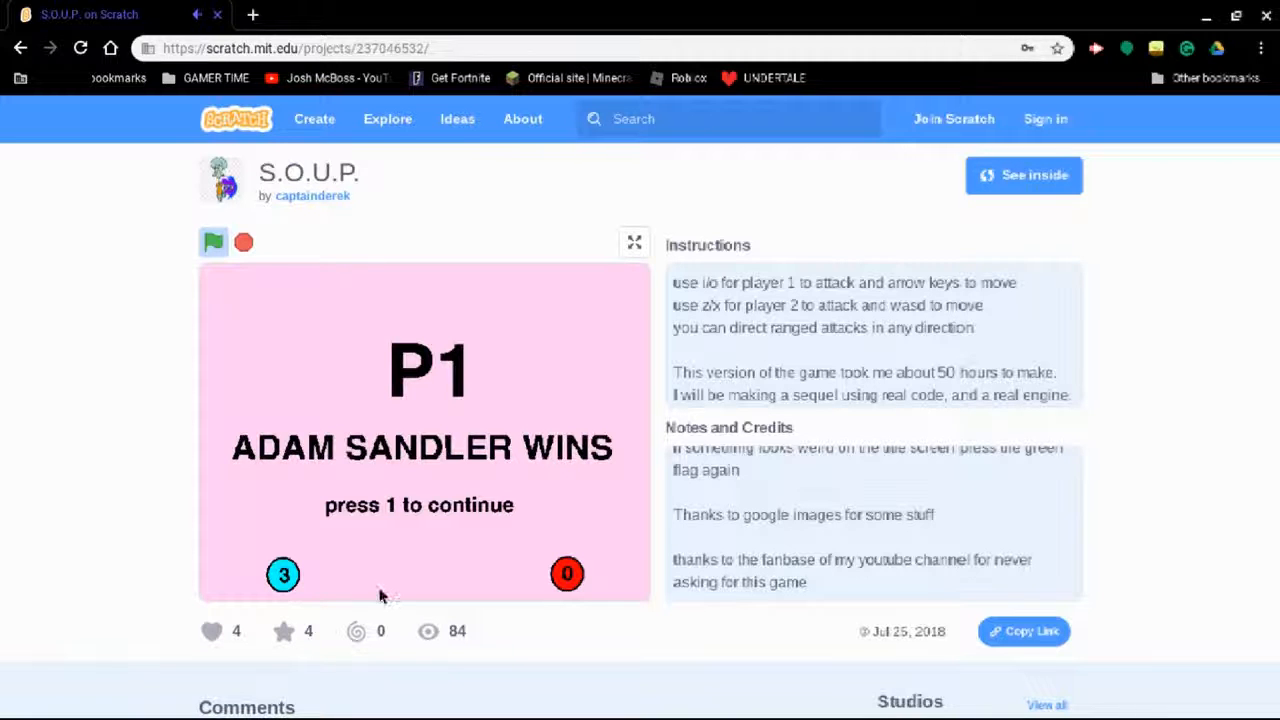
pyautogui.scroll(-3)
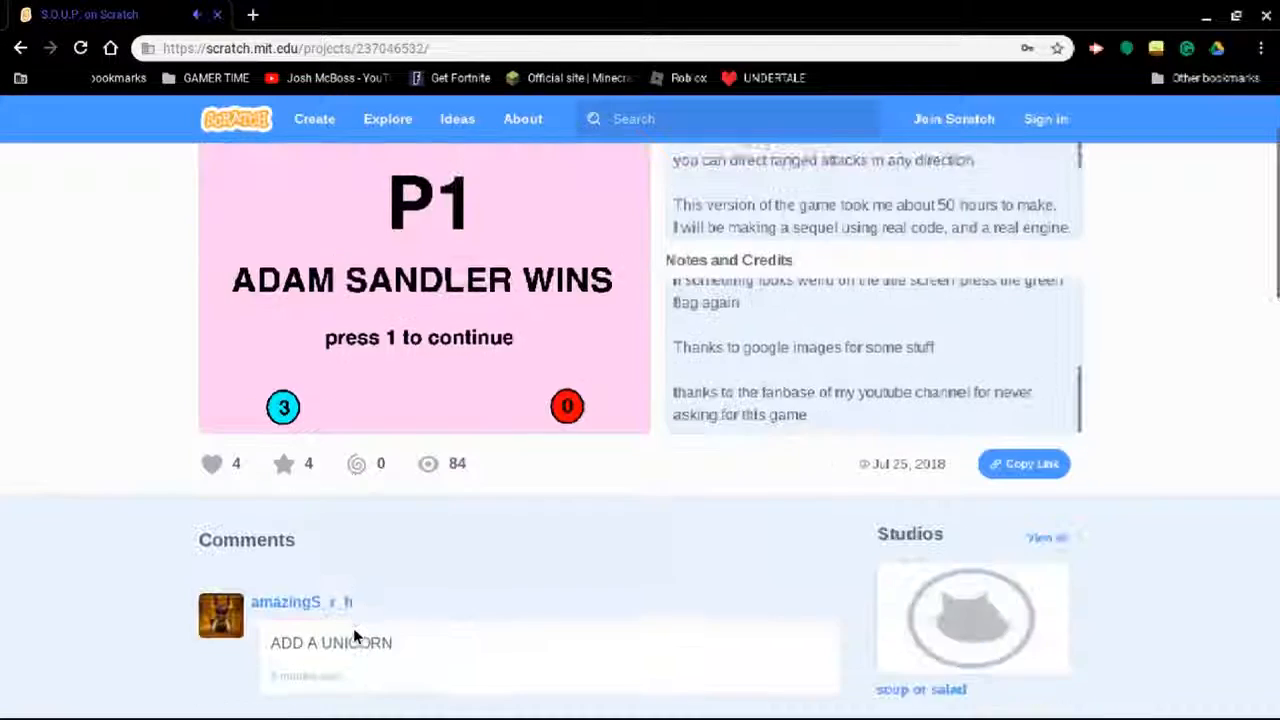
pyautogui.scroll(-3)
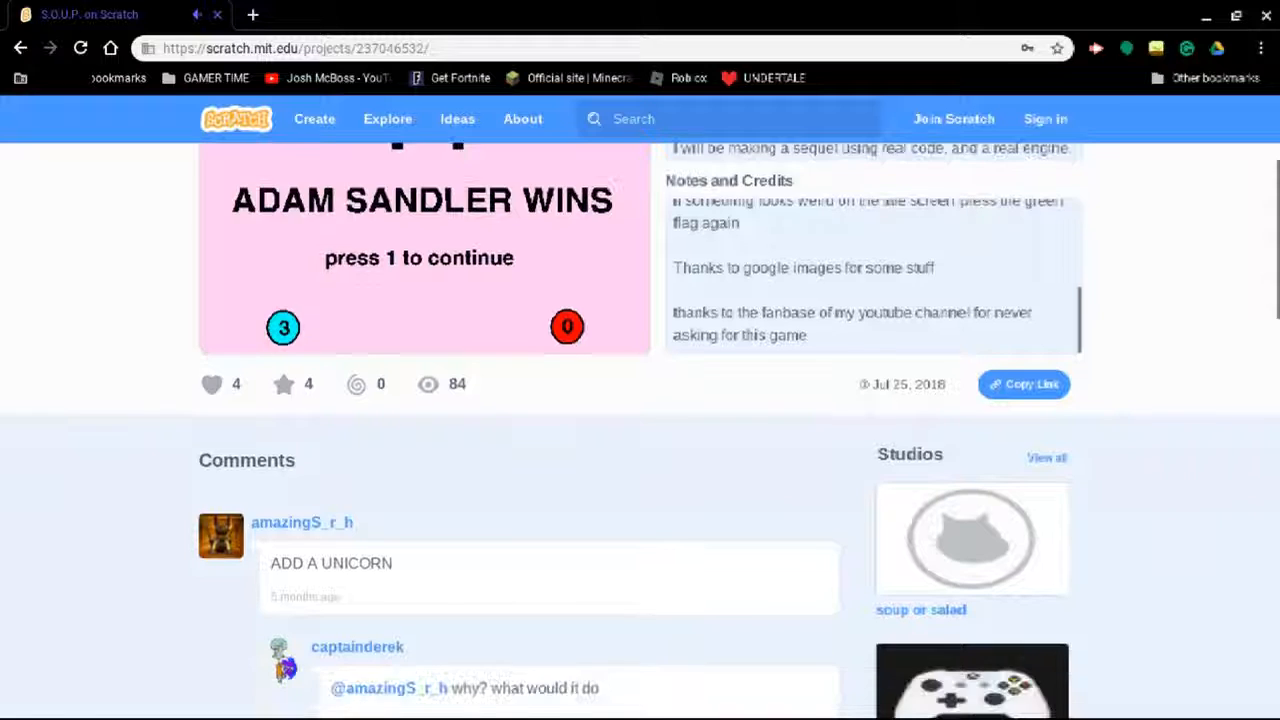
pyautogui.scroll(-3)
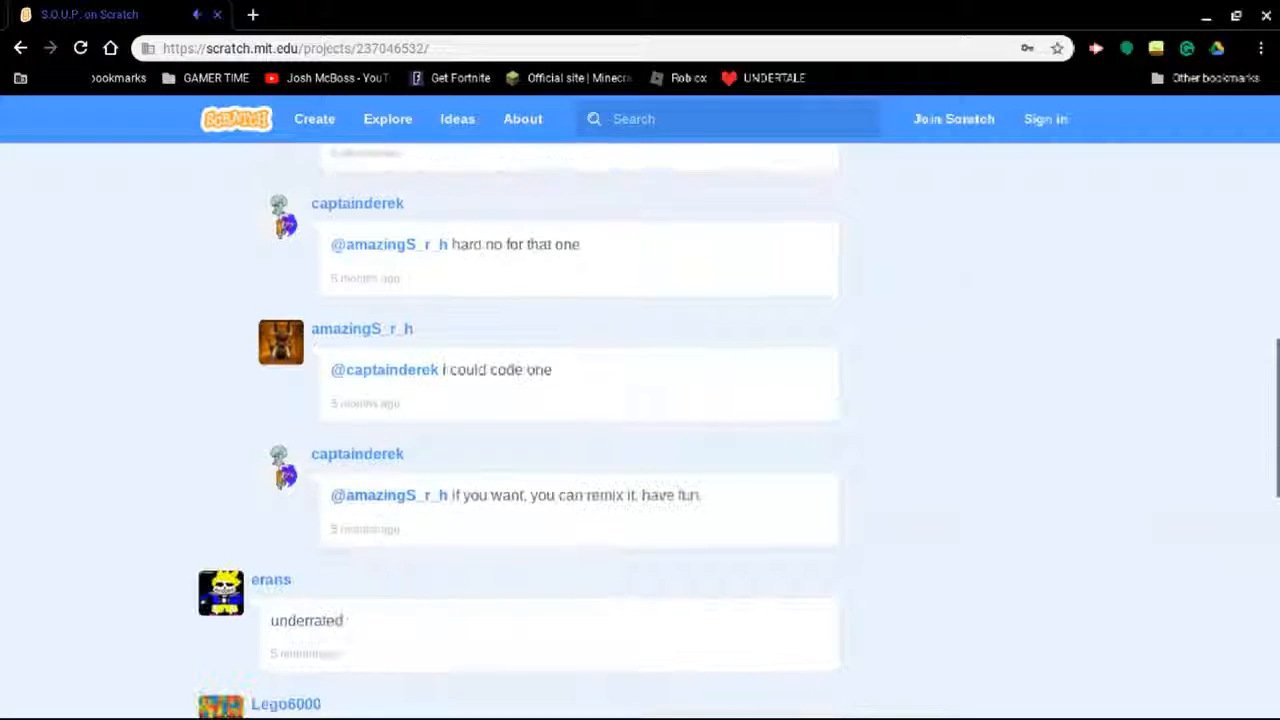
pyautogui.scroll(3)
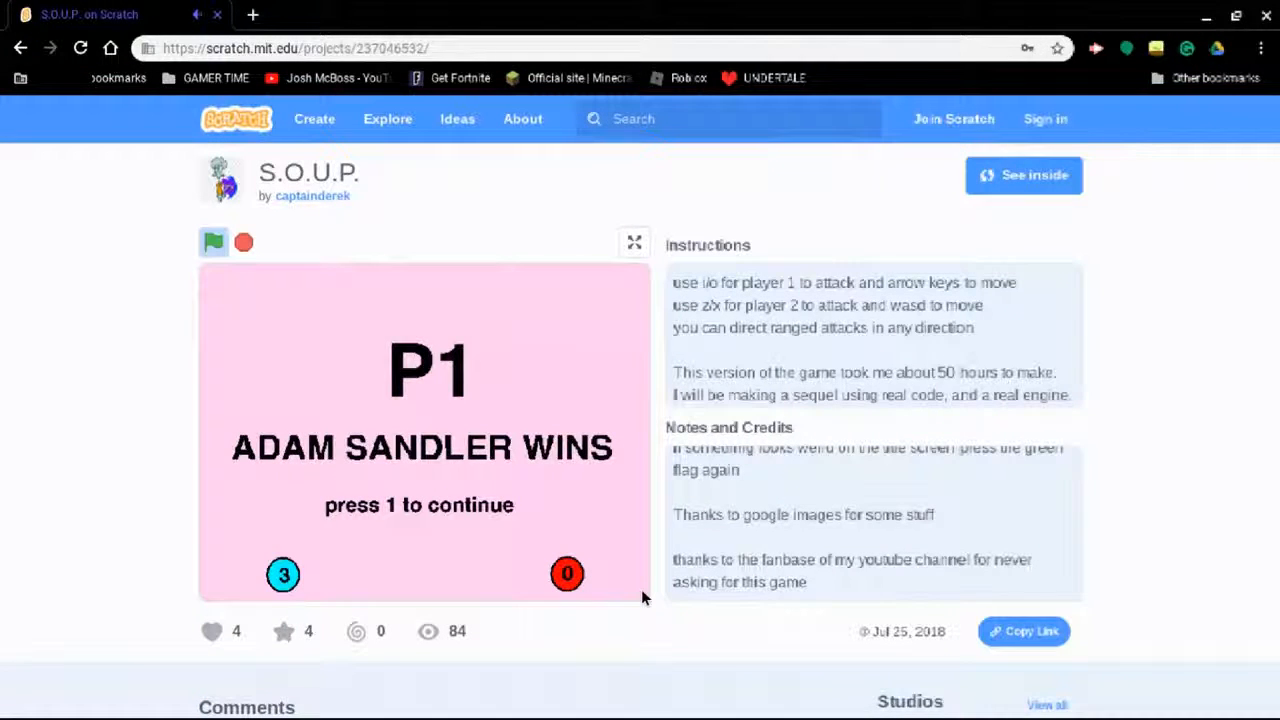
pyautogui.moveTo(266, 386)
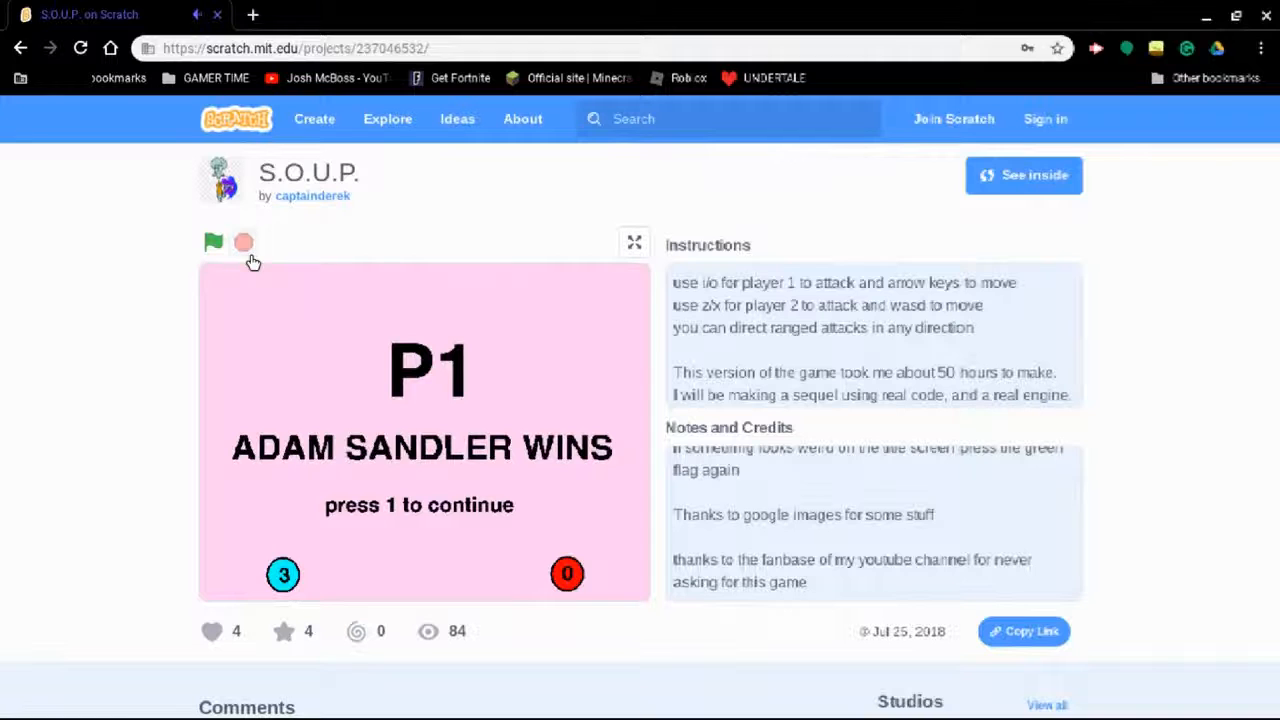
pyautogui.moveTo(406, 14)
pyautogui.write('undertle f')
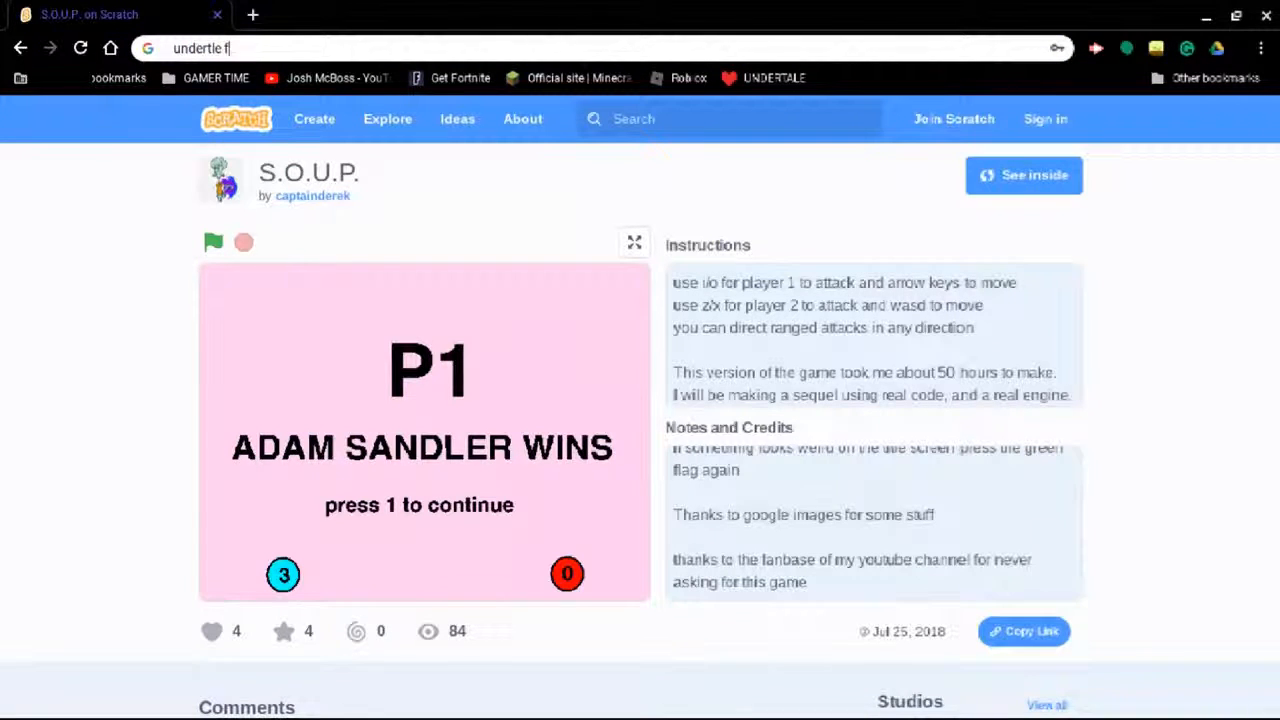
# Search Google for 'undertale free download no virus' and scan the results
pyautogui.write('ree no vir')
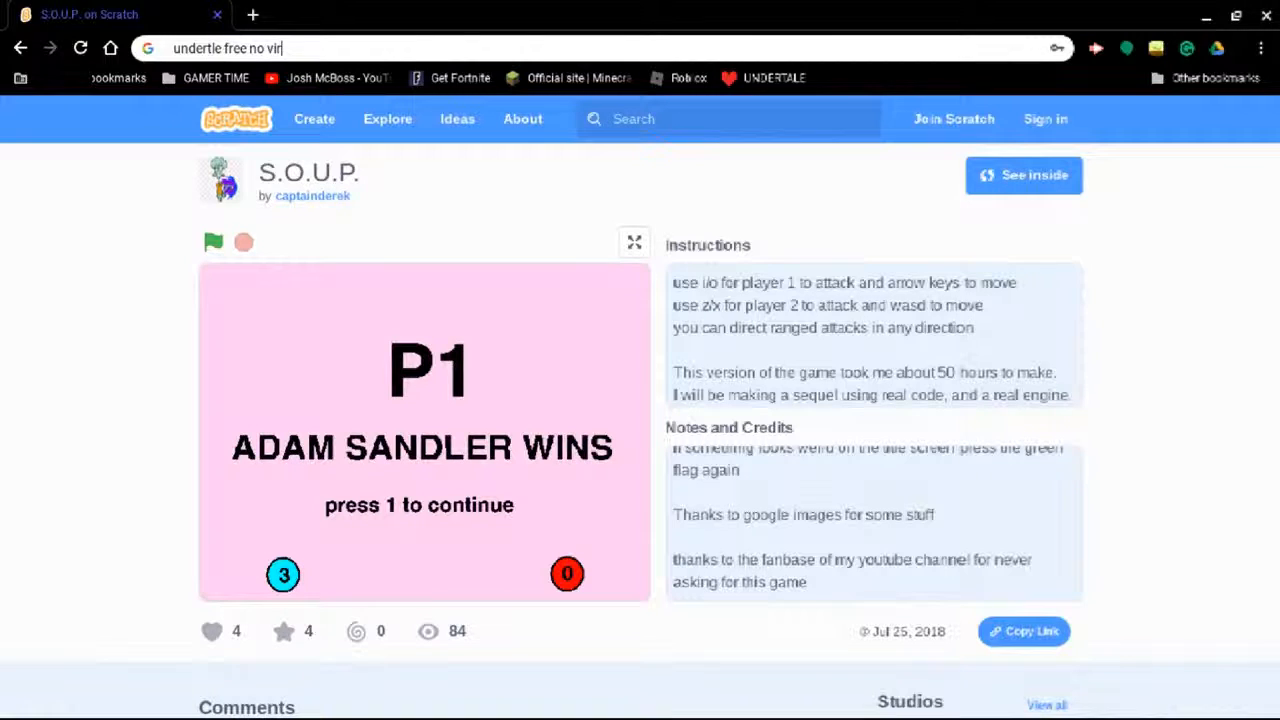
pyautogui.write('undertale free download no virus')
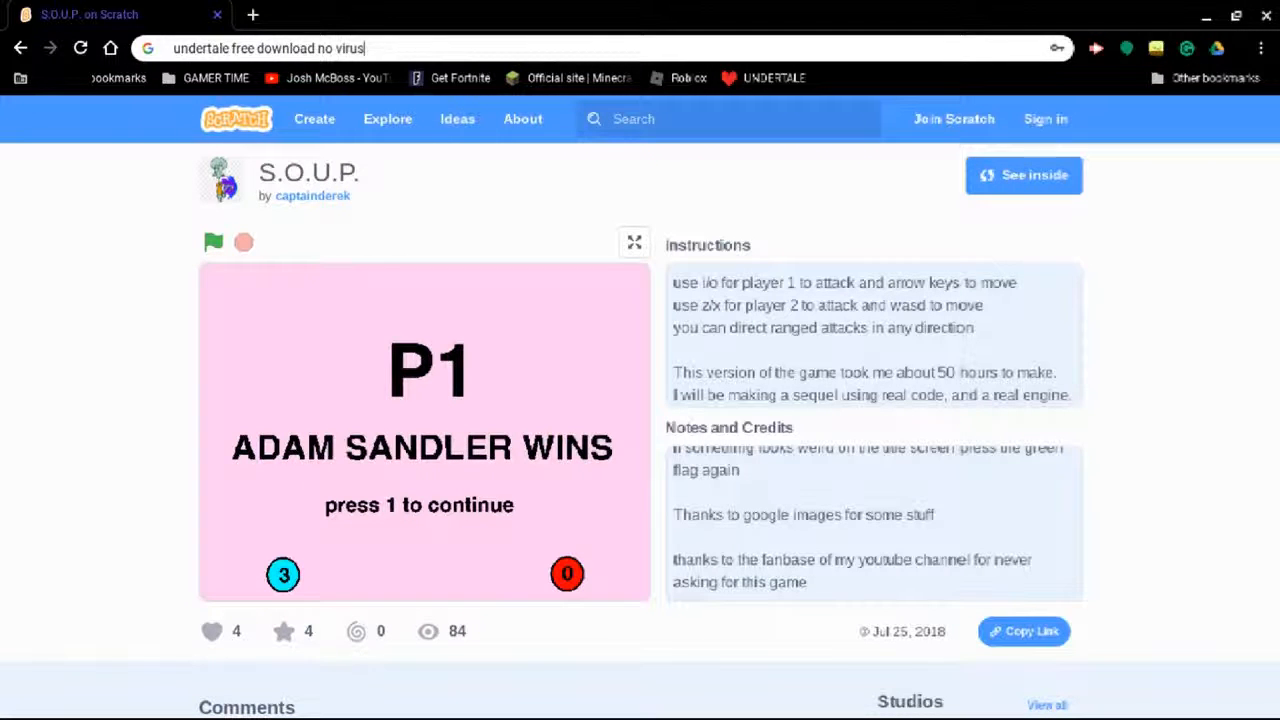
pyautogui.press('Return')
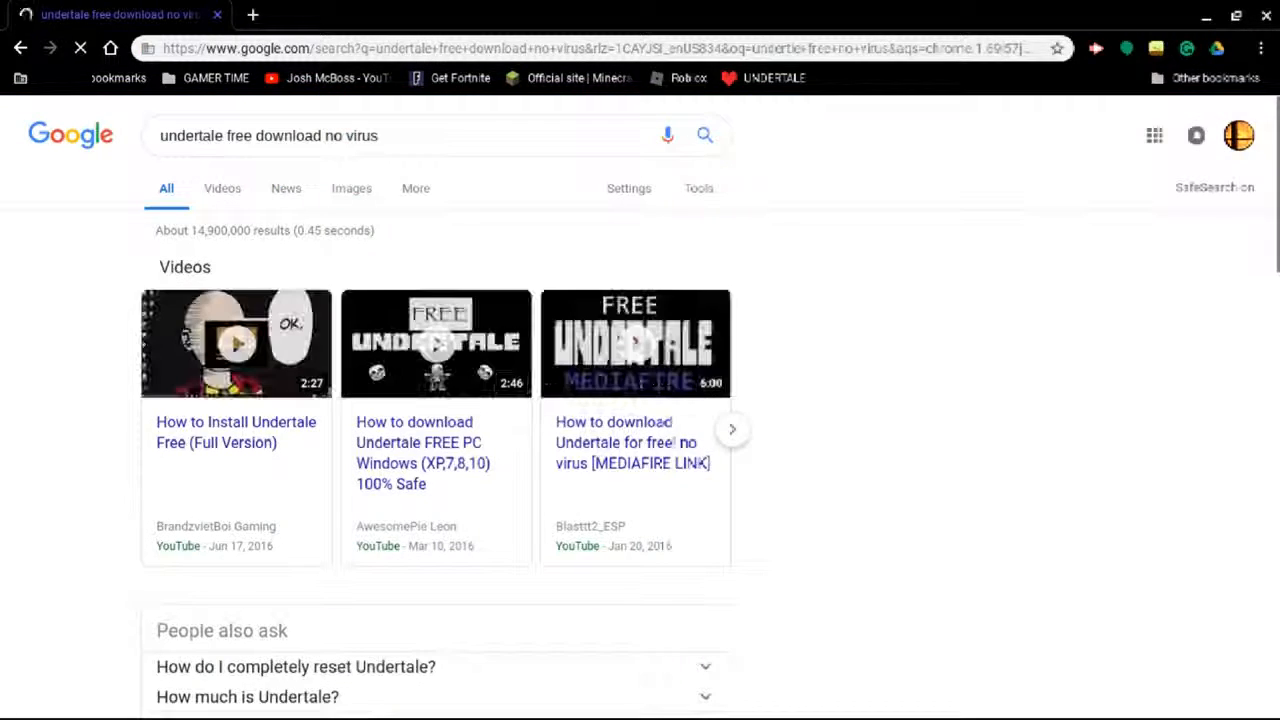
pyautogui.scroll(-3)
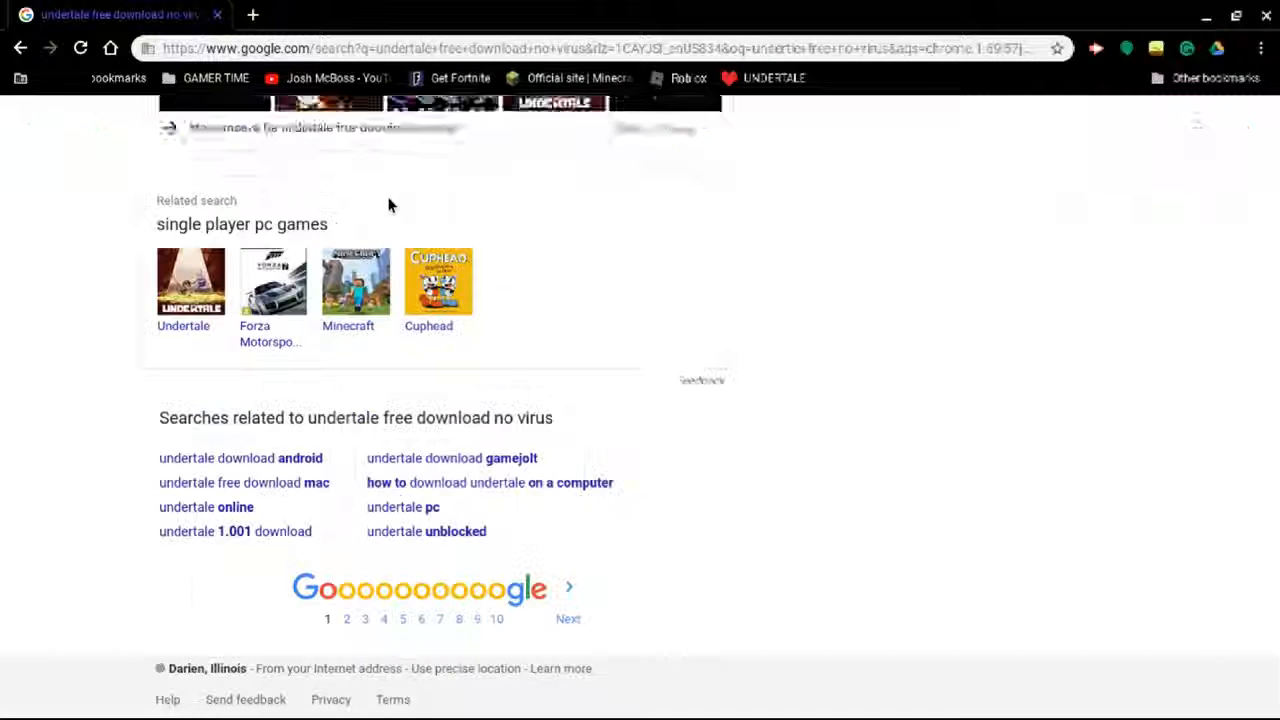
pyautogui.scroll(3)
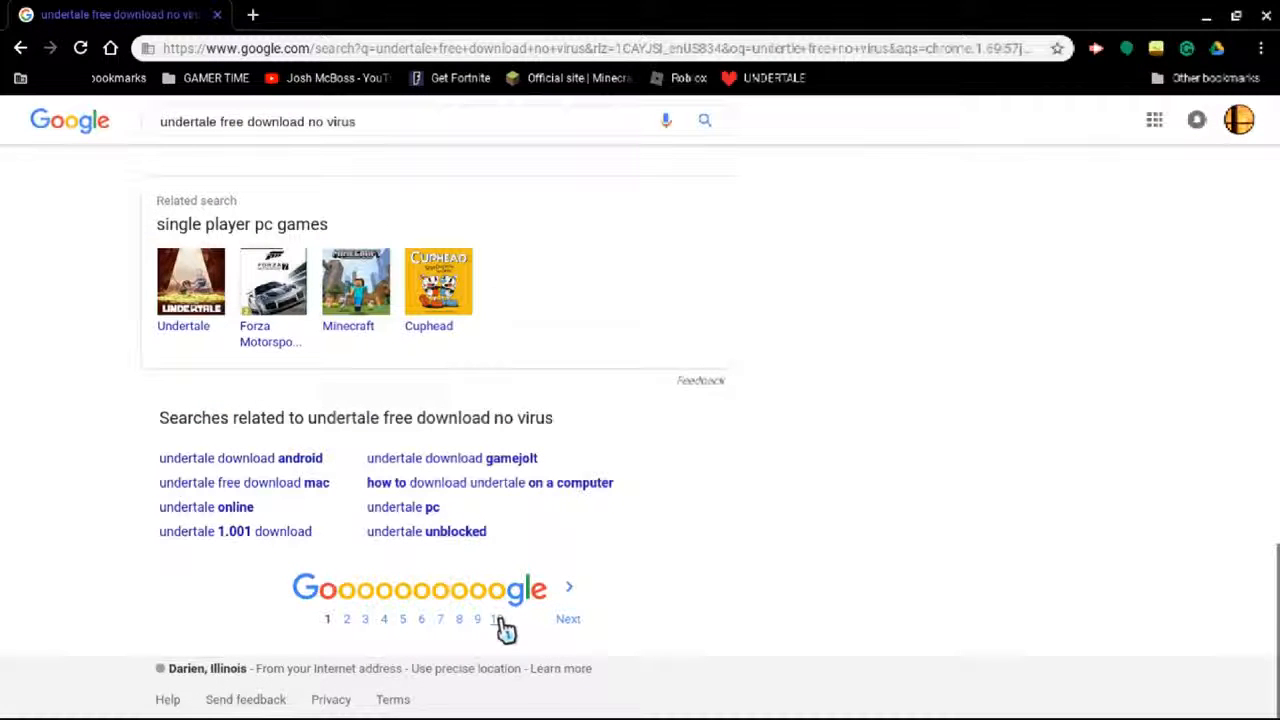